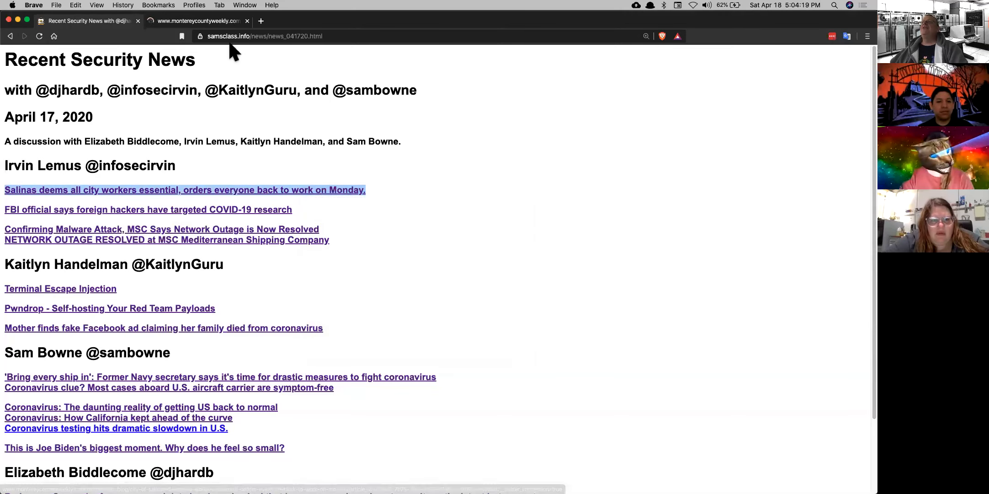
Switch to the Monterey County Weekly Salinas city workers article and read down through it.
click(184, 190)
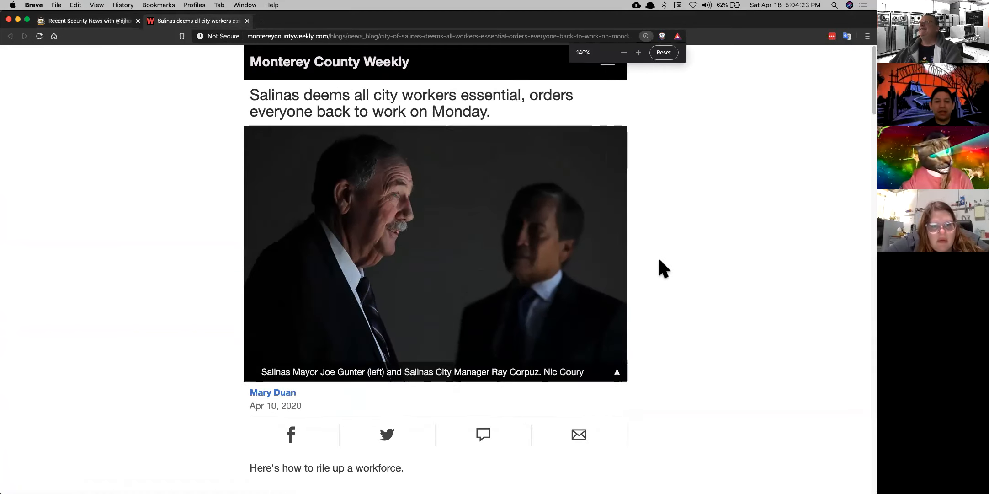
click(662, 52)
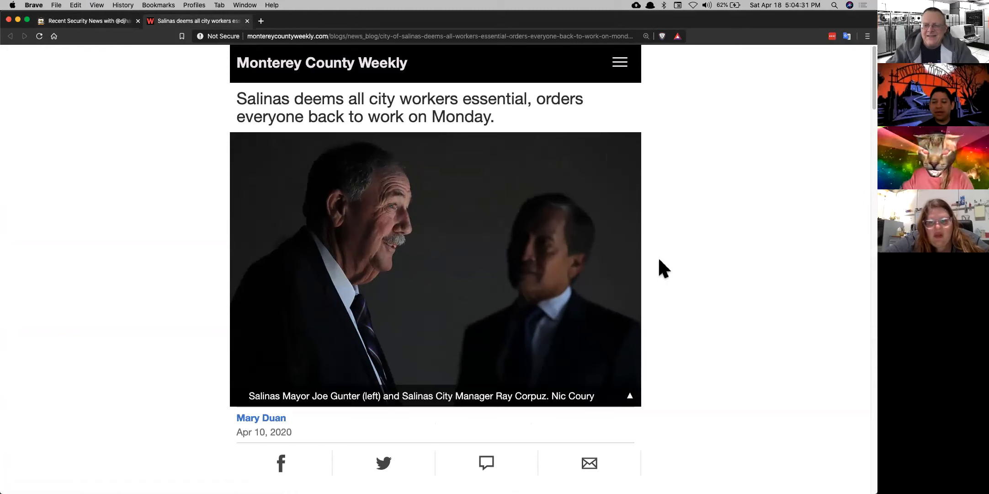
scroll(down, 3)
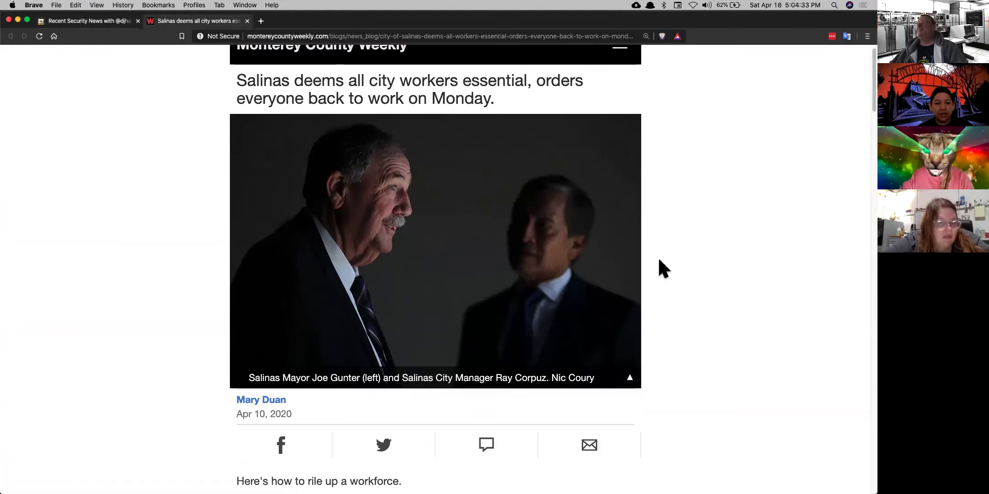
scroll(down, 3)
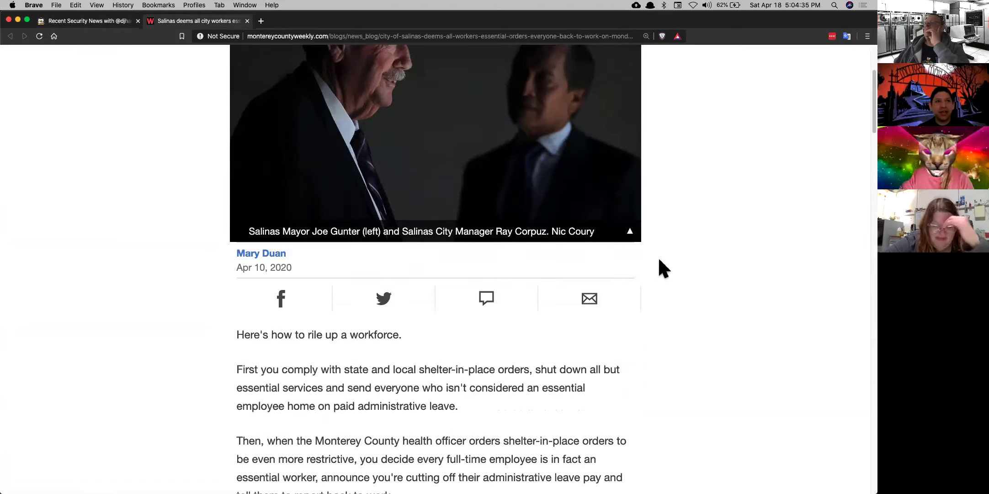
scroll(down, 3)
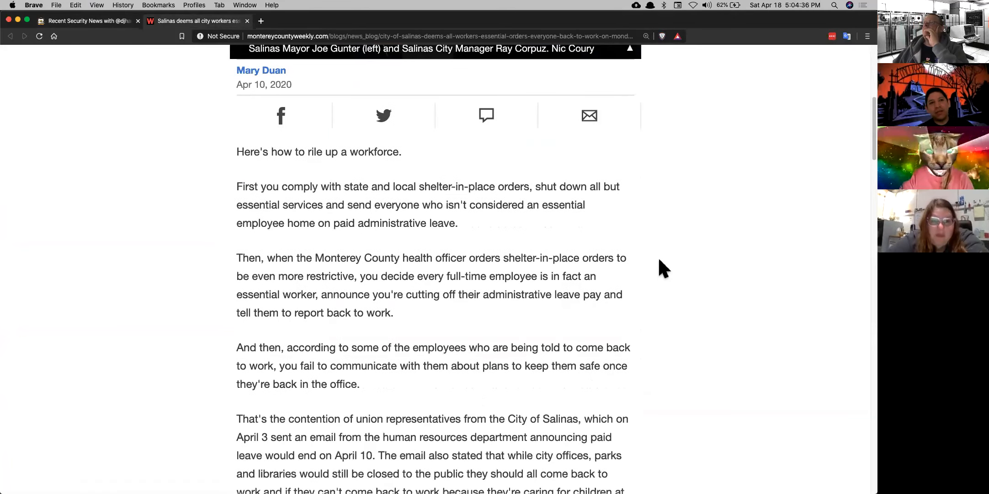
scroll(down, 3)
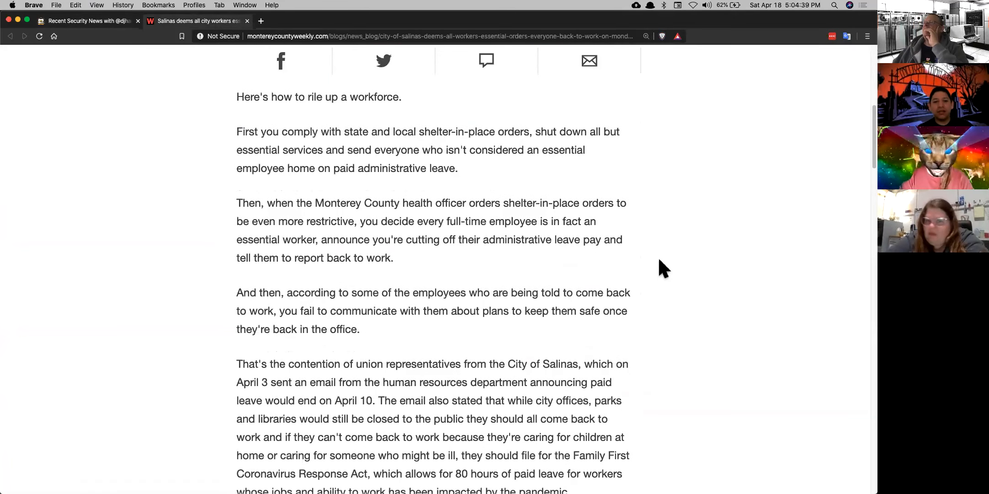
scroll(down, 3)
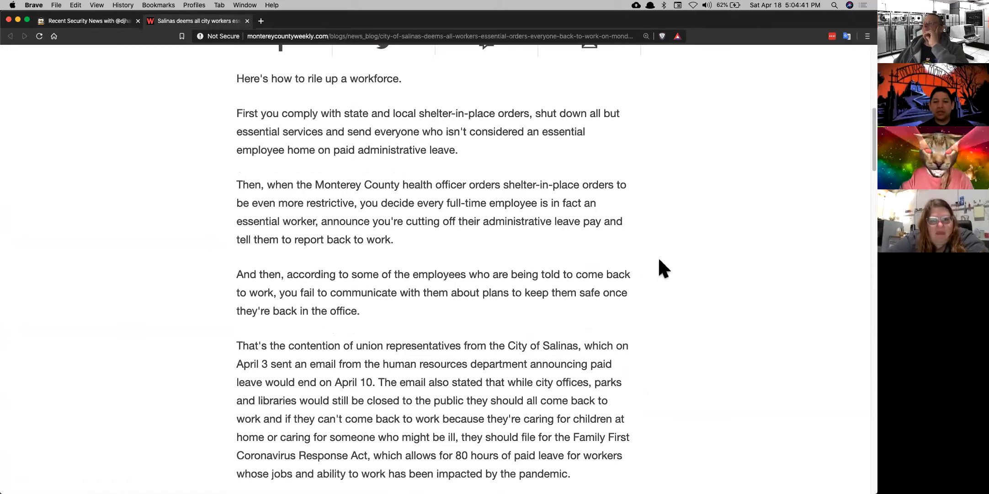
scroll(down, 3)
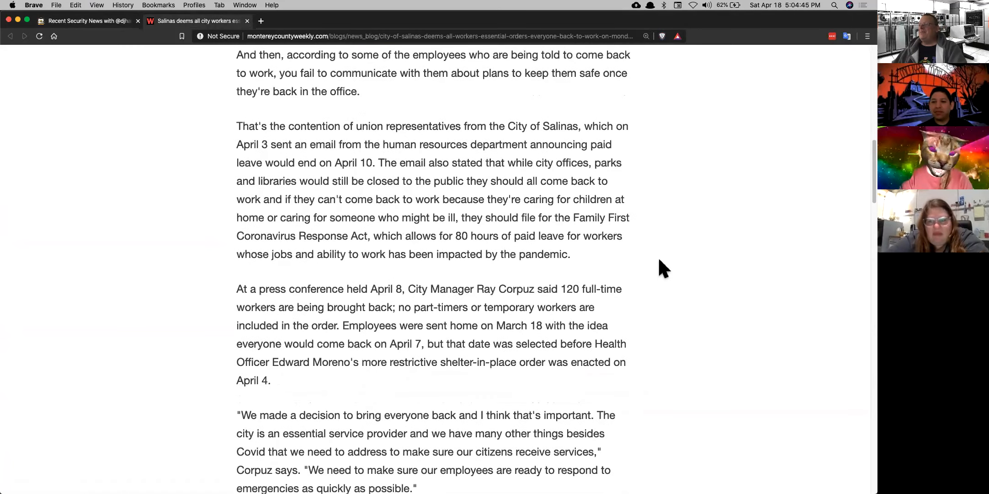
scroll(down, 3)
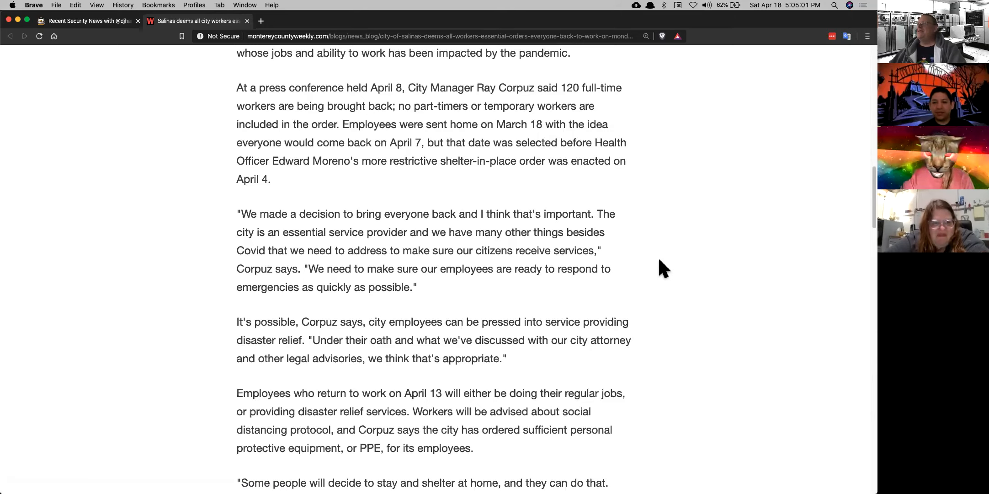
scroll(down, 3)
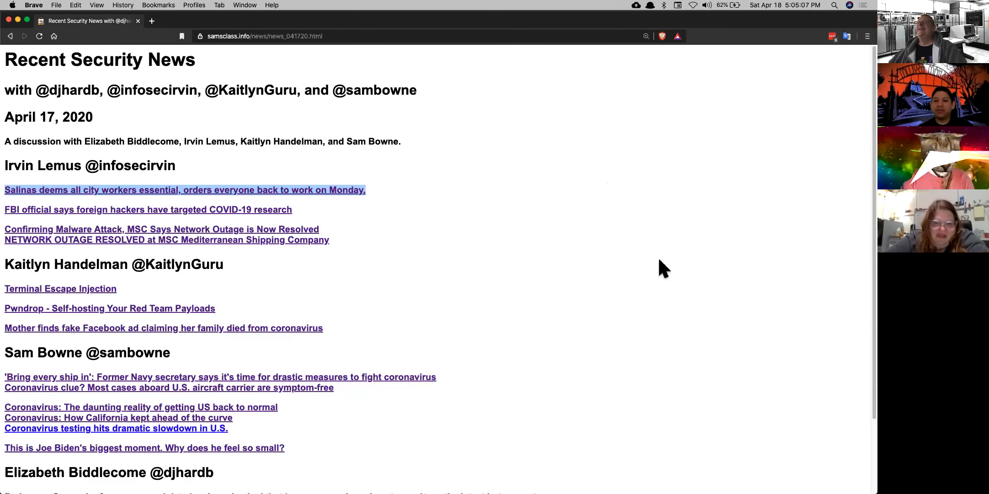
Open the Terminal Escape Injection article in a new tab and enlarge it.
right_click(60, 288)
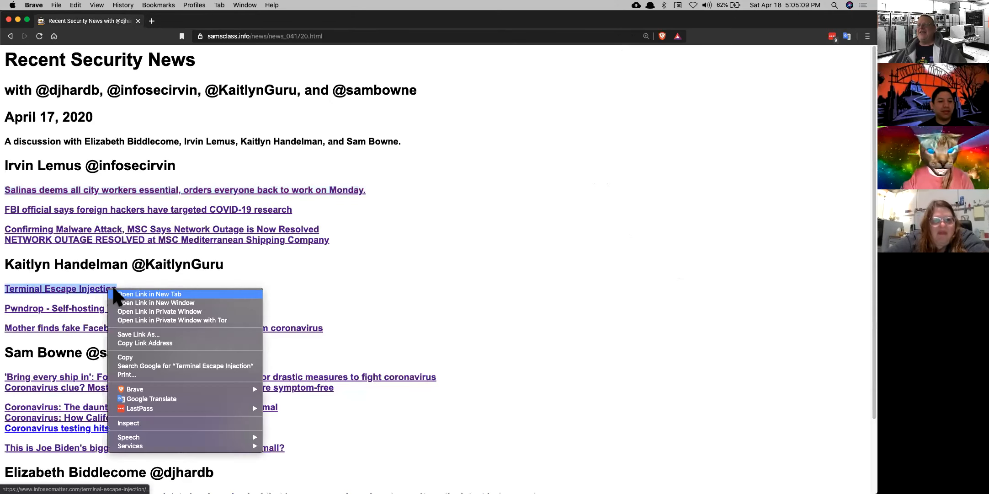
click(150, 294)
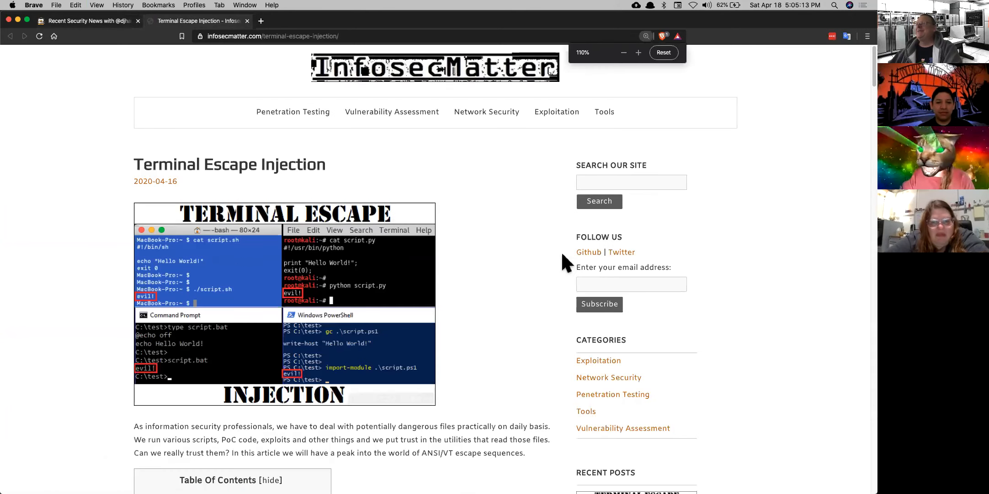
click(663, 52)
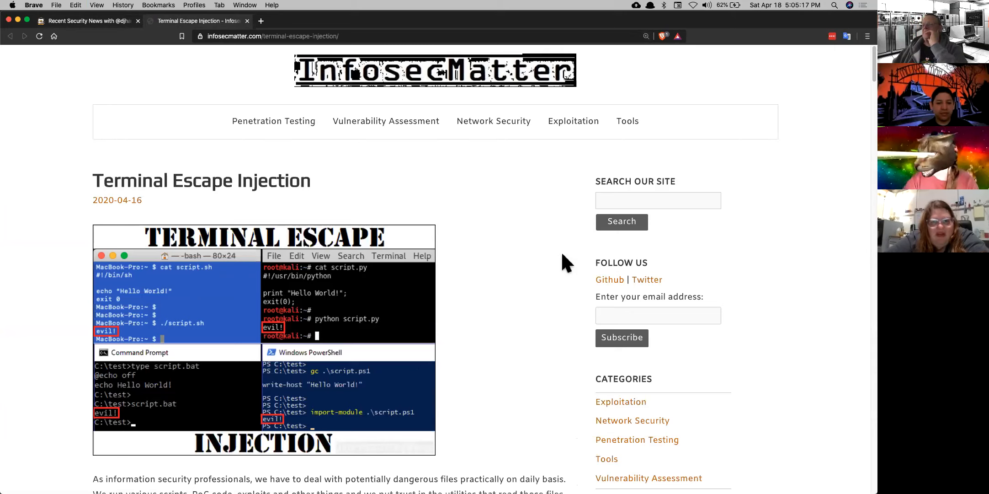
scroll(down, 3)
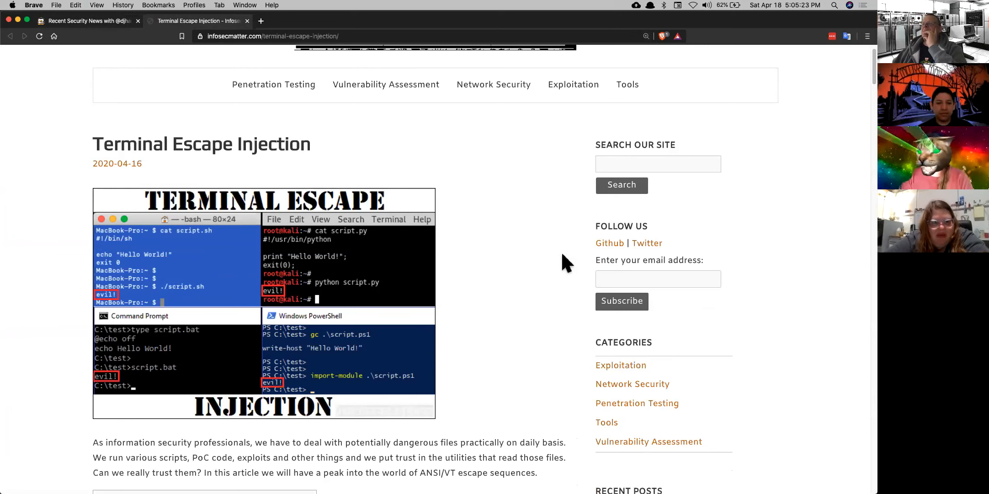
Read down the article to the Windows section with its PowerShell workarounds.
scroll(down, 3)
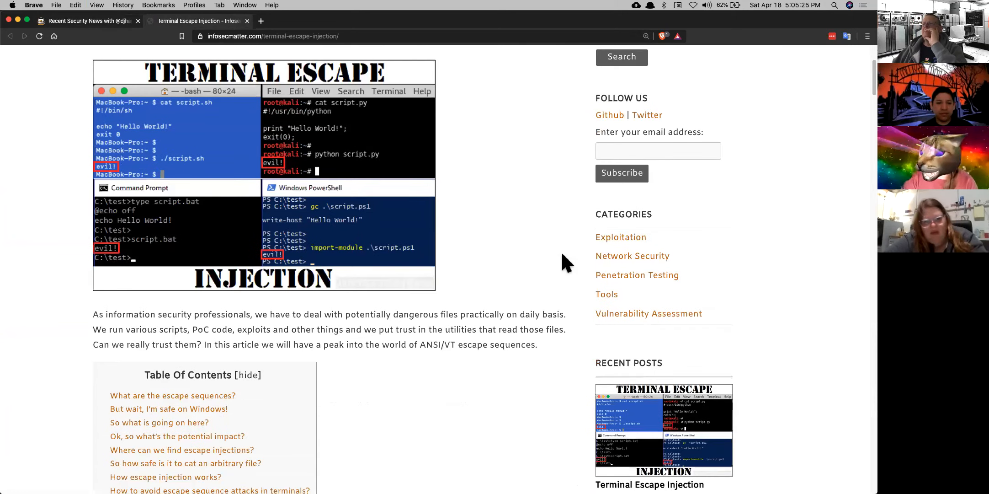
scroll(down, 3)
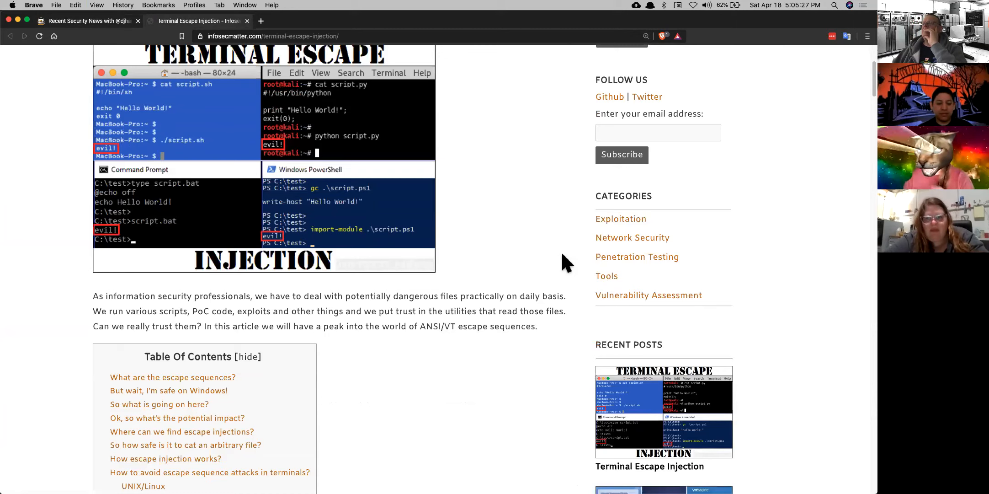
scroll(down, 3)
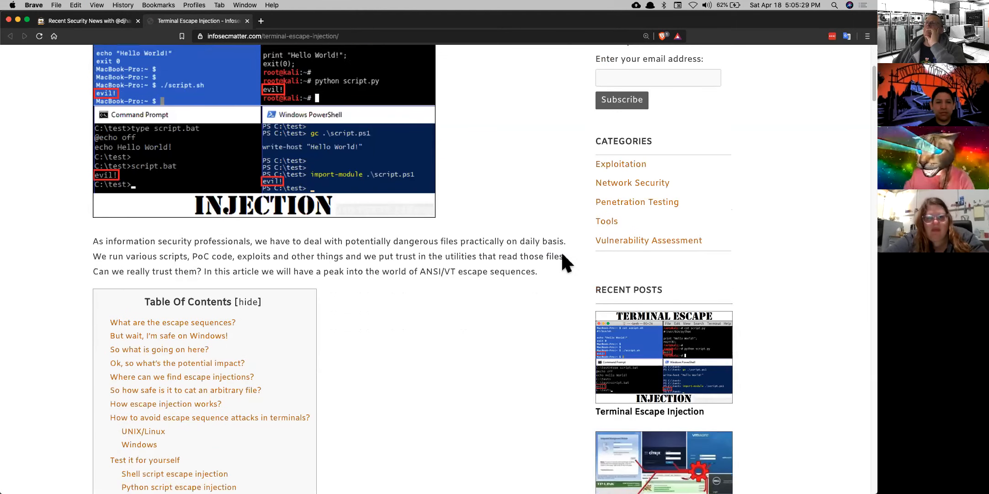
scroll(down, 3)
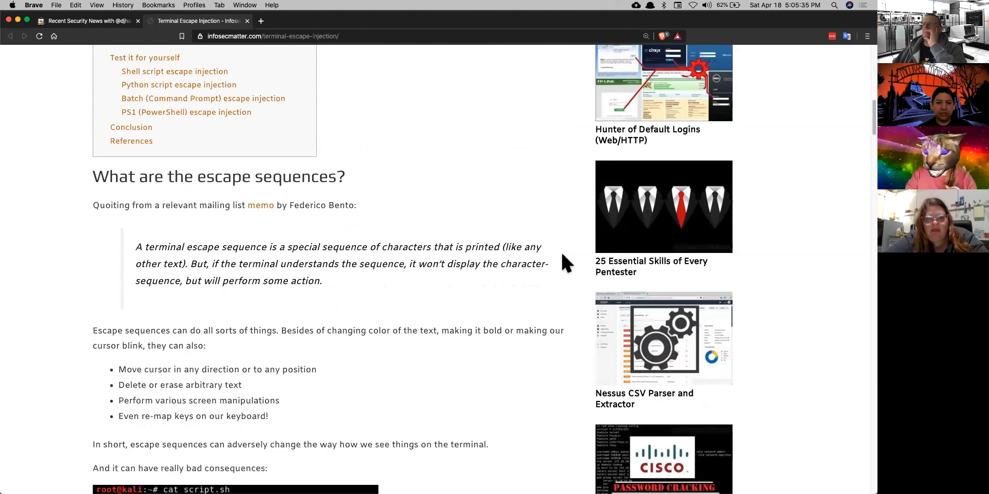
scroll(down, 3)
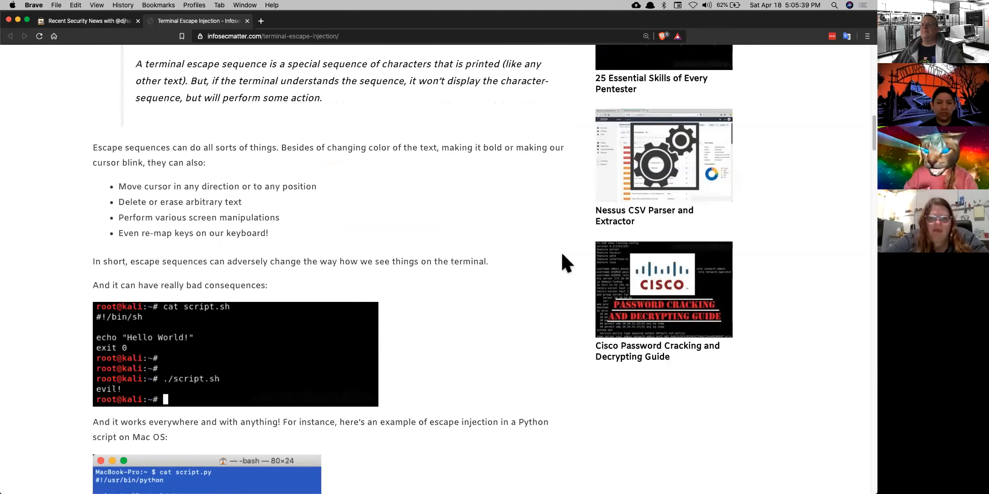
scroll(down, 3)
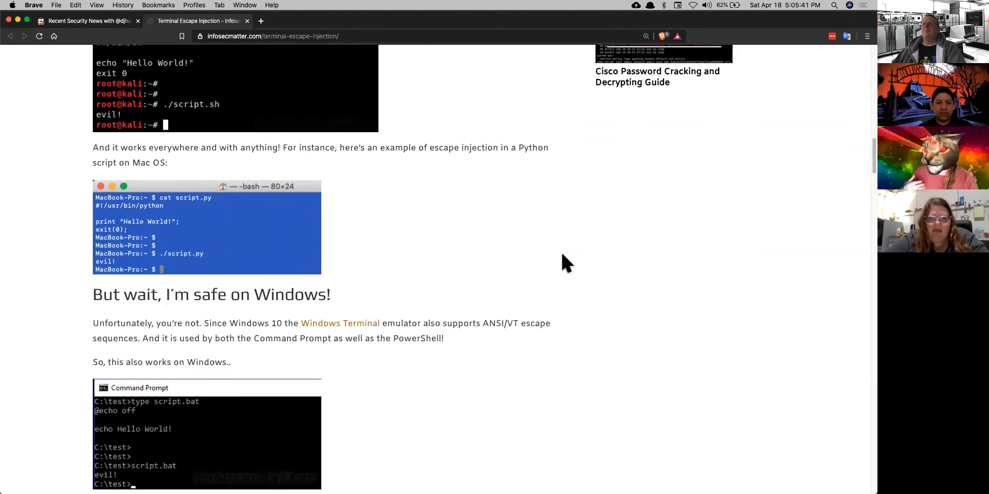
scroll(down, 3)
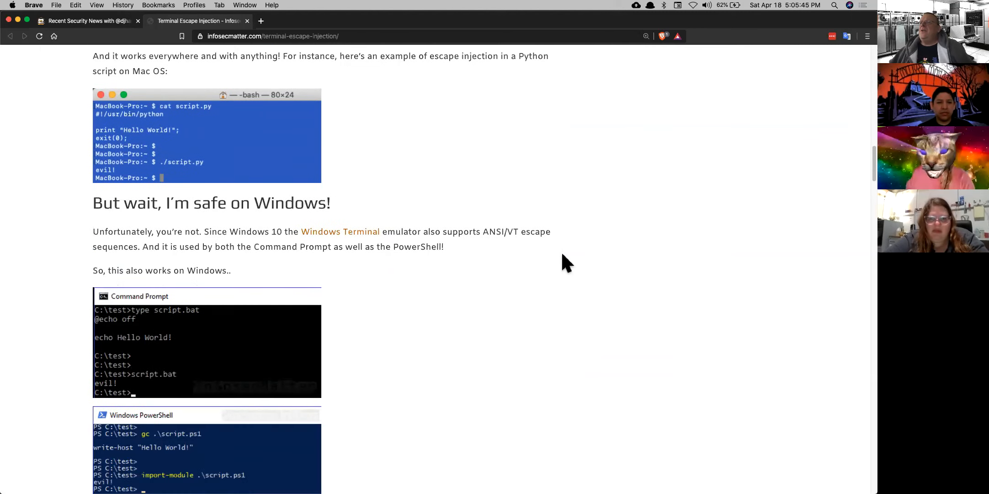
scroll(down, 3)
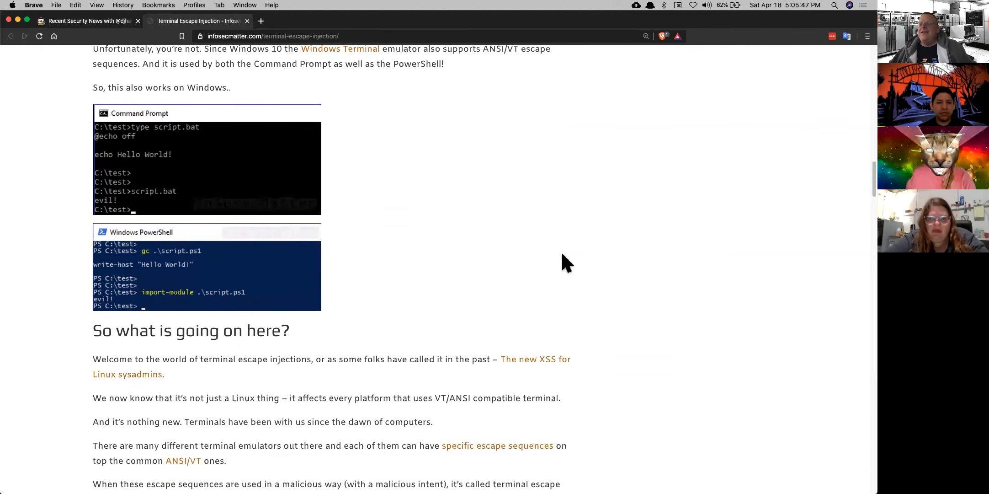
scroll(down, 3)
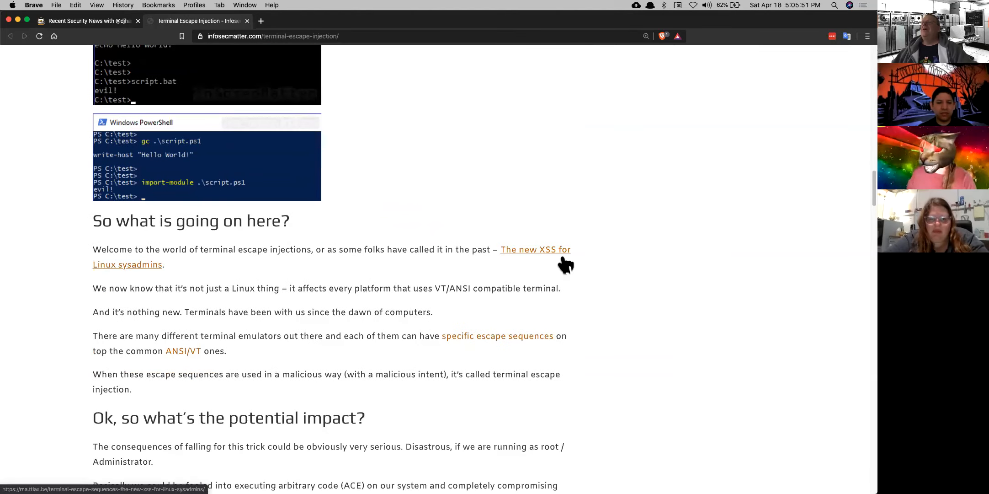
scroll(down, 3)
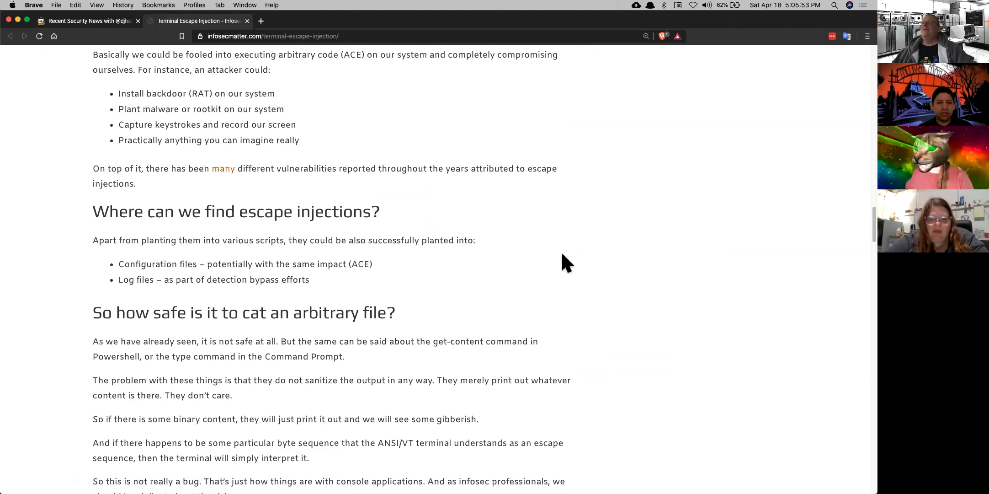
scroll(down, 3)
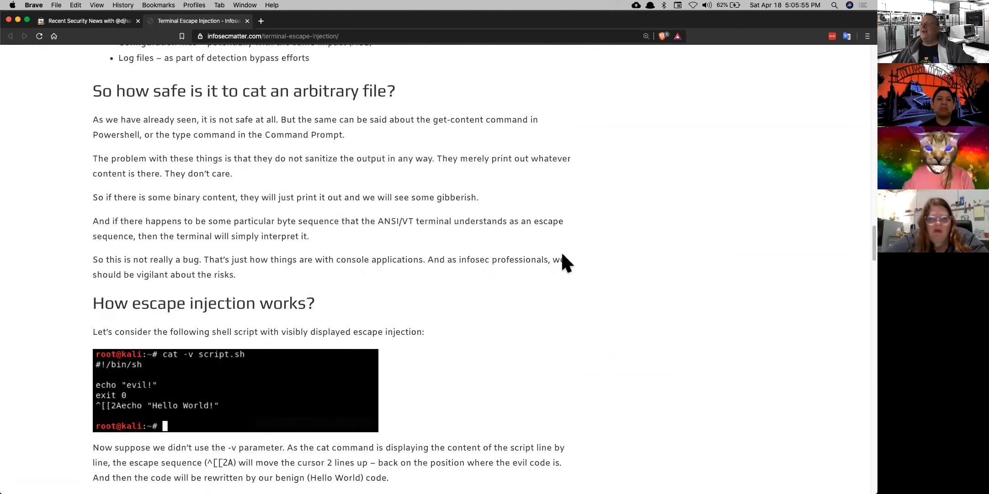
scroll(down, 3)
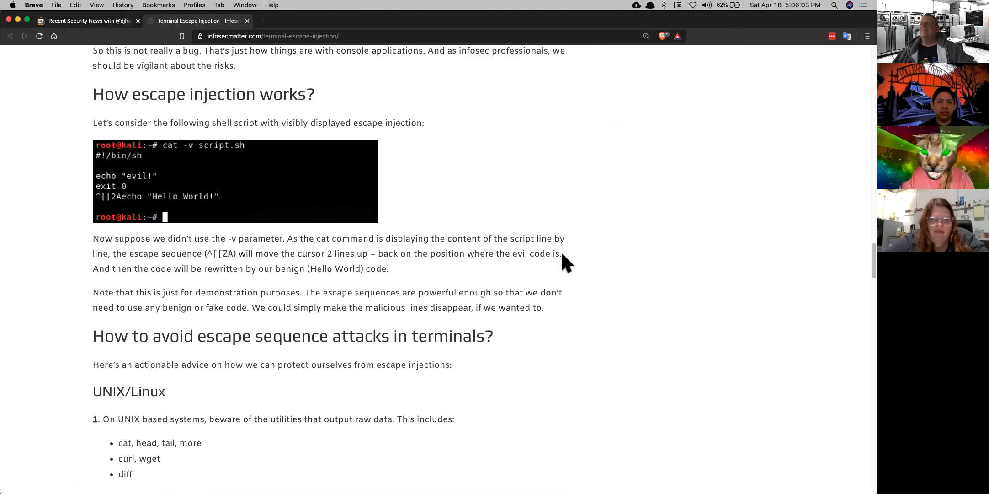
scroll(down, 3)
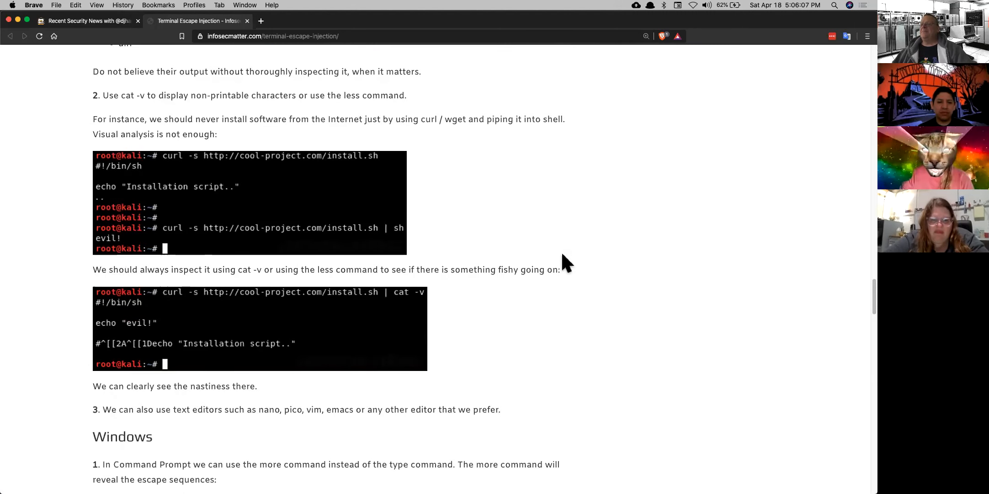
scroll(down, 3)
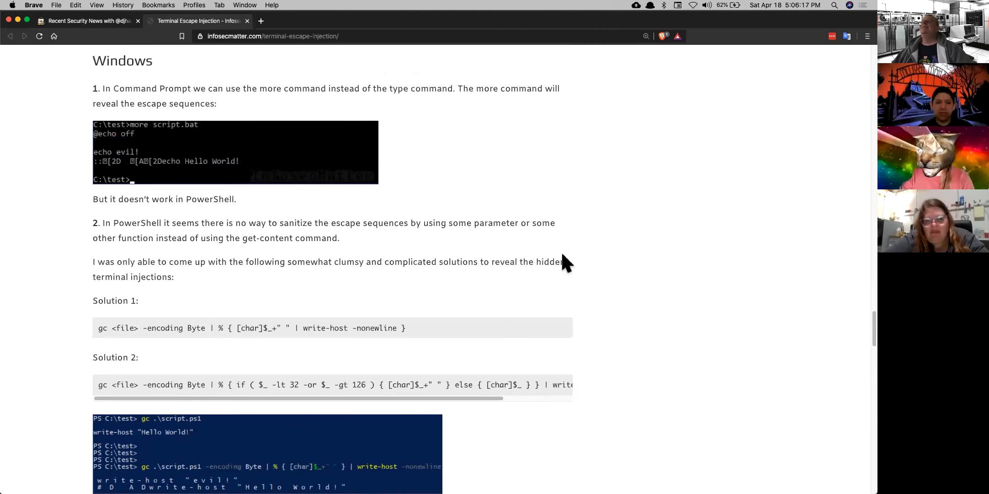
mouse_move(292, 94)
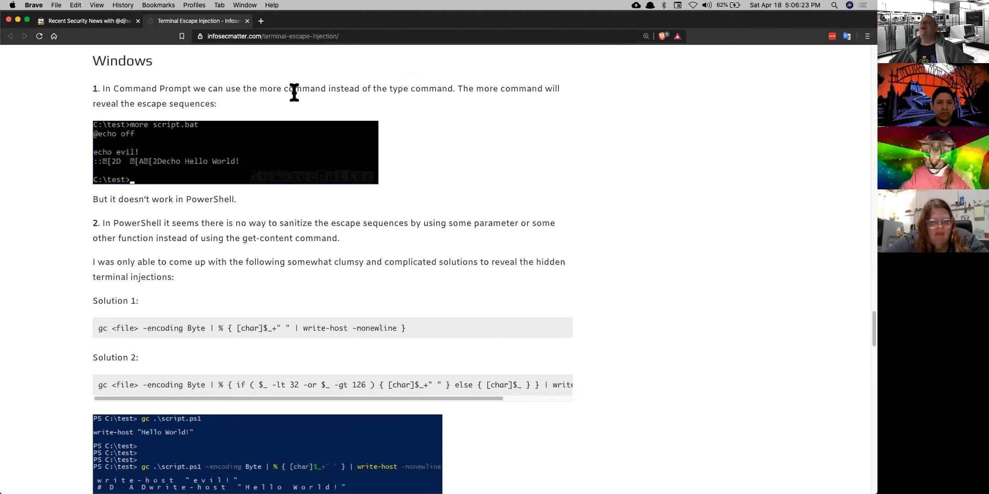
mouse_move(276, 69)
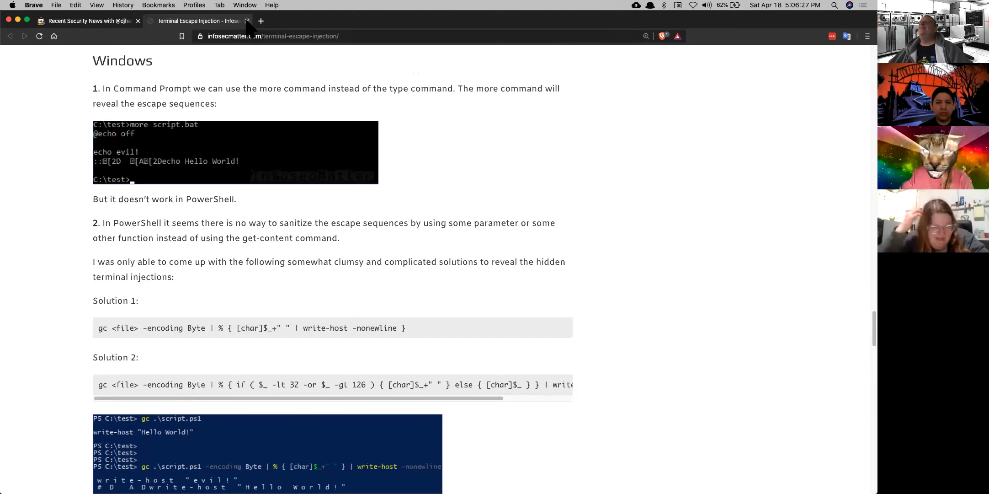
Close the InfosecMatter tab and open both Navy coronavirus stories in new tabs.
click(247, 21)
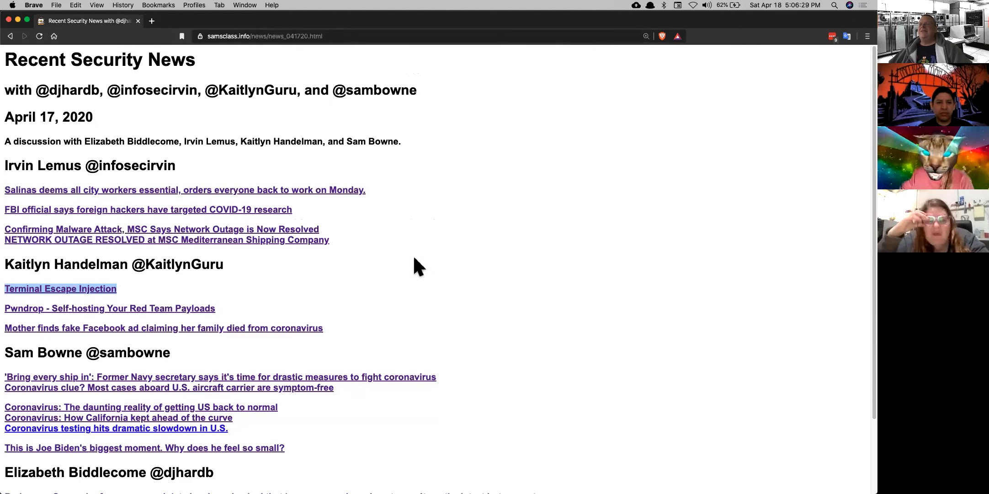
scroll(down, 3)
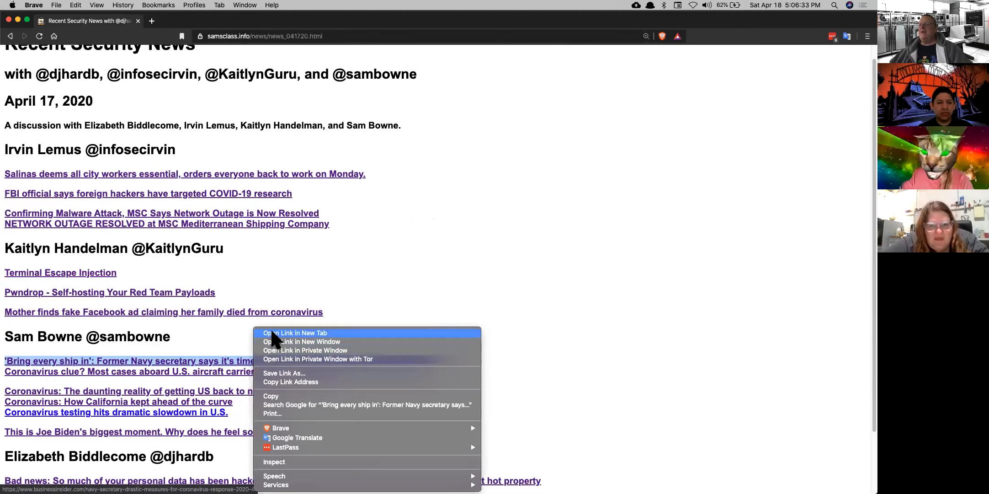
click(294, 332)
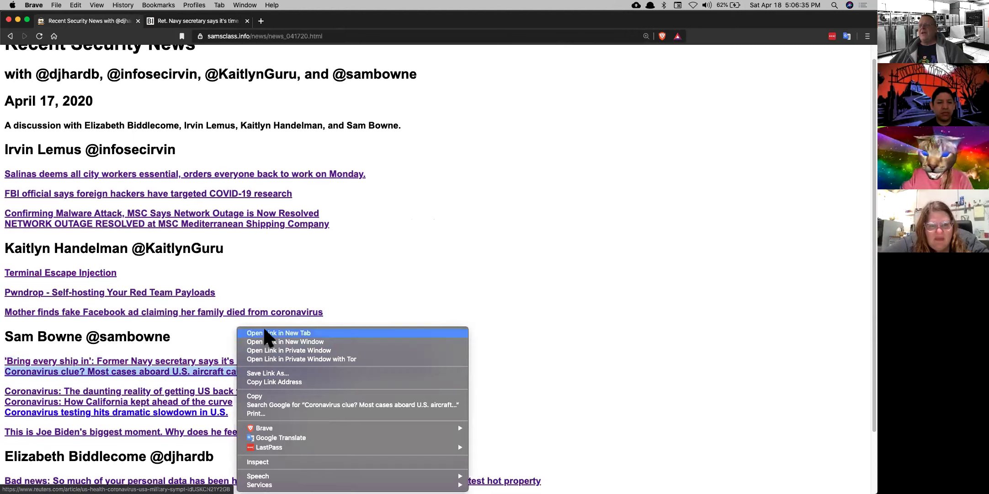
click(280, 333)
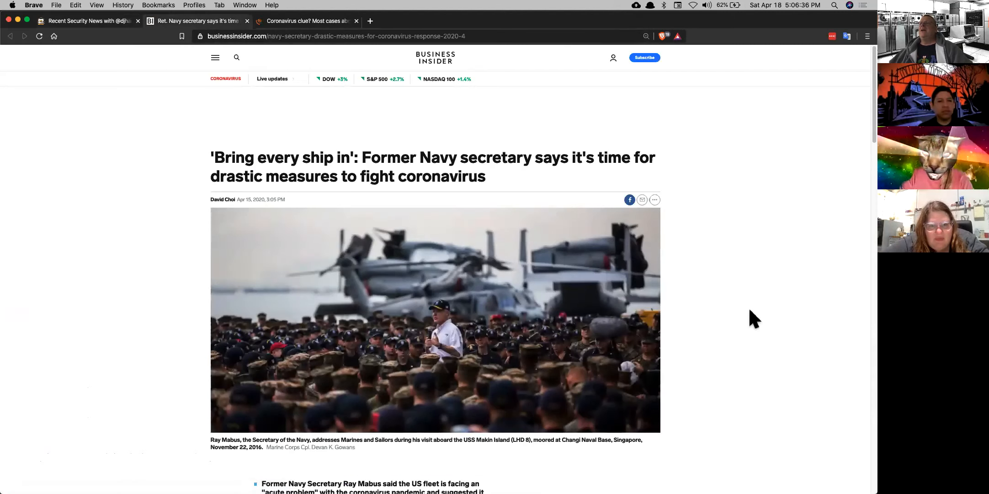
mouse_move(763, 316)
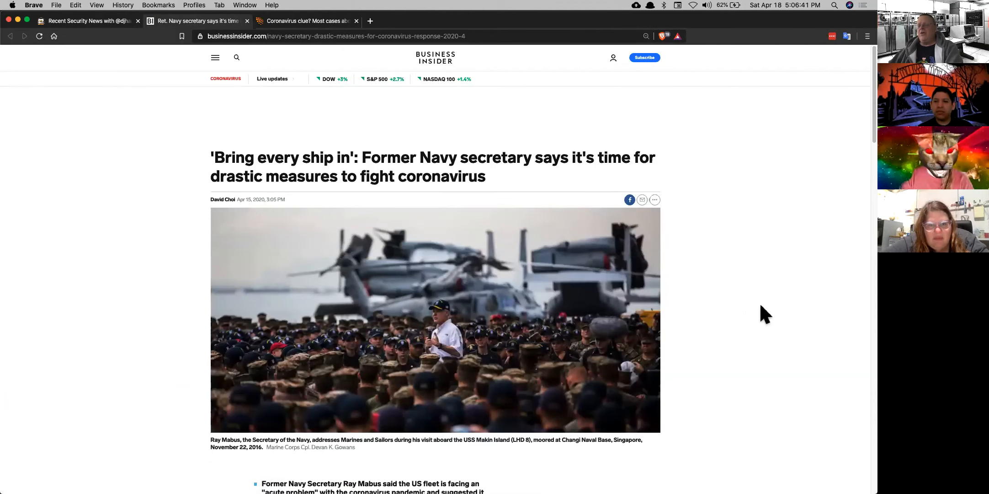
Zoom in on the Business Insider 'Bring every ship in' article and start reading.
click(96, 5)
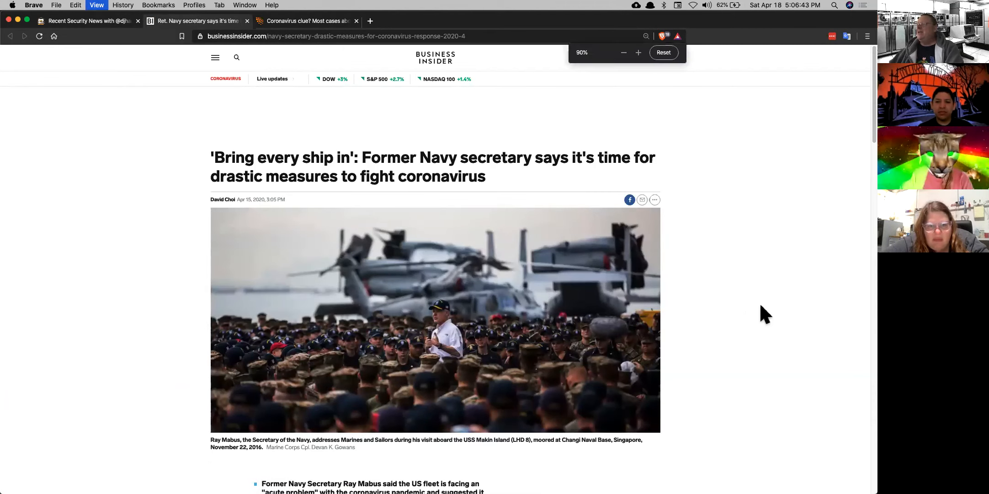
click(662, 52)
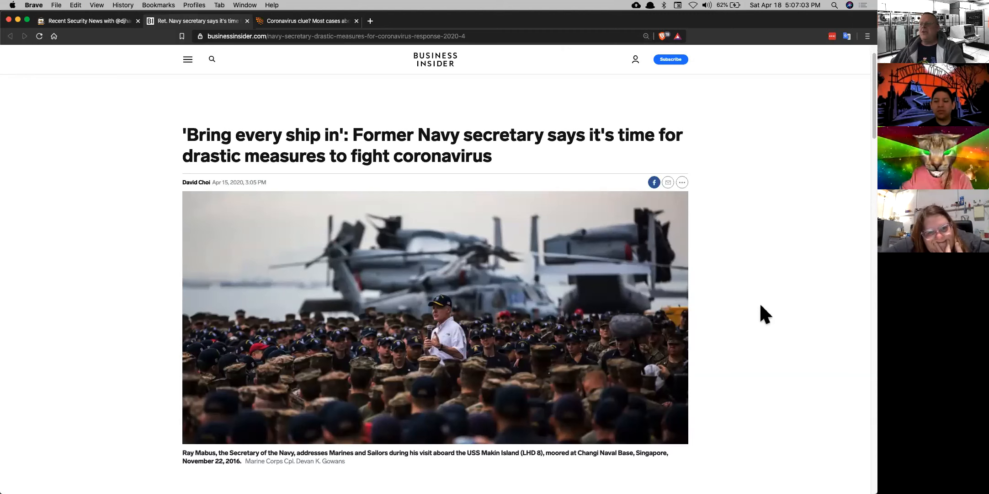
scroll(down, 3)
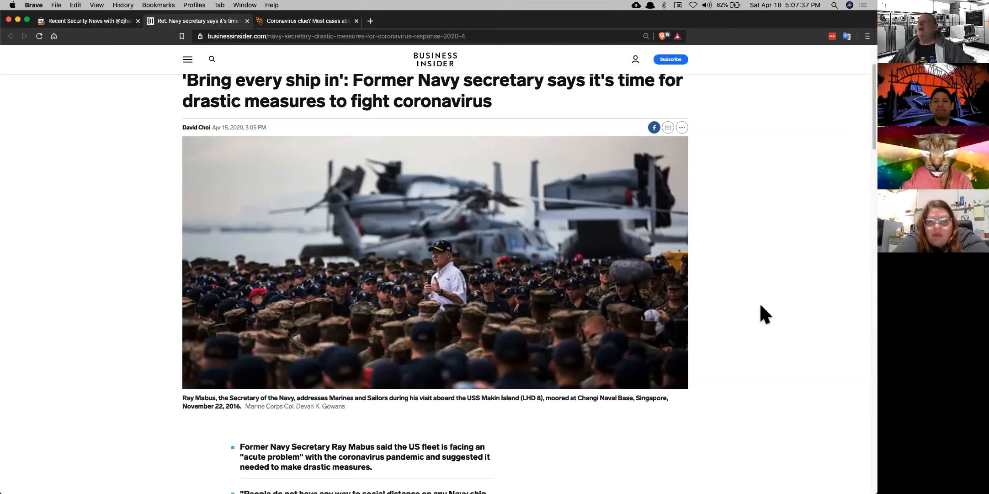
Scroll past the photo to the bullets on offloading crews and quarantining ships.
scroll(down, 3)
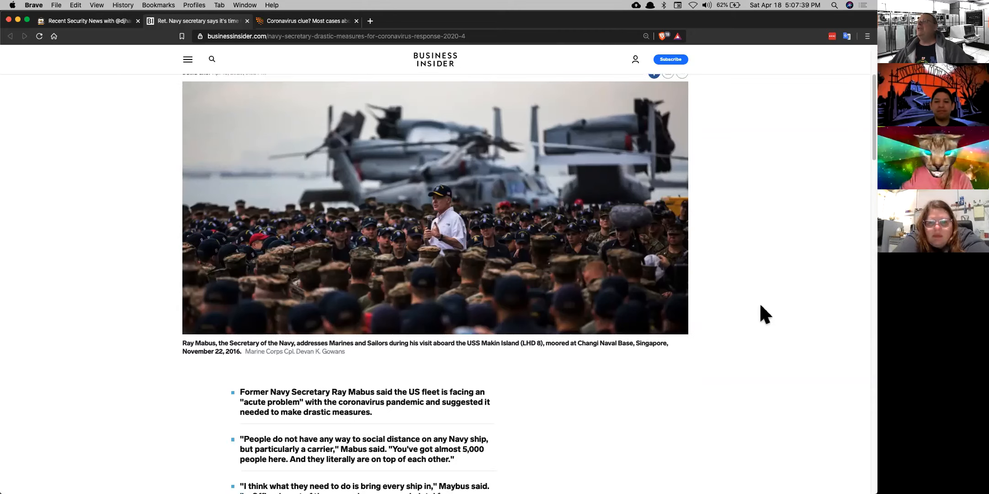
scroll(down, 3)
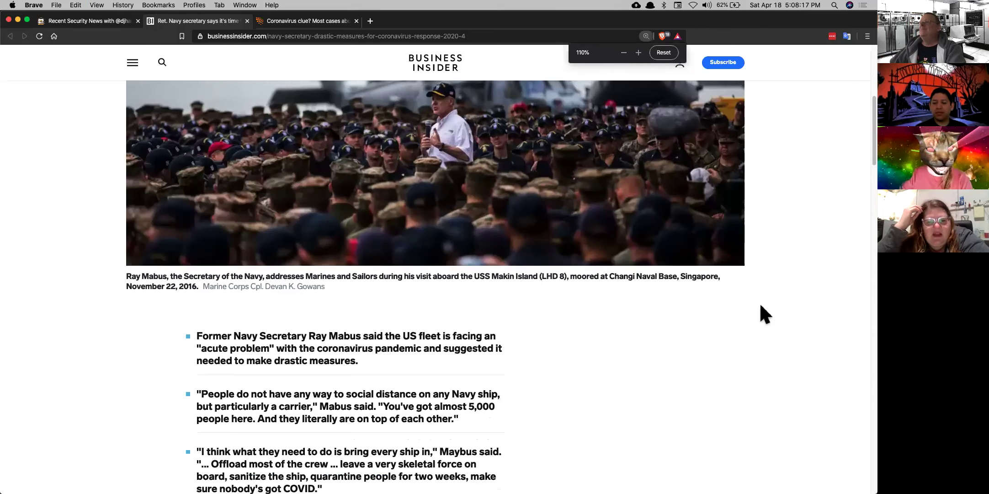
scroll(down, 3)
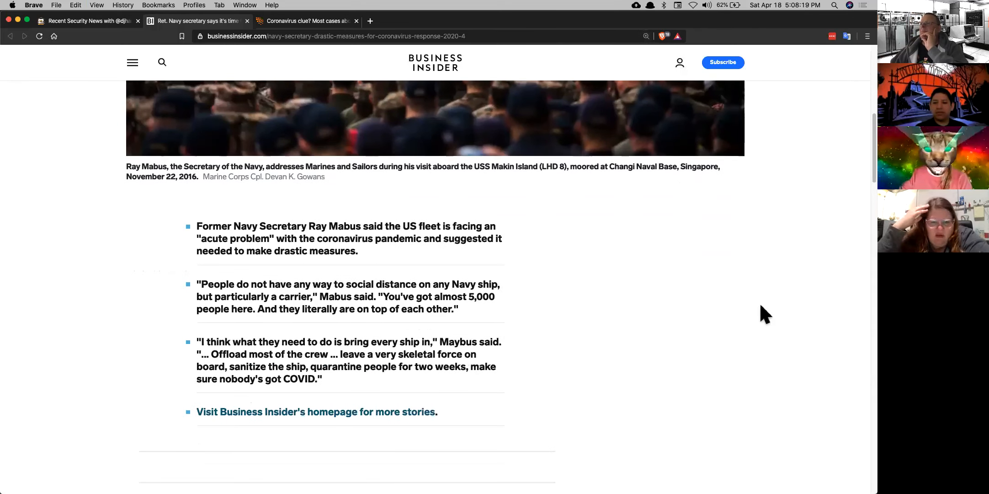
scroll(down, 3)
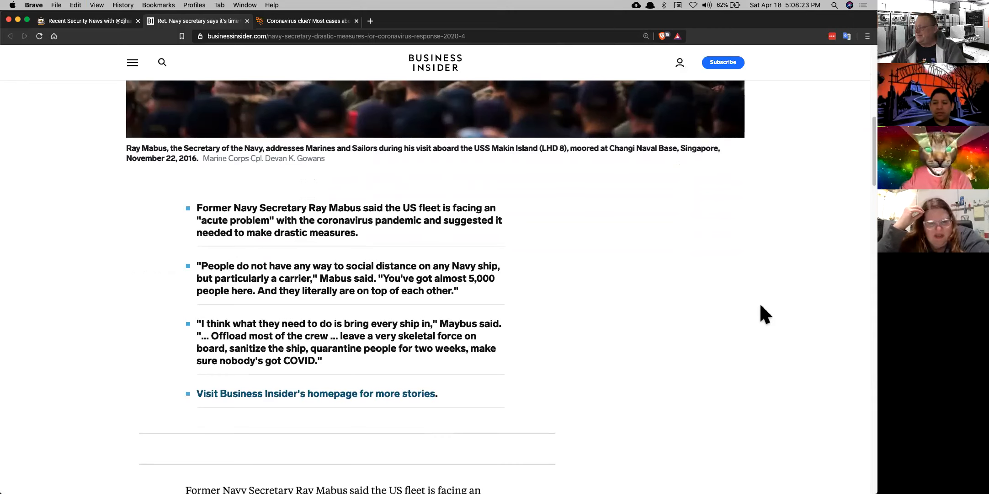
mouse_move(774, 314)
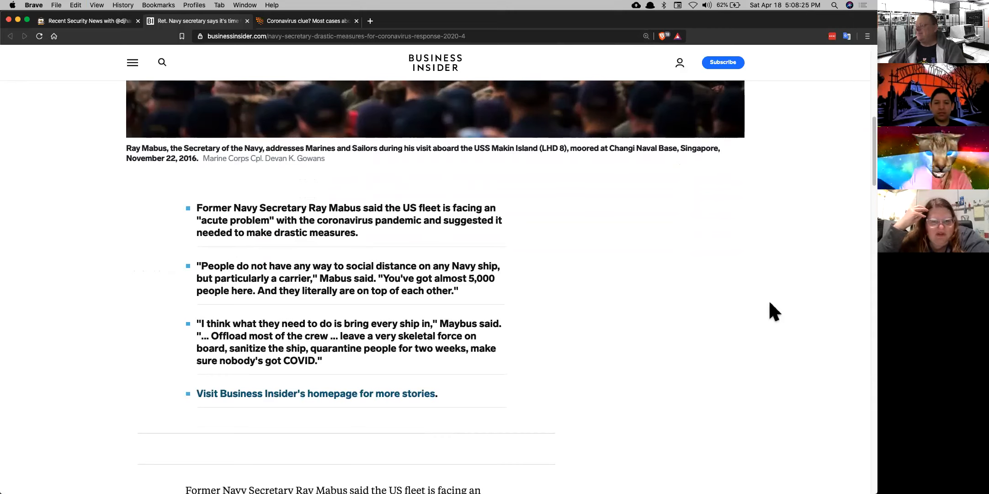
mouse_move(766, 300)
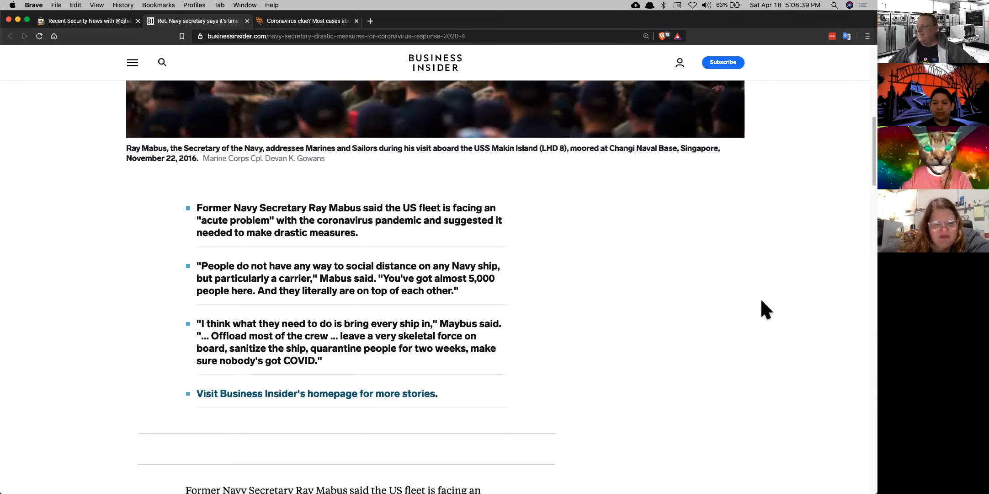
mouse_move(624, 303)
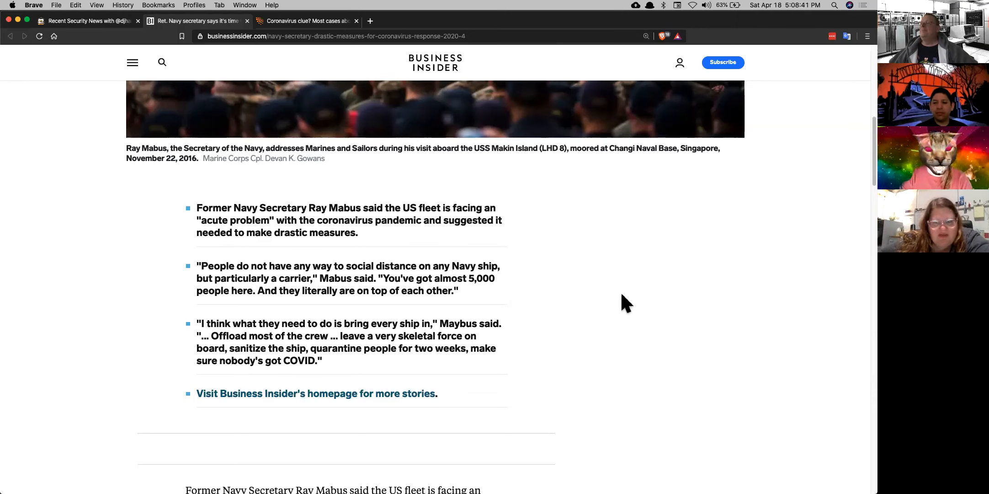
mouse_move(635, 309)
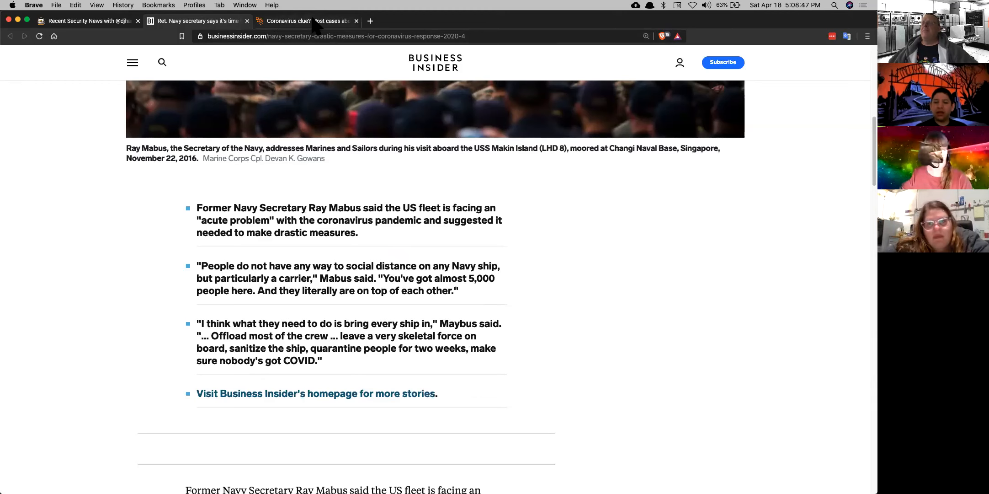
Read the Reuters aircraft carrier story, then close the Navy article tabs.
click(306, 21)
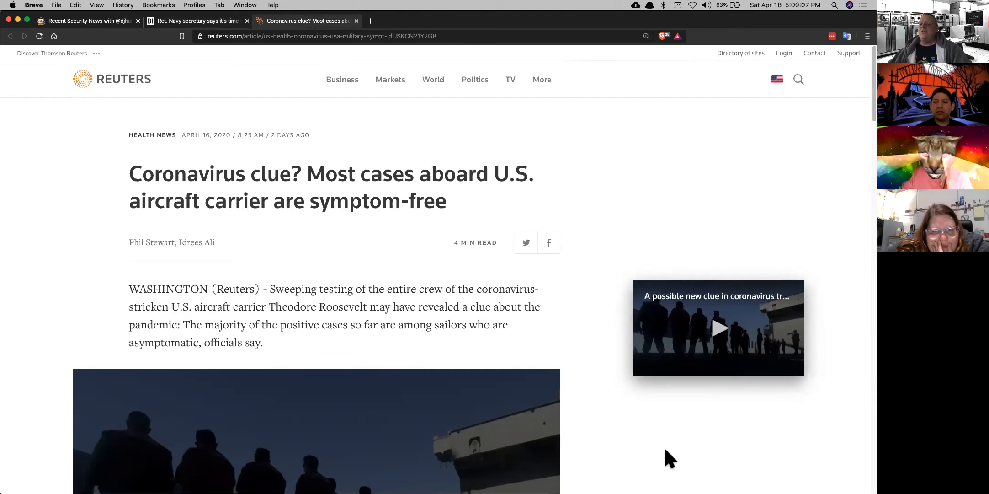
scroll(down, 3)
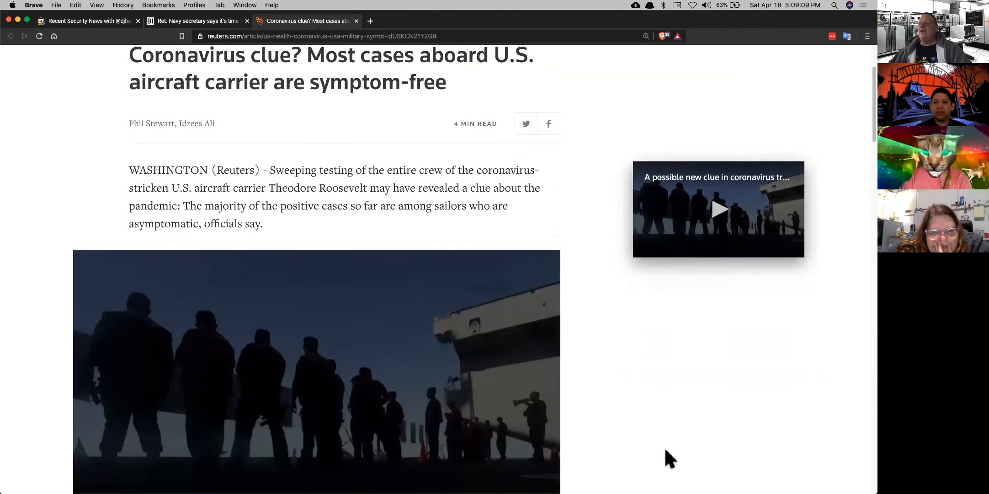
scroll(down, 3)
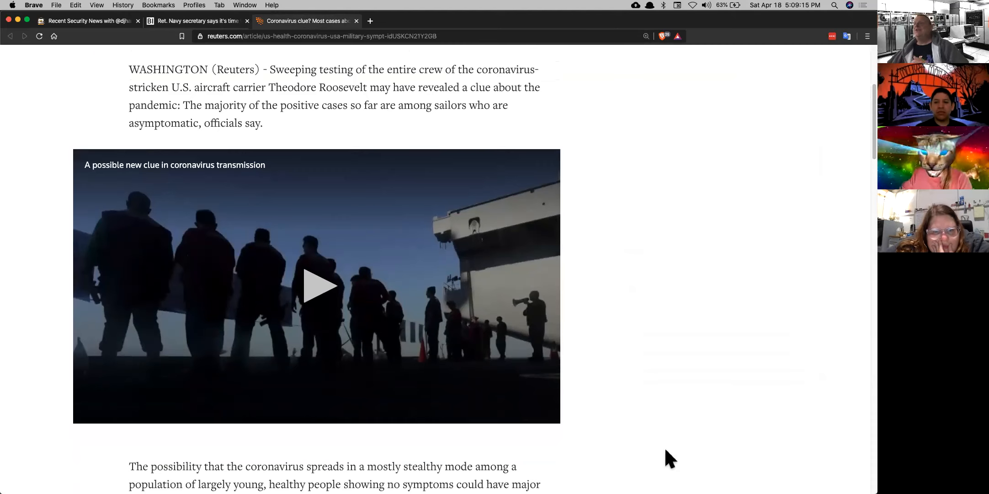
mouse_move(688, 439)
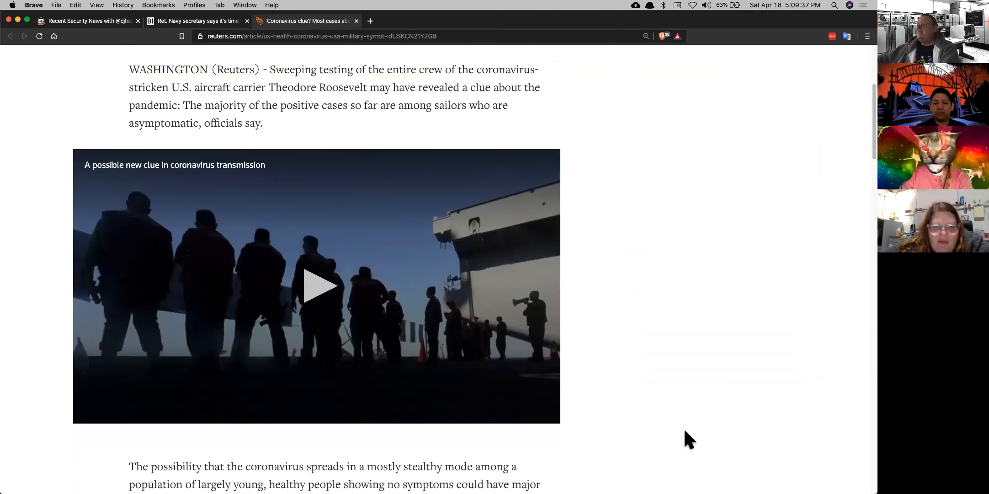
click(357, 21)
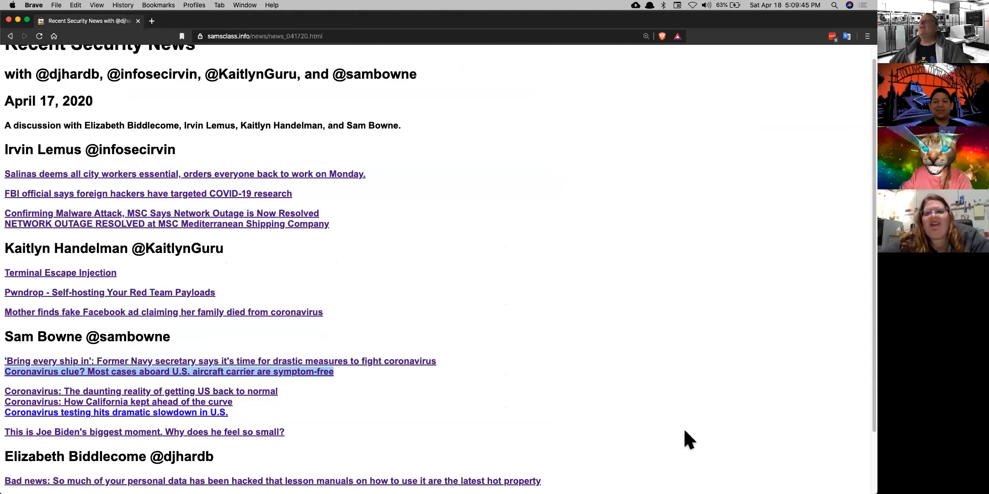
Open The Register's 'Bad news' hacked-data story in a new tab and view it.
scroll(down, 3)
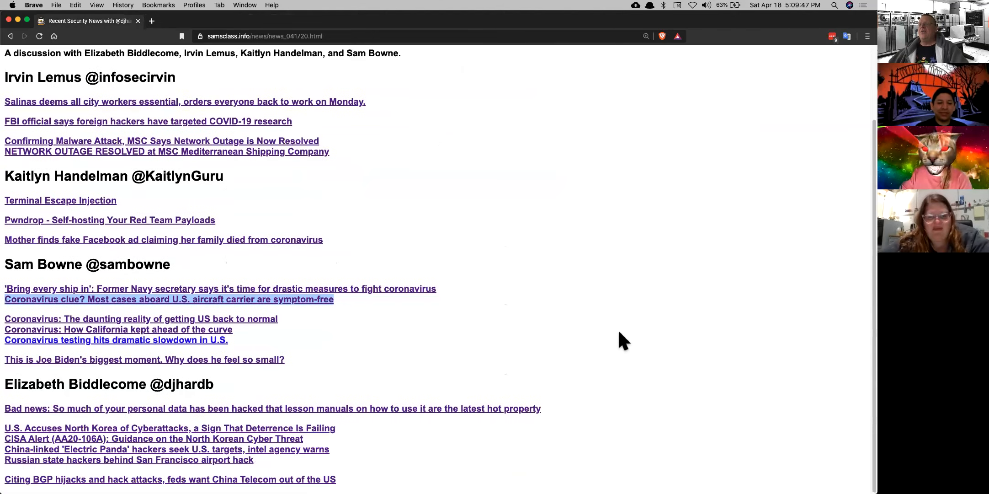
mouse_move(376, 365)
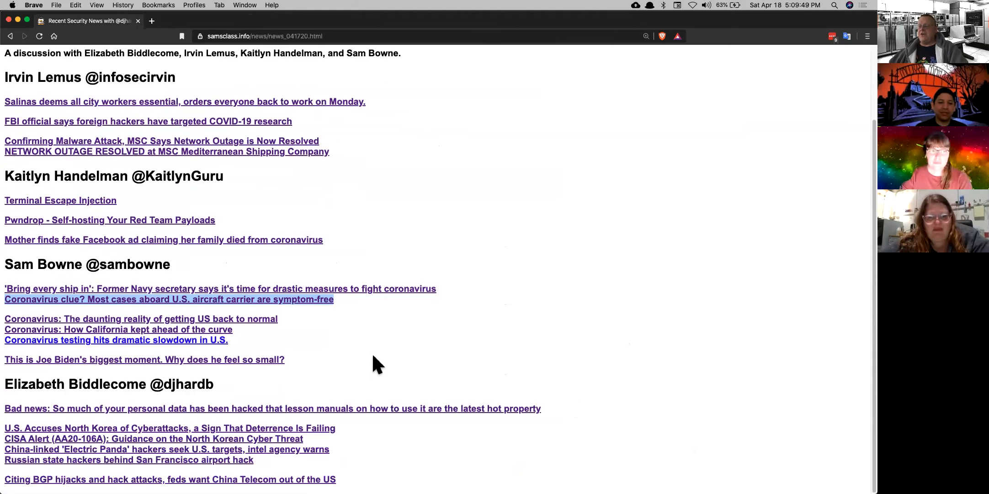
right_click(272, 408)
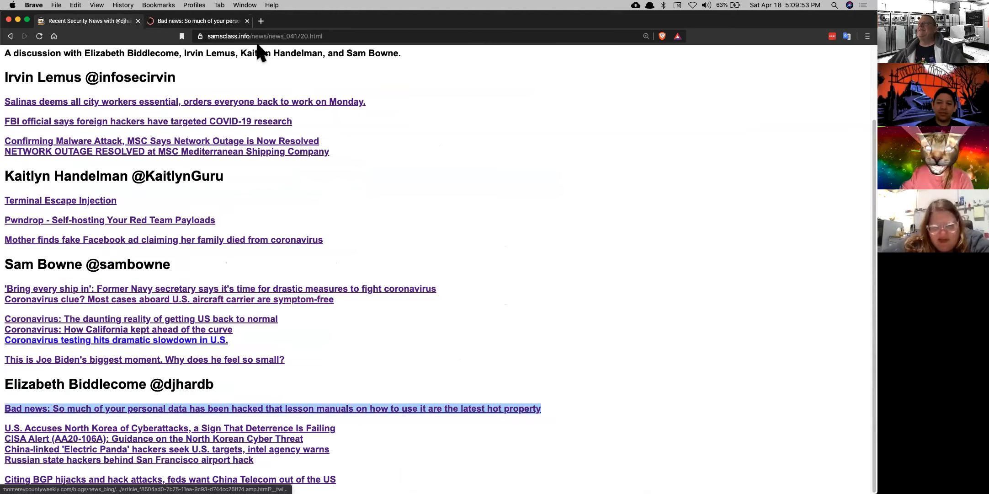
click(272, 408)
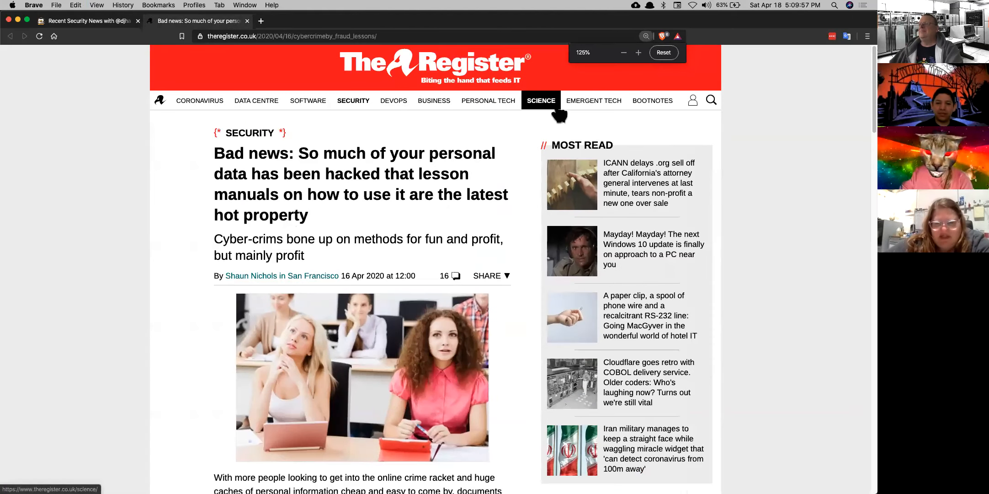
Enlarge The Register article on crooks buying fraud guides and read it to the end.
click(638, 52)
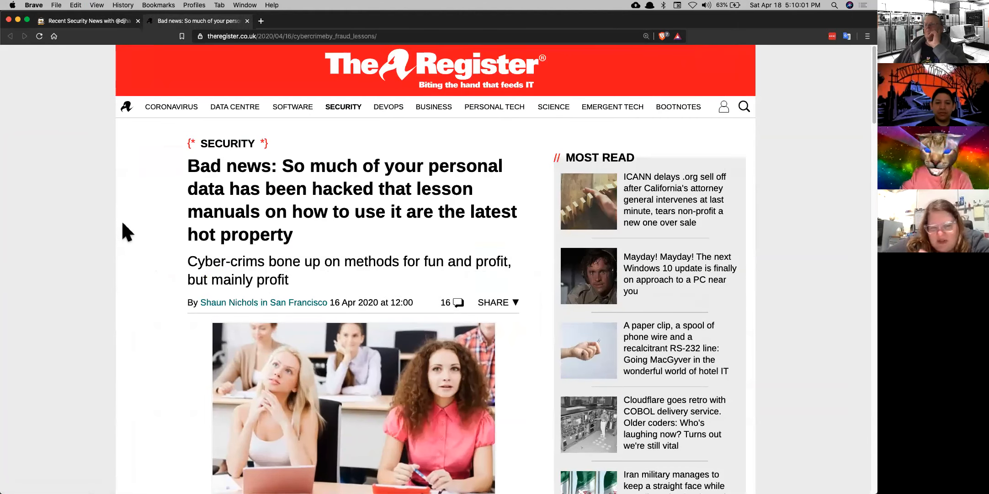
scroll(down, 3)
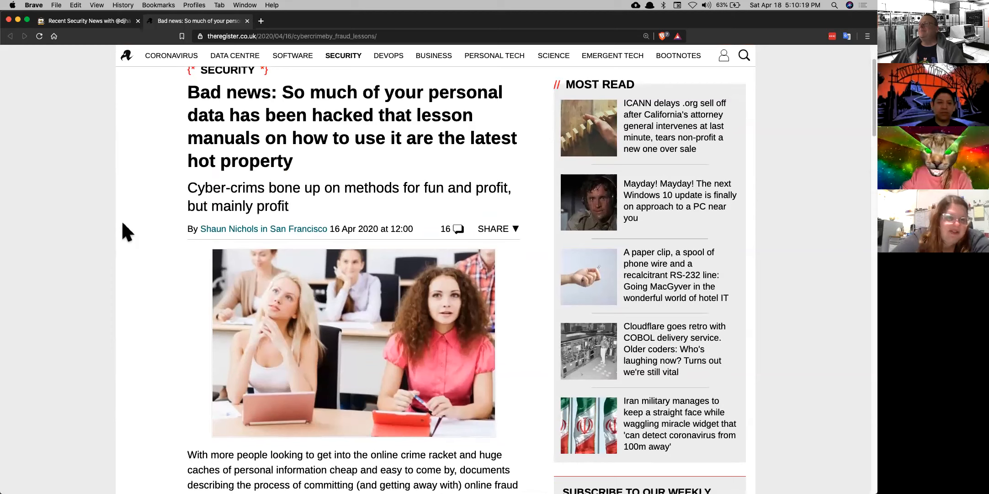
scroll(down, 3)
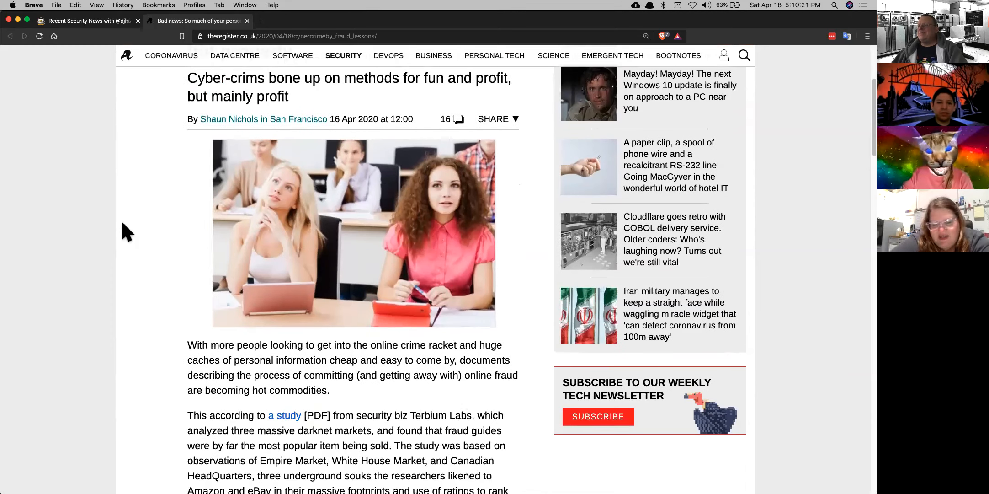
scroll(down, 3)
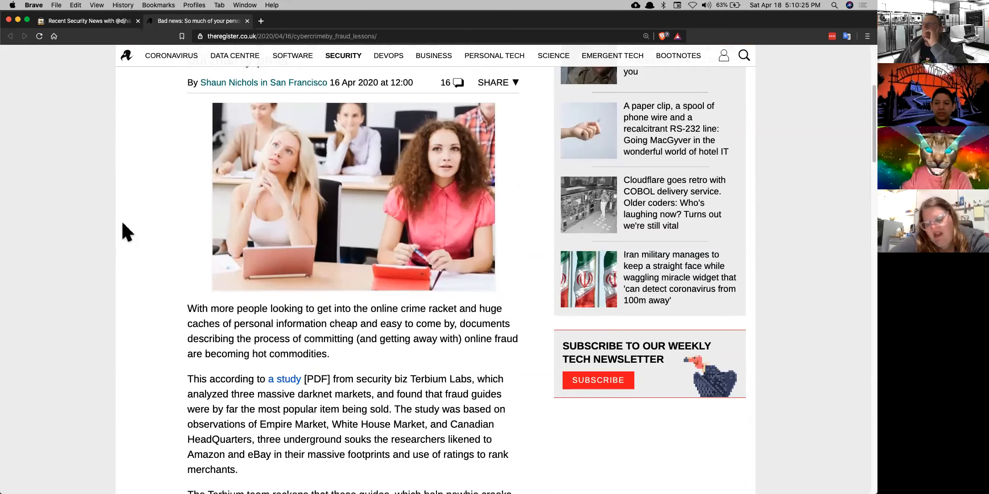
scroll(down, 3)
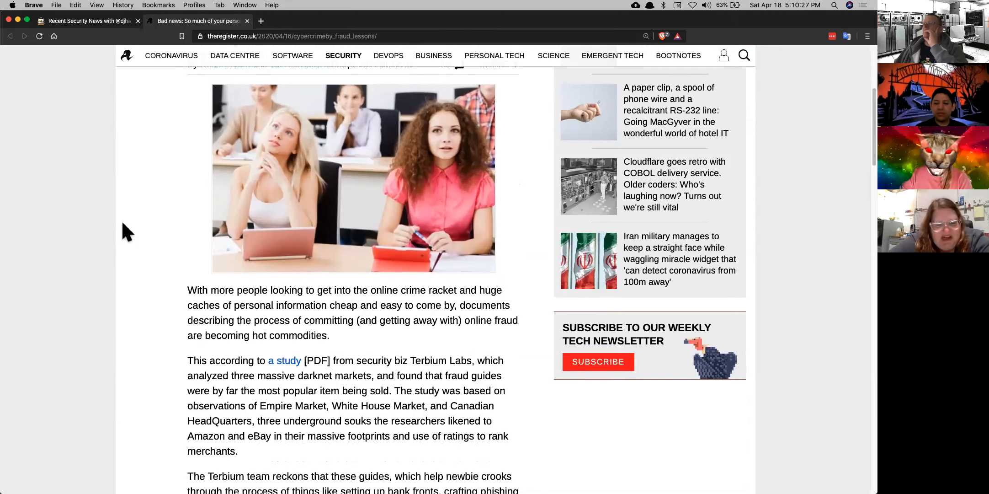
scroll(down, 3)
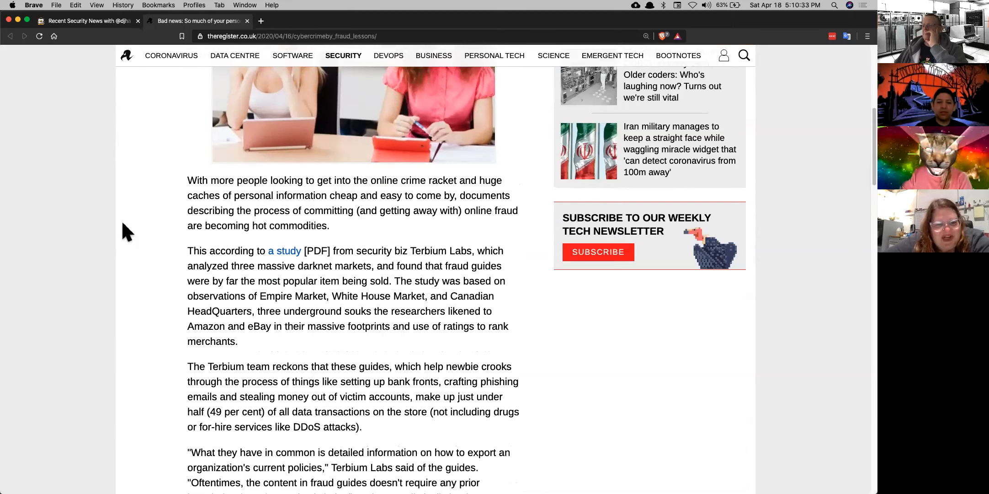
scroll(down, 3)
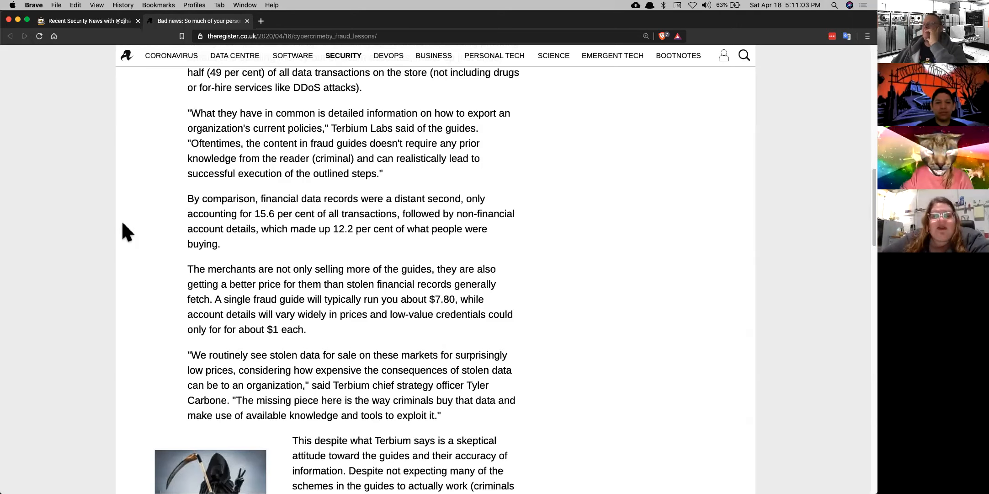
scroll(down, 3)
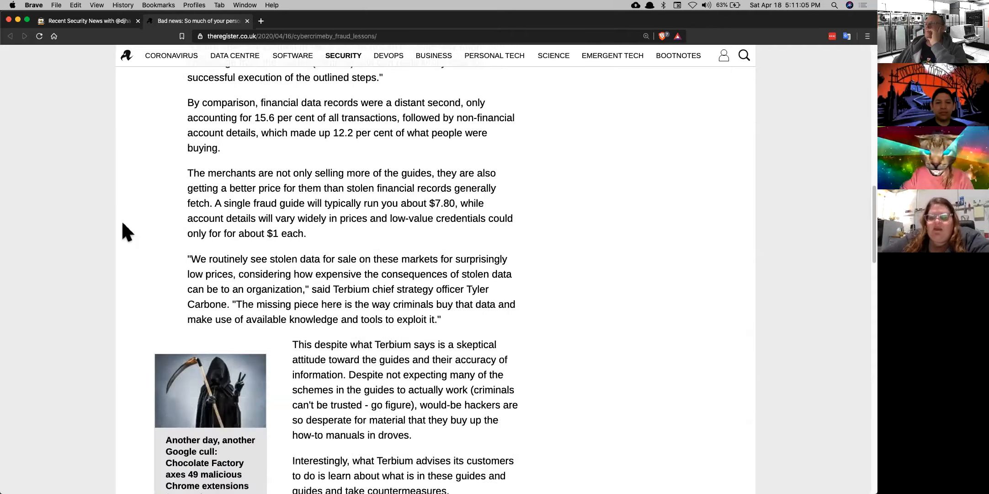
scroll(down, 3)
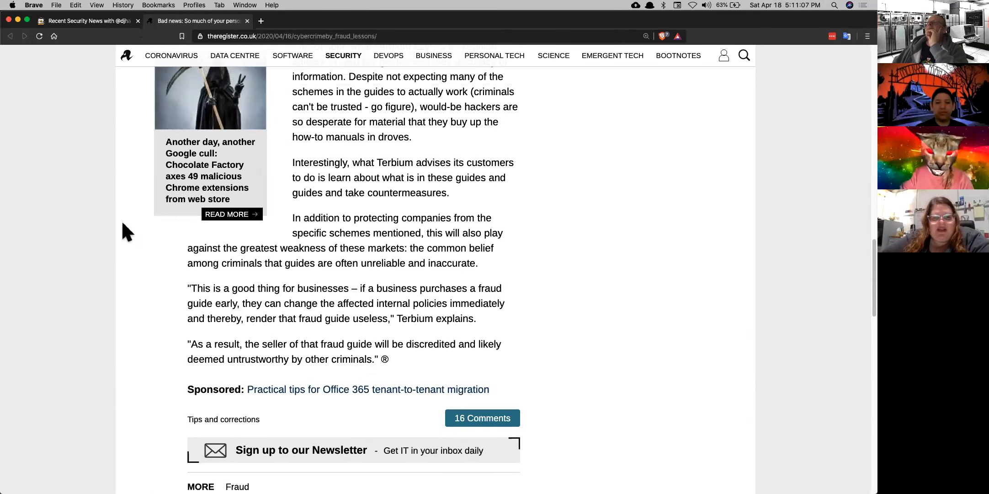
scroll(up, 3)
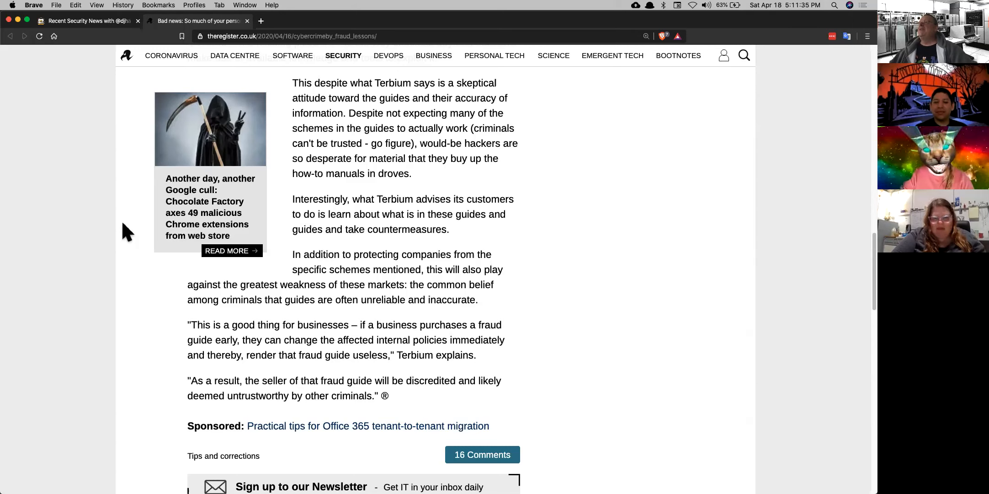
scroll(up, 3)
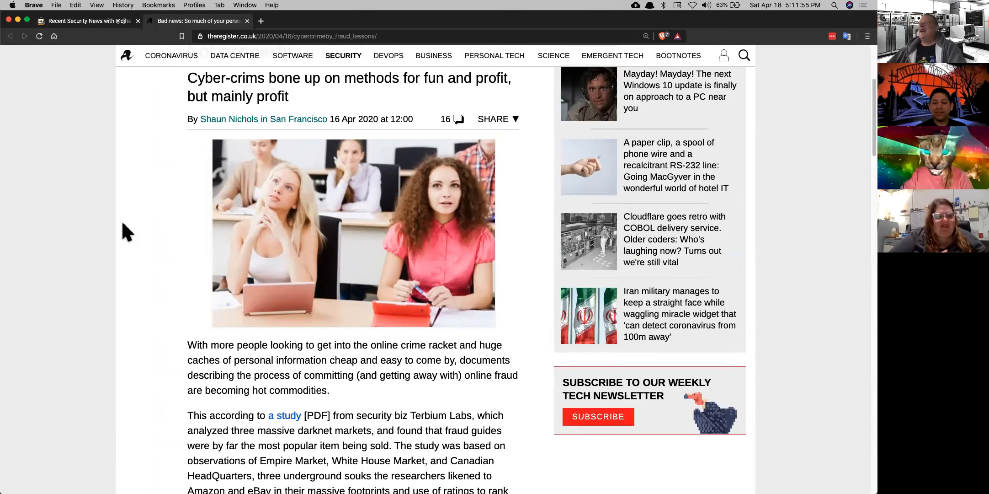
mouse_move(108, 299)
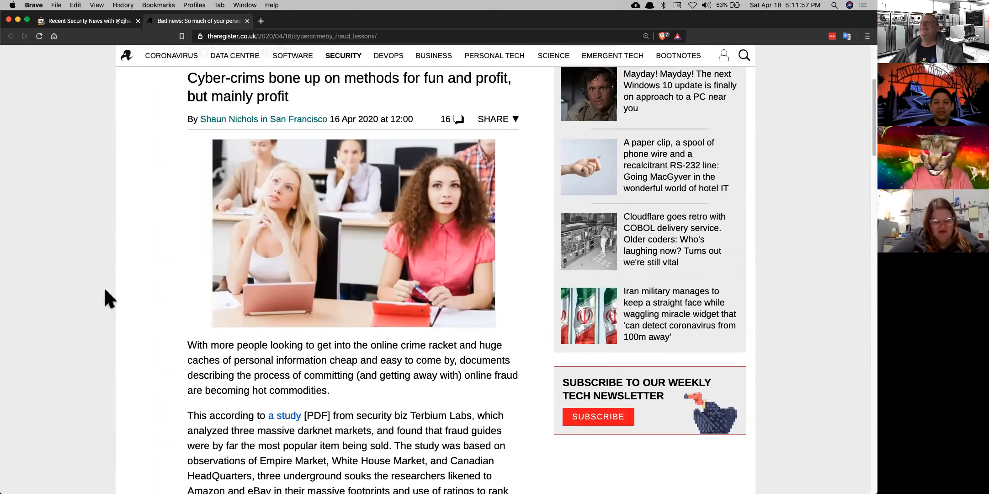
scroll(down, 3)
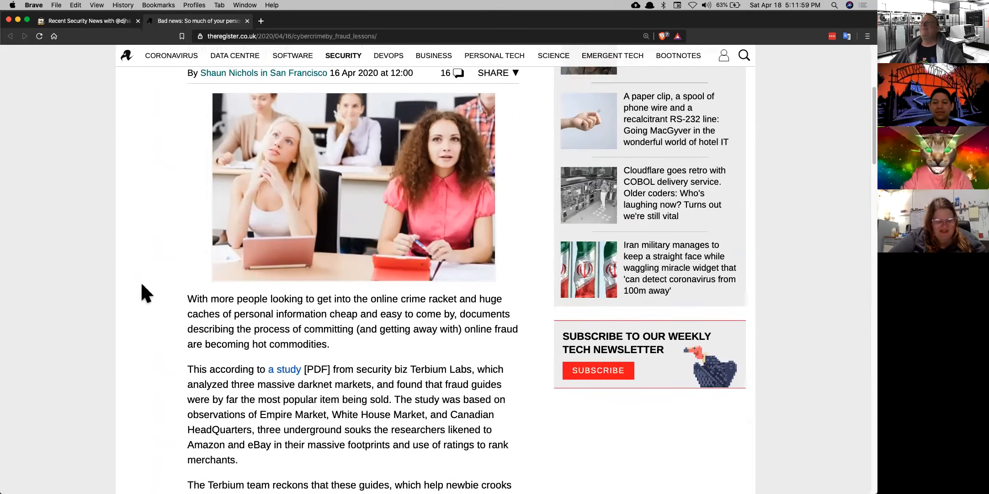
scroll(up, 3)
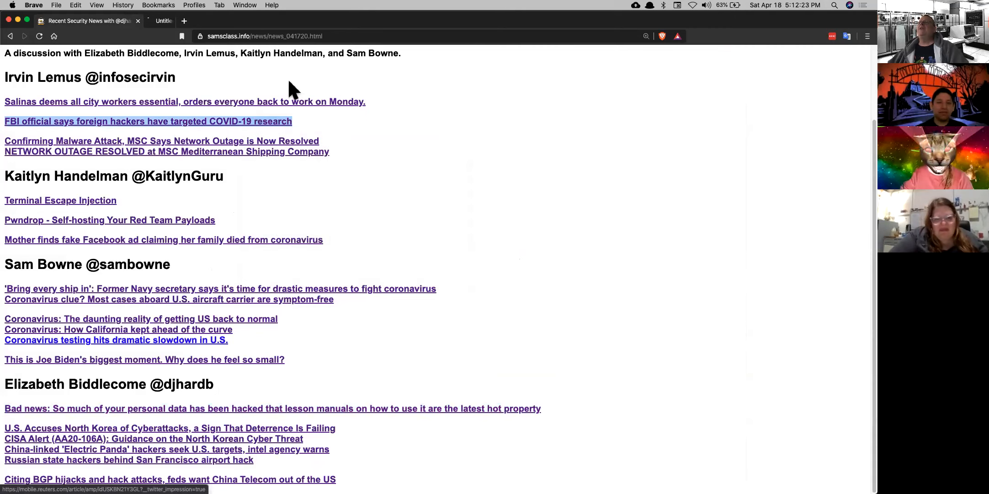
click(148, 121)
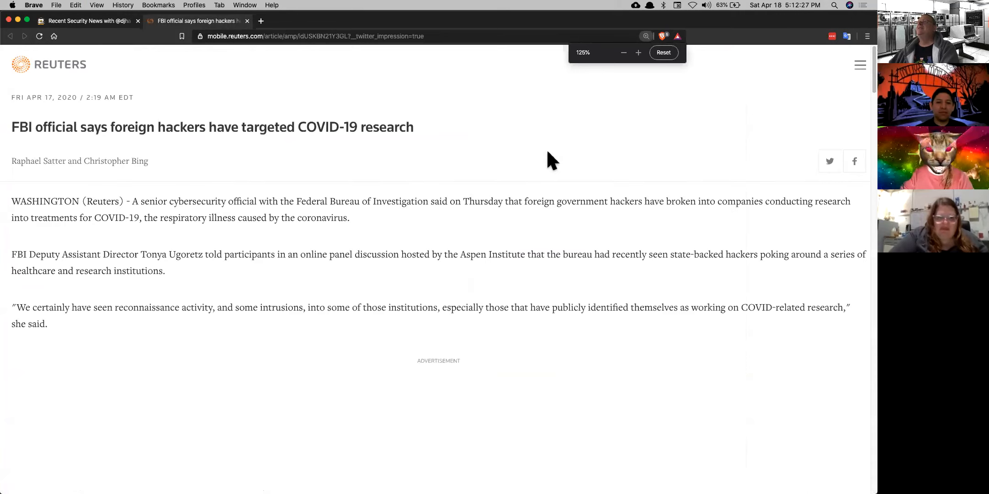
click(638, 52)
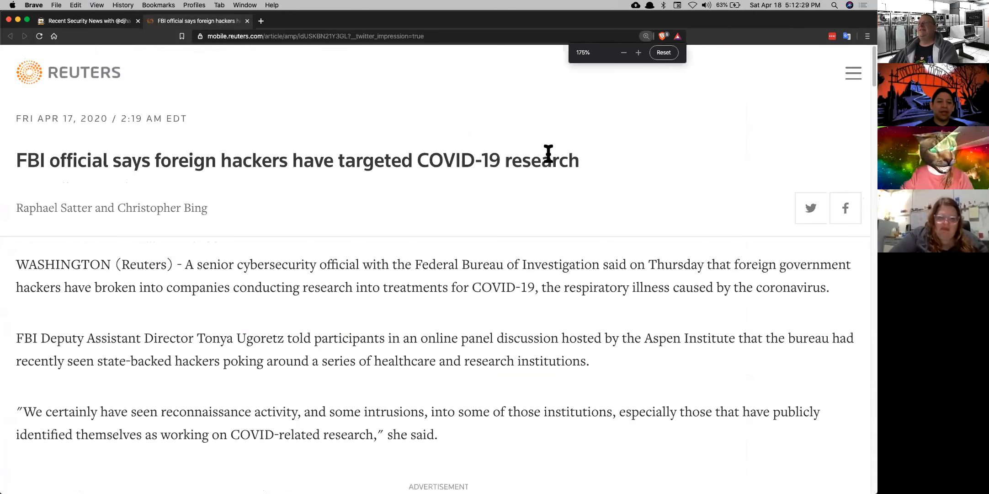
scroll(down, 3)
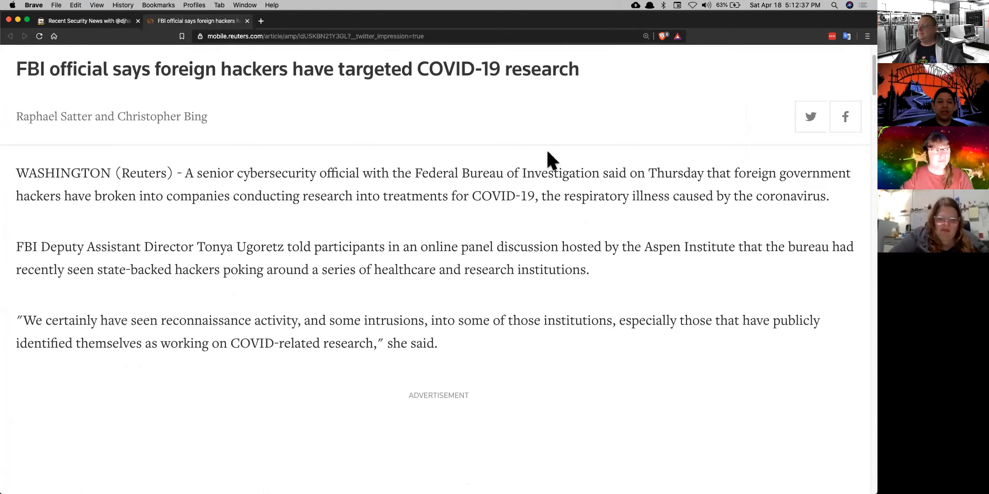
scroll(down, 3)
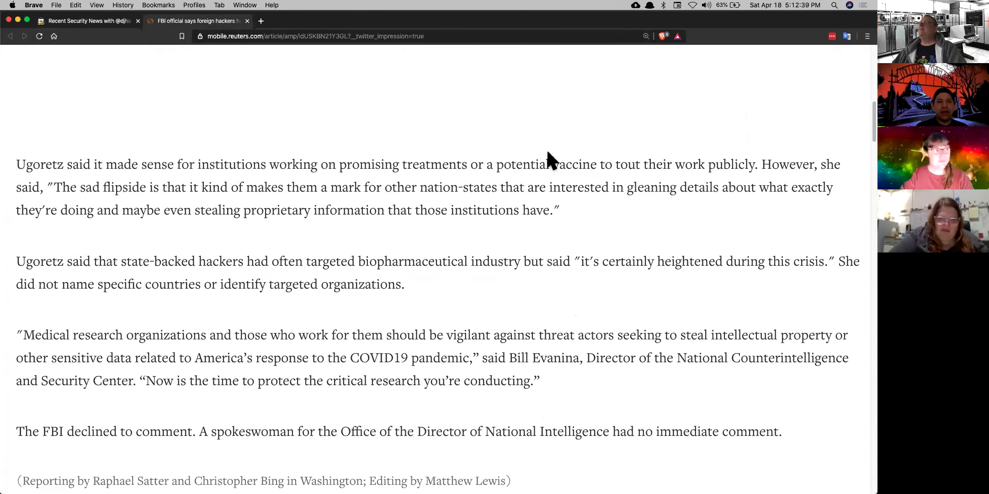
mouse_move(851, 136)
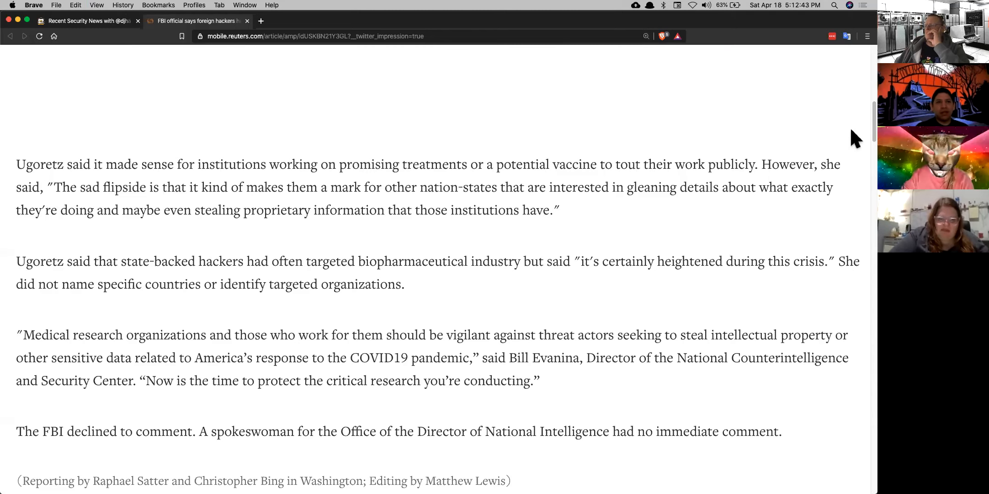
scroll(down, 3)
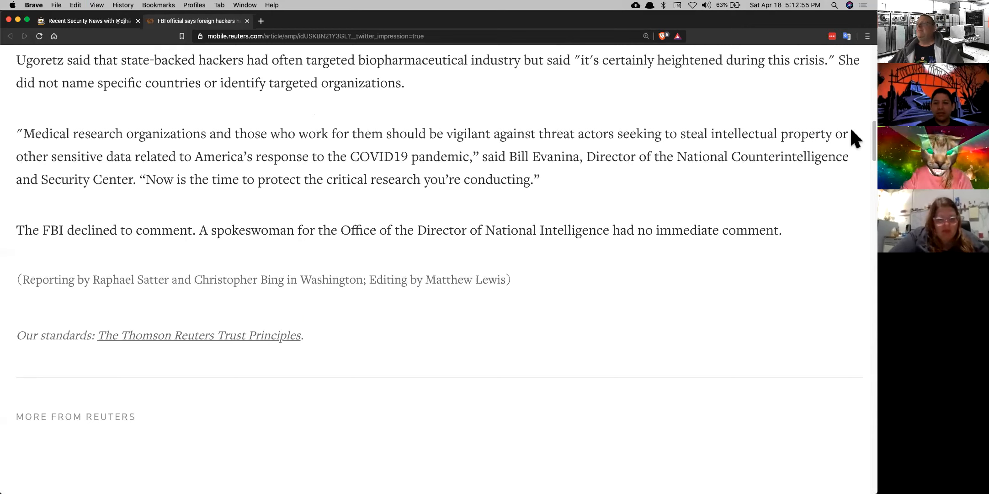
scroll(up, 3)
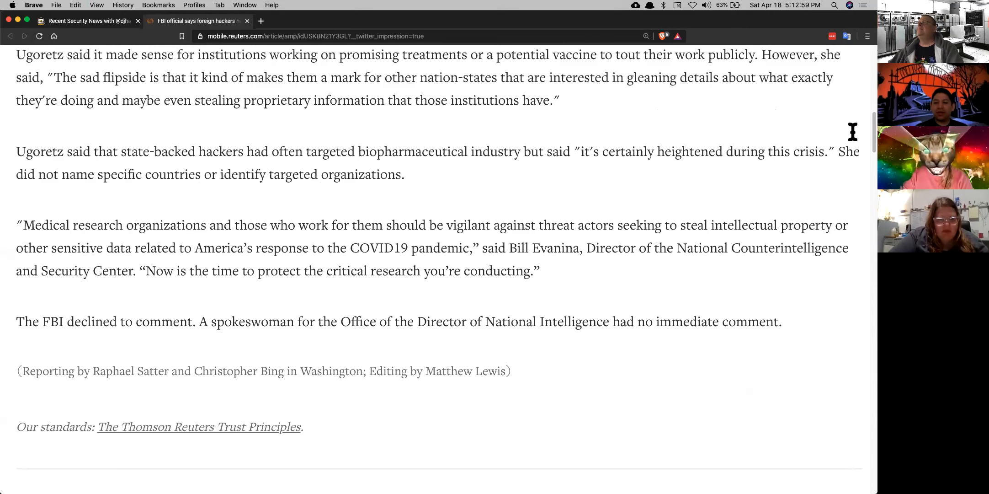
scroll(up, 3)
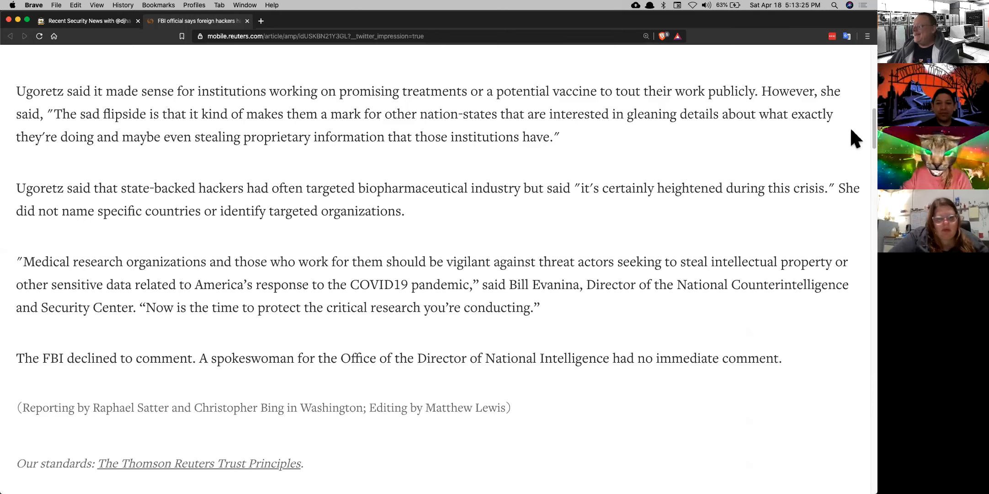
click(247, 21)
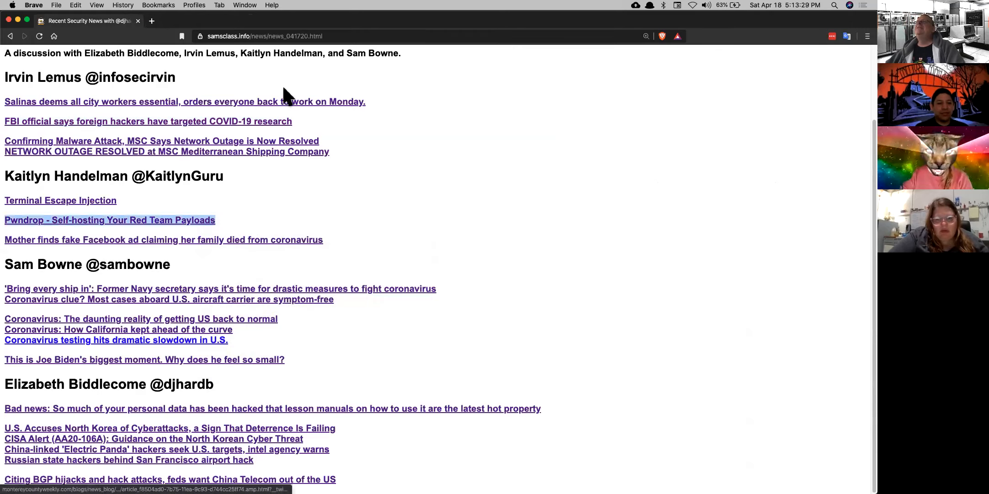
Open the Pwndrop article and read through its demo and feature sections.
click(110, 219)
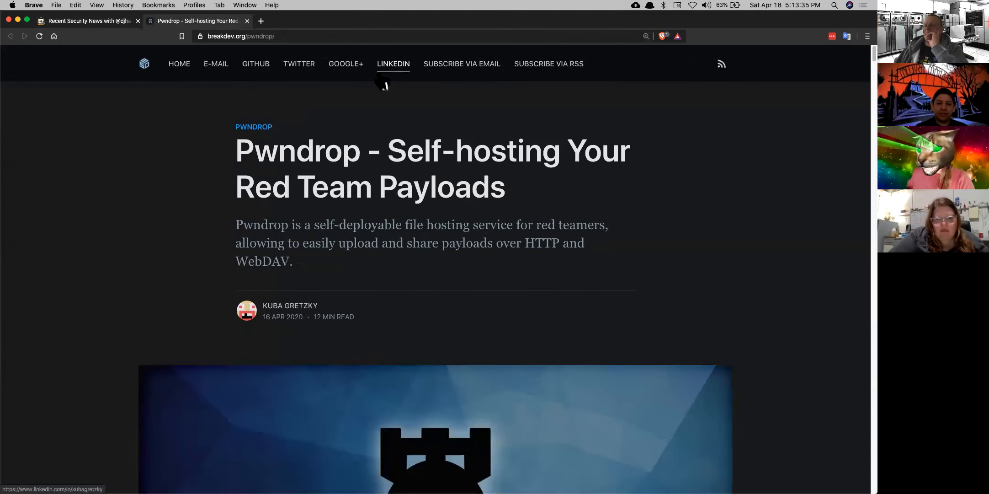
scroll(down, 3)
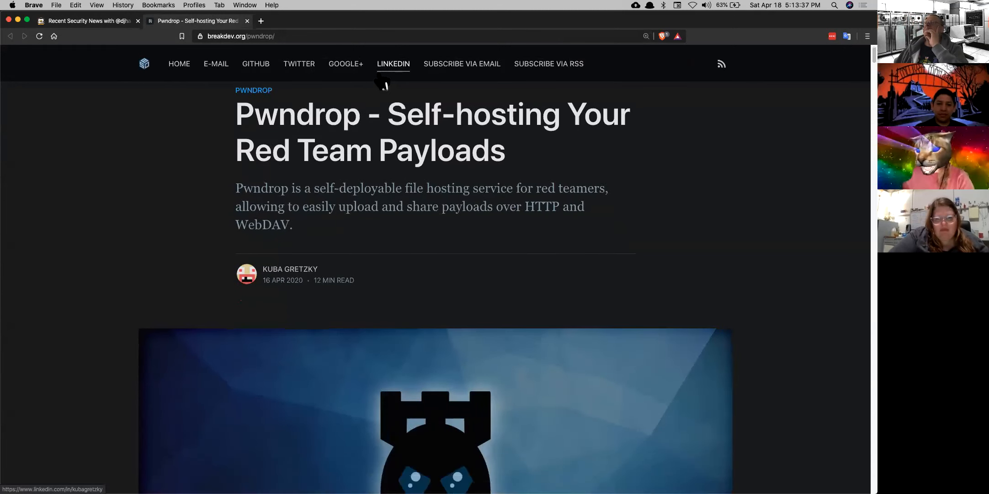
scroll(down, 3)
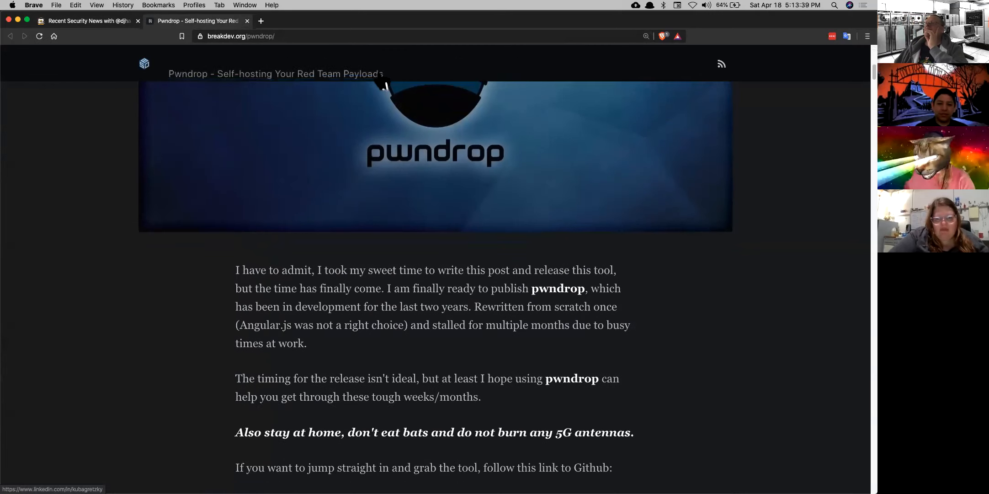
scroll(down, 3)
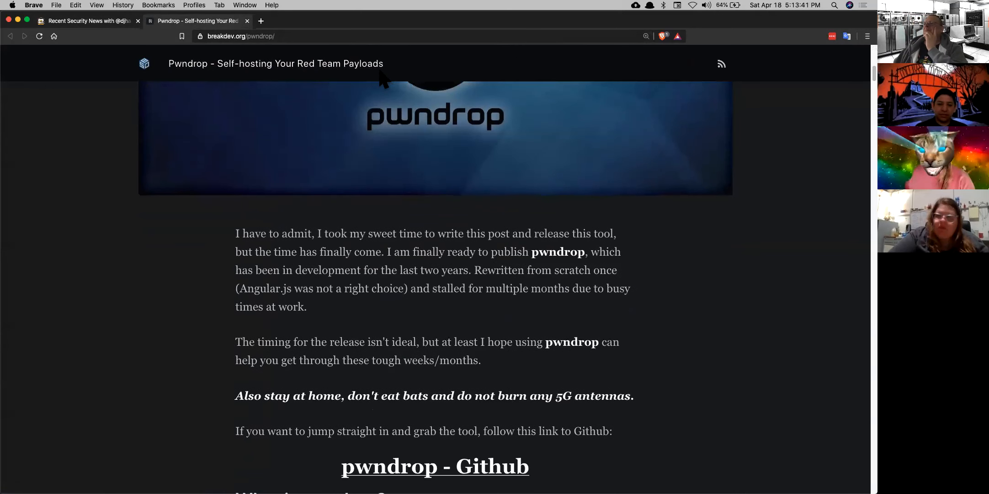
scroll(down, 3)
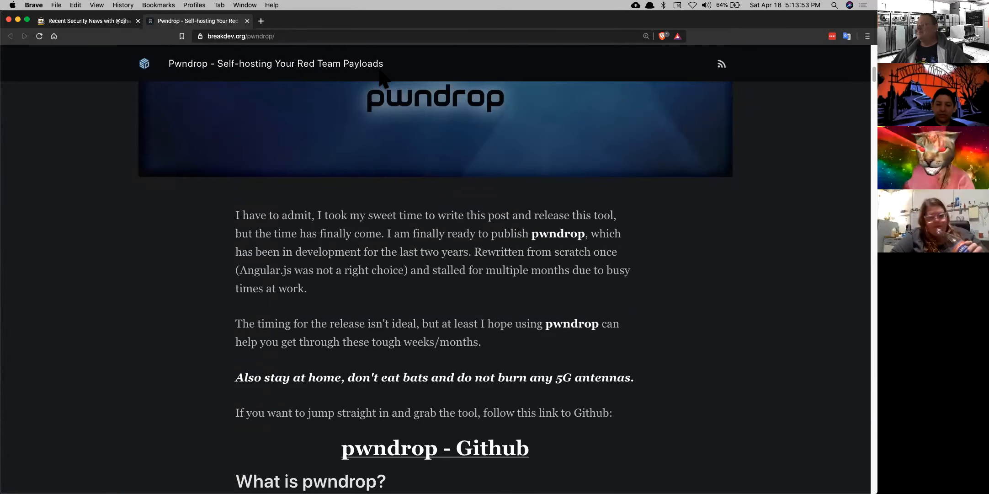
scroll(down, 3)
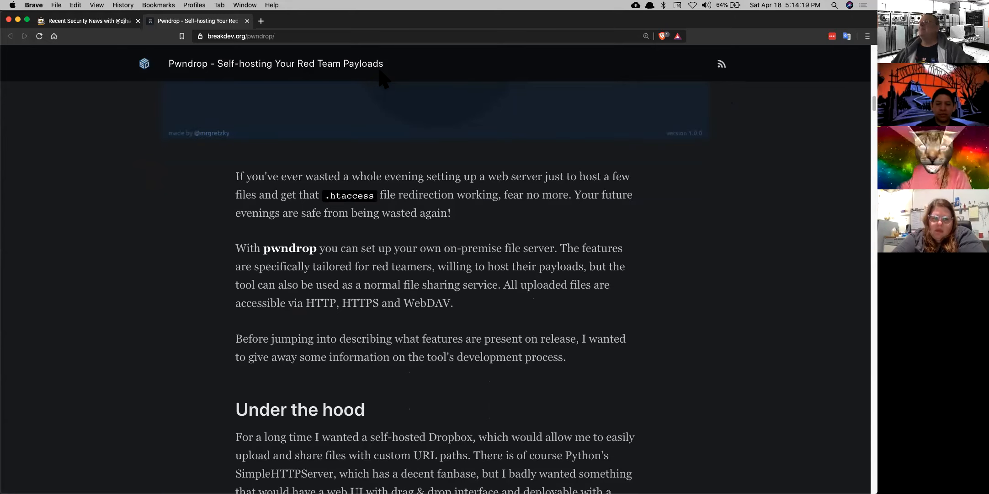
scroll(down, 3)
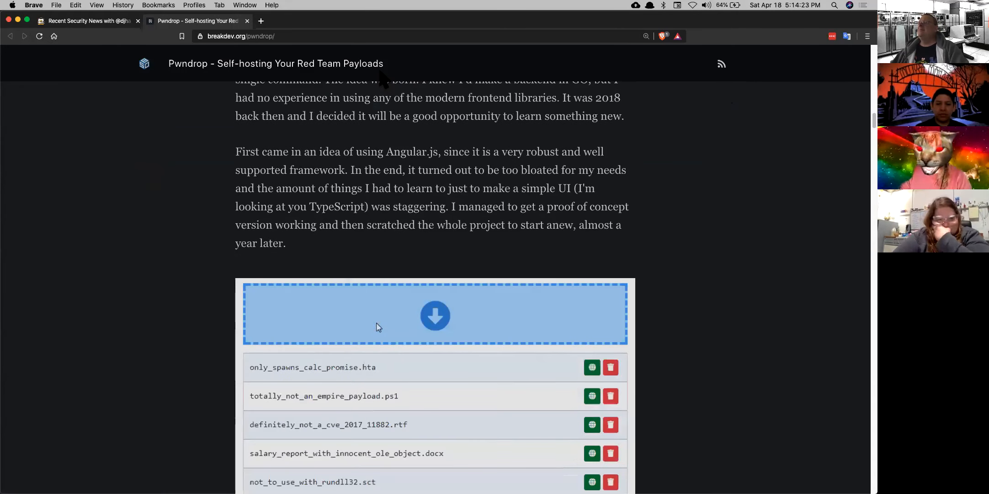
scroll(down, 3)
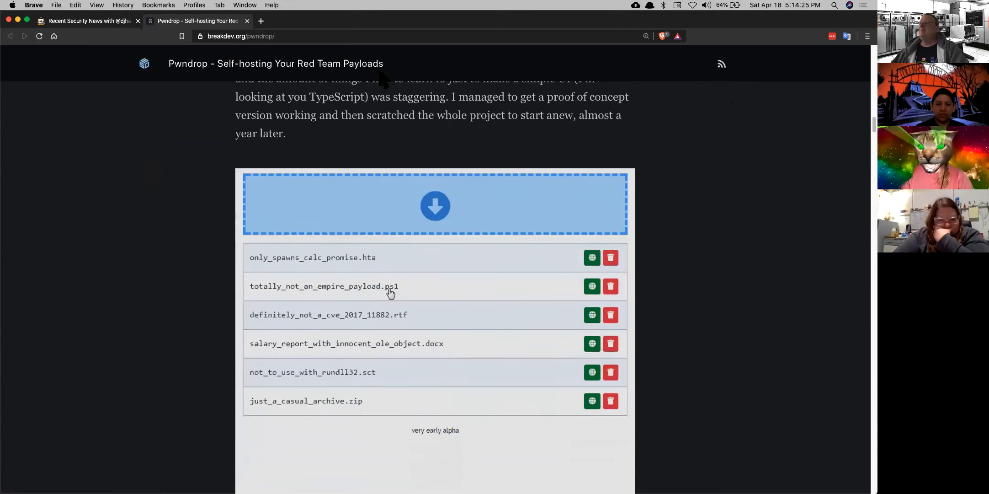
Enter 'imone/how' and 'ake_go_appz' on the page, then read on to WebDAV file sharing.
click(591, 314)
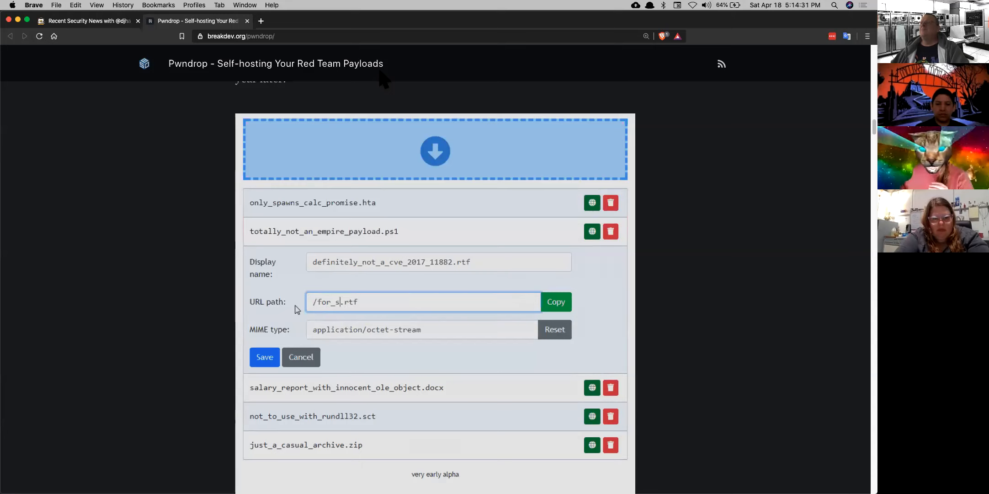
text(imone/how_to_m)
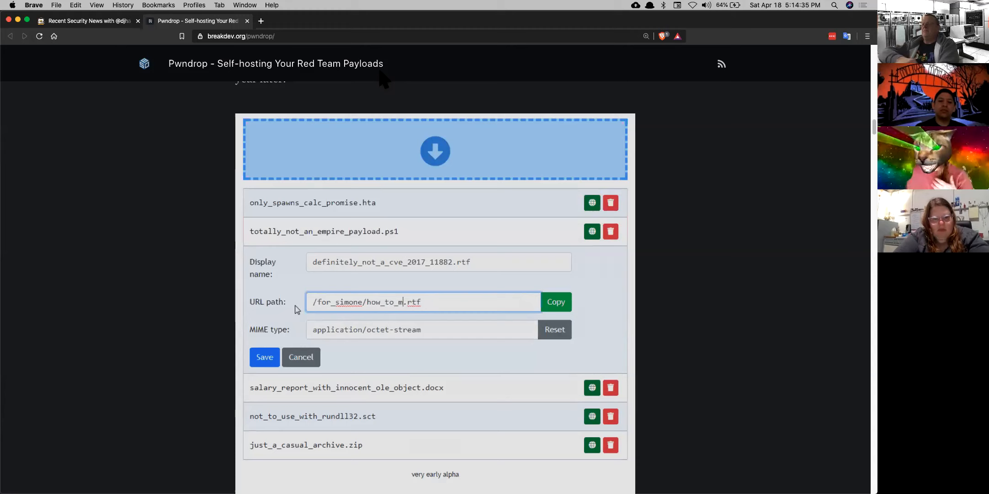
text(ake_go_appz)
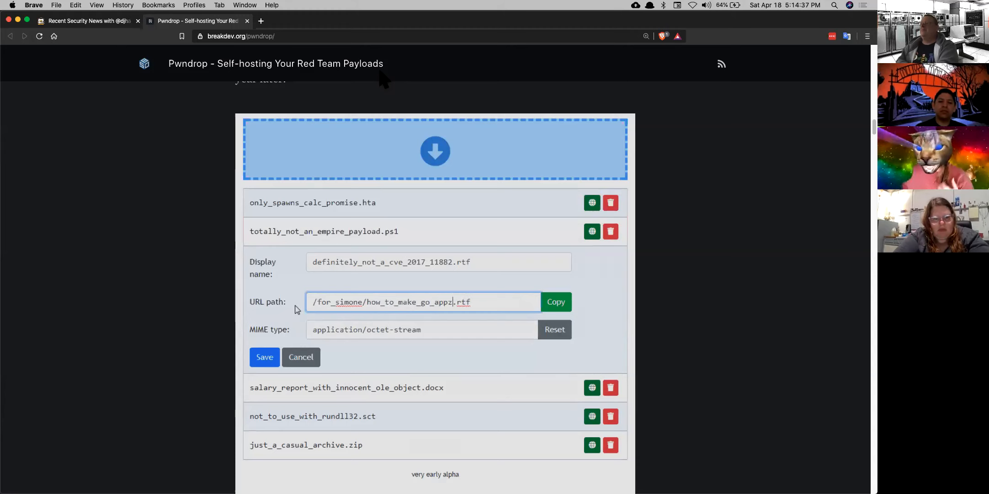
click(264, 357)
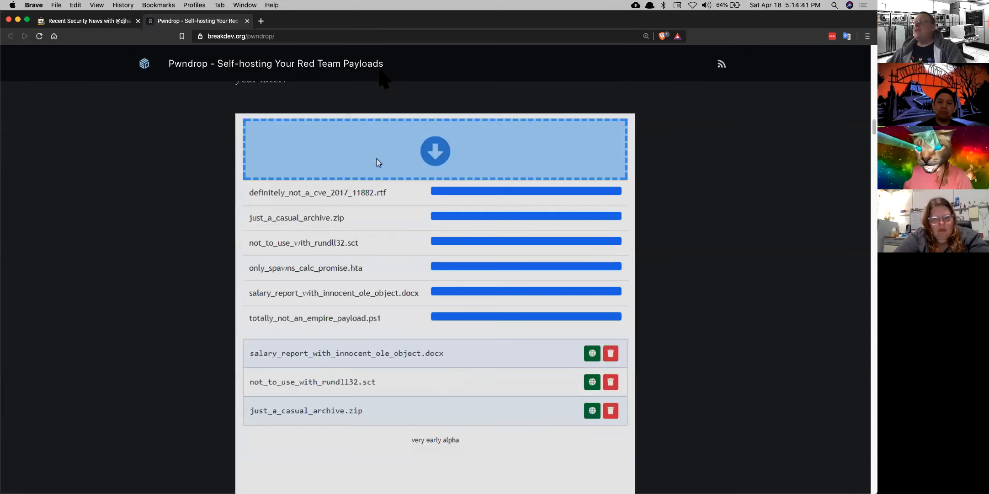
scroll(up, 3)
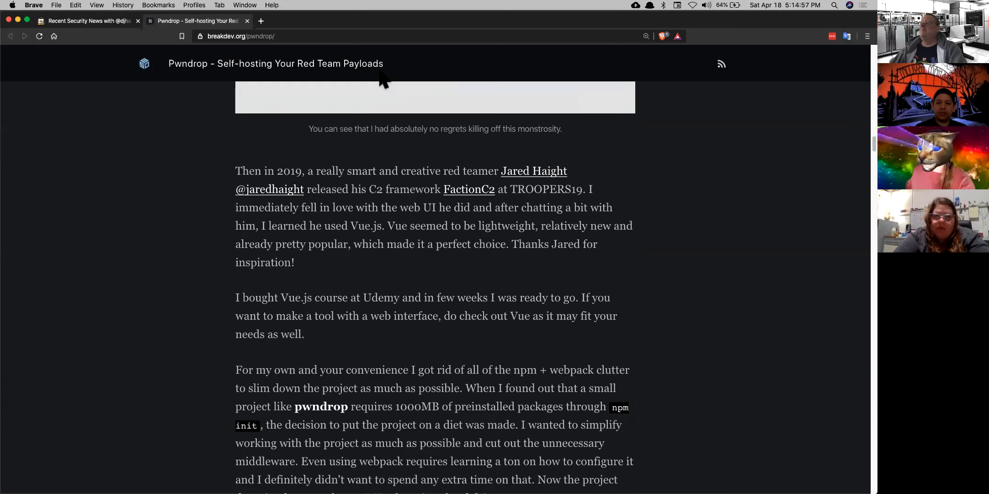
scroll(down, 3)
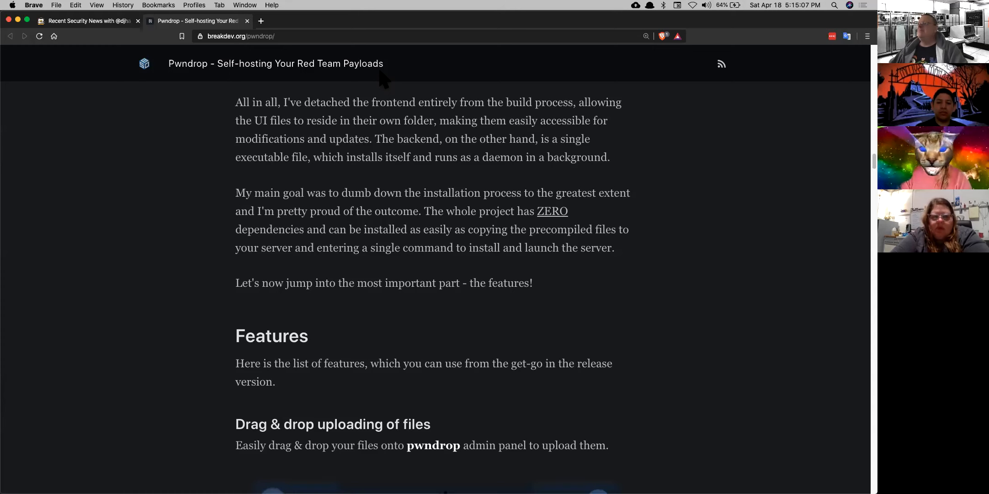
scroll(down, 3)
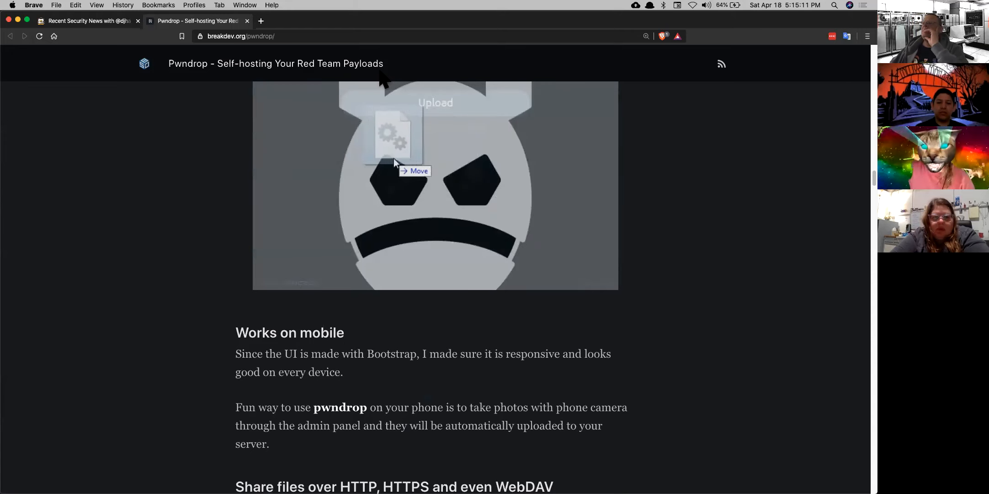
scroll(down, 3)
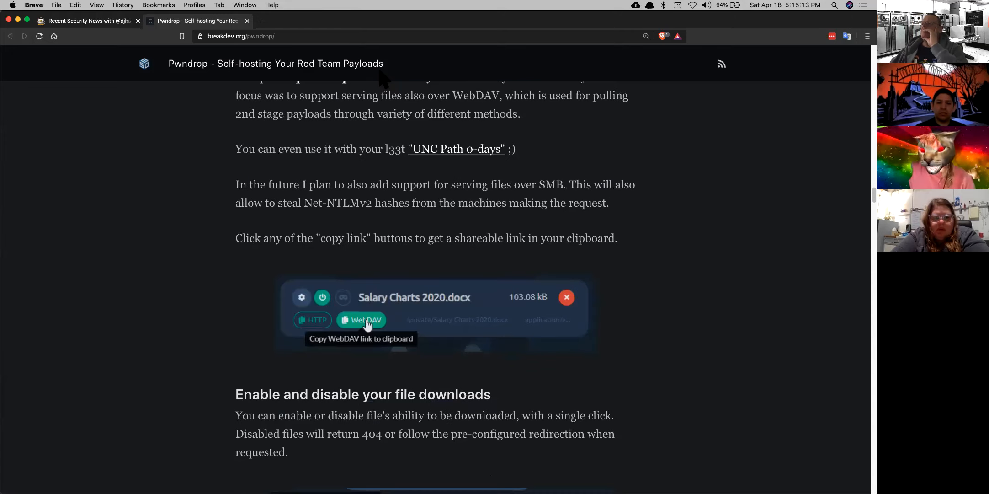
mouse_move(243, 130)
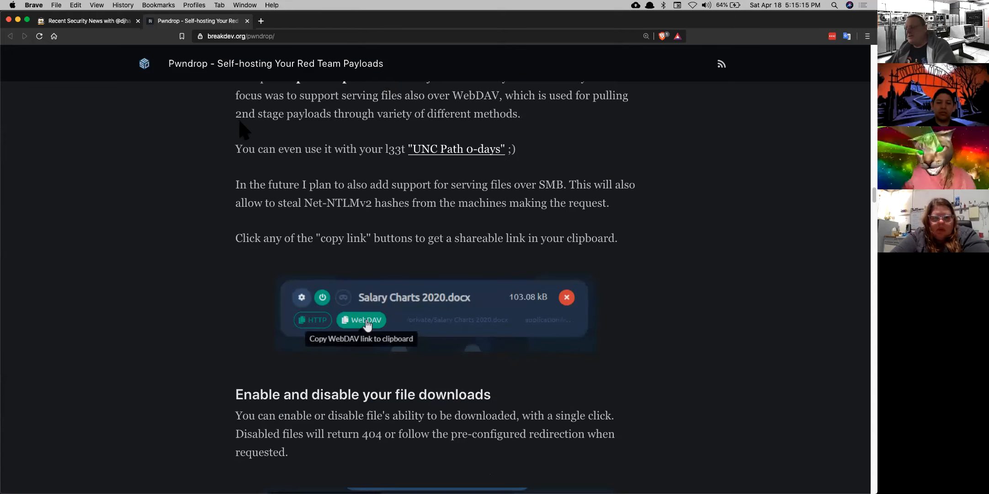
Close the Pwndrop tab and open the coronavirus stories in new tabs.
click(247, 21)
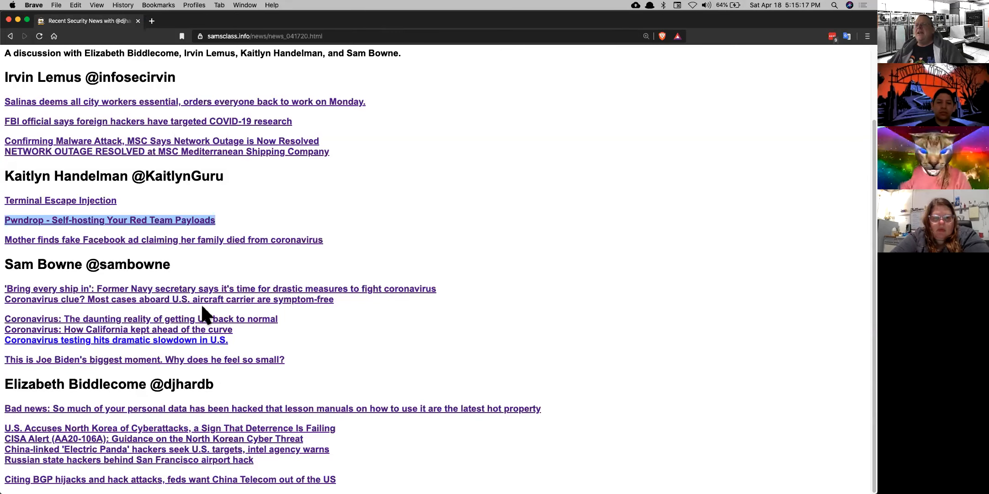
click(141, 319)
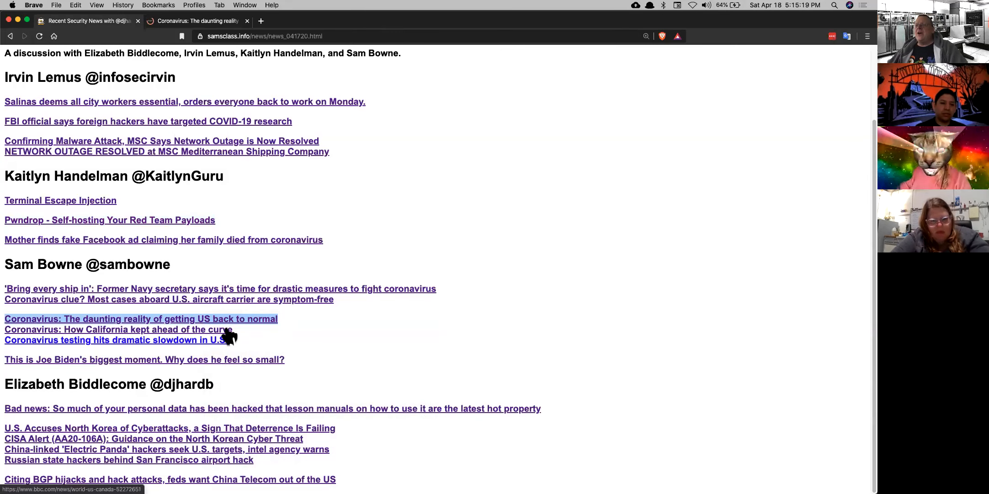
right_click(116, 339)
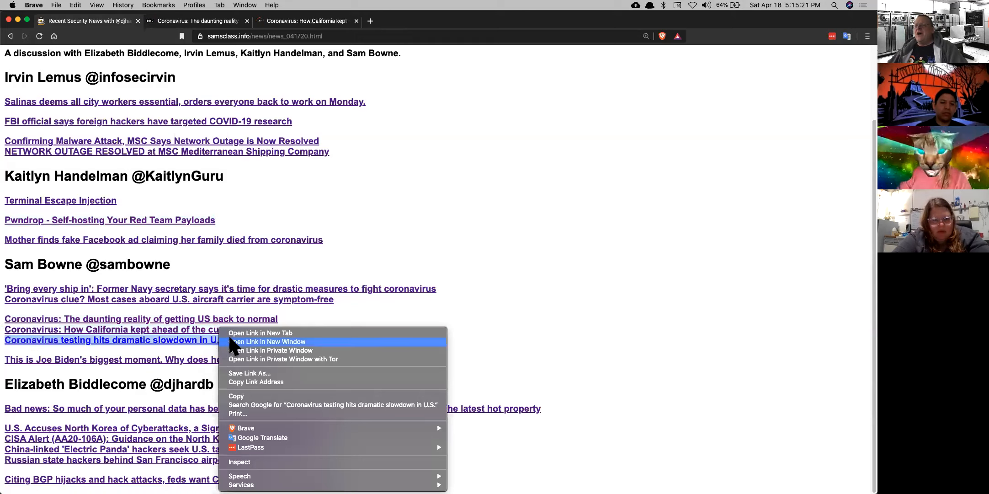
click(260, 332)
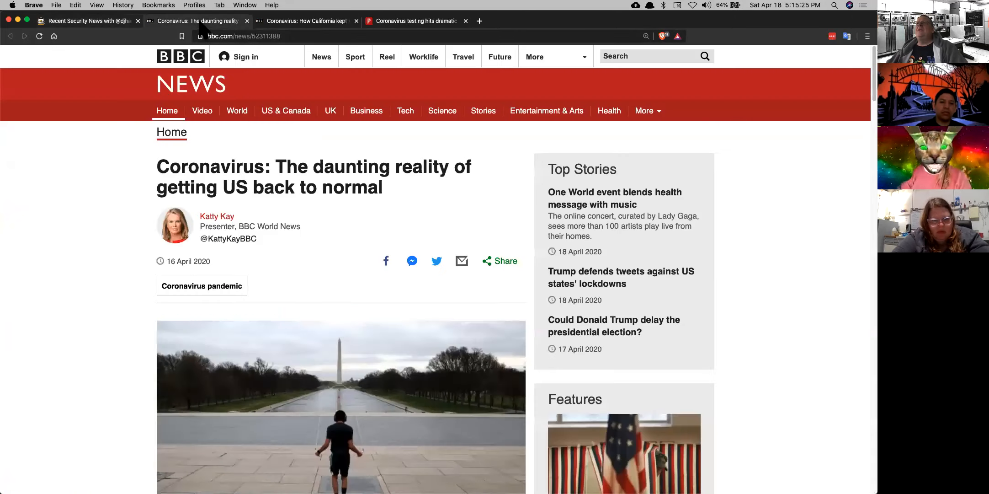
mouse_move(154, 246)
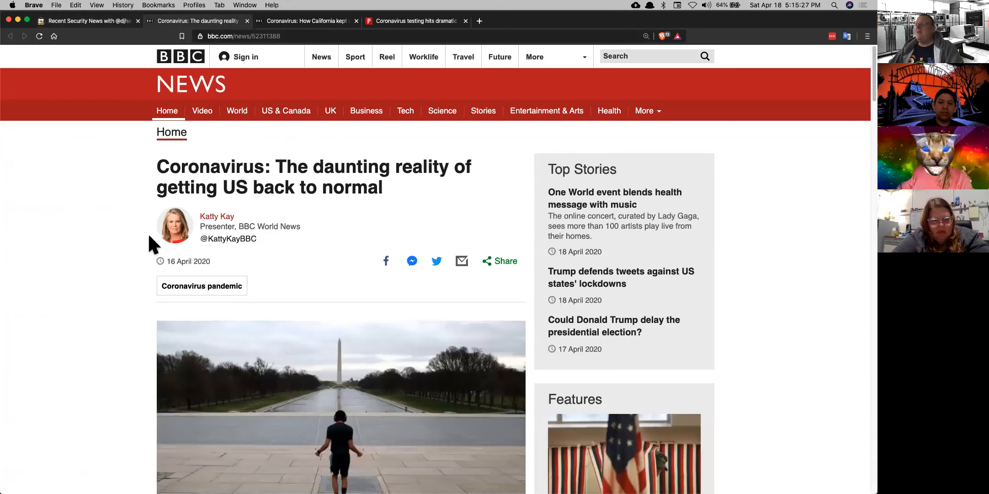
Read the BBC article on getting the US back to normal down to contact tracing.
scroll(down, 3)
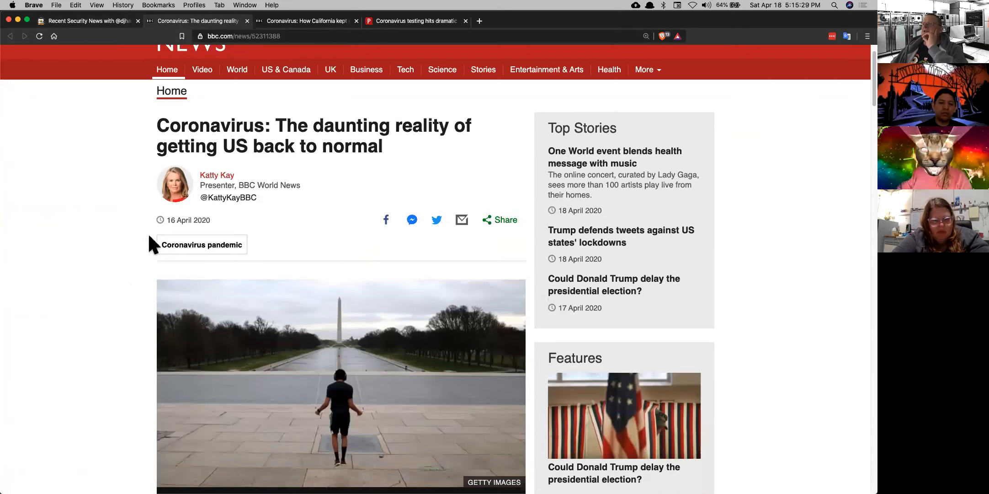
scroll(down, 3)
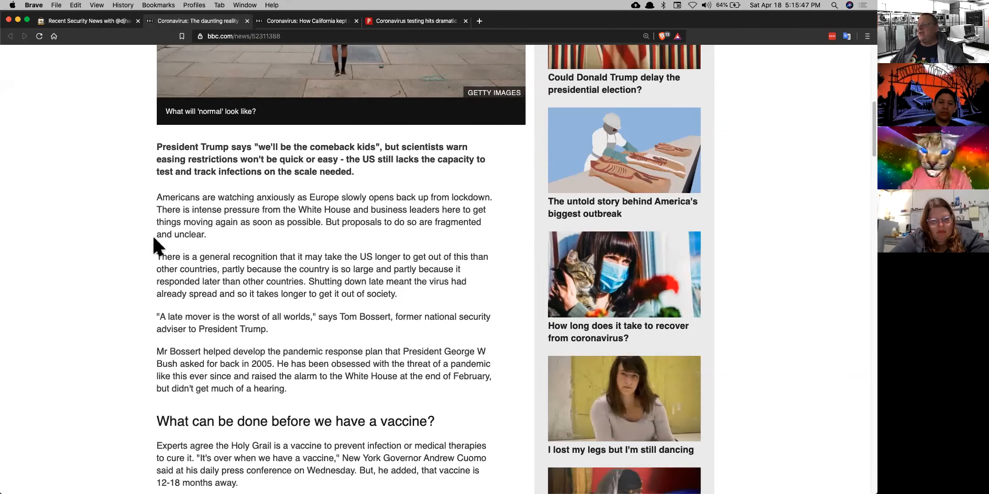
scroll(down, 3)
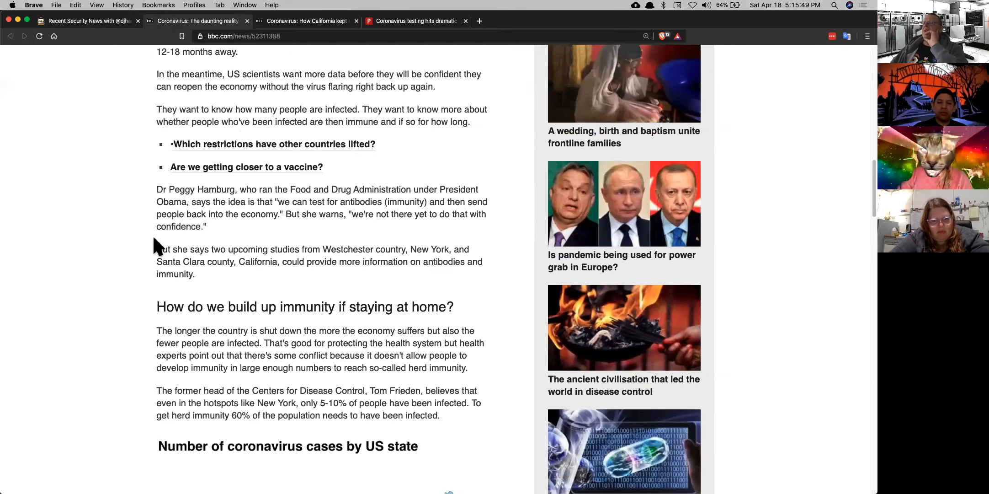
scroll(down, 3)
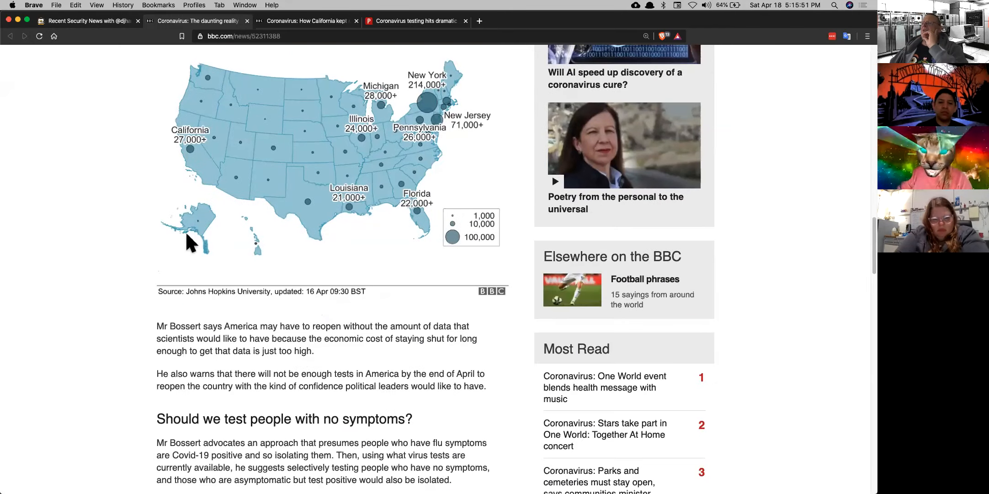
scroll(down, 3)
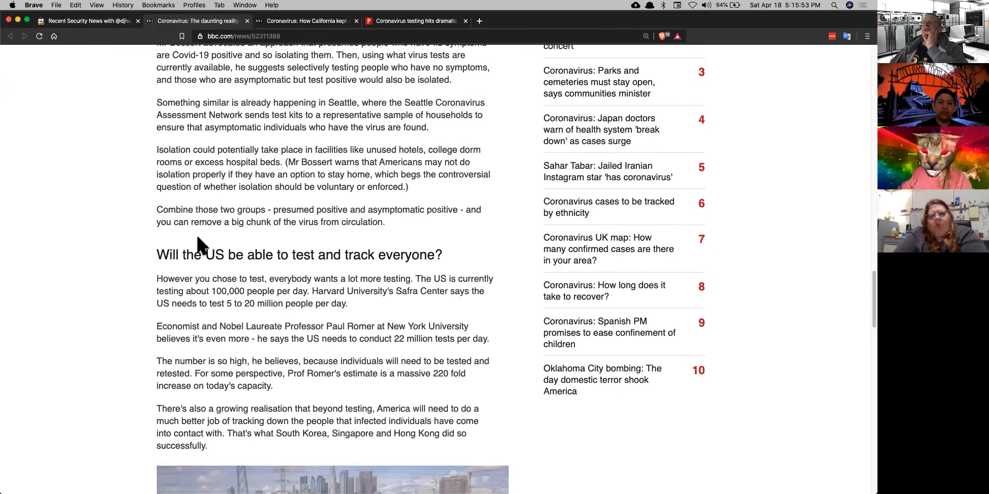
scroll(down, 3)
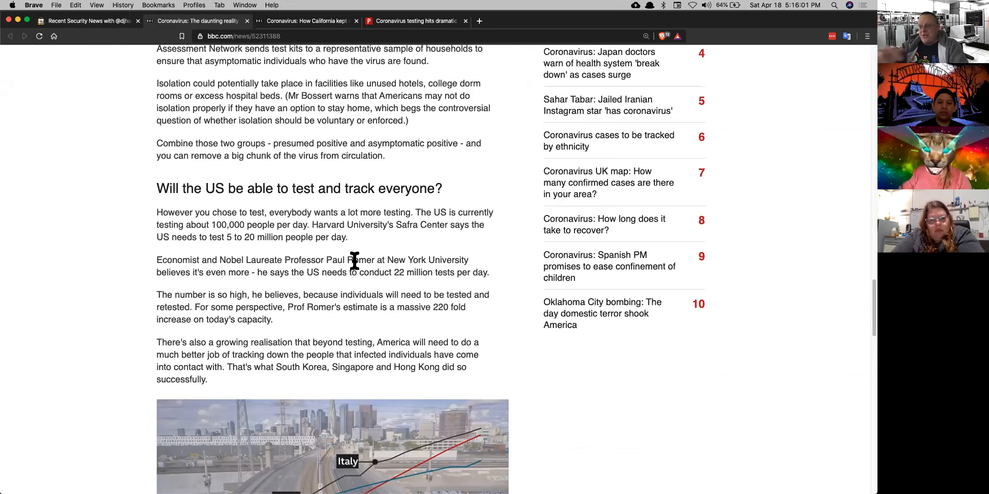
scroll(down, 3)
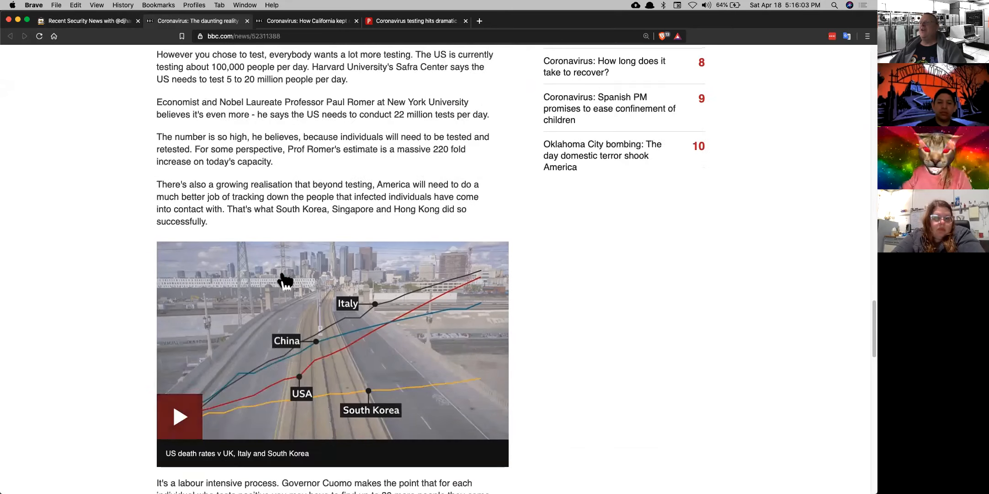
scroll(down, 3)
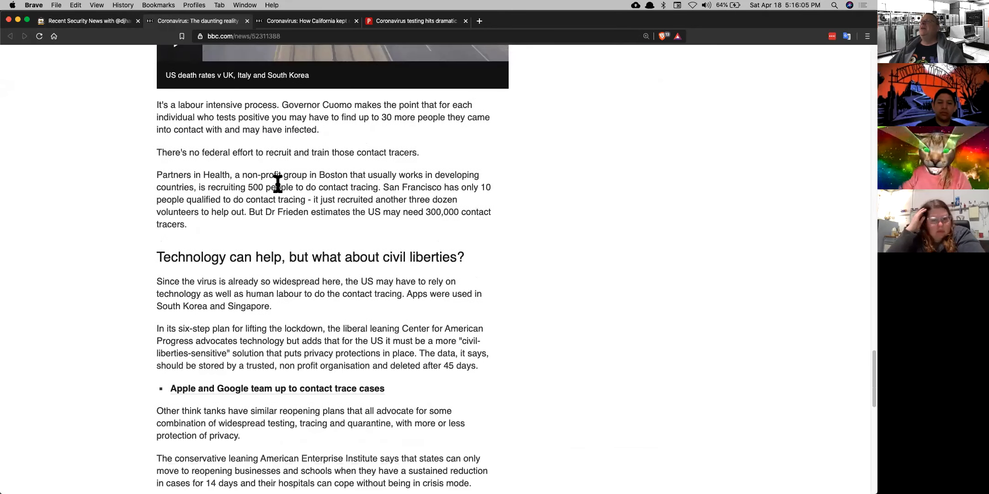
Switch to BBC's California article and read past the New York comparison charts.
click(305, 21)
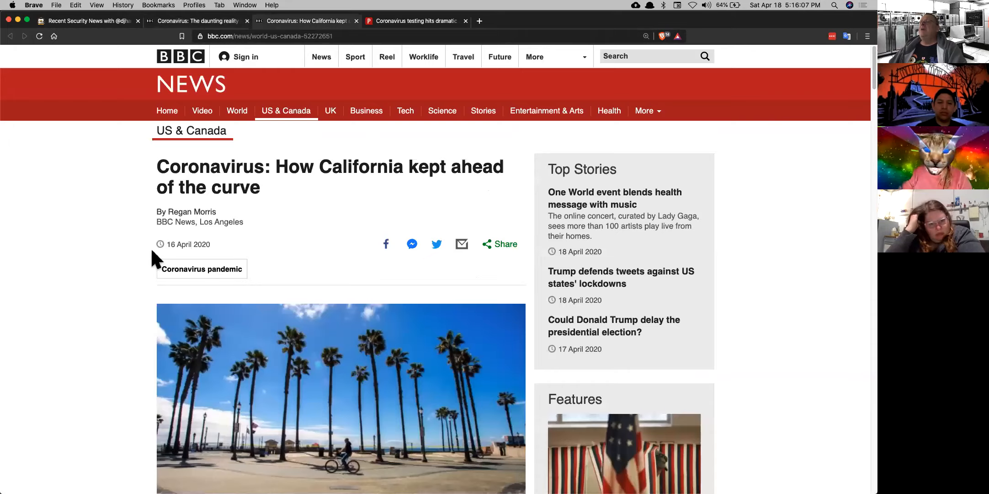
scroll(down, 3)
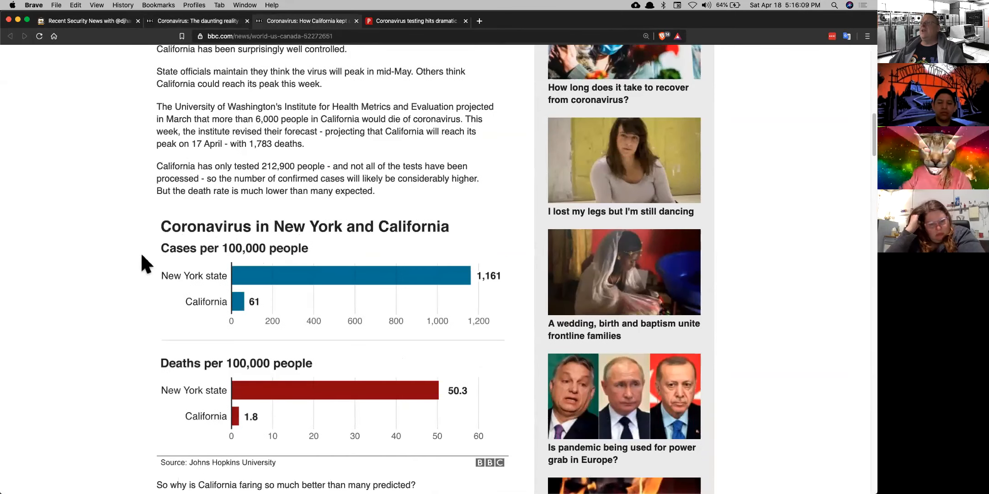
scroll(down, 3)
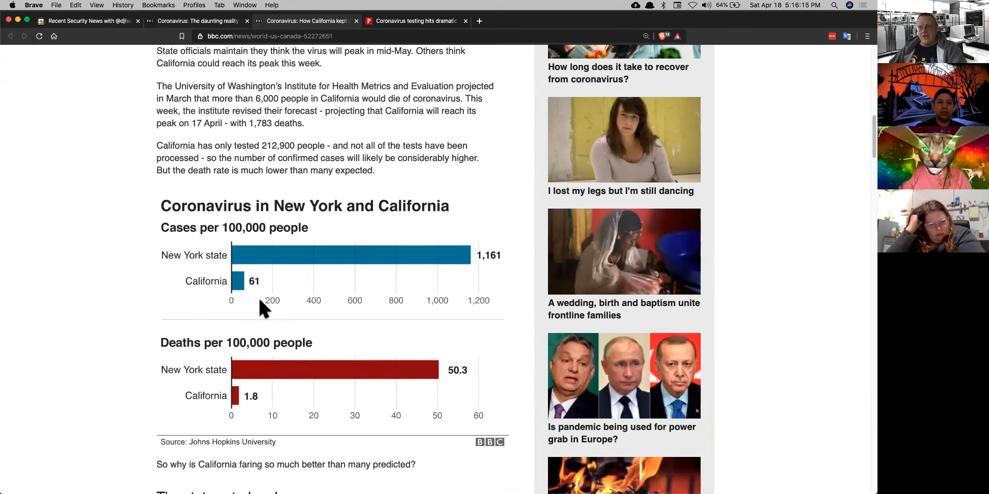
mouse_move(221, 425)
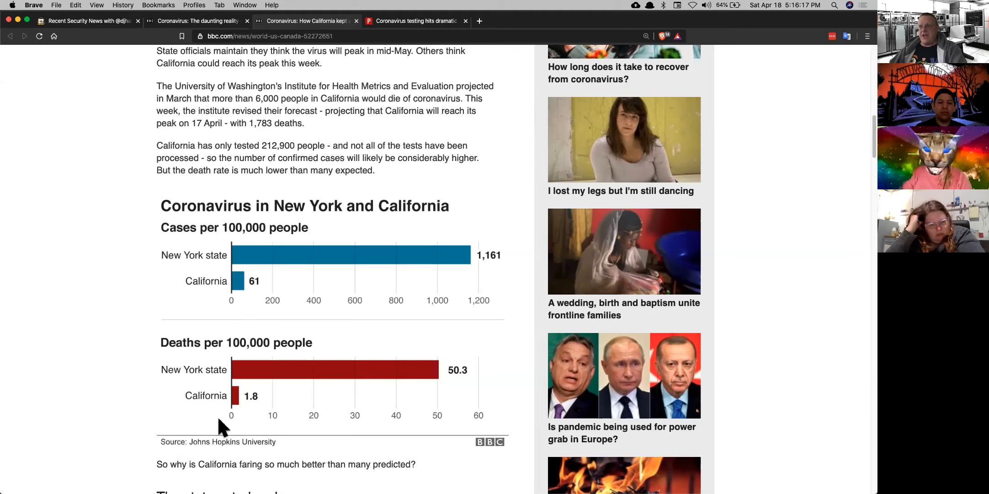
mouse_move(251, 431)
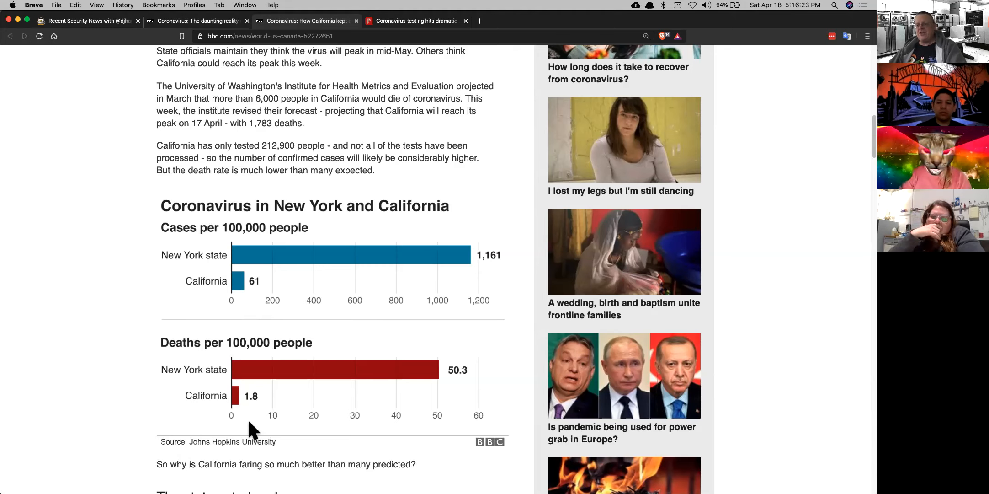
mouse_move(316, 383)
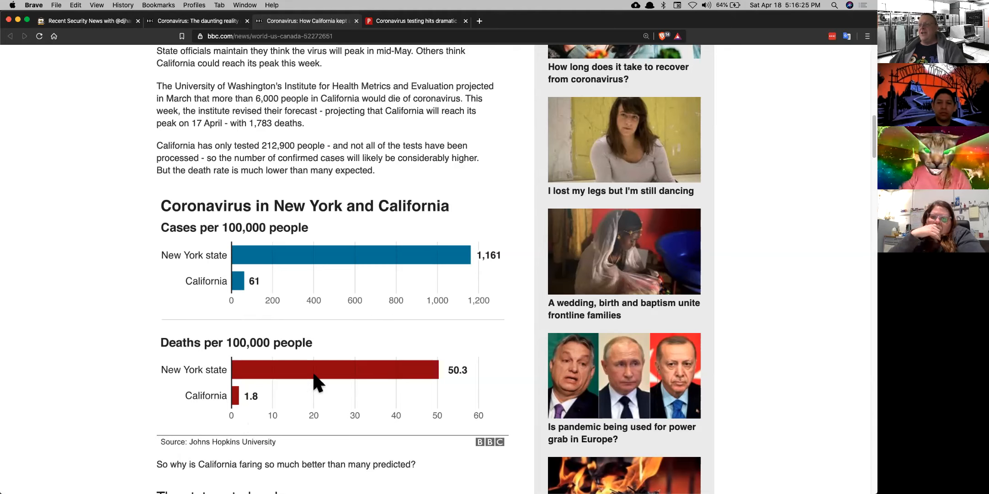
mouse_move(249, 410)
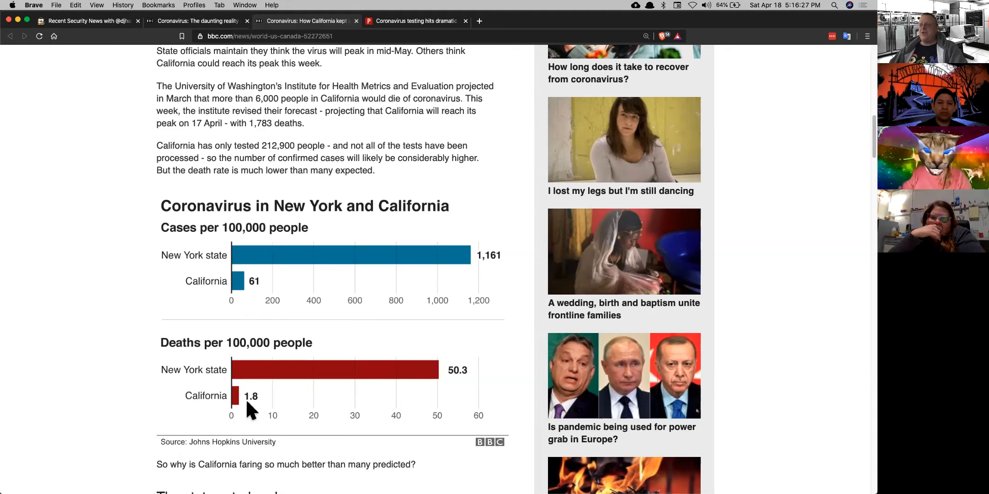
mouse_move(392, 110)
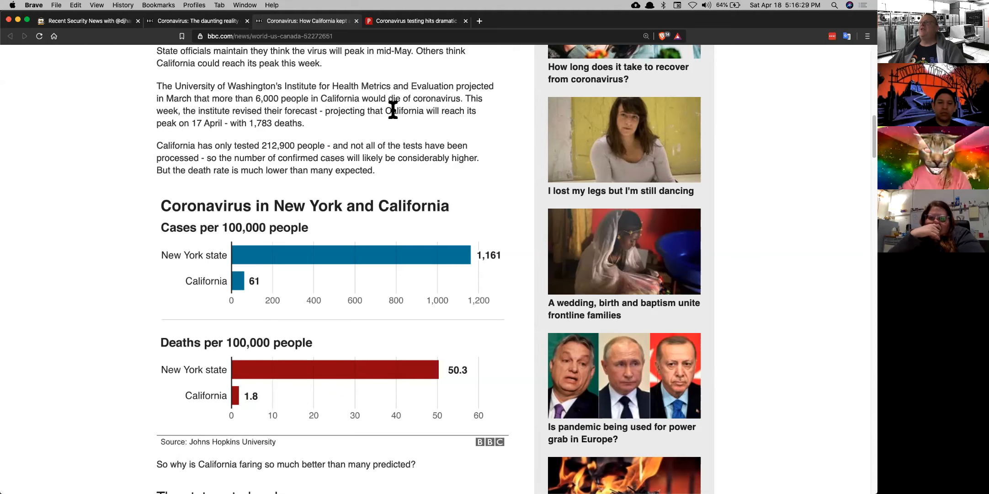
mouse_move(239, 196)
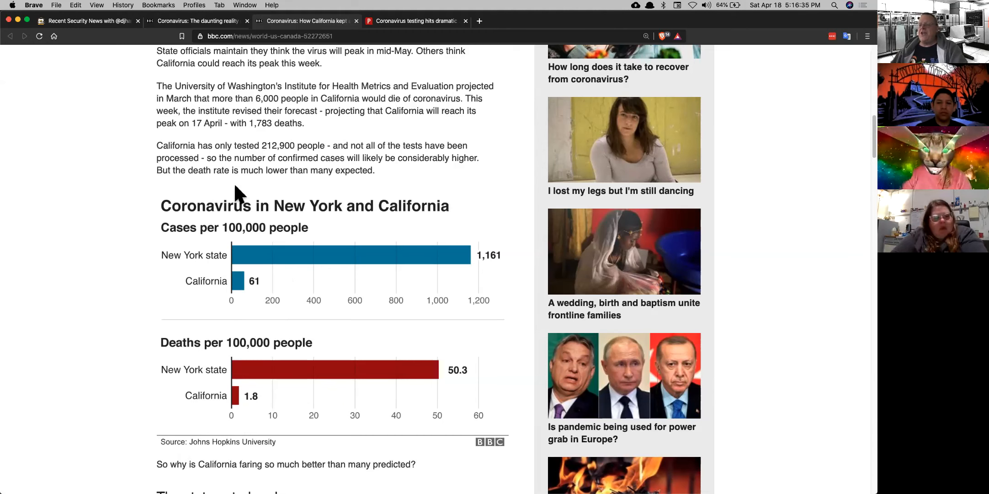
scroll(down, 3)
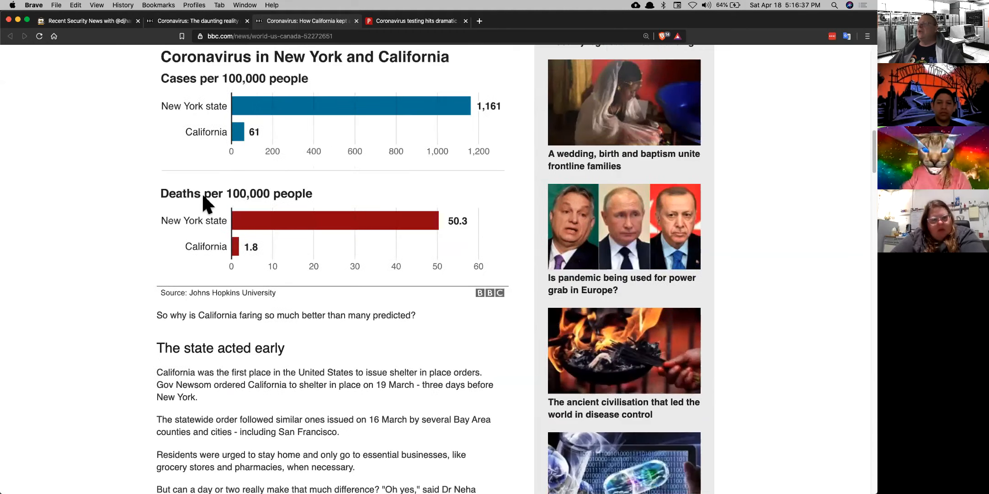
scroll(down, 3)
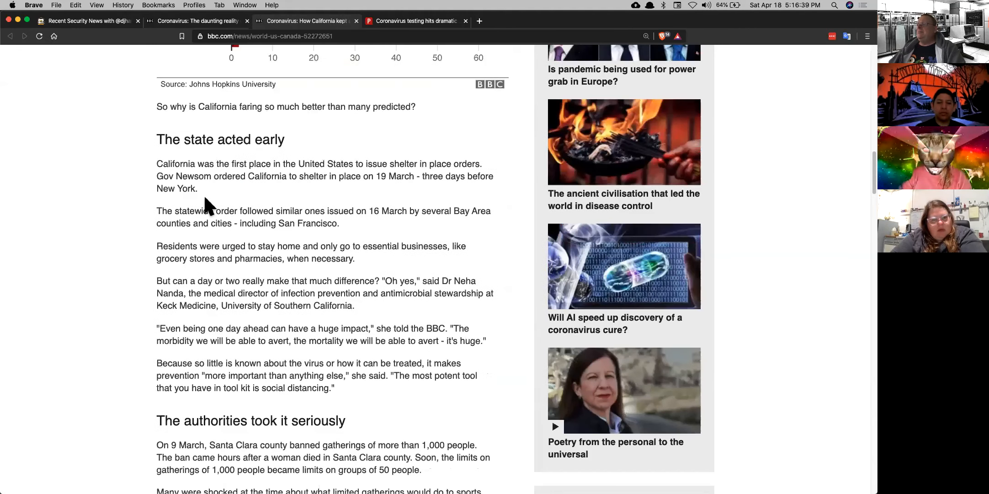
mouse_move(321, 123)
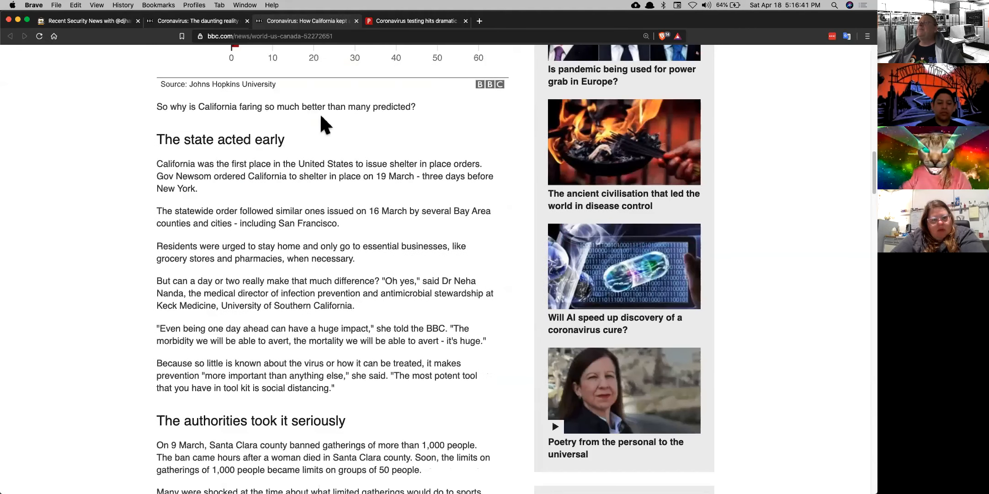
Read the Politico coronavirus testing-slowdown article, then close both coronavirus article tabs.
click(414, 21)
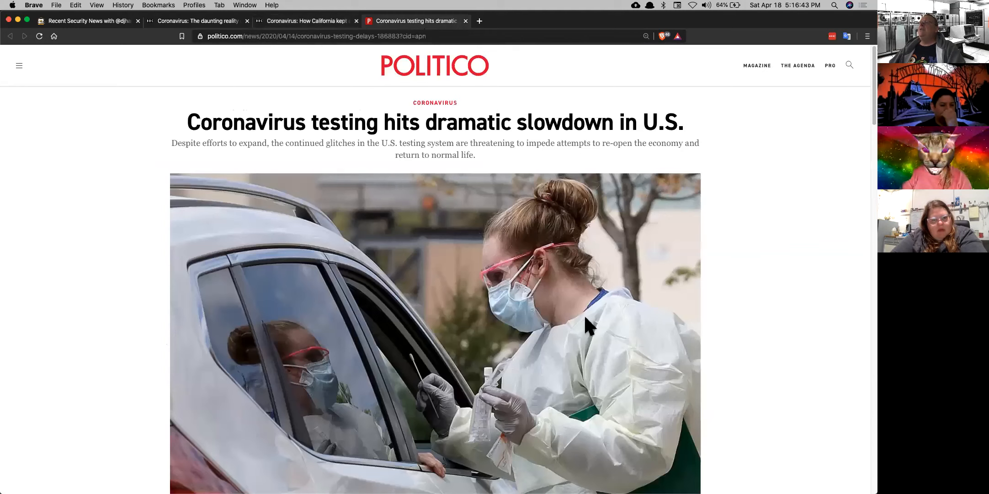
mouse_move(851, 302)
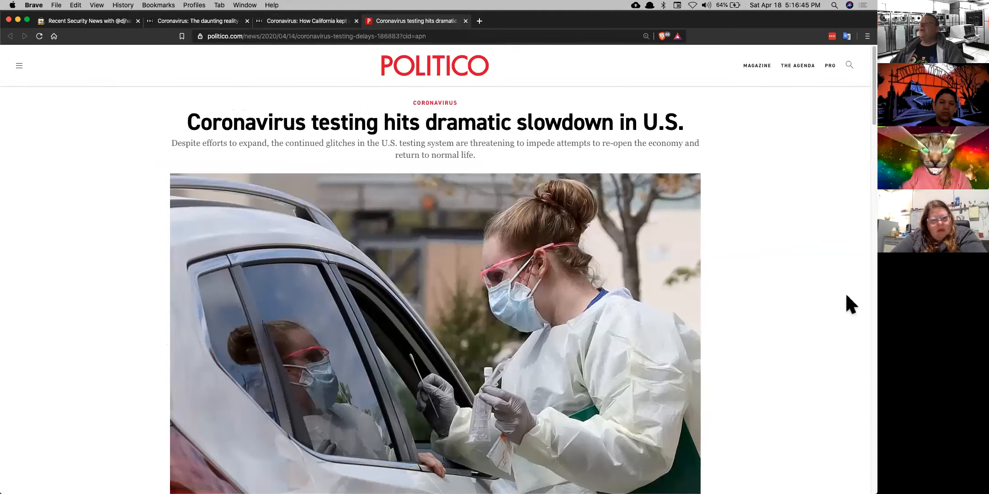
scroll(down, 3)
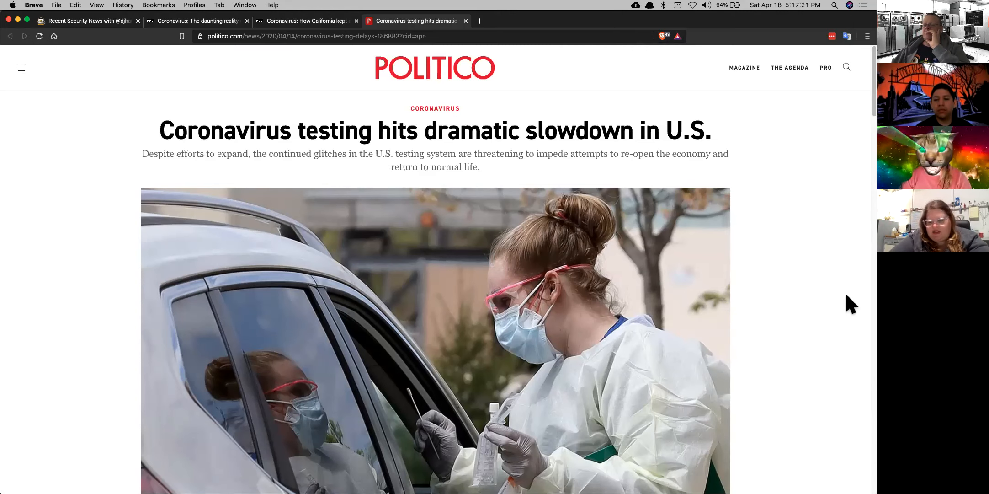
scroll(down, 3)
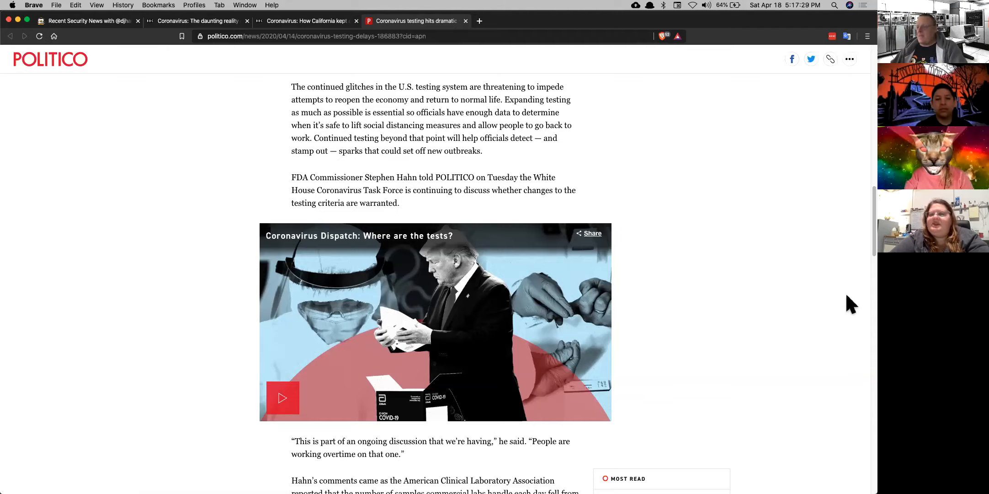
scroll(down, 3)
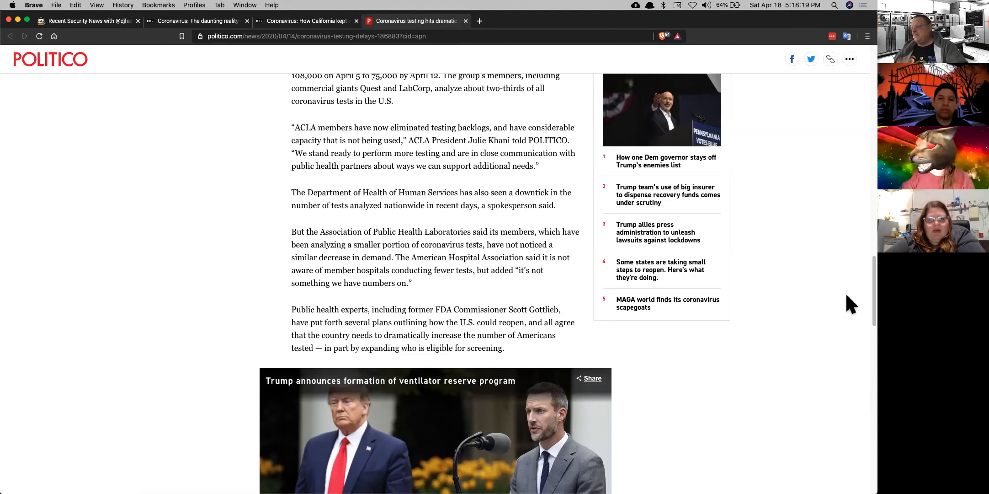
mouse_move(824, 317)
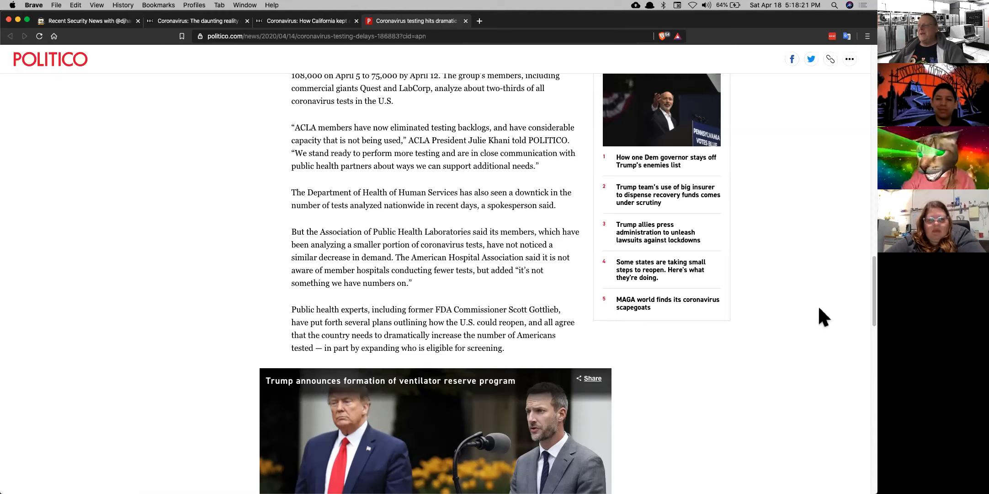
mouse_move(369, 363)
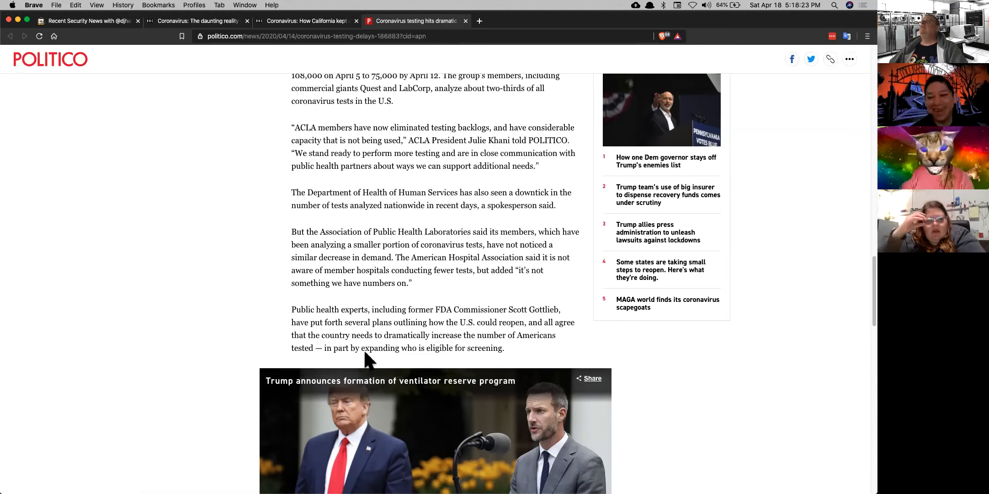
mouse_move(185, 274)
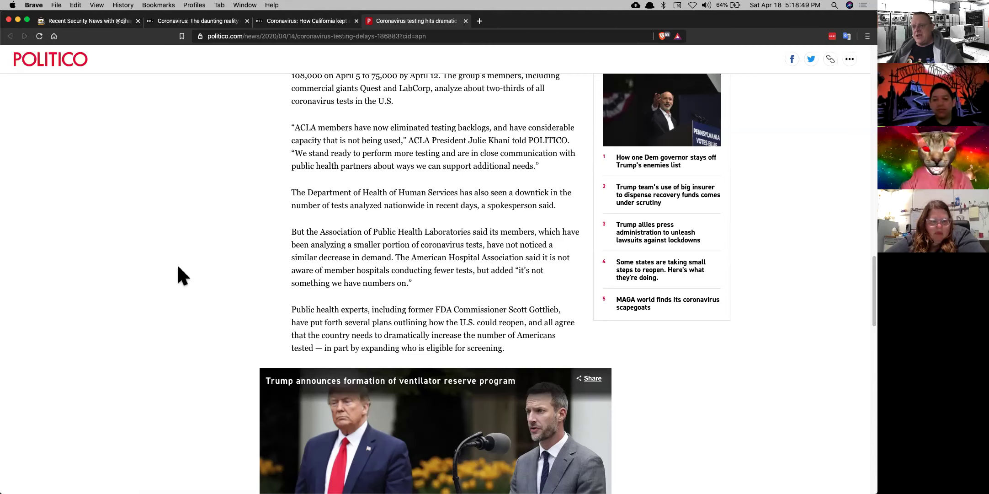
mouse_move(178, 274)
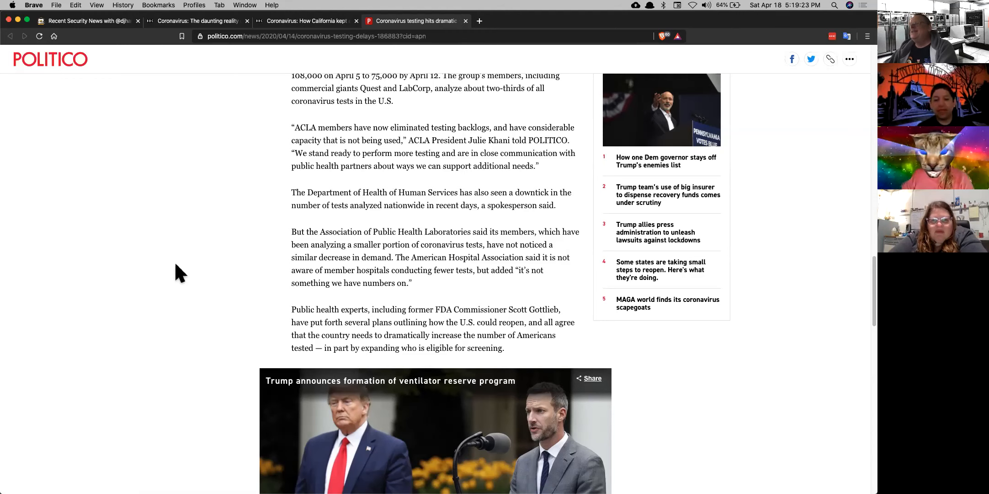
click(450, 21)
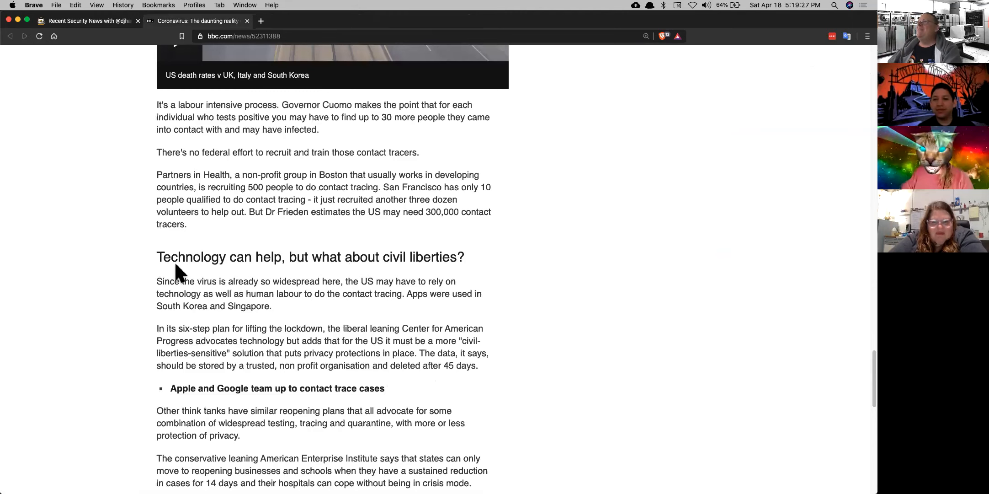
mouse_move(113, 241)
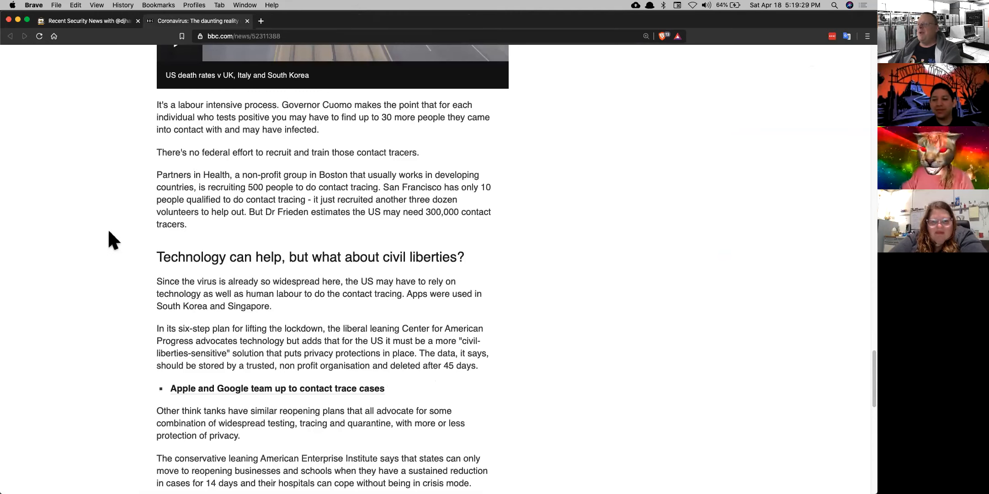
click(248, 21)
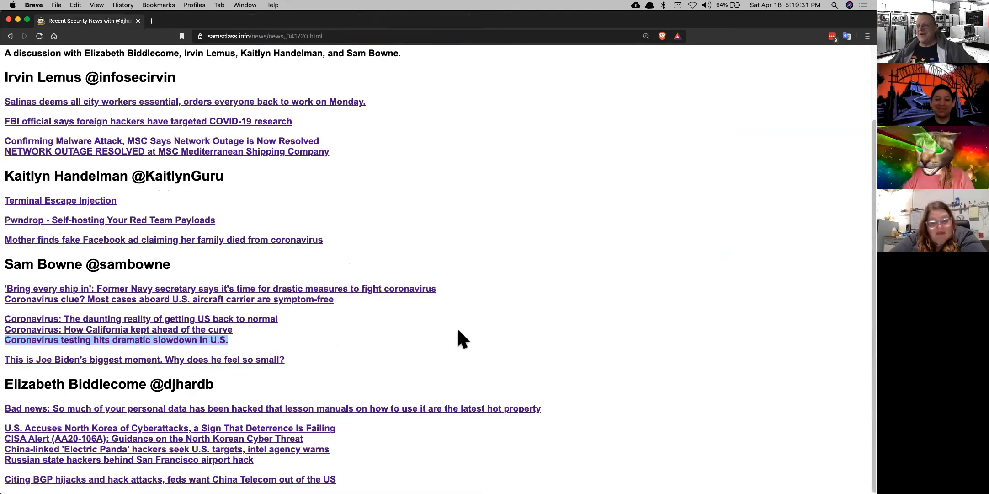
mouse_move(326, 435)
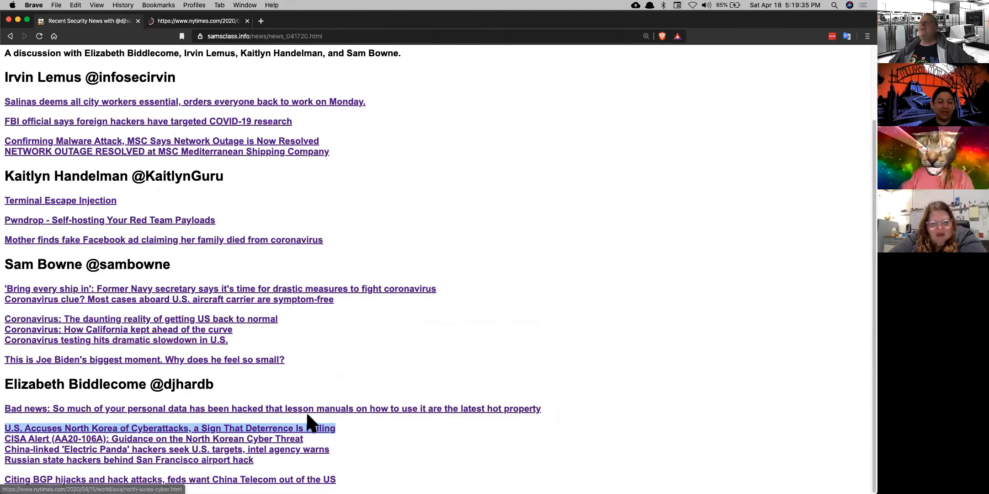
Open the San Francisco airport hack story in a new tab and view the CISA North Korea alert.
right_click(153, 438)
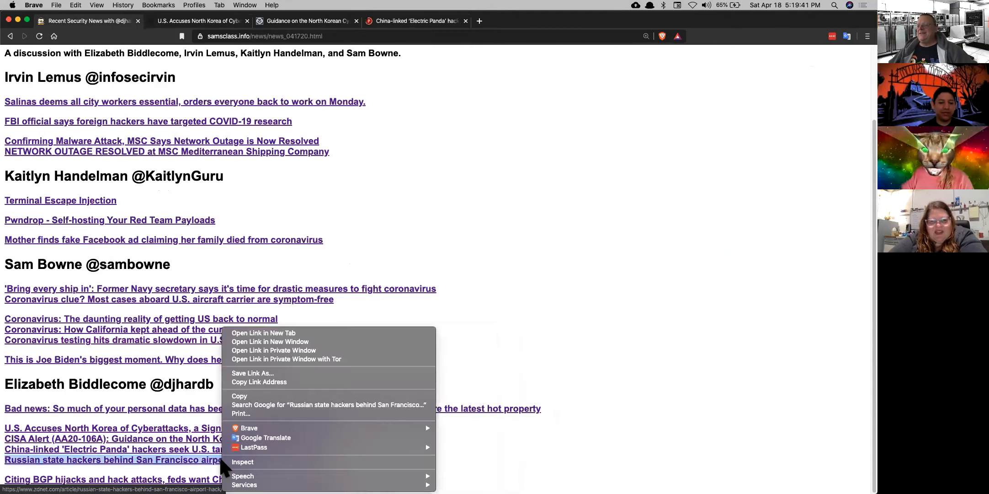
click(263, 333)
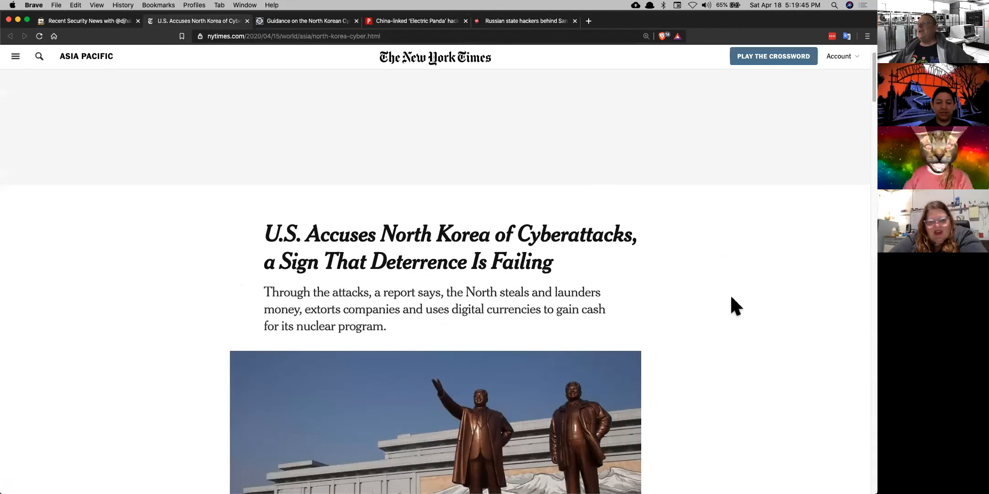
scroll(down, 3)
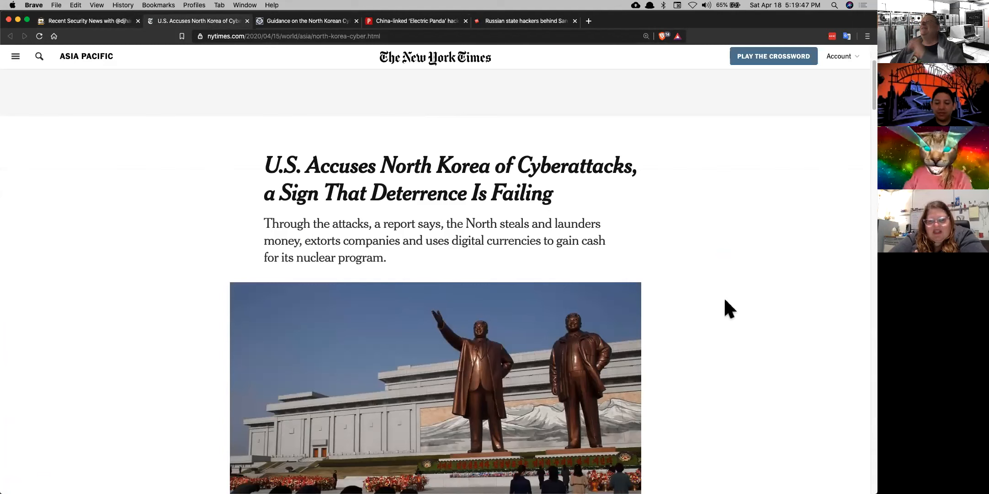
mouse_move(724, 288)
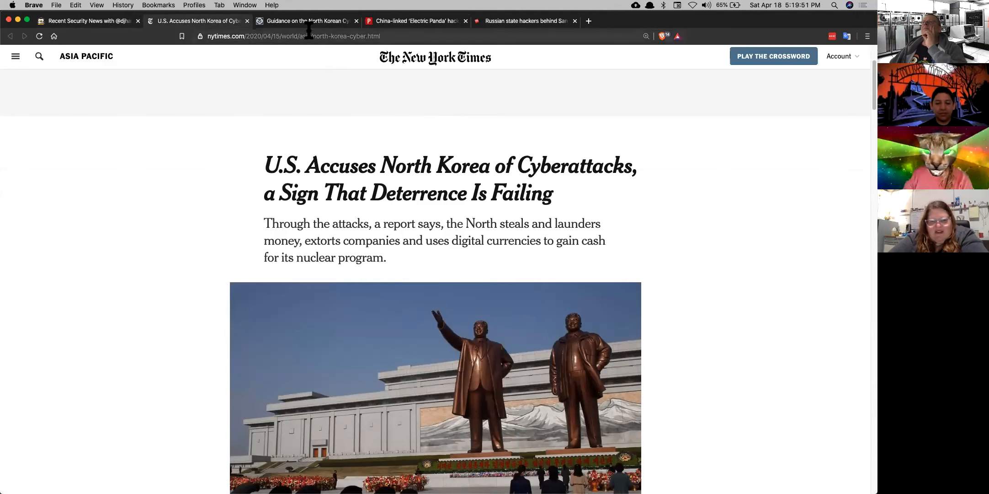
click(306, 22)
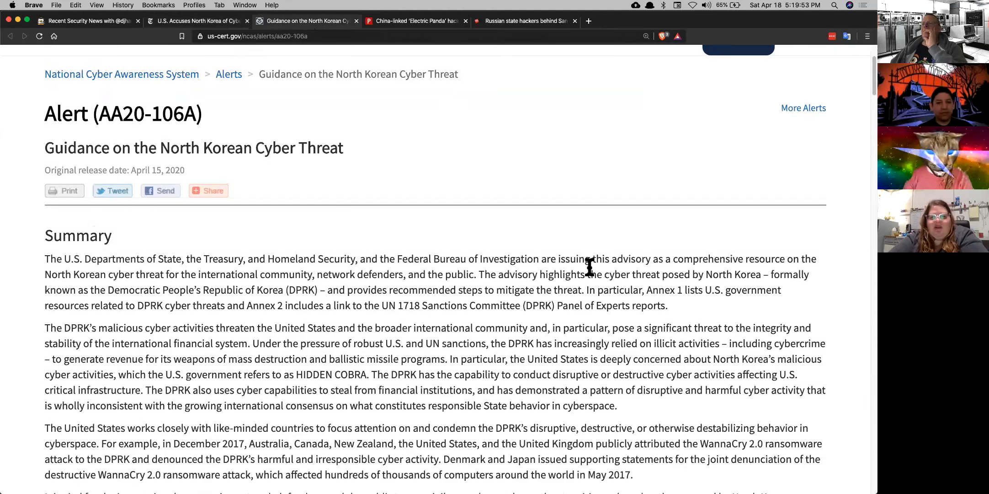
Read down the CISA North Korean threat alert, then switch to the Electric Panda article.
scroll(down, 3)
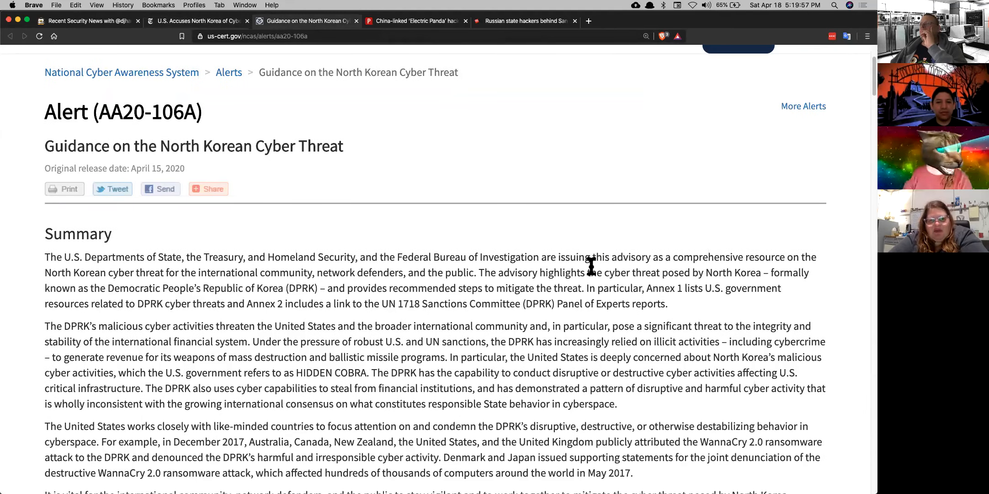
scroll(down, 3)
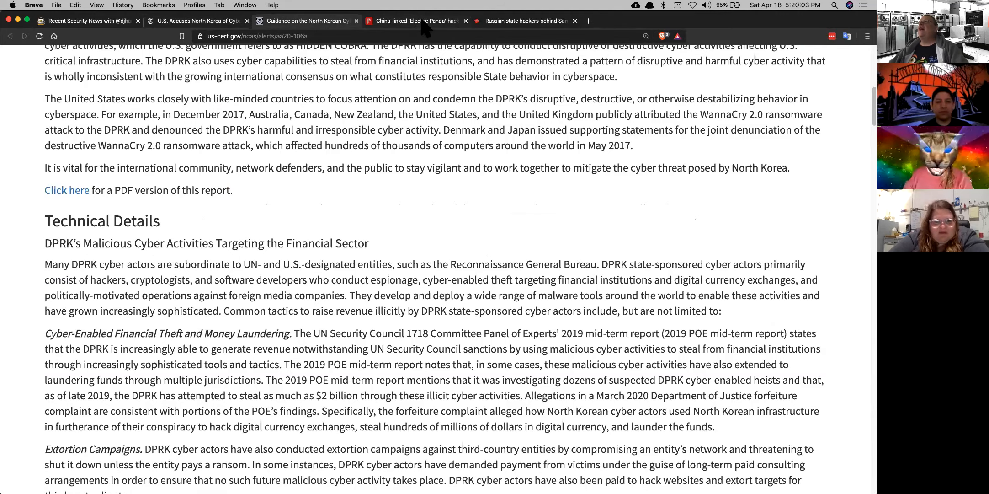
click(413, 21)
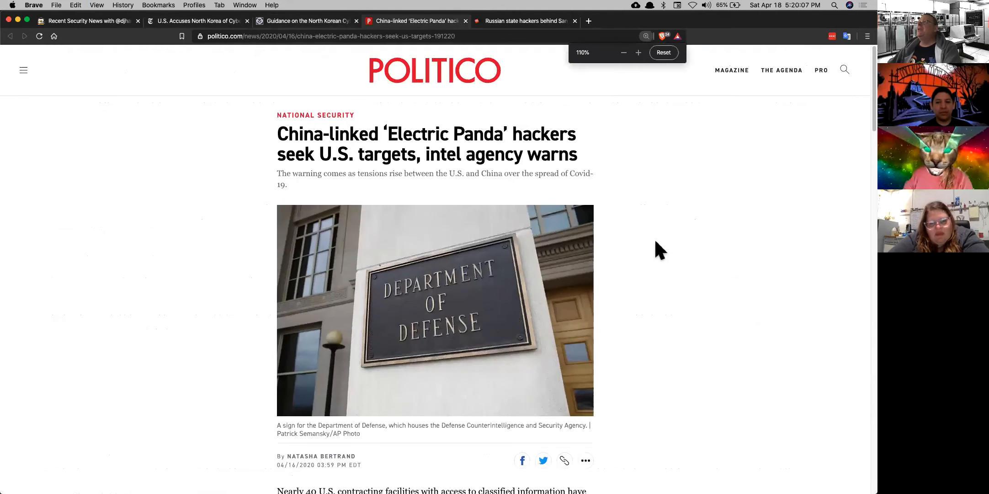
Zoom in on the Electric Panda article, read its opening, then switch to the ZDNet airport hack story.
click(637, 52)
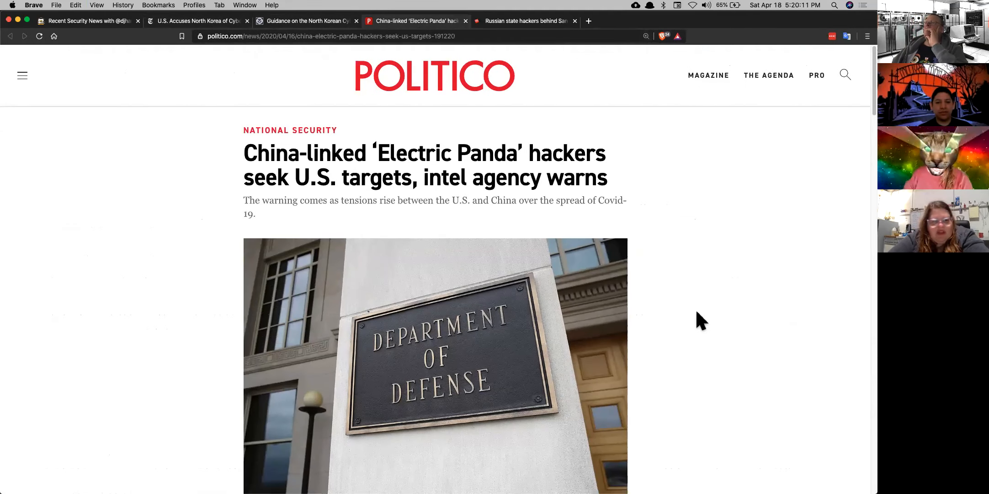
scroll(down, 3)
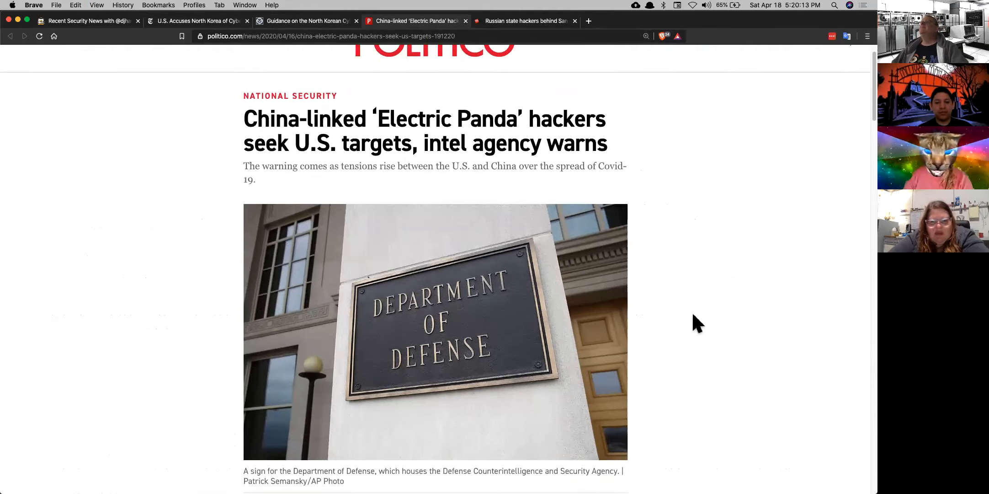
scroll(down, 3)
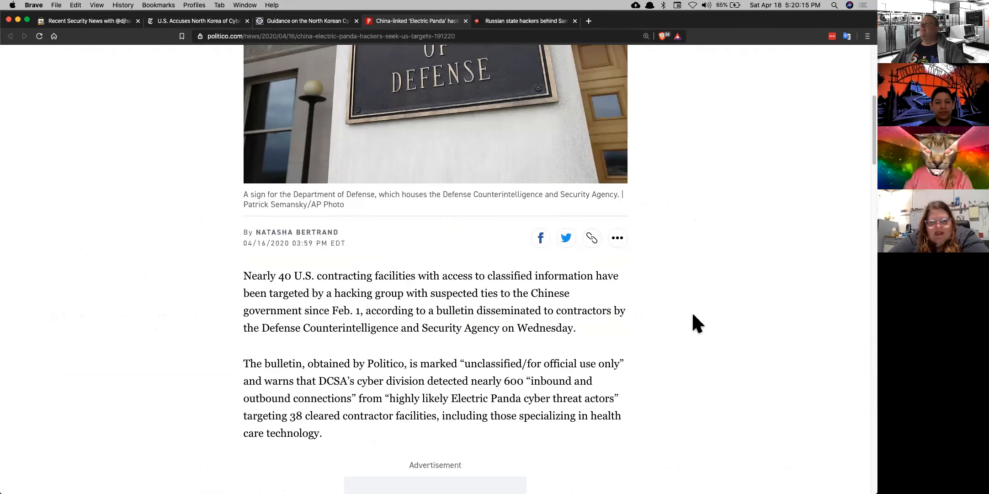
scroll(down, 3)
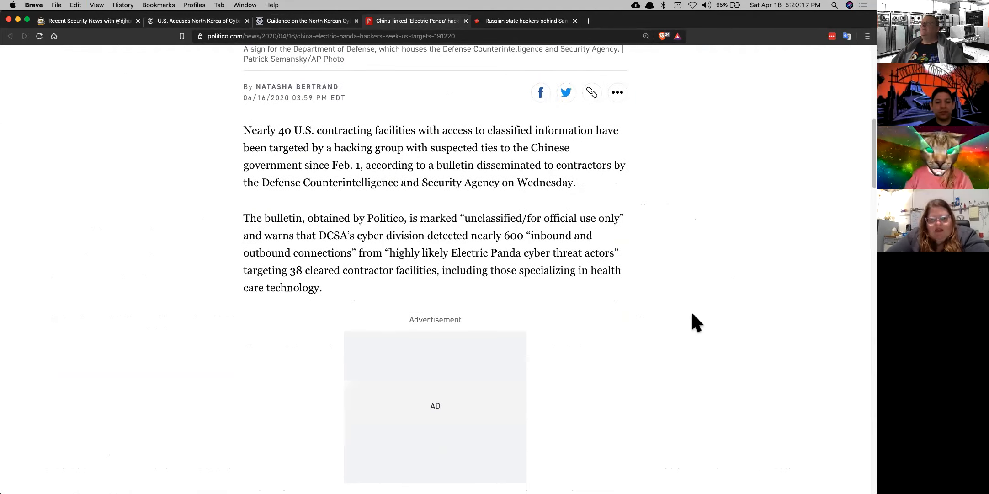
mouse_move(698, 310)
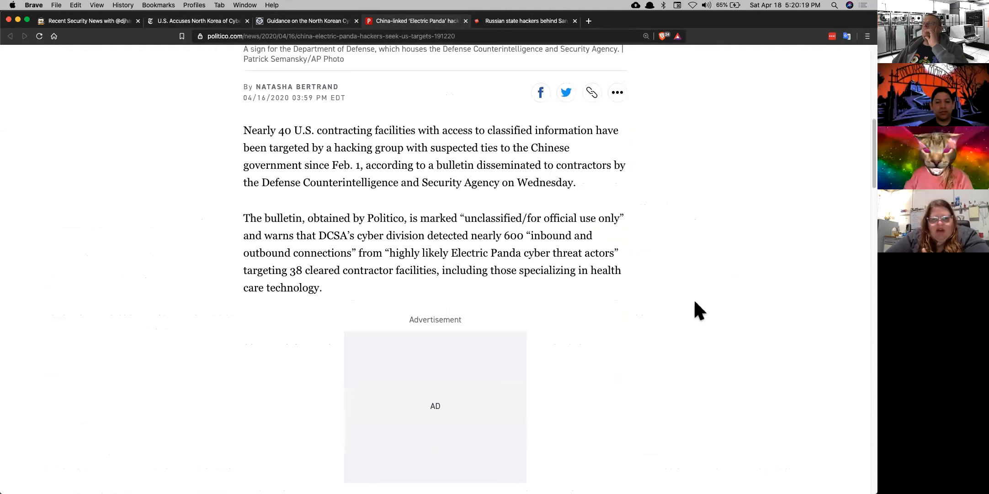
mouse_move(685, 306)
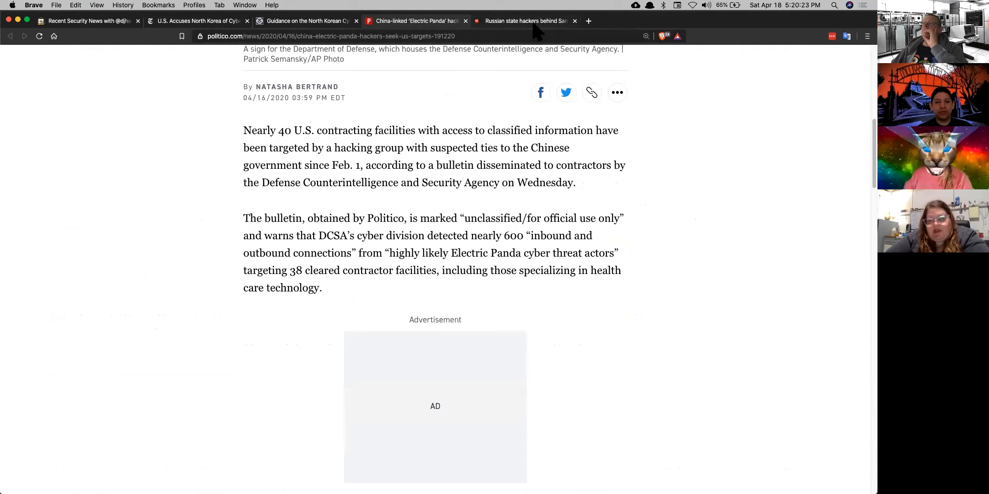
click(523, 21)
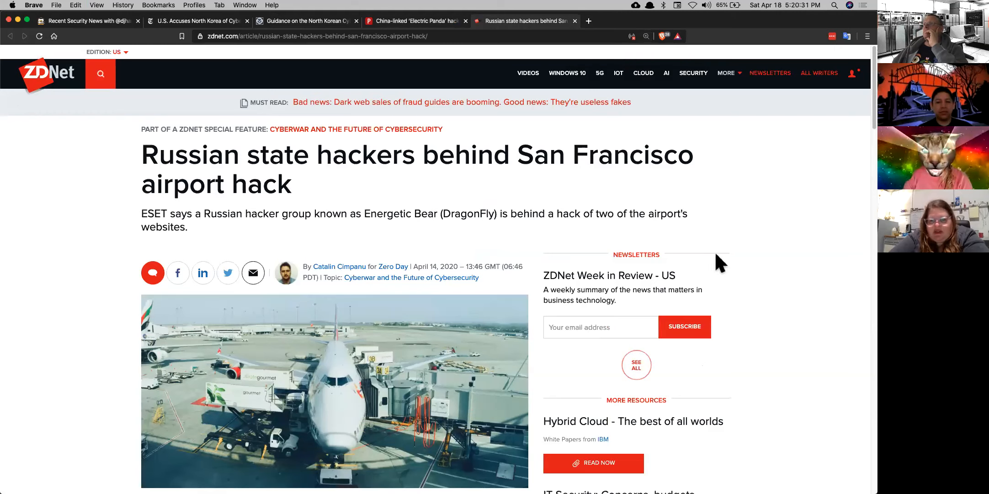
Read the ZDNet airport hack article through the Energetic Bear attribution and SFO password reset sections.
scroll(down, 3)
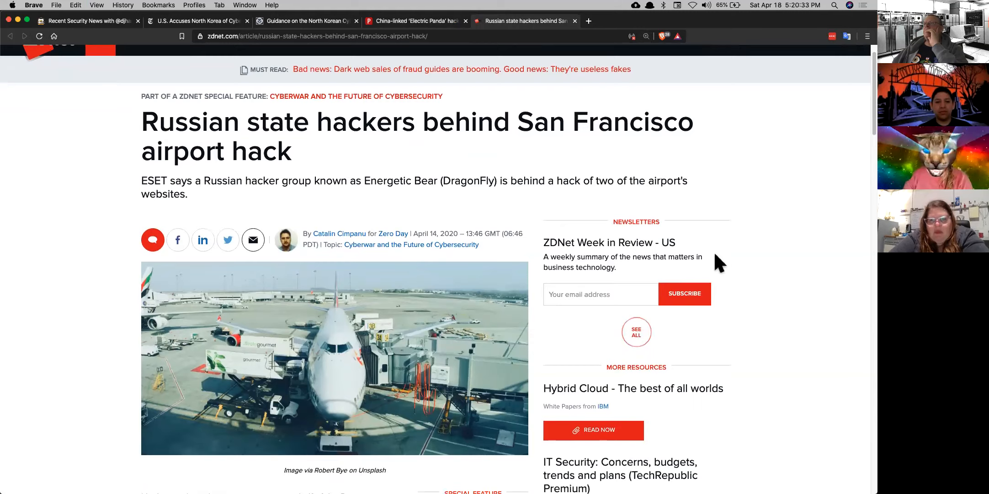
scroll(down, 3)
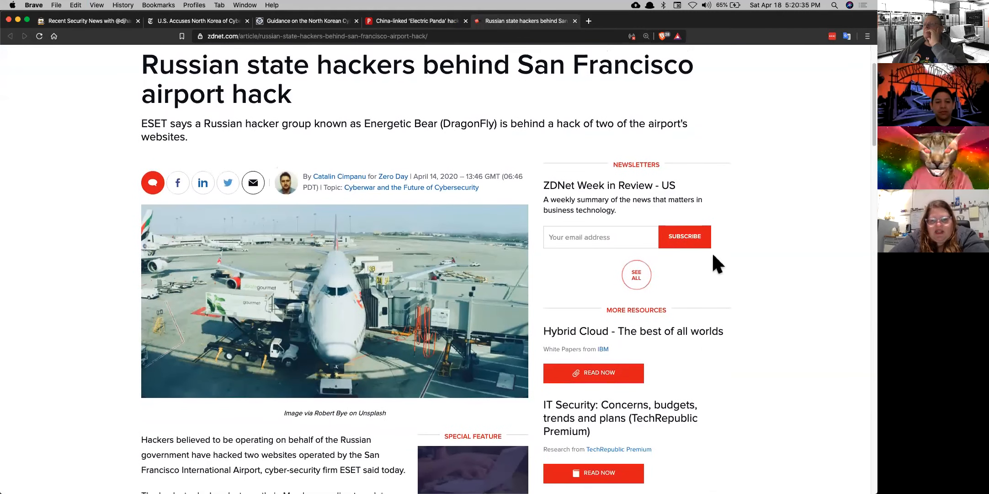
mouse_move(713, 284)
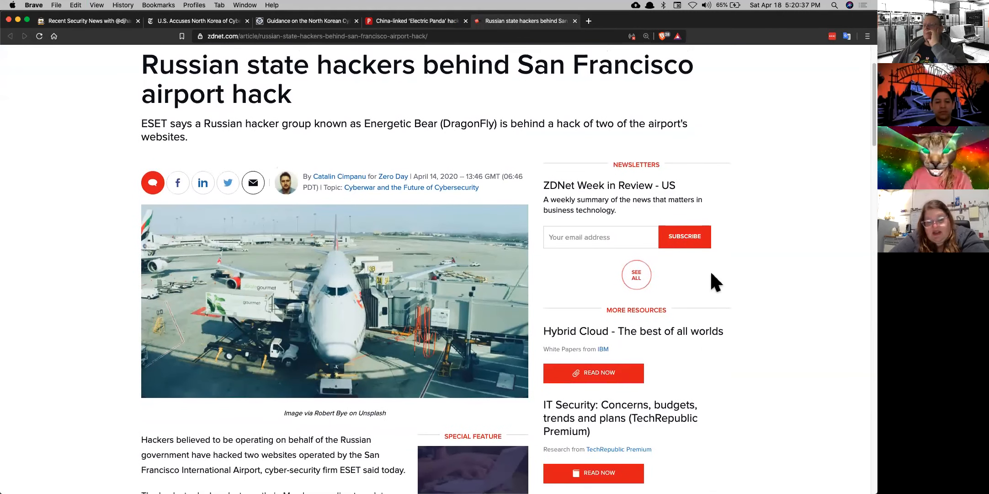
mouse_move(724, 277)
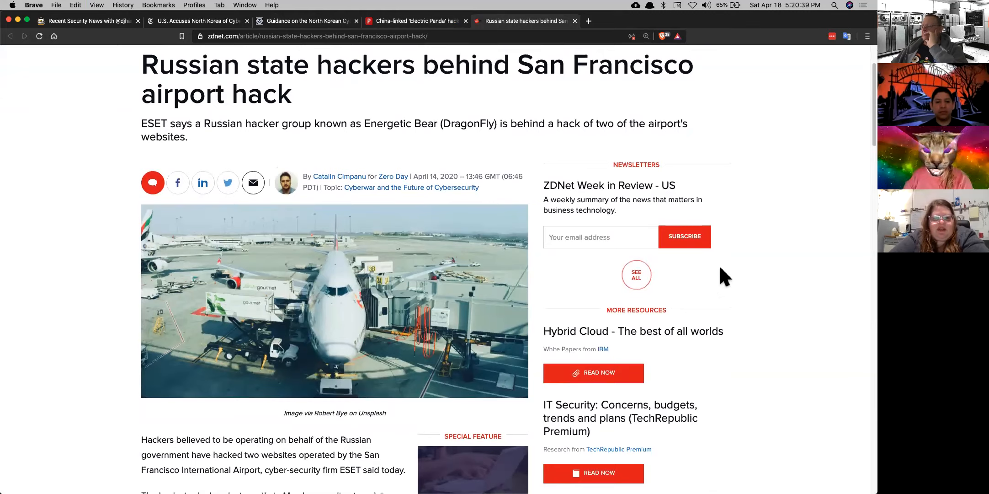
scroll(down, 3)
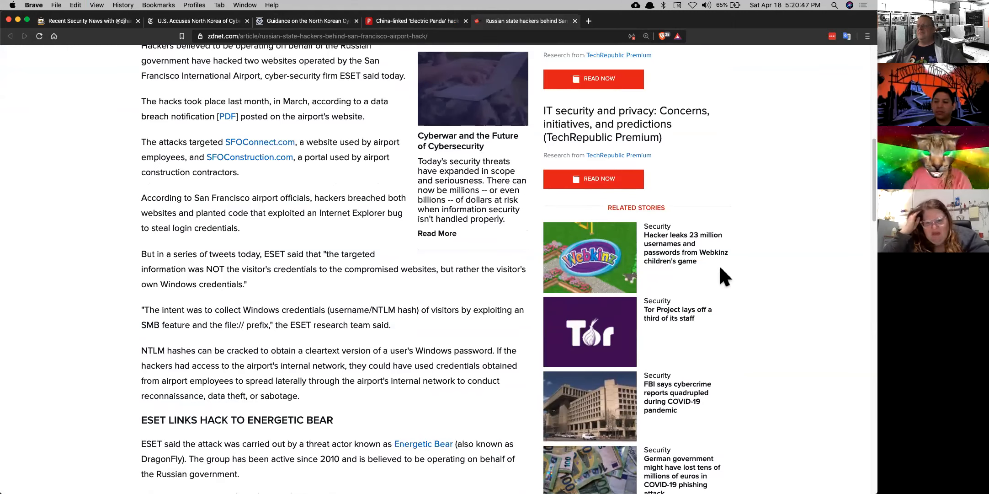
scroll(down, 3)
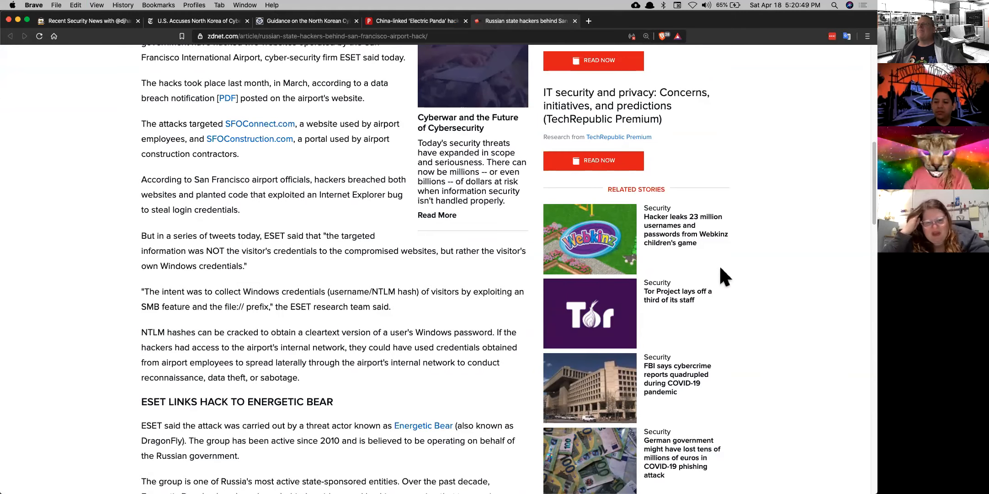
scroll(down, 3)
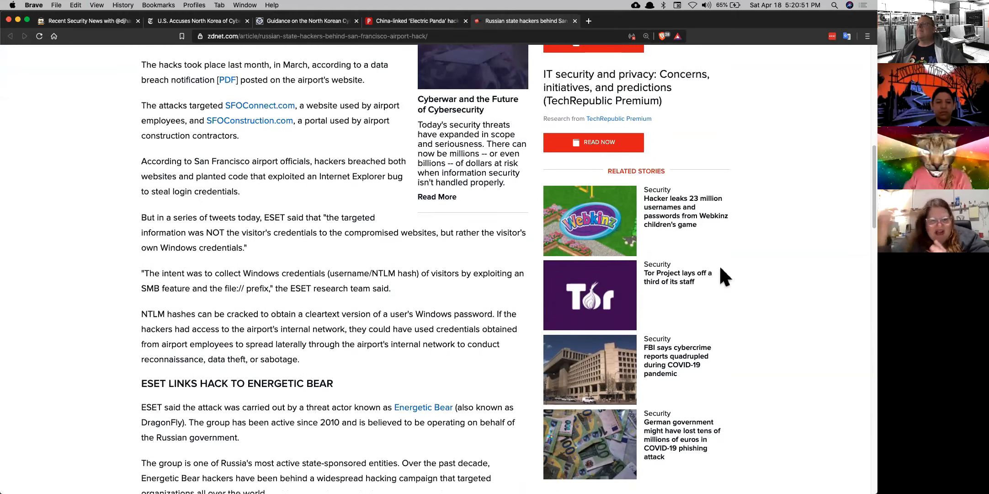
scroll(down, 3)
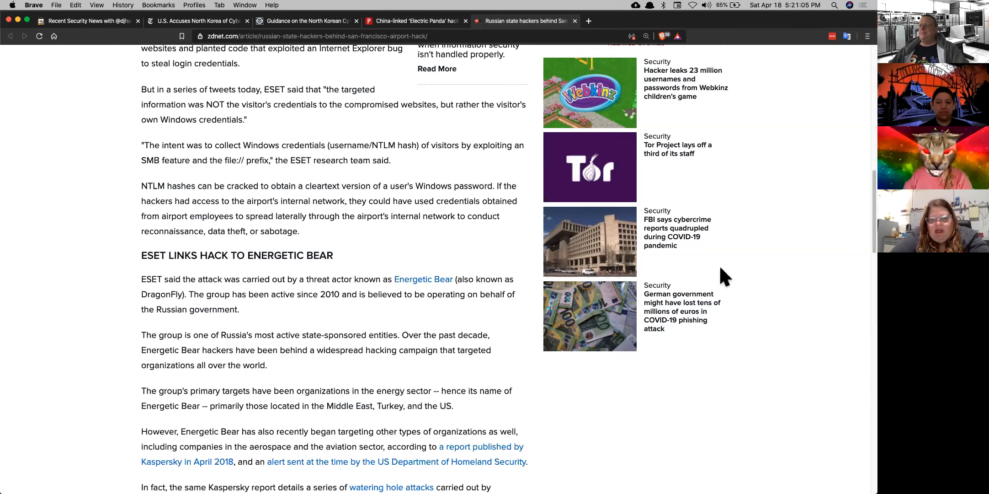
scroll(down, 3)
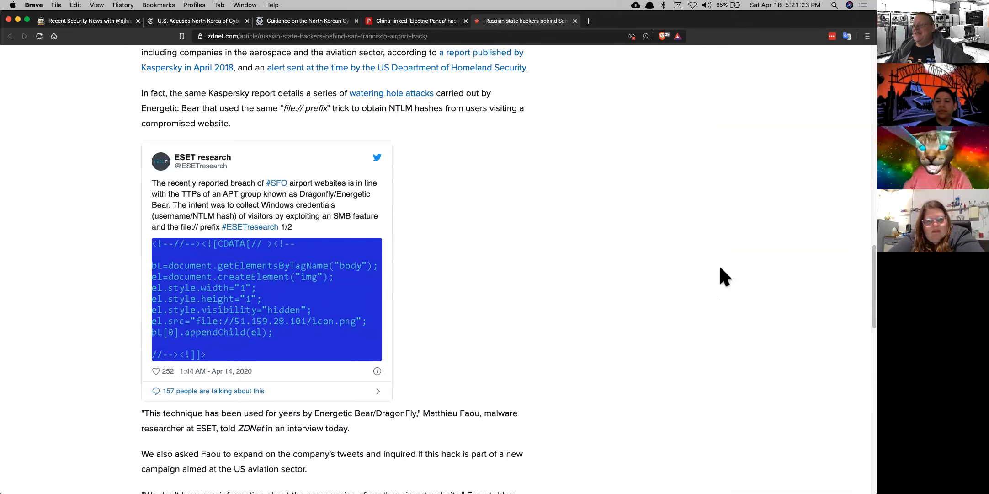
scroll(down, 3)
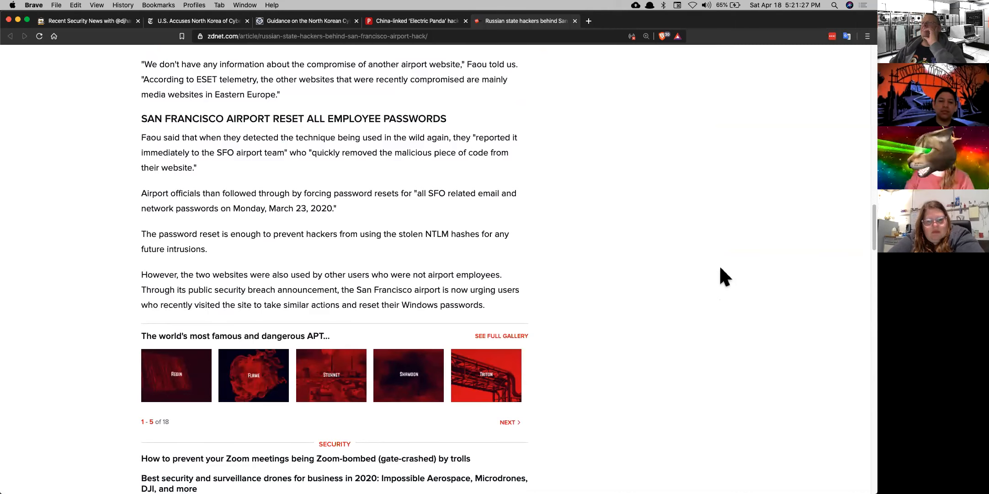
scroll(up, 3)
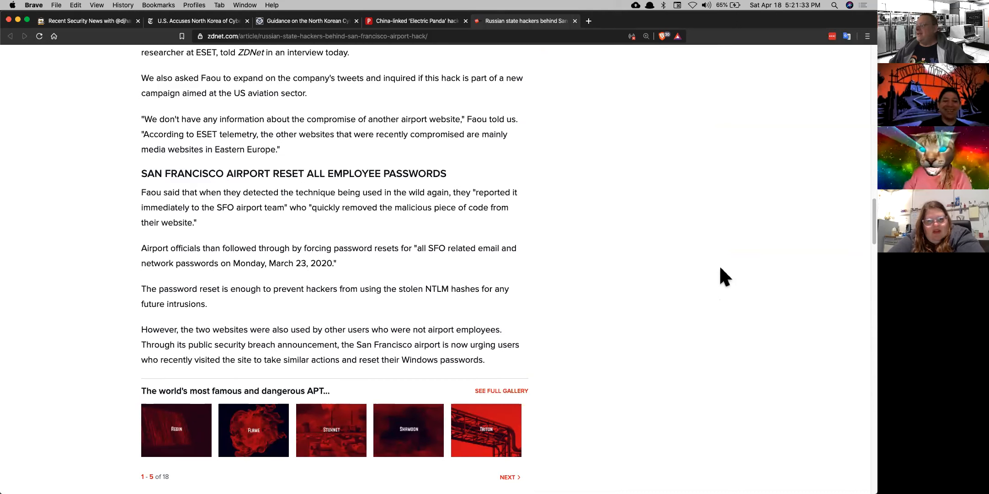
scroll(up, 3)
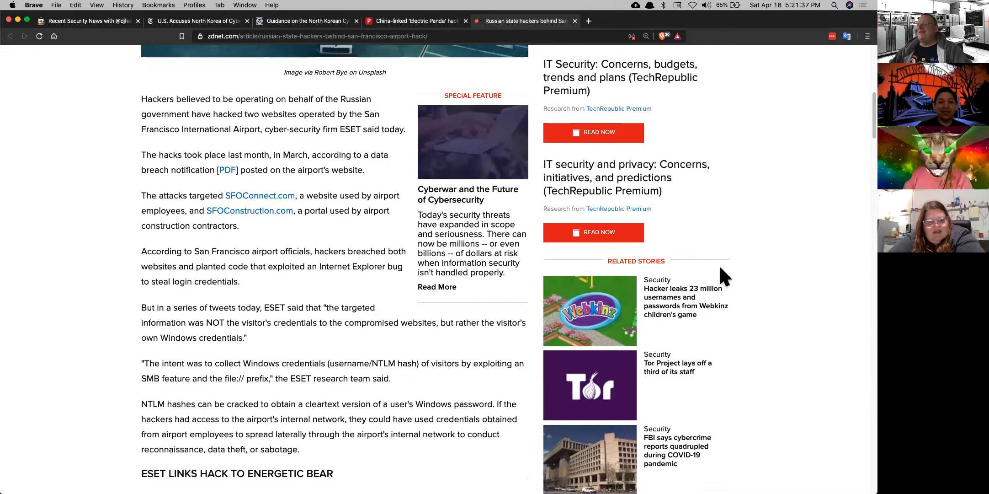
scroll(down, 3)
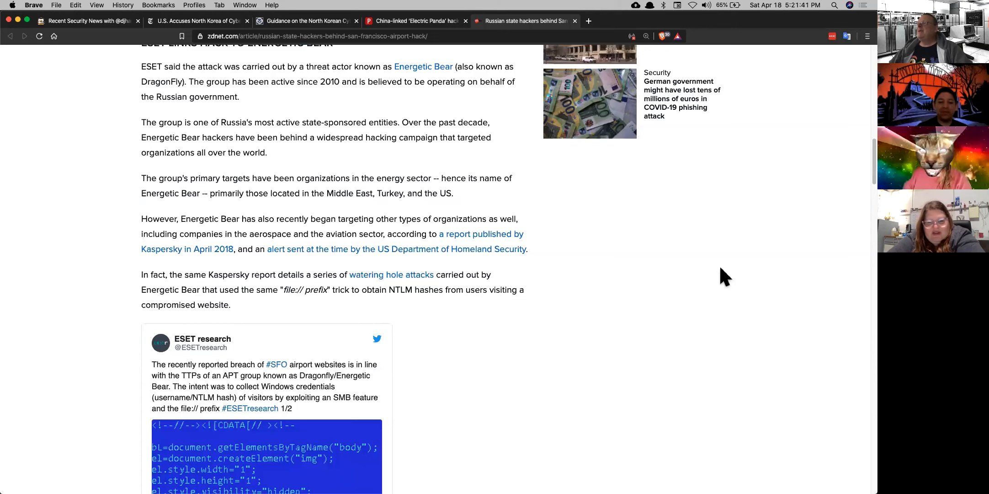
mouse_move(491, 90)
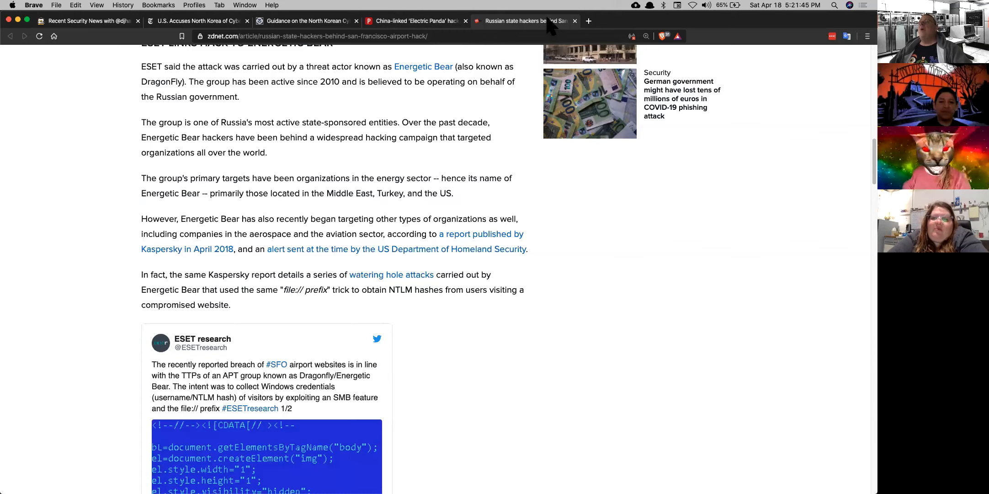
mouse_move(526, 21)
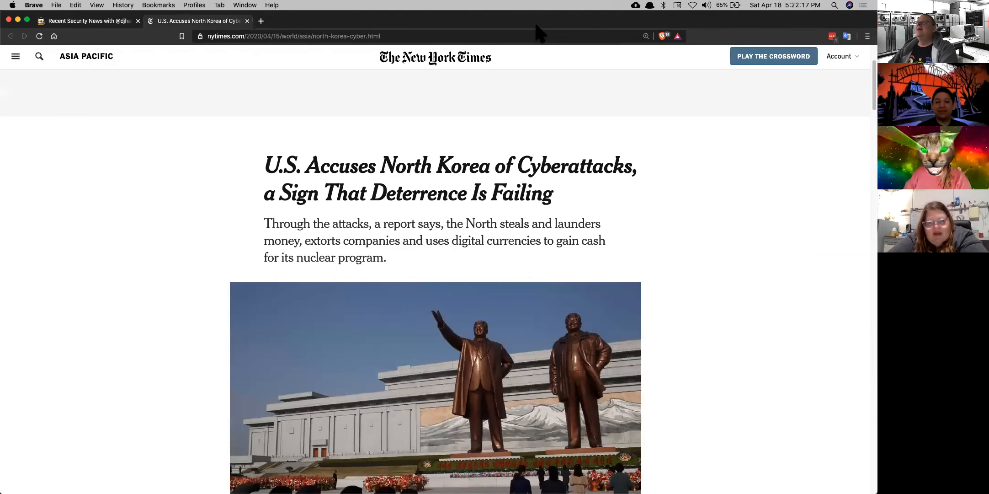
Close the New York Times North Korea cyberattacks tab.
click(247, 21)
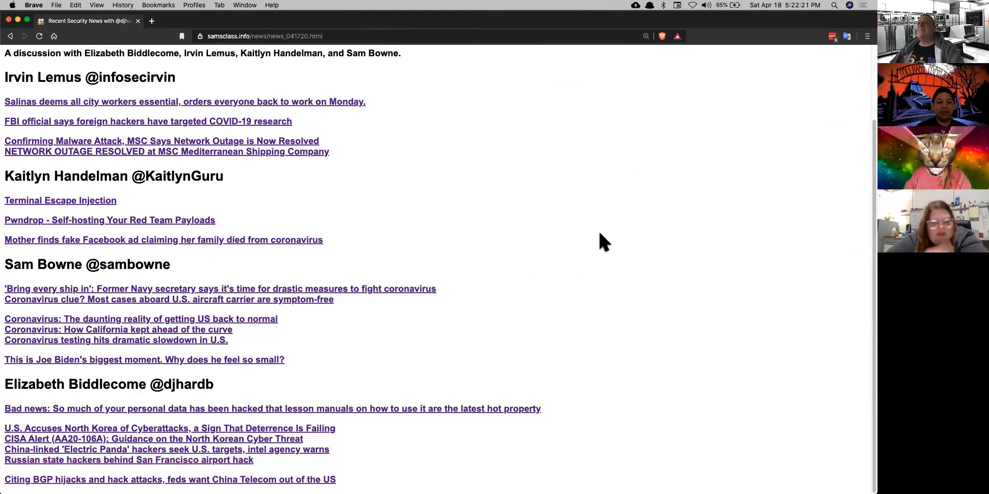
mouse_move(428, 175)
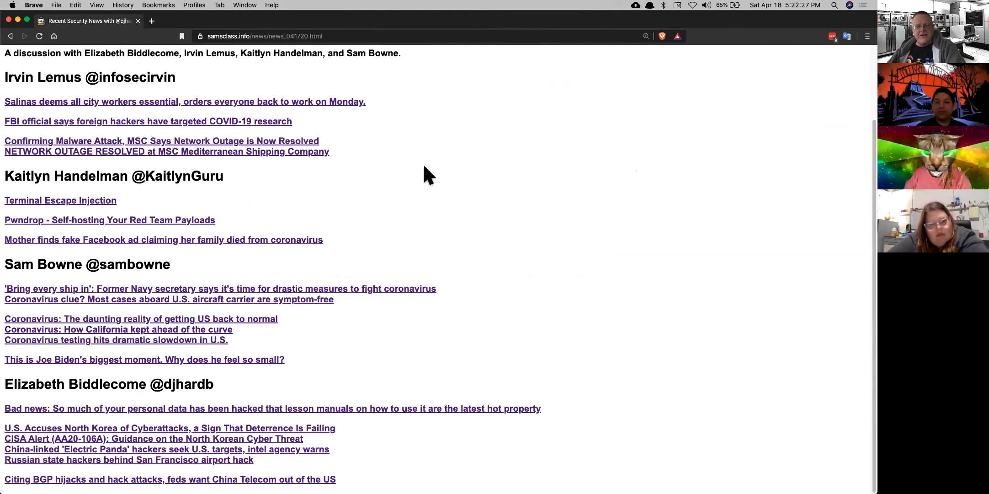
mouse_move(306, 145)
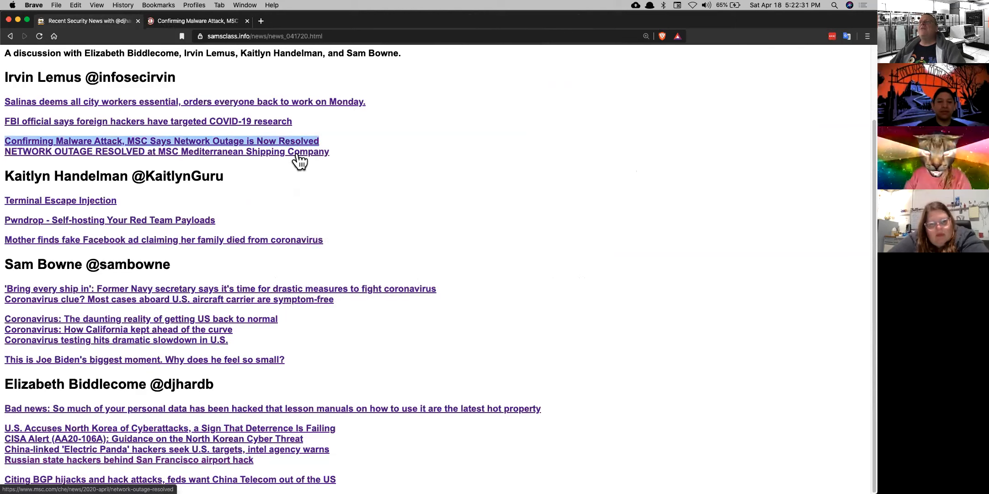
Open the MSC network-outage-resolved story, follow it to MSC's own statement, and dismiss the cookie notice.
click(167, 151)
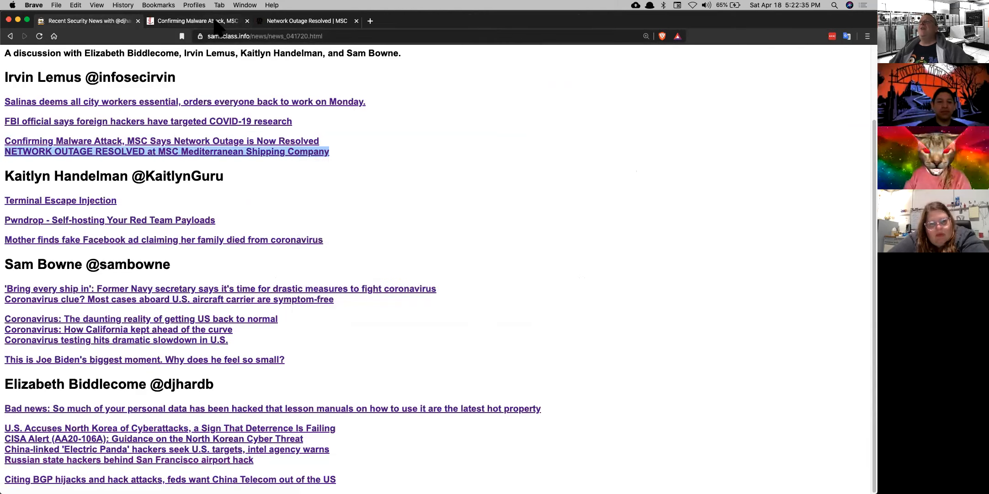
click(161, 141)
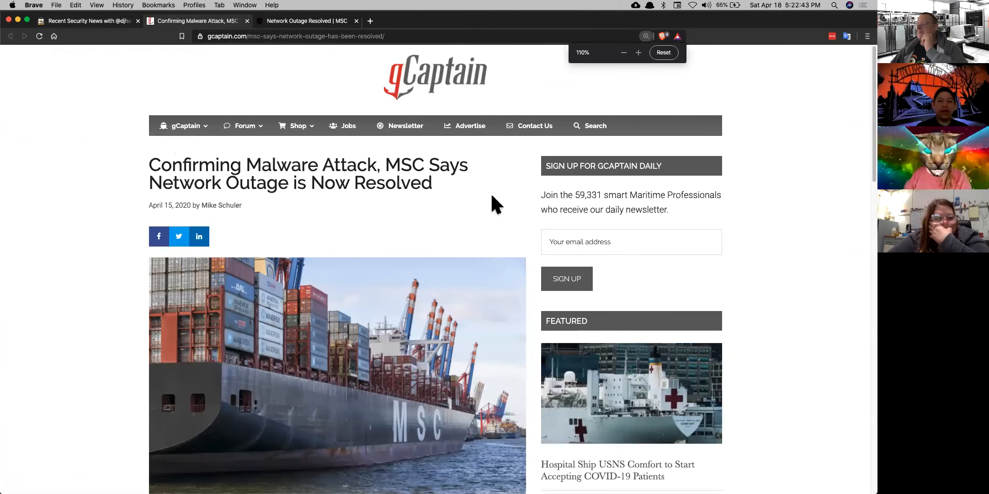
scroll(down, 3)
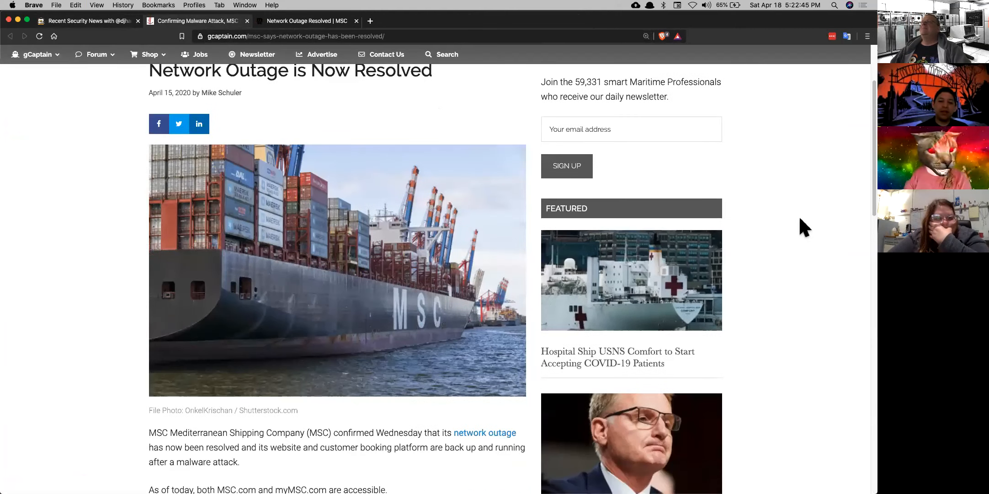
click(485, 433)
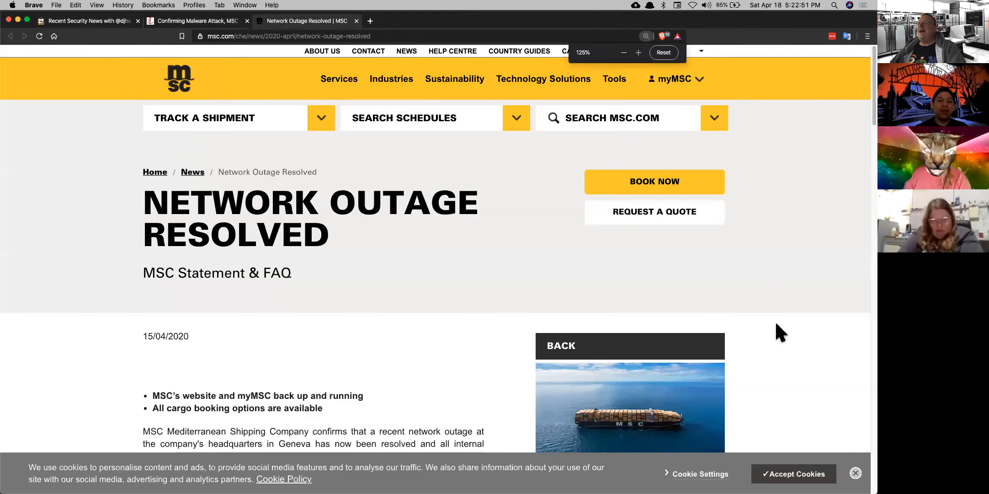
click(663, 52)
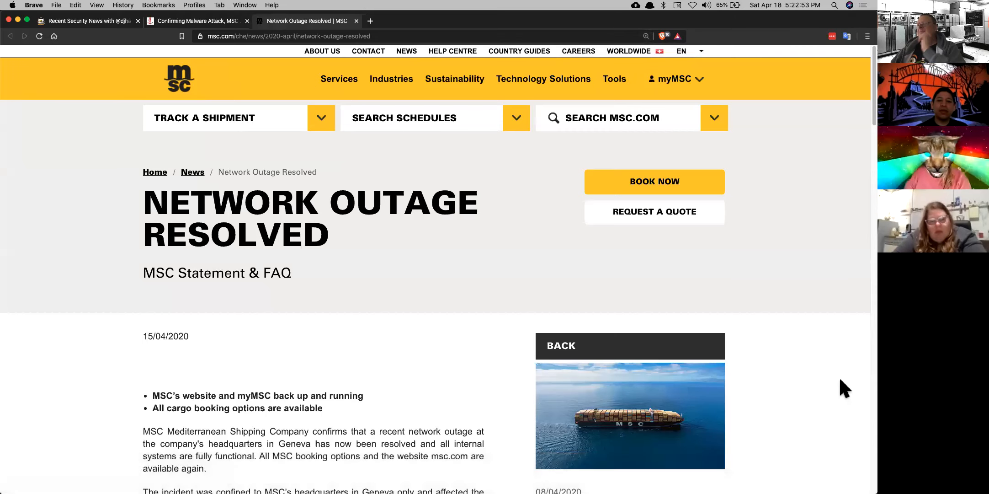
Read MSC's outage FAQ and highlight the passage saying the attack was confined to Geneva.
scroll(down, 3)
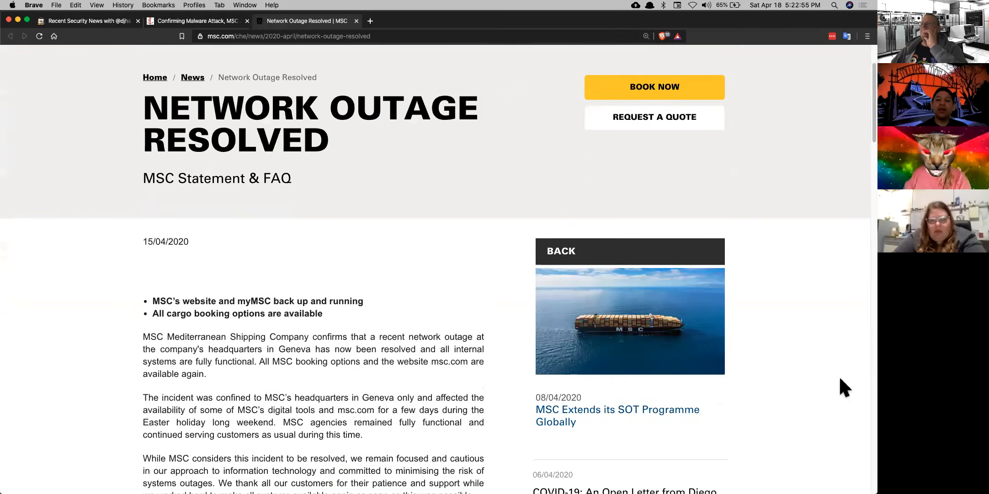
scroll(down, 3)
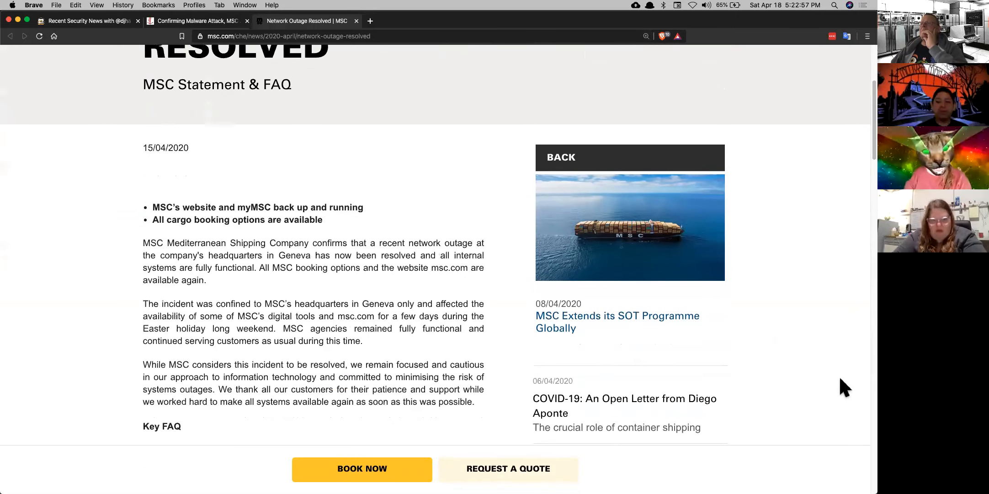
scroll(down, 3)
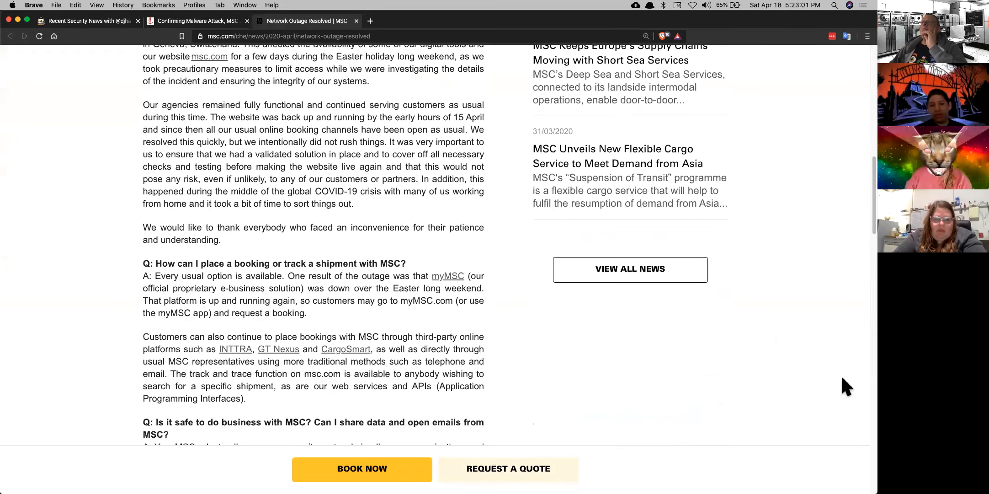
scroll(up, 3)
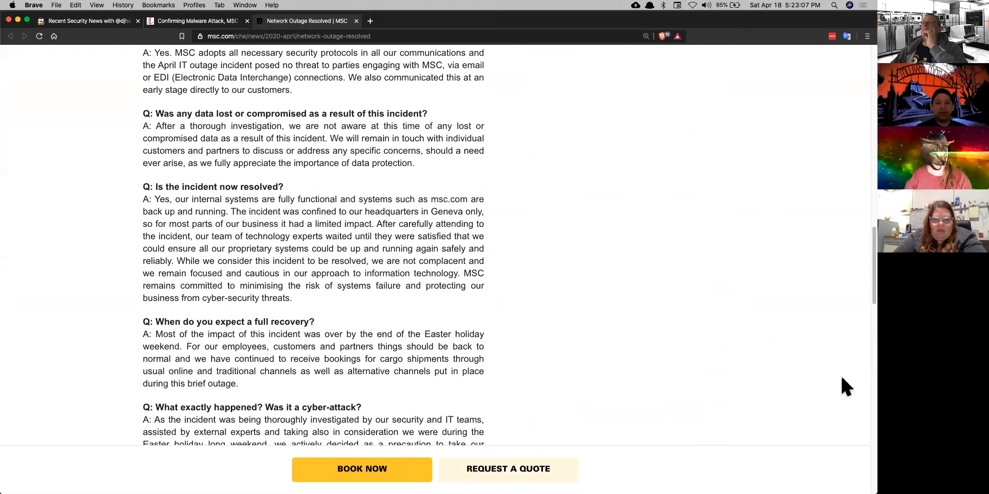
scroll(down, 3)
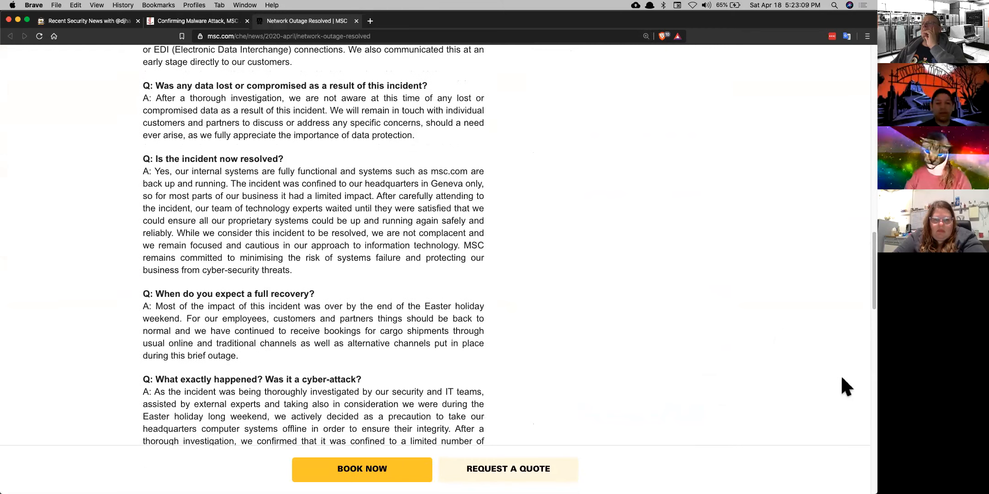
scroll(down, 3)
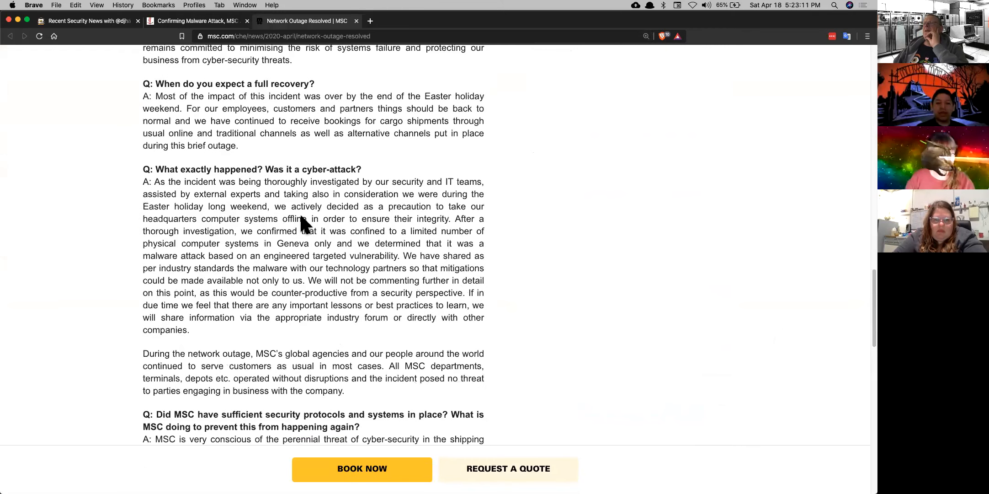
mouse_move(369, 248)
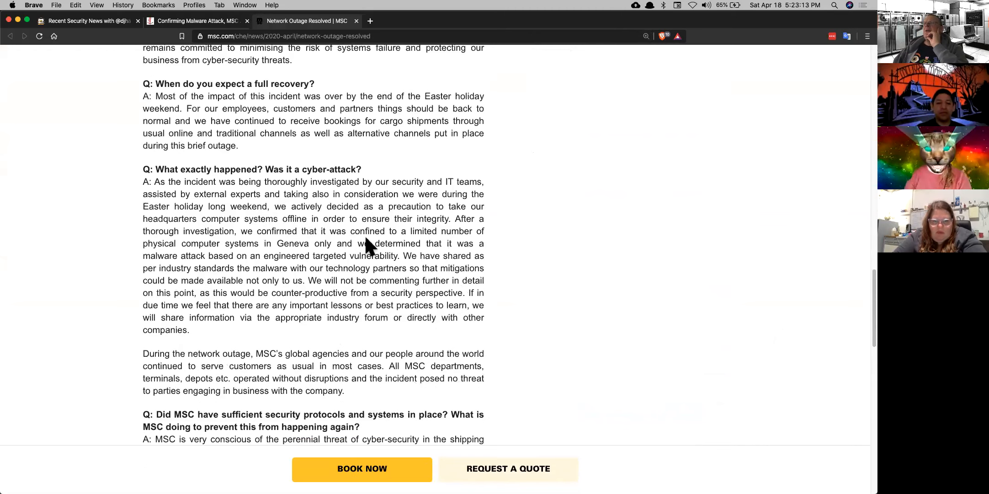
mouse_move(375, 287)
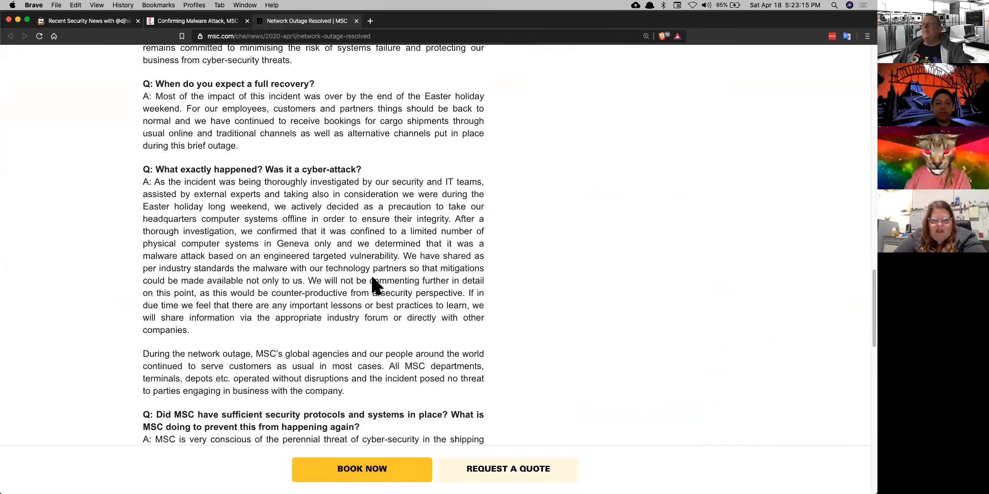
mouse_move(372, 353)
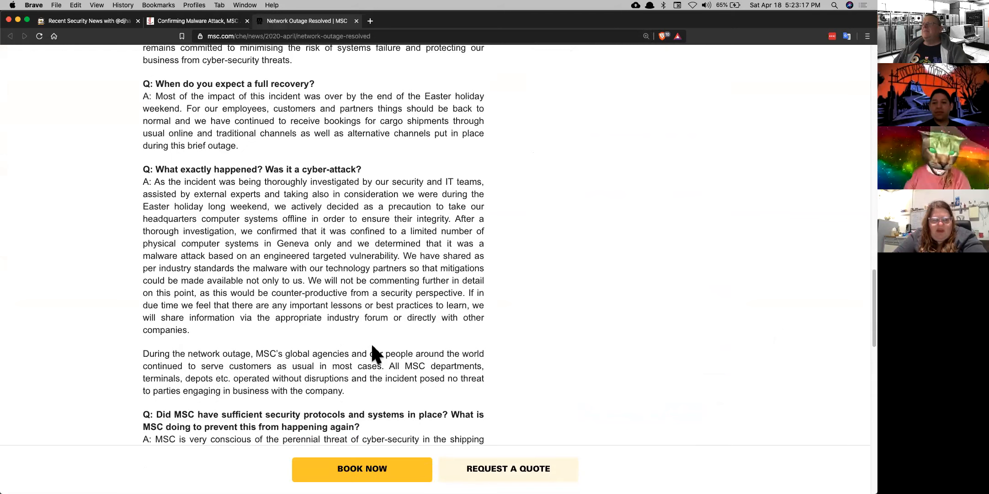
mouse_move(403, 297)
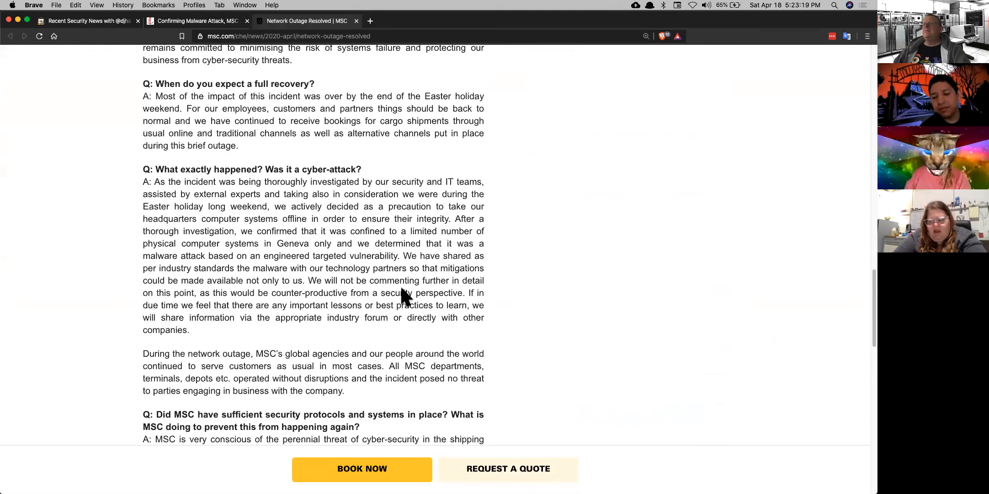
scroll(down, 3)
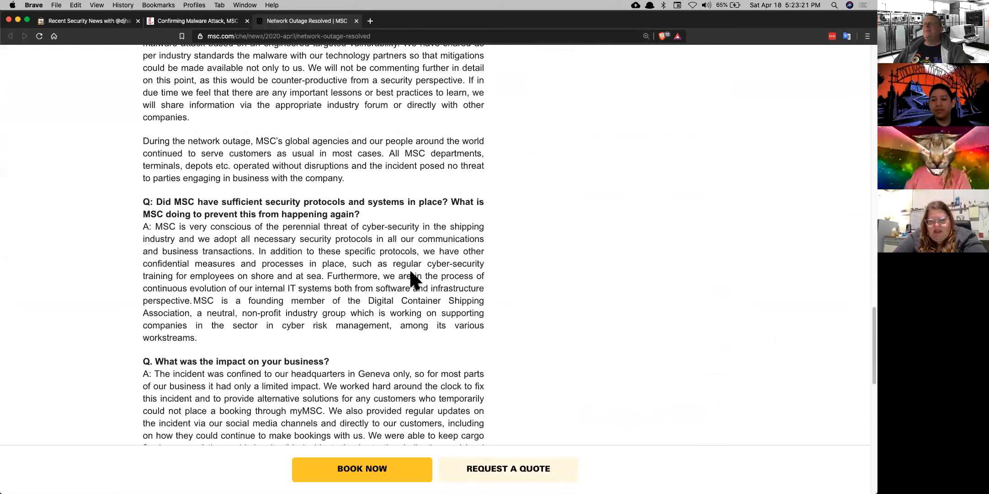
scroll(down, 3)
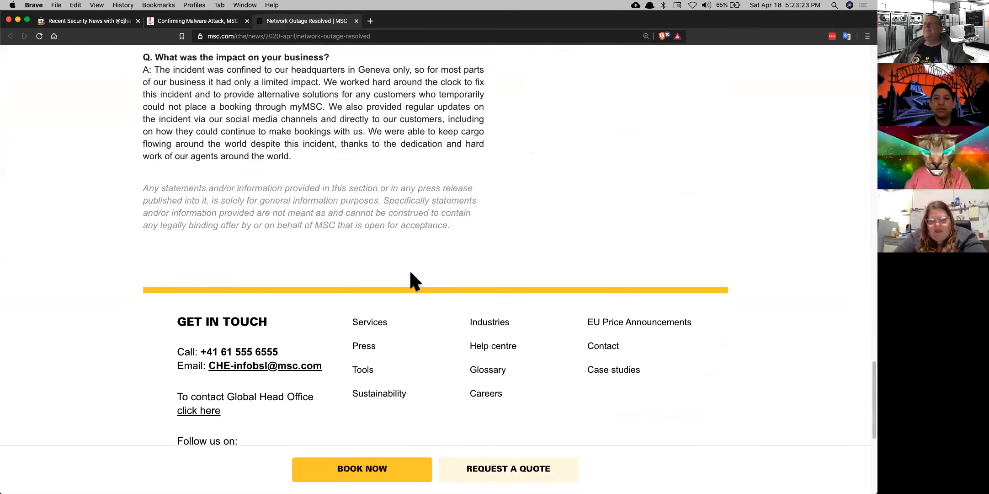
scroll(up, 3)
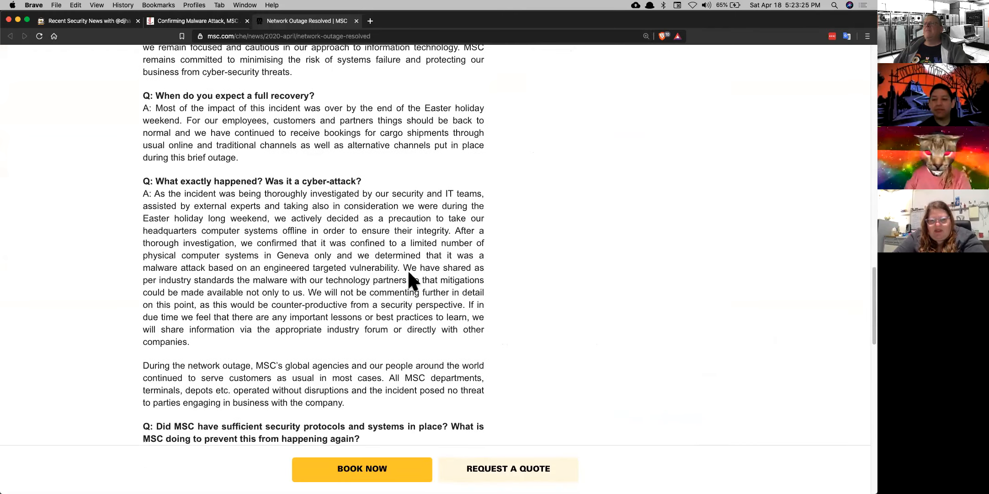
mouse_move(353, 252)
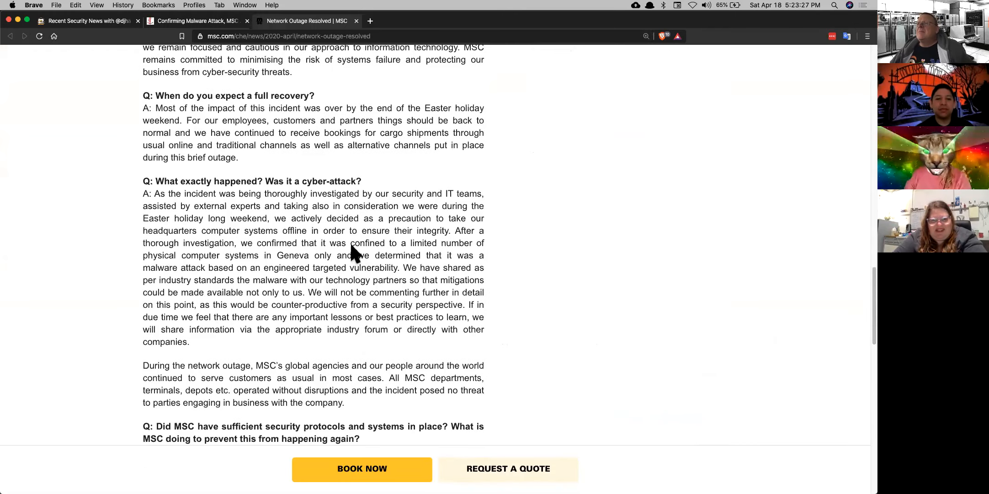
mouse_move(375, 243)
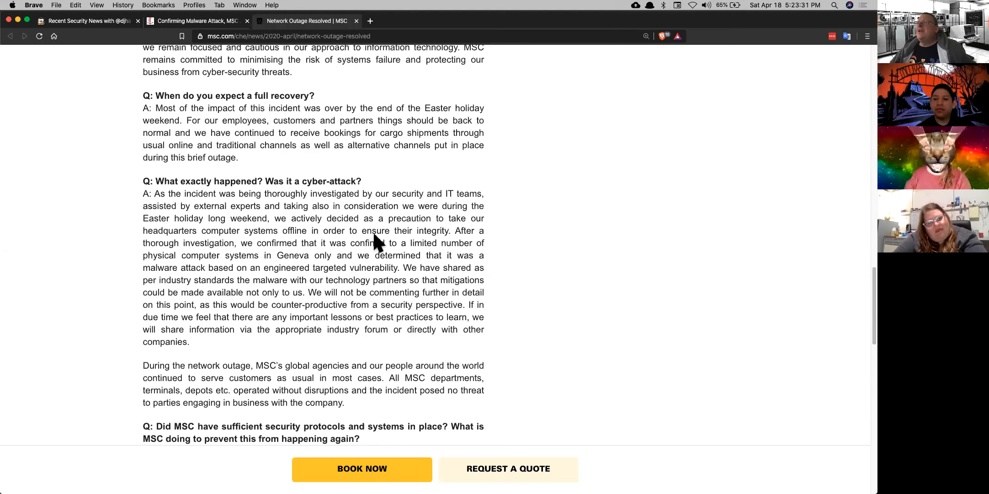
mouse_move(345, 254)
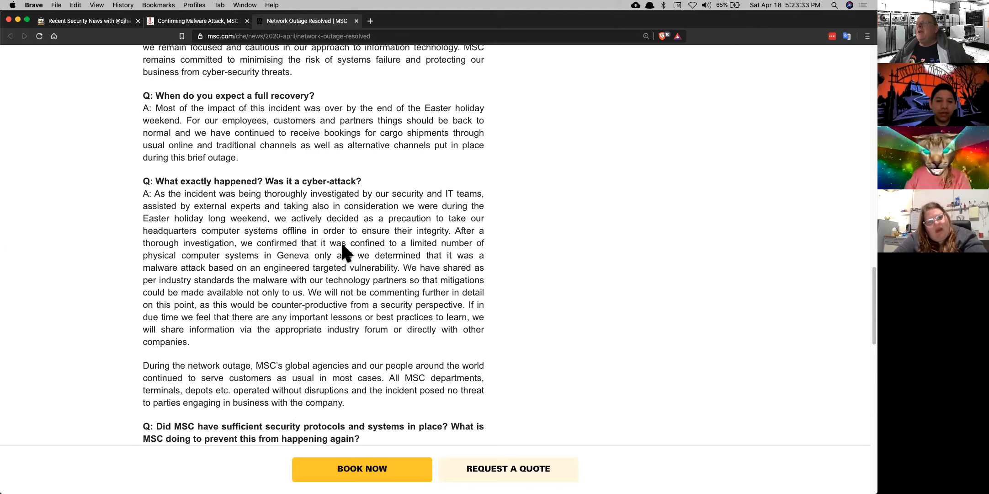
drag(346, 243, 335, 255)
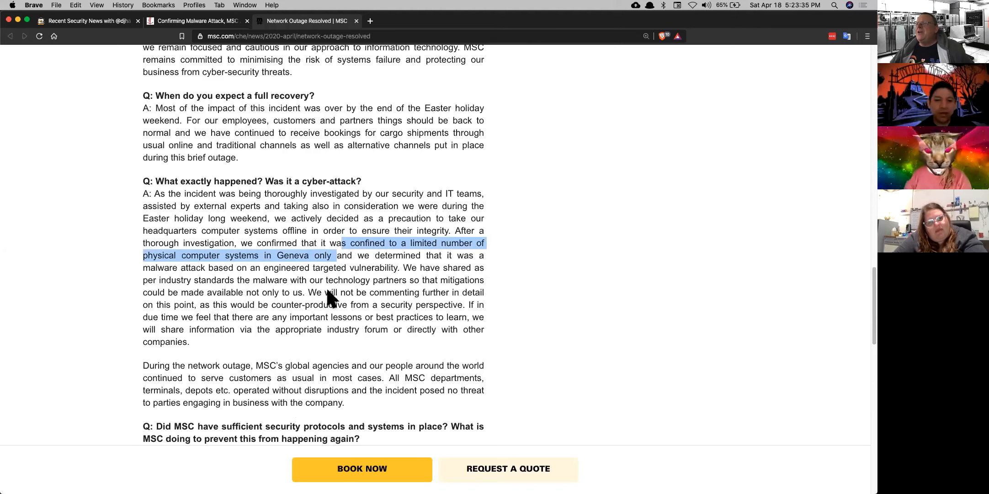
mouse_move(334, 332)
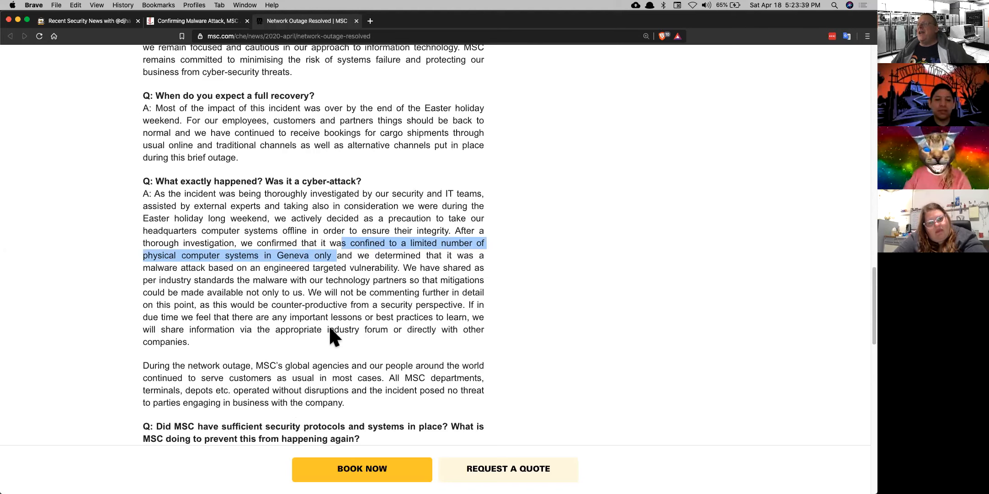
mouse_move(347, 242)
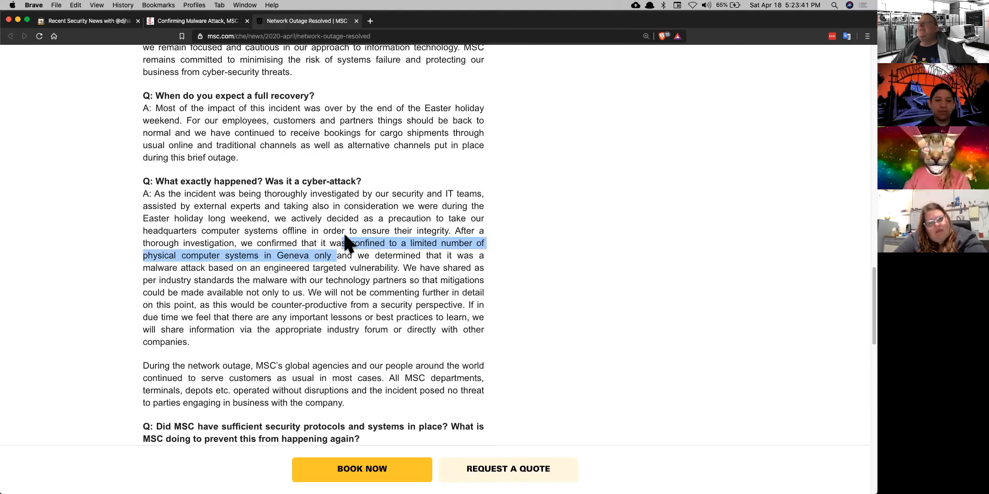
mouse_move(353, 230)
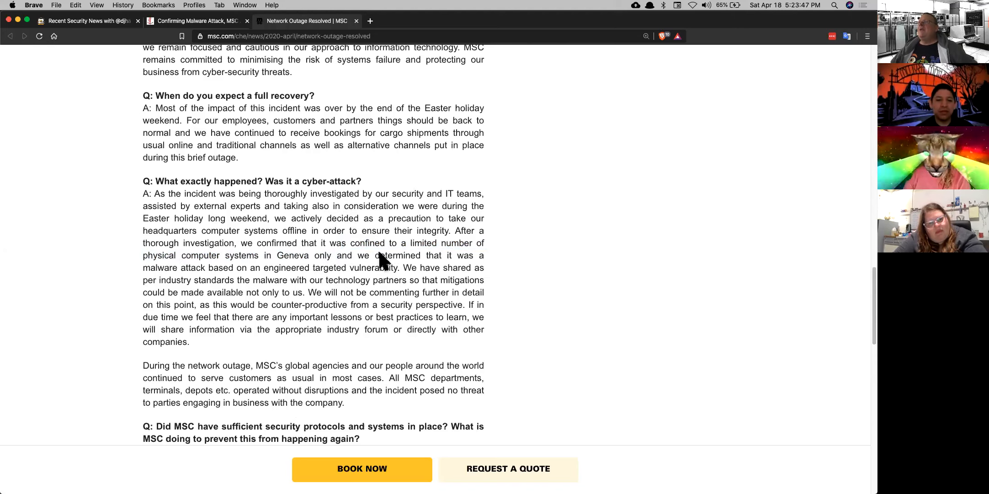
drag(379, 255, 407, 267)
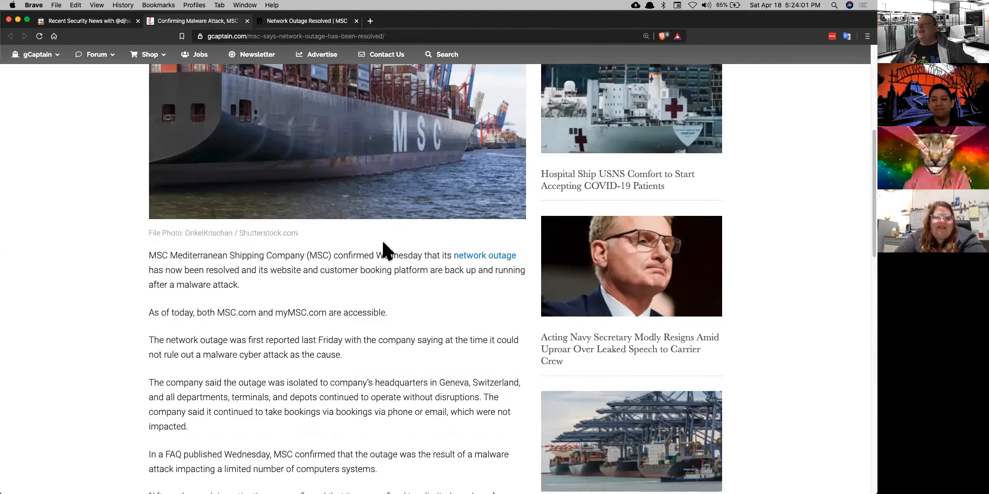
Read the gCaptain MSC outage article to the end, then close the article tab.
scroll(up, 3)
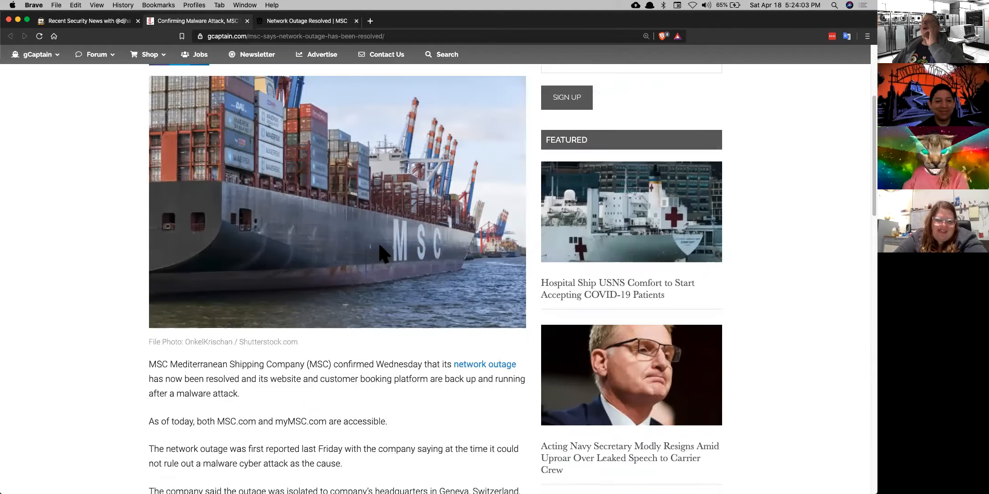
scroll(down, 3)
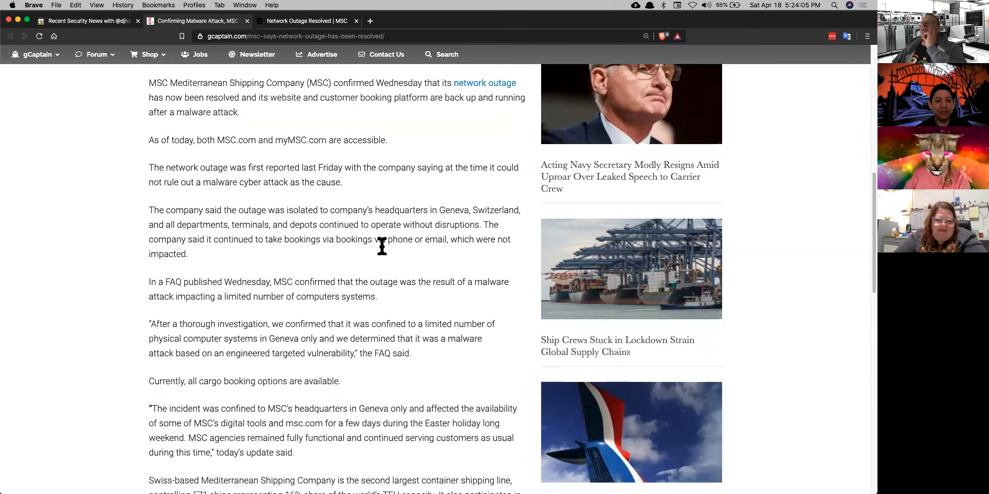
scroll(down, 3)
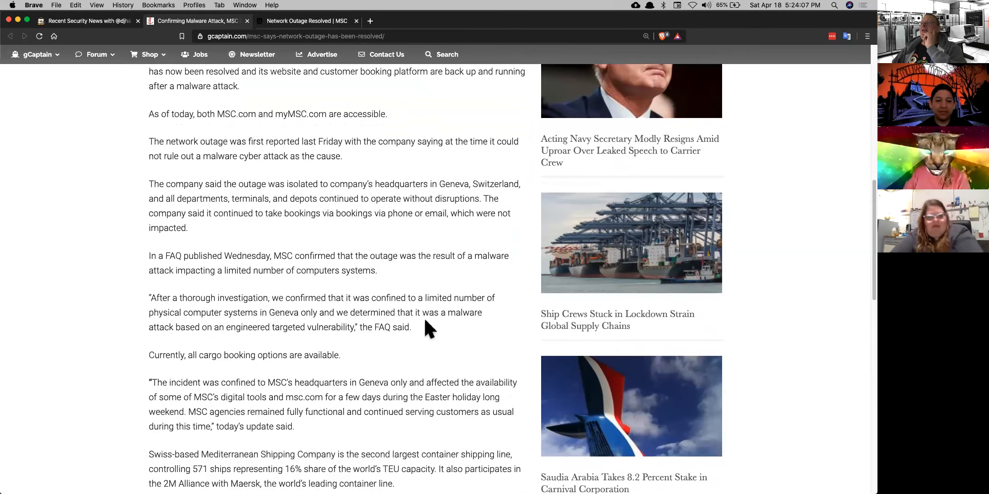
scroll(down, 3)
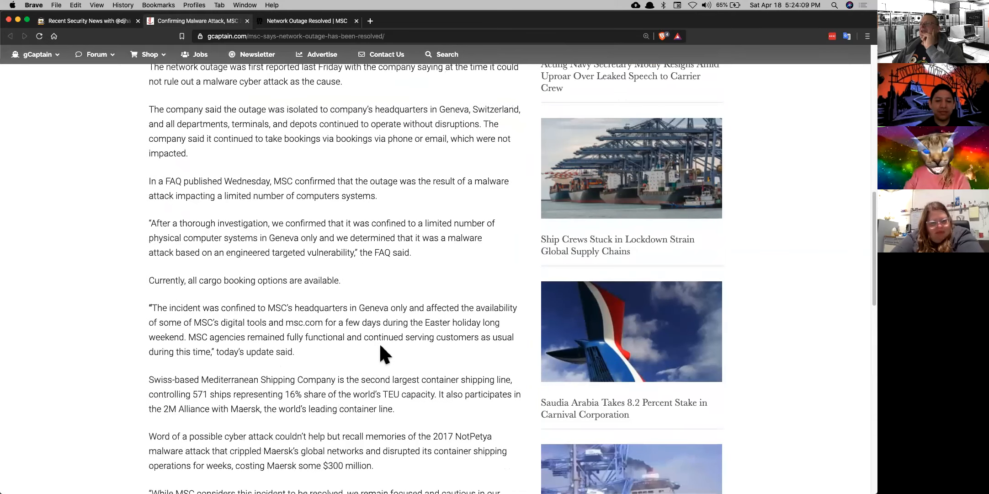
mouse_move(376, 276)
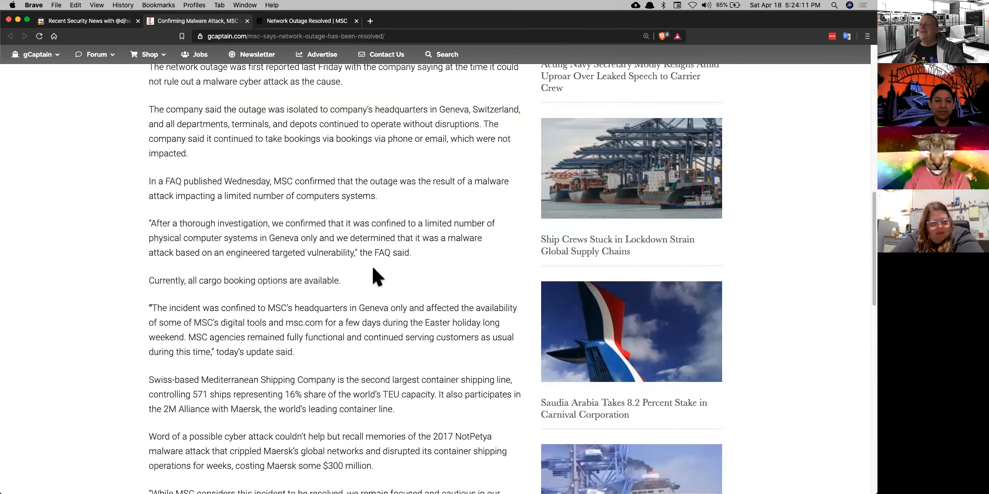
scroll(down, 3)
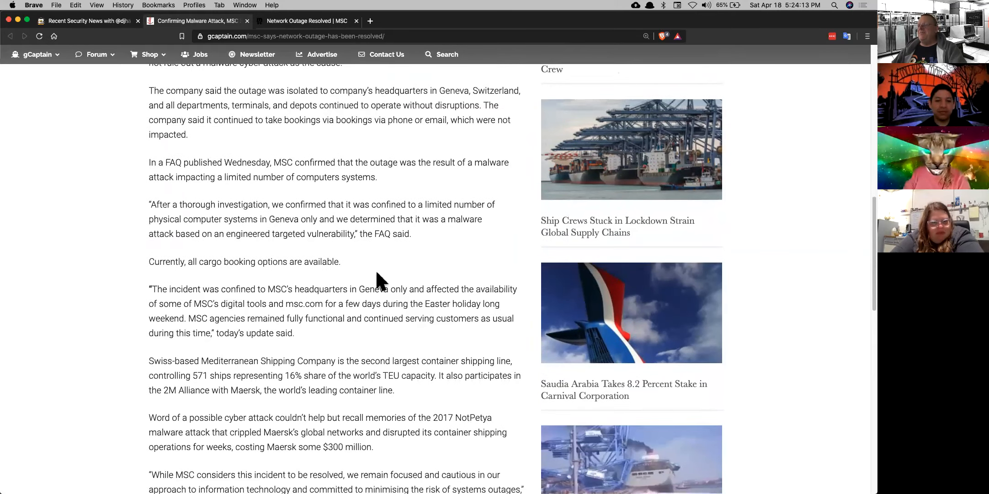
scroll(down, 3)
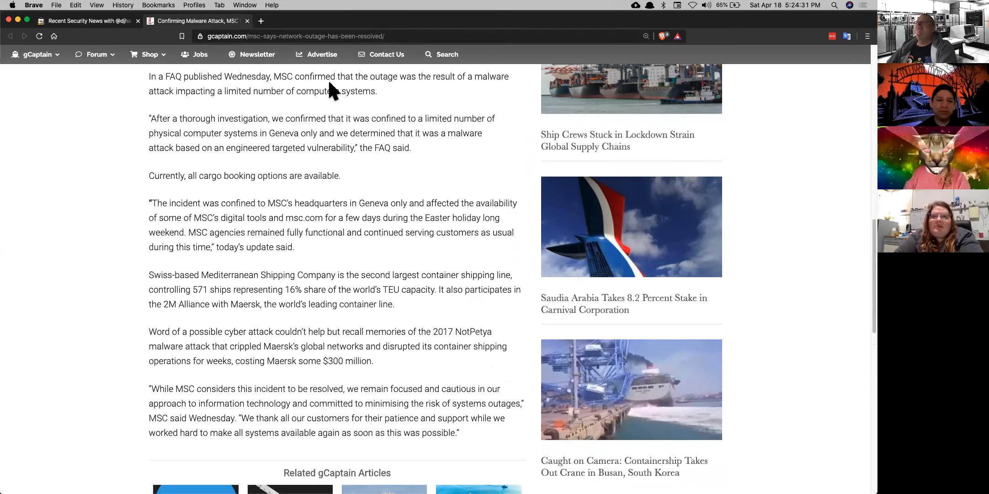
mouse_move(348, 87)
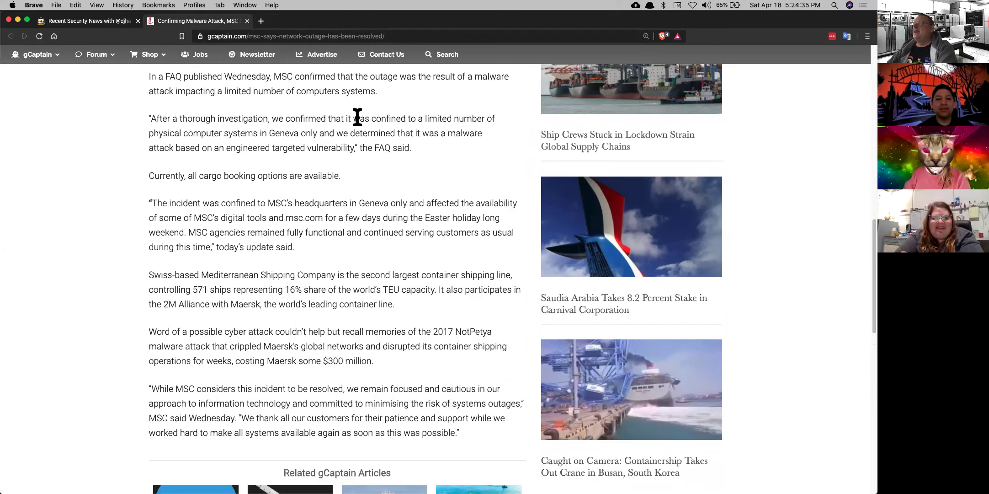
click(247, 21)
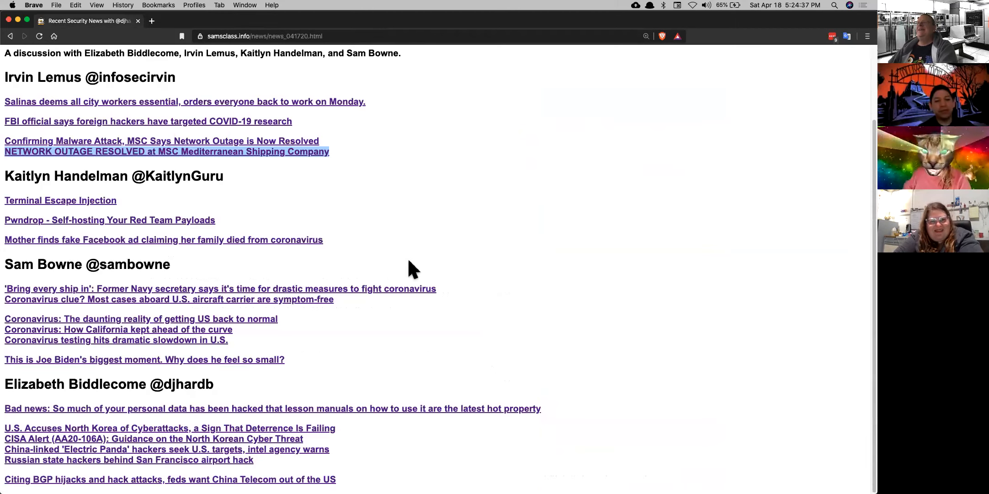
mouse_move(419, 258)
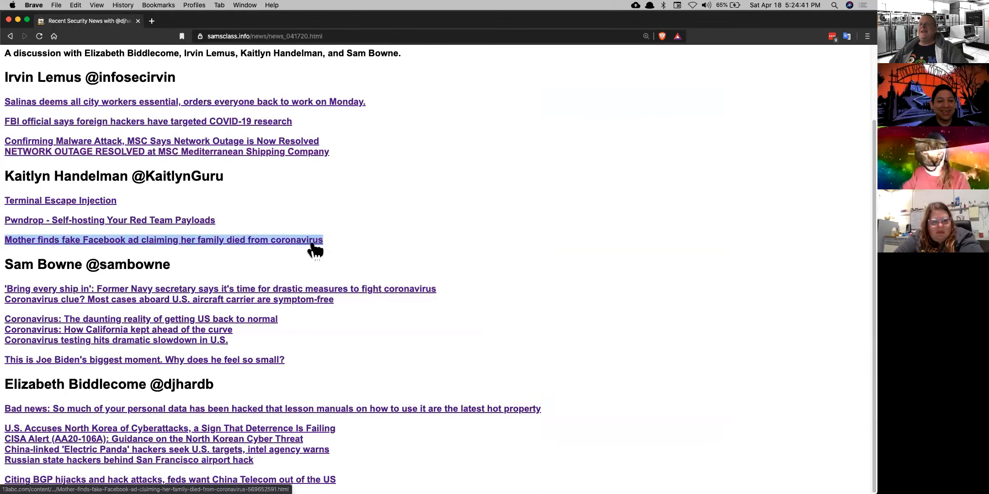
Open the 'Mother finds fake Facebook ad' story in a new tab and view it.
click(163, 239)
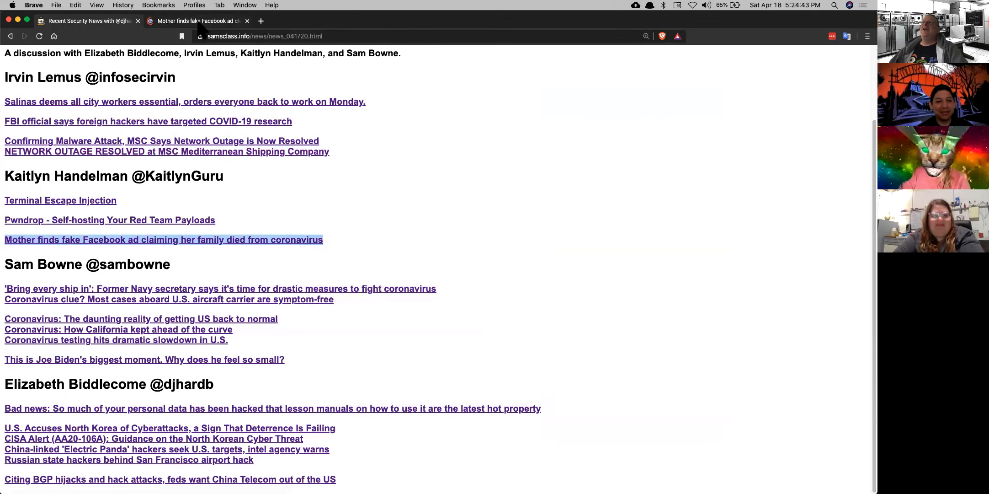
click(163, 240)
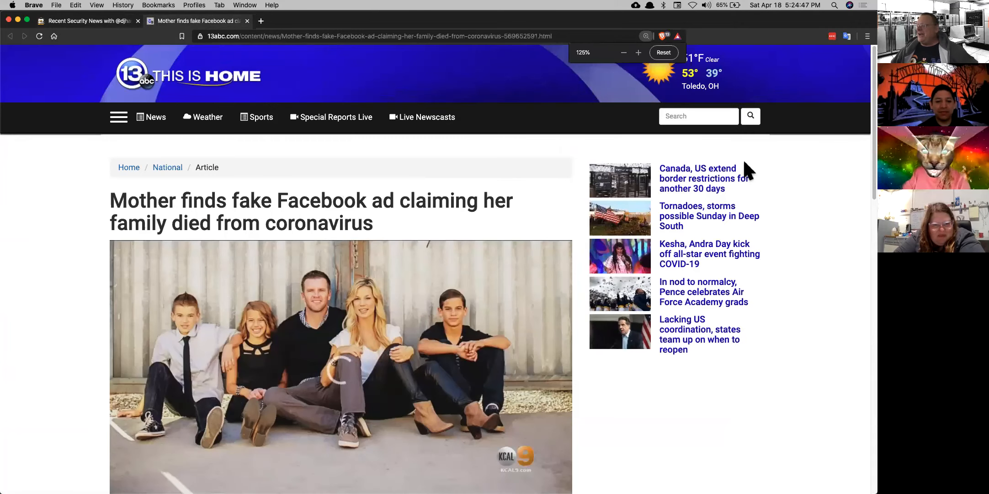
Read through the 13abc article about the fake Facebook coronavirus ad.
scroll(down, 3)
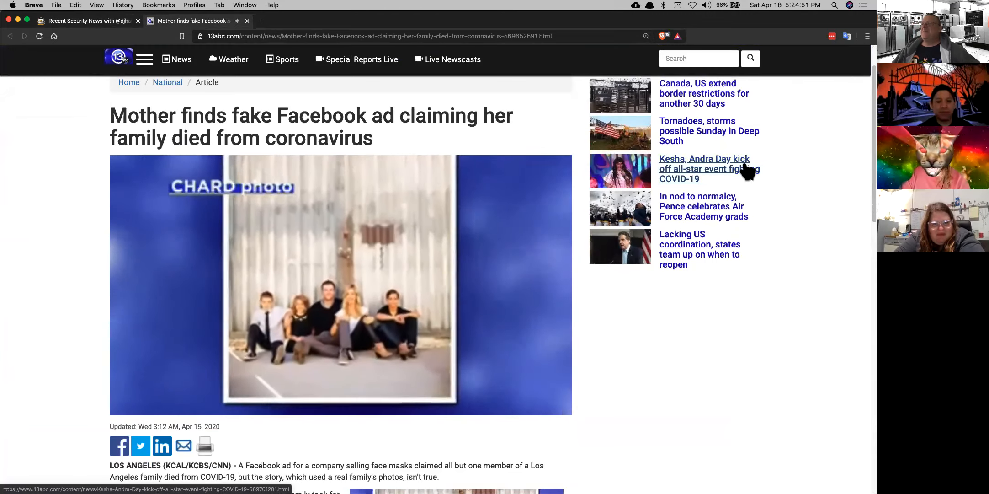
right_click(189, 21)
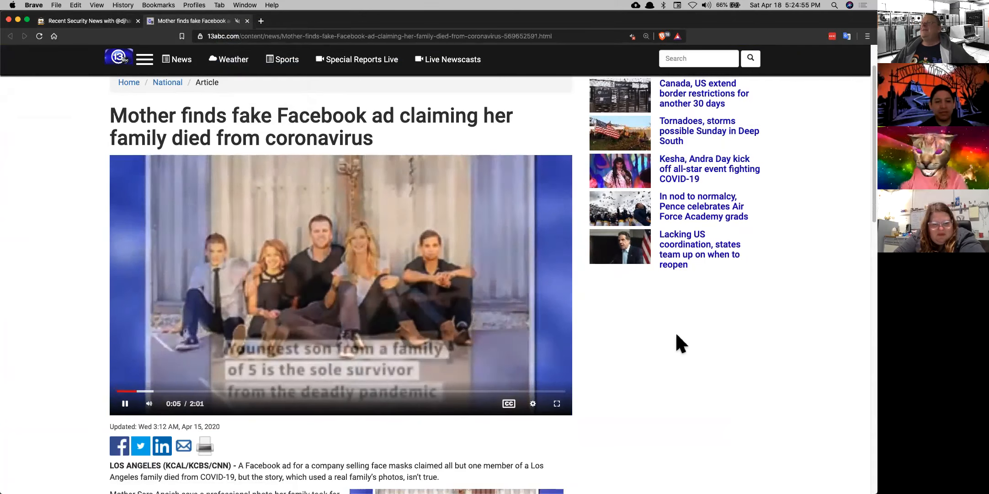
scroll(down, 3)
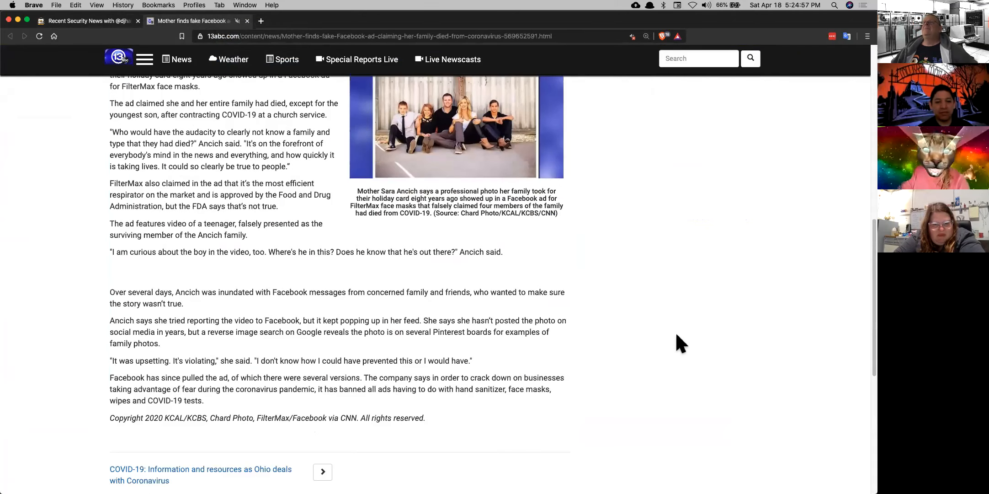
scroll(up, 3)
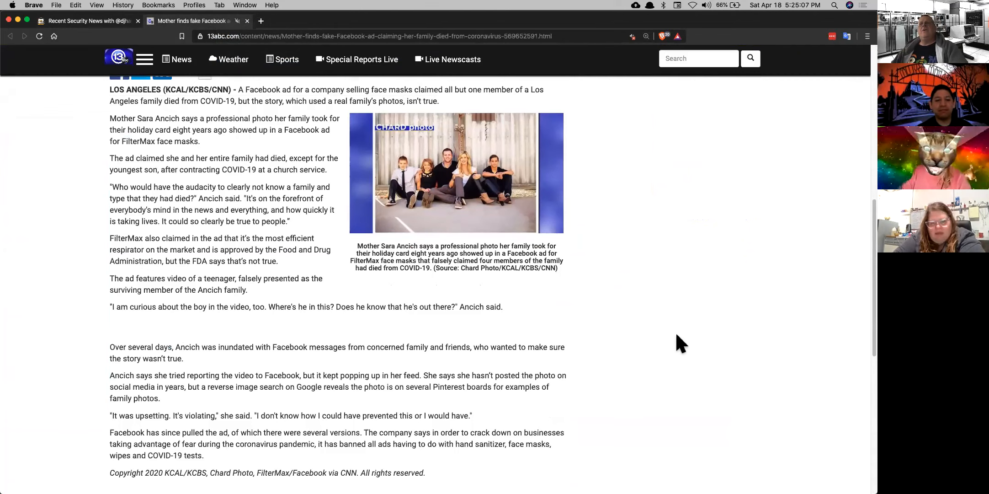
scroll(down, 3)
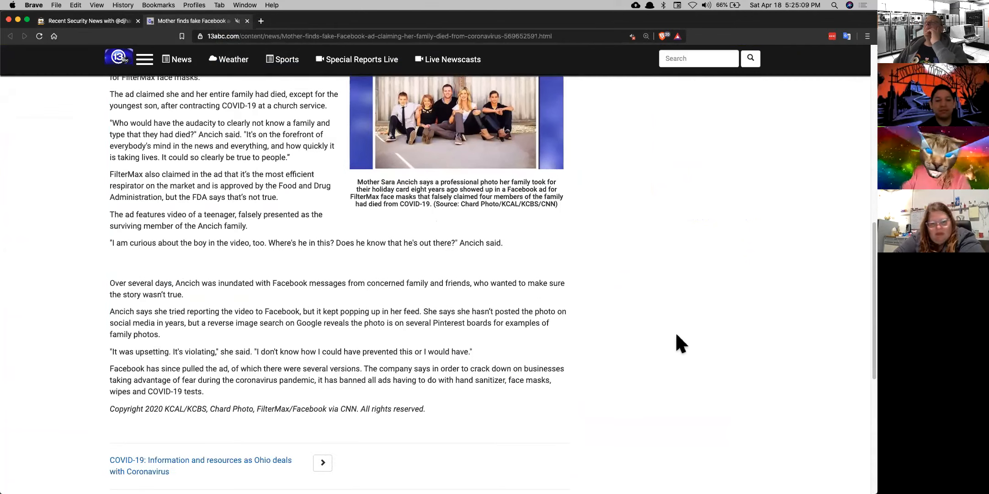
scroll(down, 3)
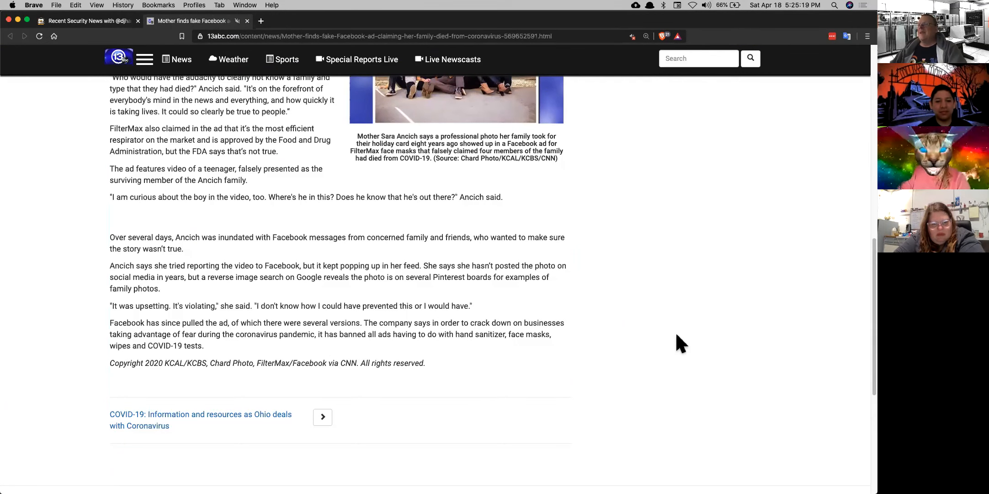
scroll(up, 3)
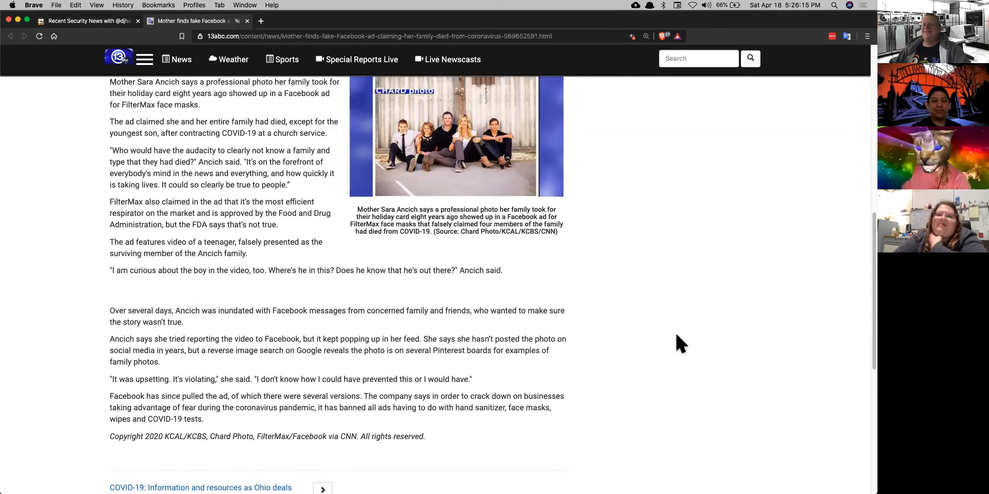
scroll(up, 3)
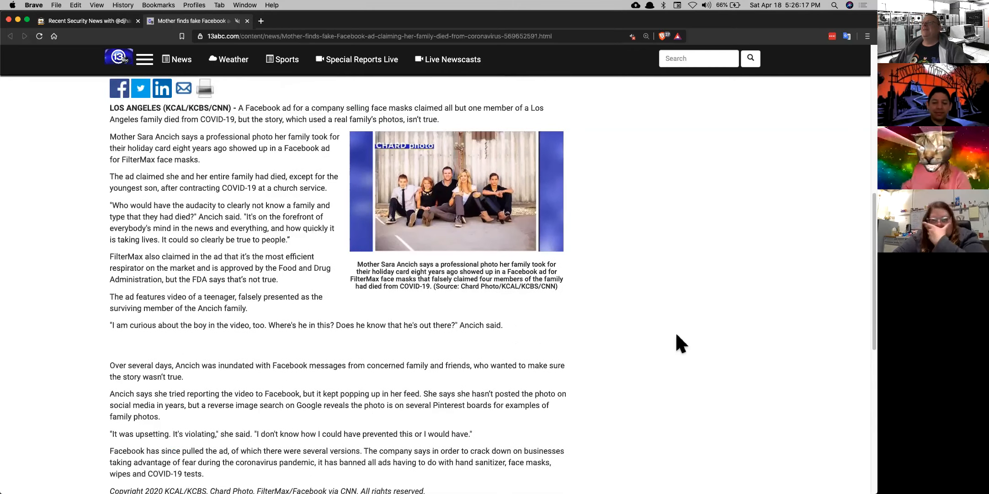
scroll(down, 3)
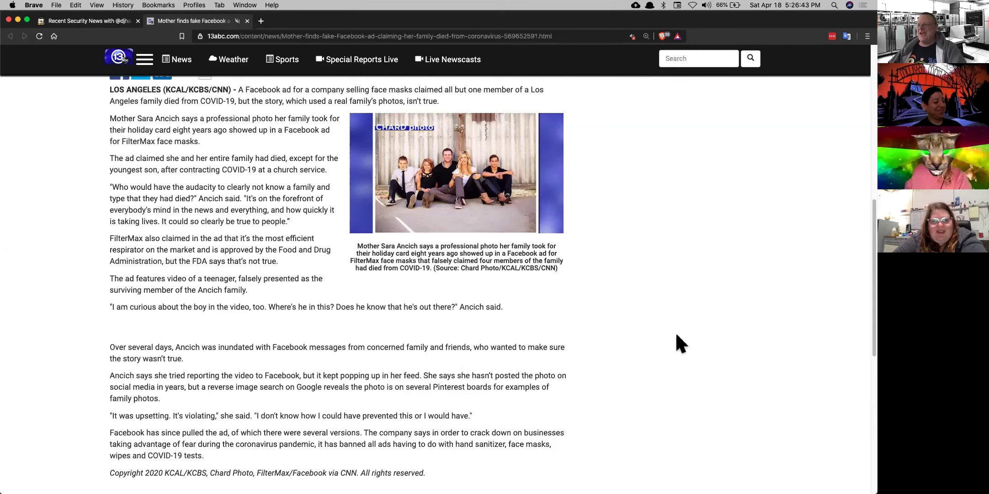
mouse_move(264, 157)
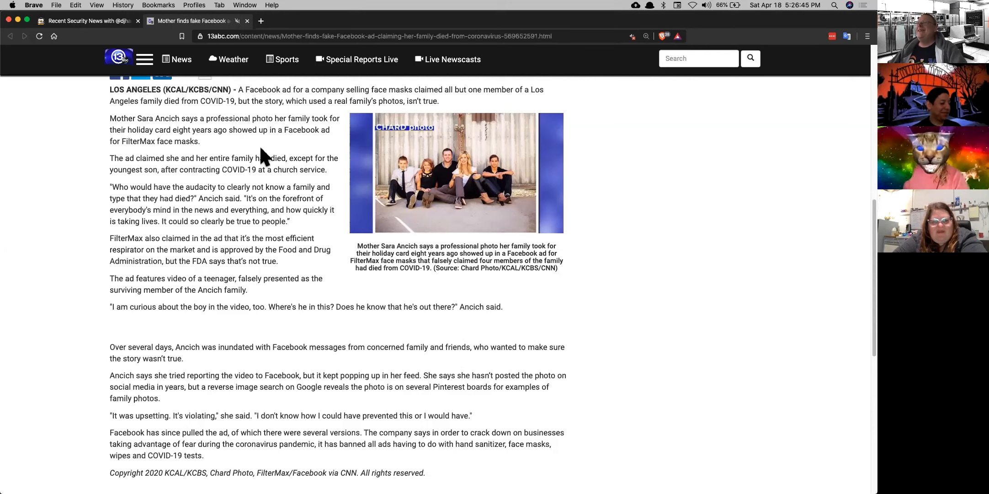
mouse_move(107, 217)
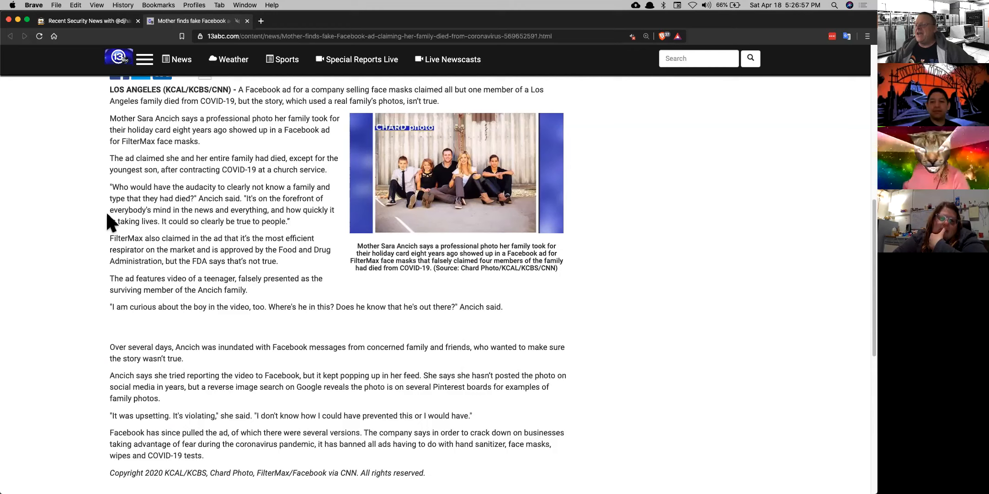
mouse_move(91, 220)
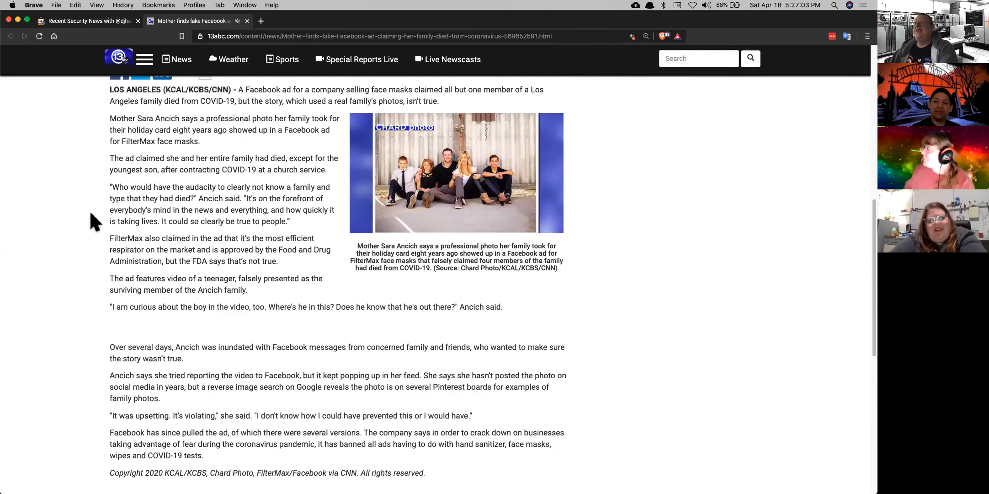
Close the fake Facebook ad tab and open 'This is Joe Biden's biggest moment' in a new tab.
click(247, 21)
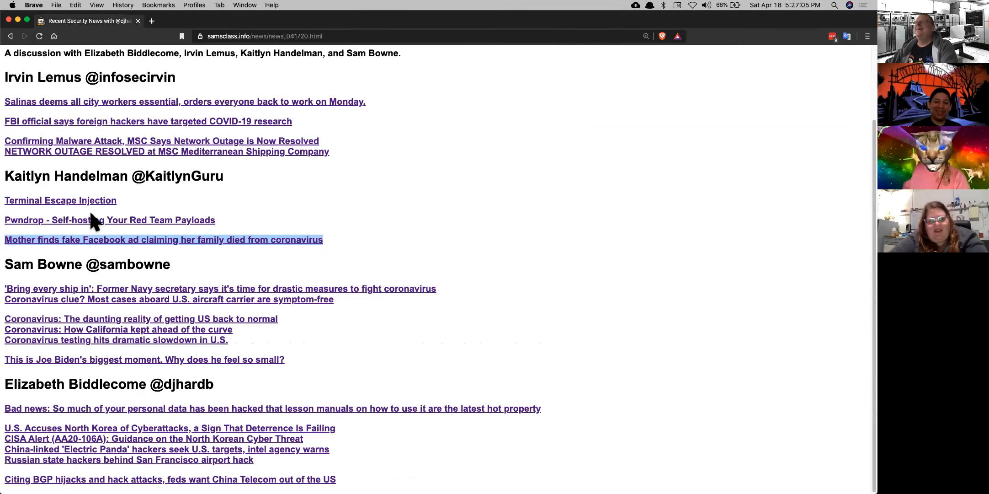
mouse_move(388, 379)
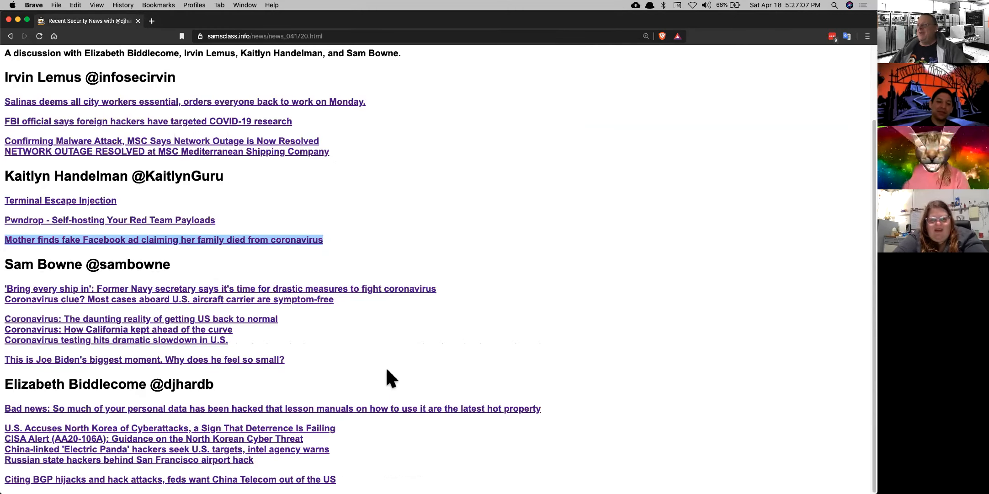
right_click(144, 359)
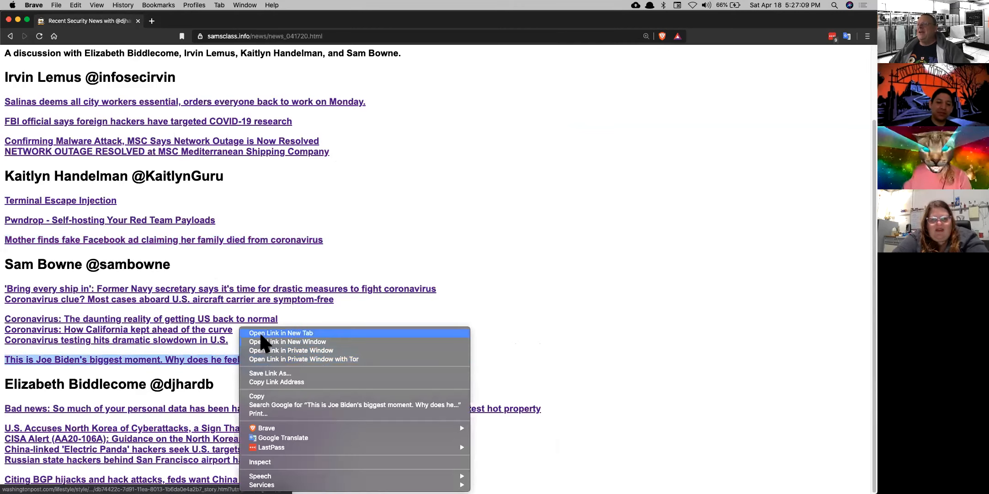
click(280, 332)
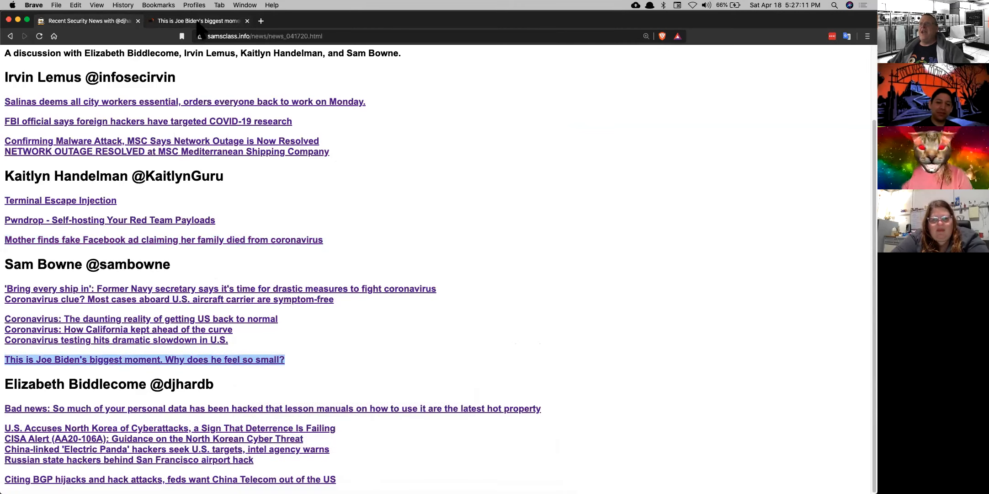
Switch to the Washington Post Biden tab and read down to the voter quotes on his TV appearances.
click(144, 359)
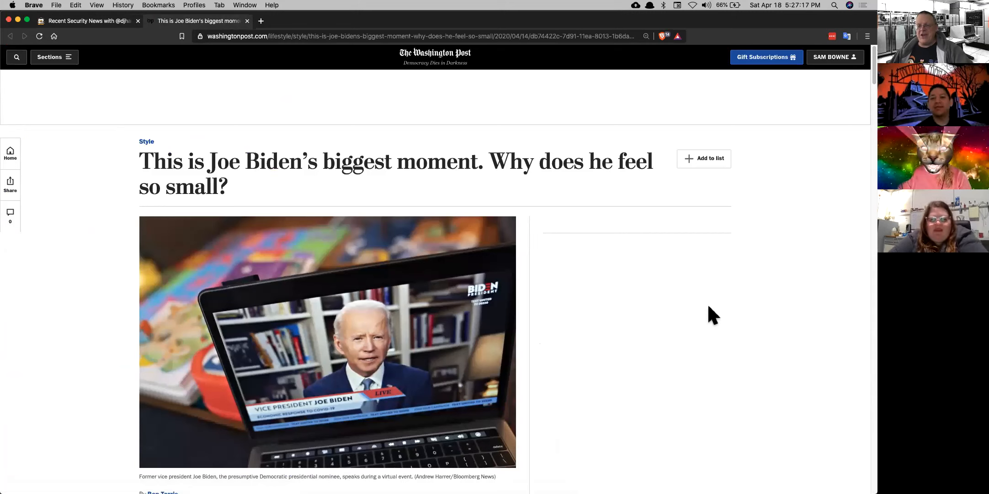
scroll(down, 3)
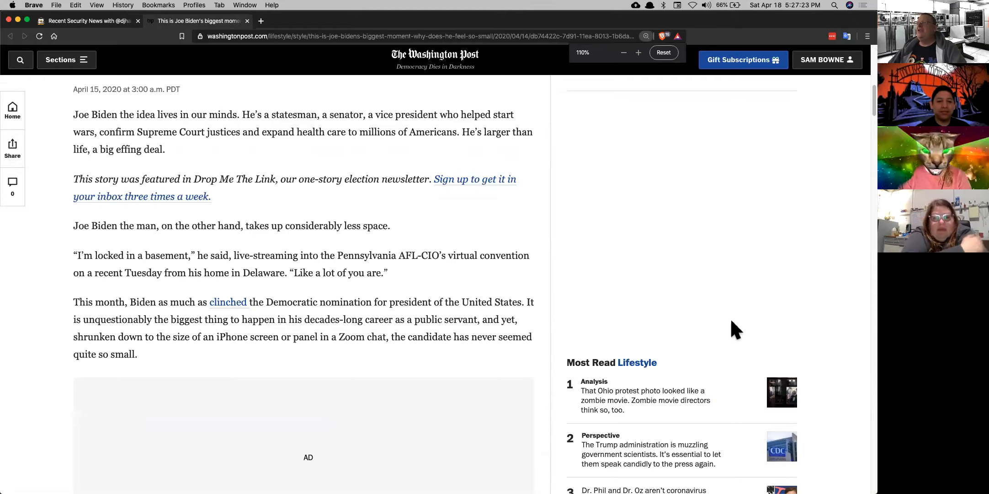
scroll(up, 3)
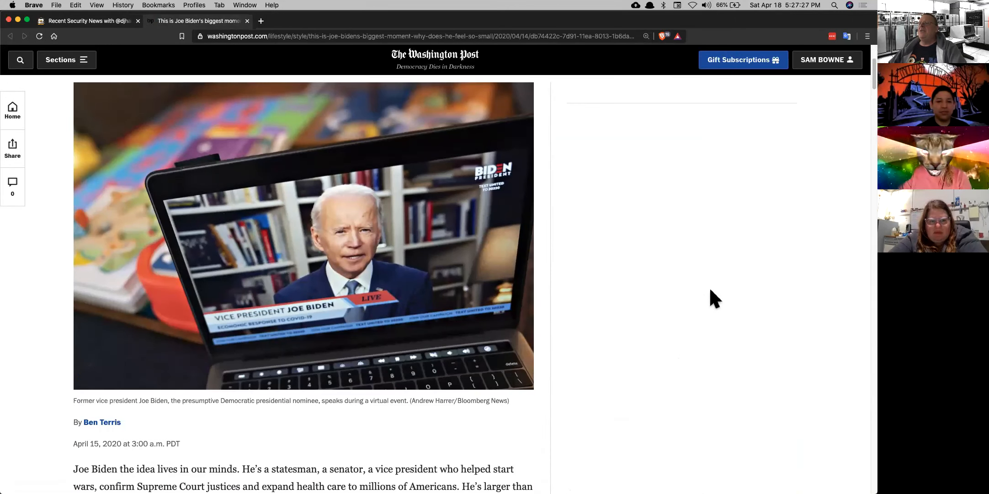
scroll(down, 3)
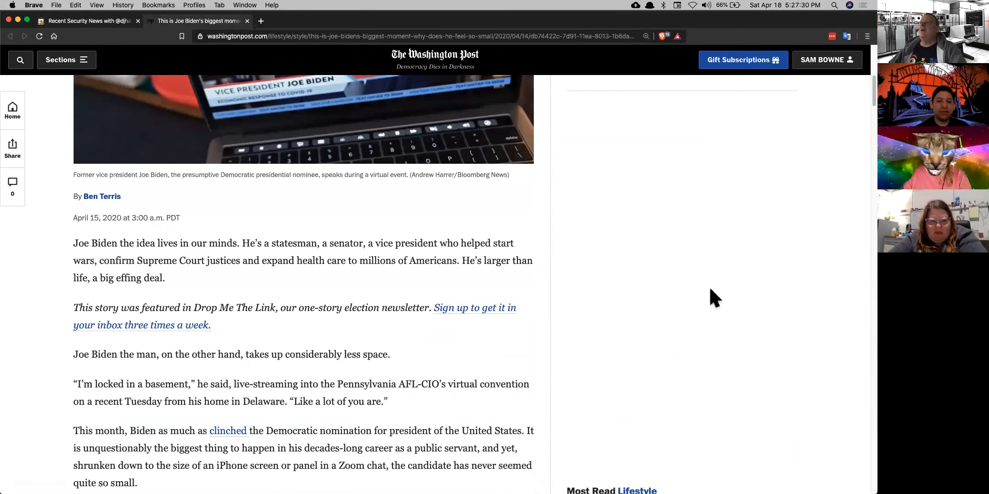
scroll(down, 3)
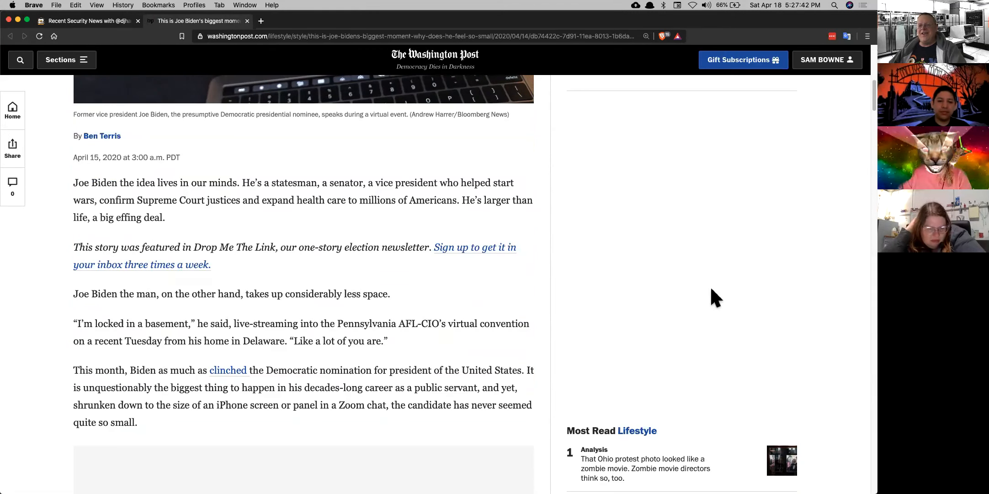
scroll(down, 3)
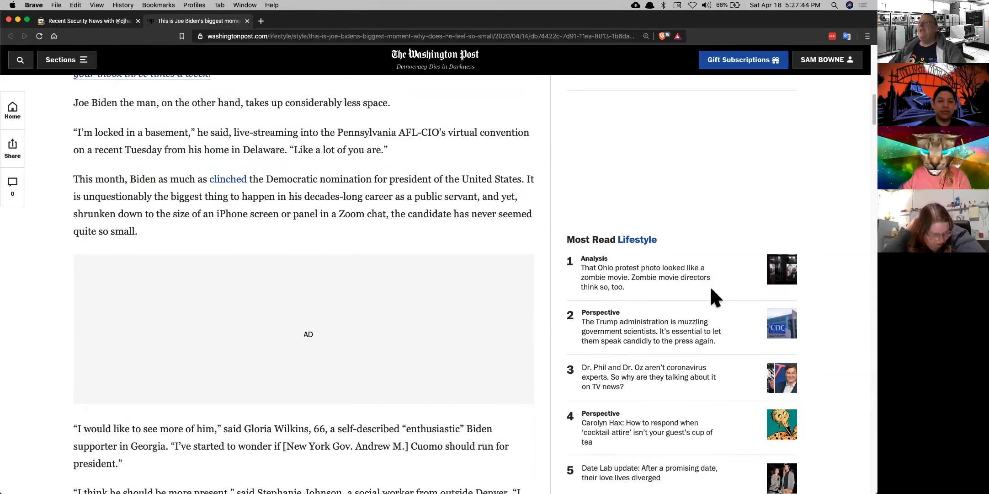
scroll(down, 3)
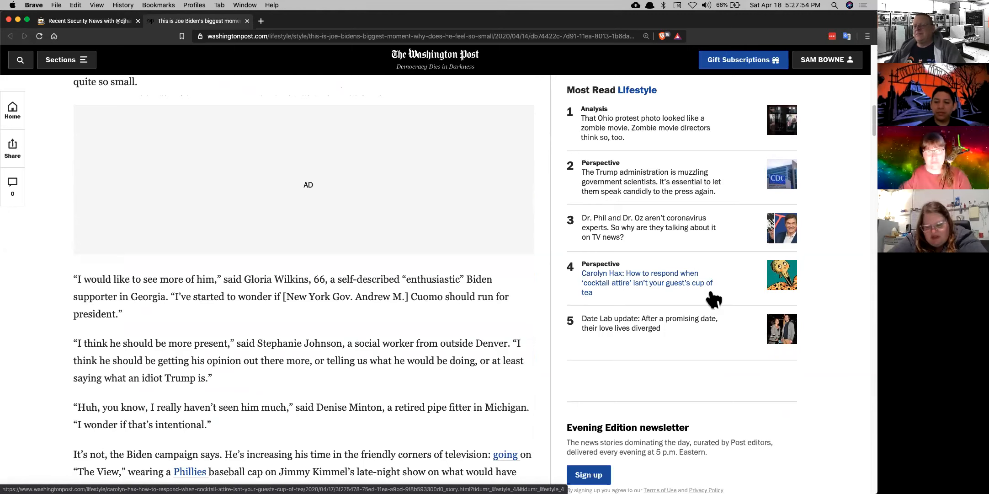
scroll(down, 3)
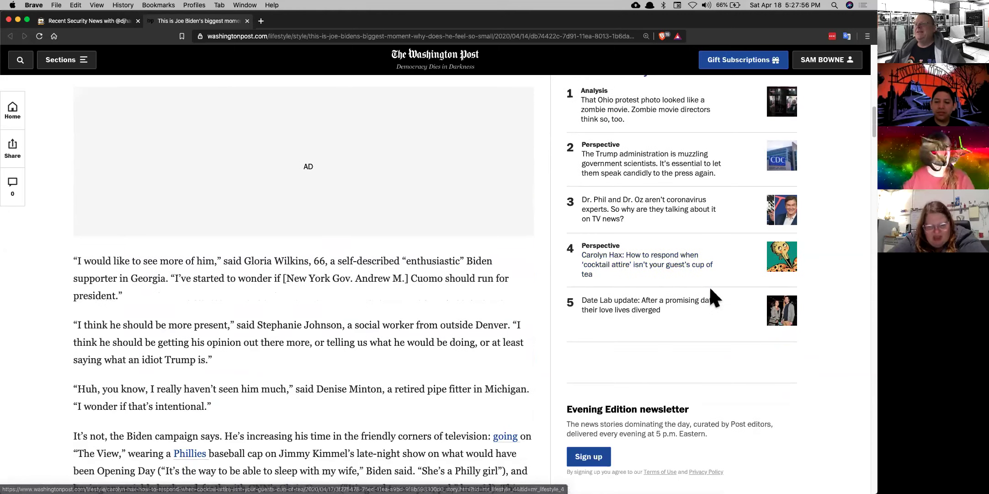
scroll(down, 3)
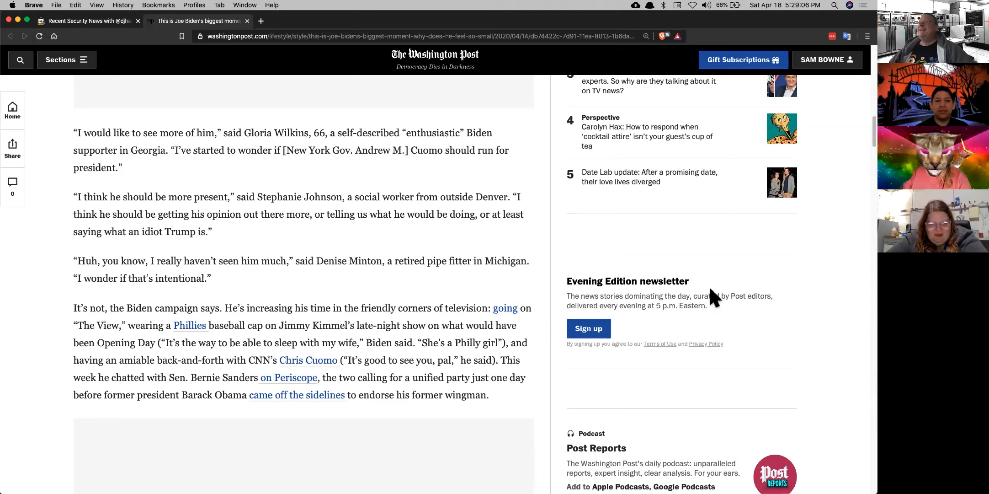
mouse_move(541, 306)
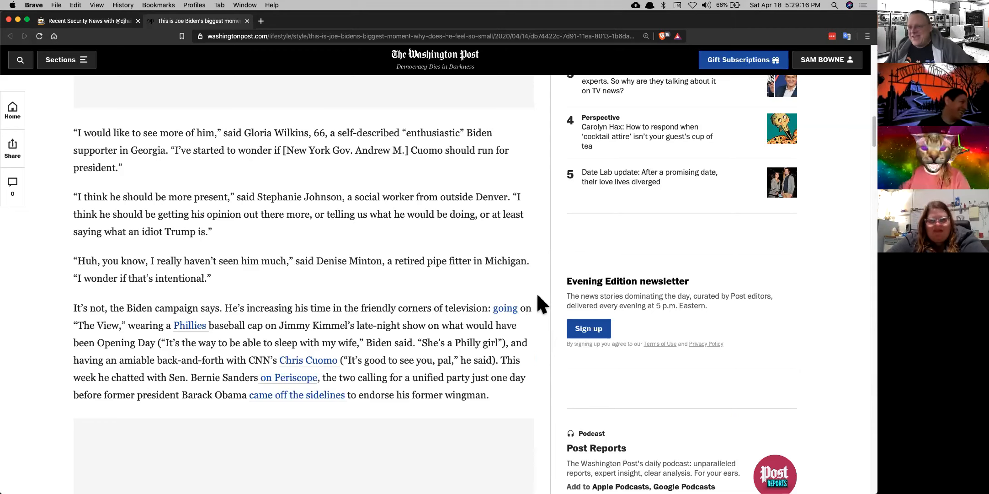
mouse_move(389, 195)
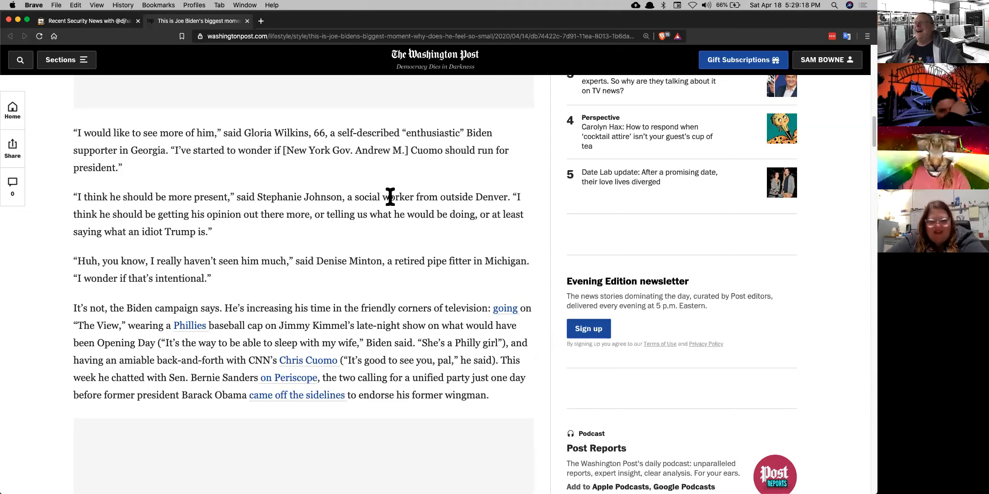
mouse_move(359, 191)
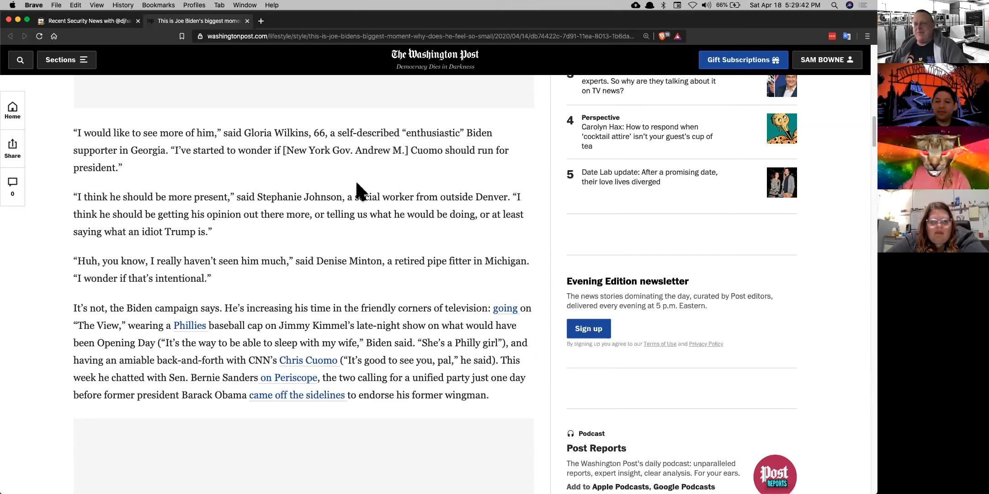
mouse_move(347, 192)
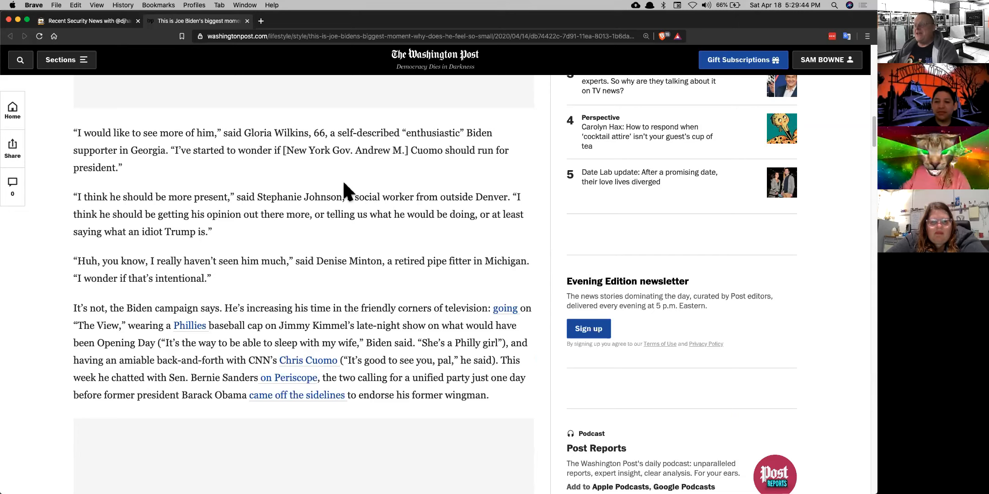
Close the Washington Post Biden tab to return to Recent Security News.
click(247, 21)
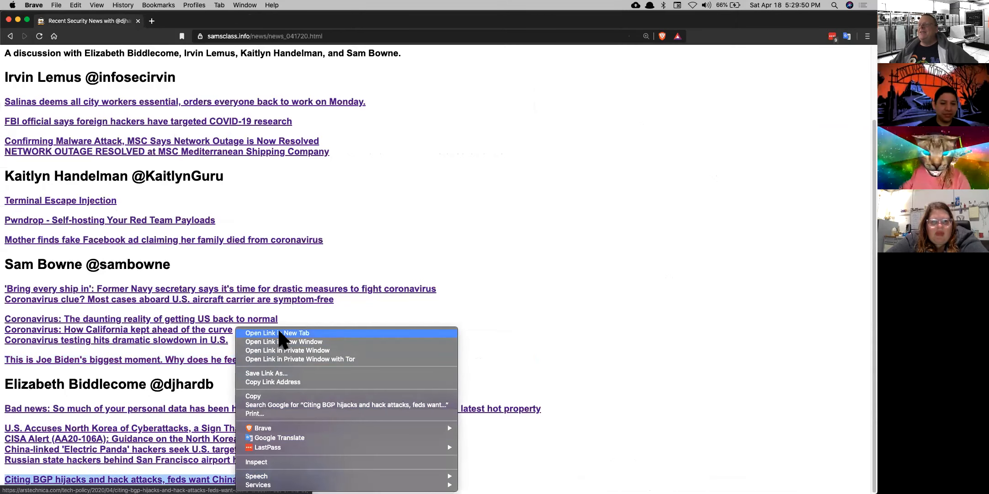
click(277, 333)
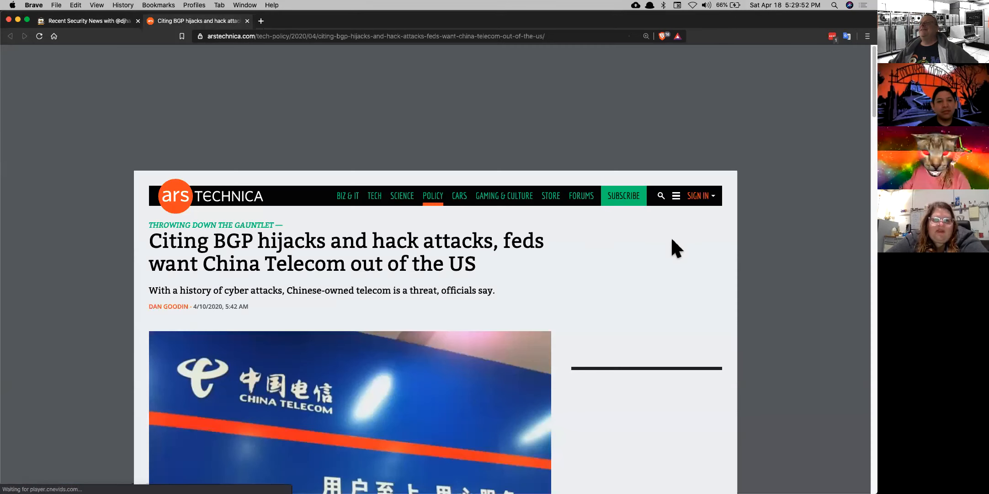
scroll(down, 3)
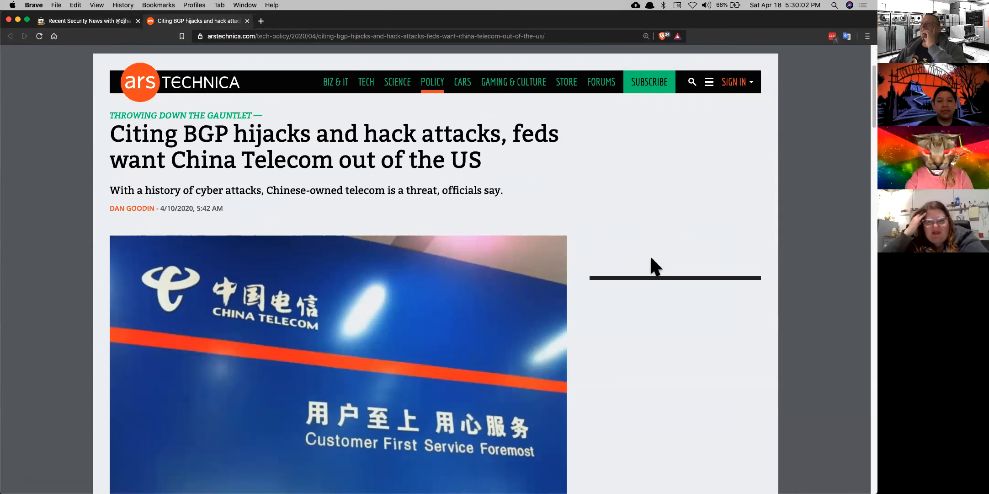
scroll(down, 3)
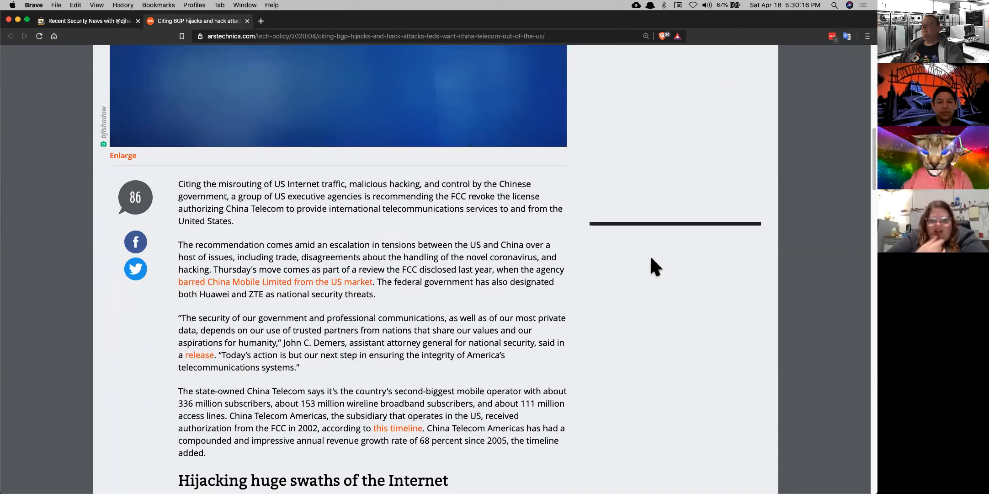
scroll(down, 3)
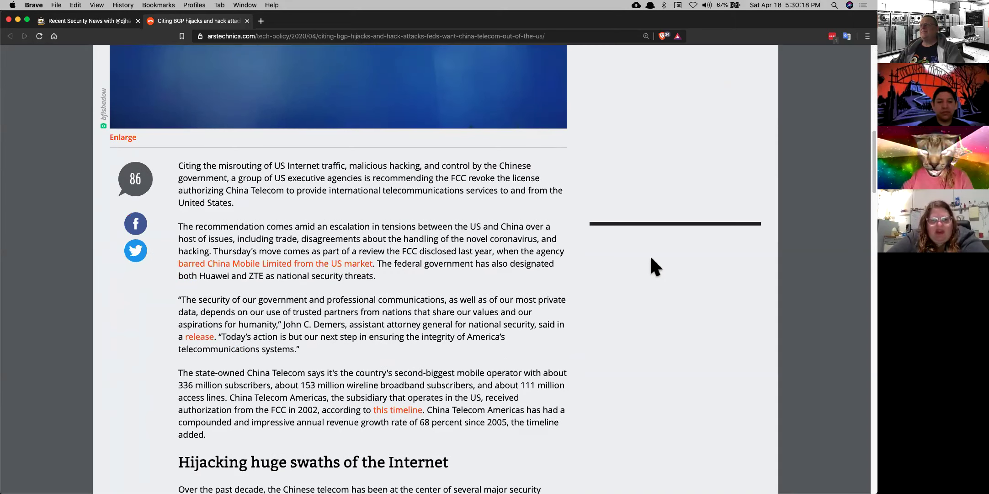
mouse_move(560, 303)
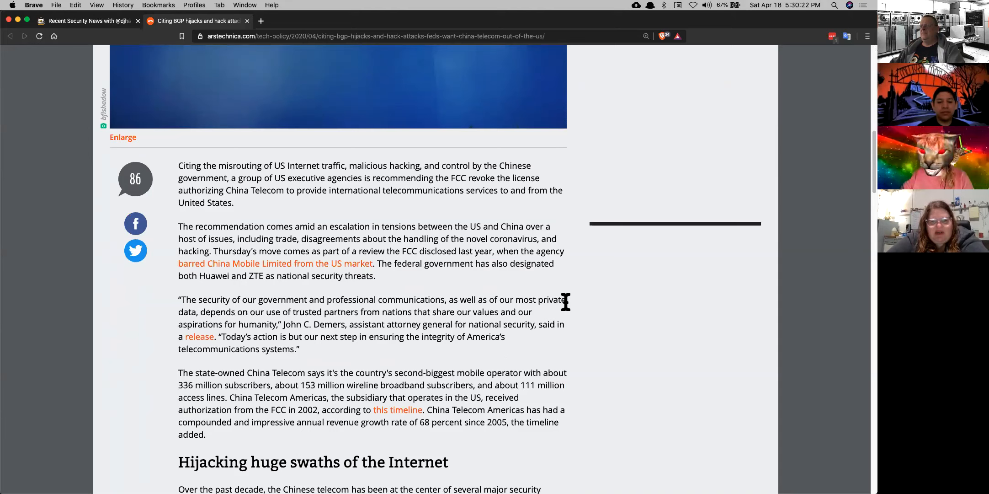
mouse_move(596, 316)
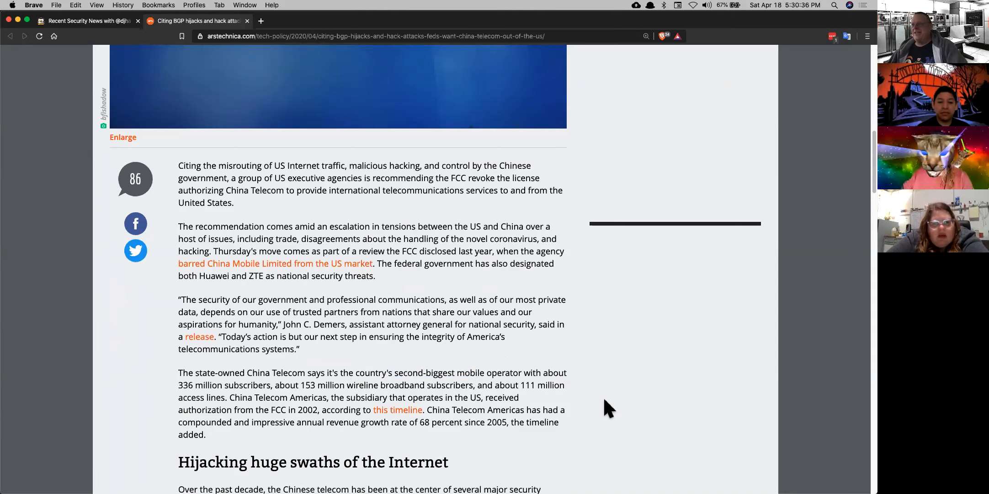
scroll(down, 3)
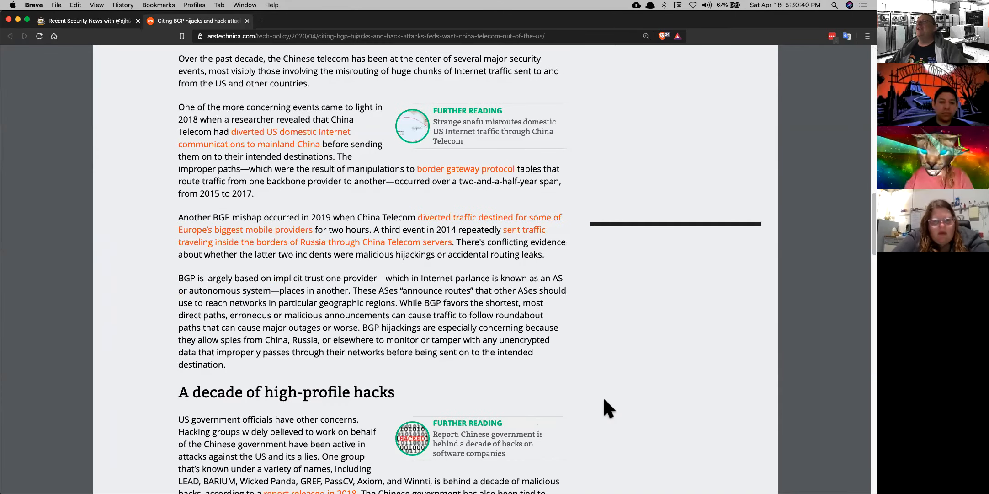
scroll(down, 3)
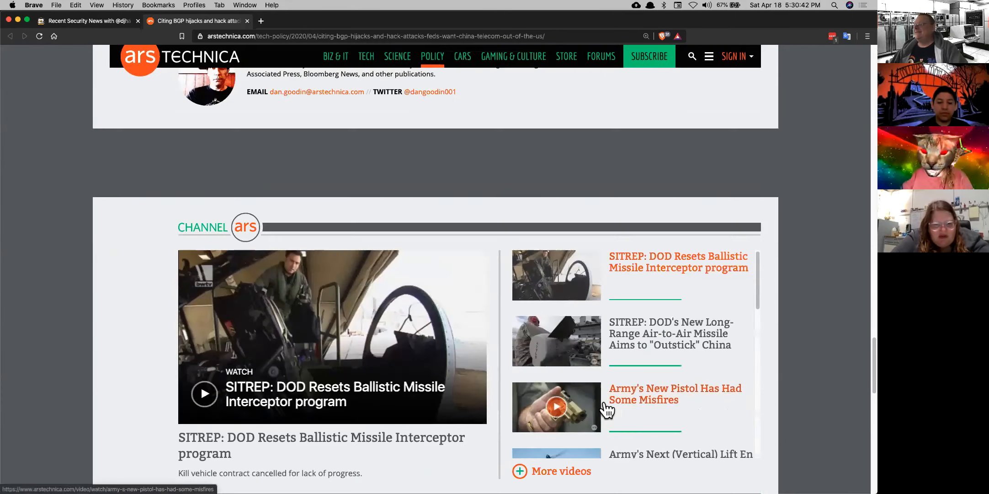
scroll(up, 3)
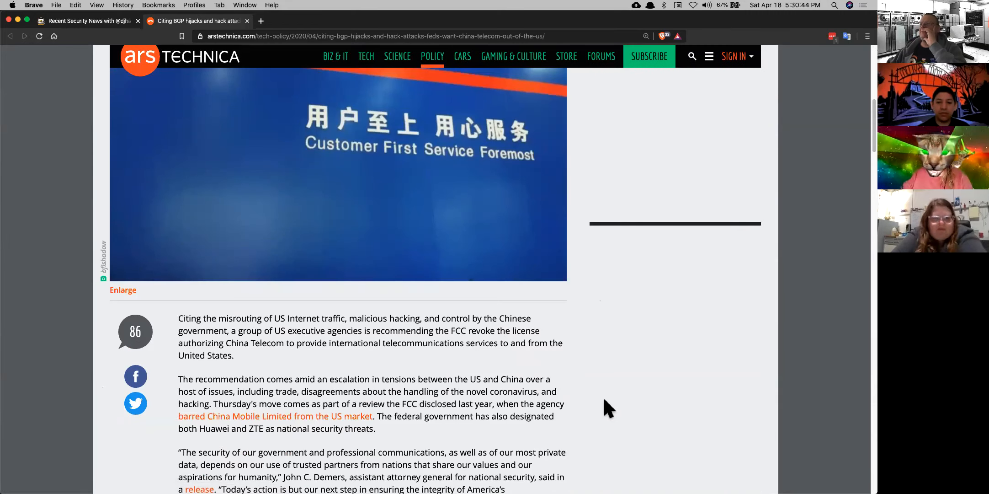
scroll(down, 3)
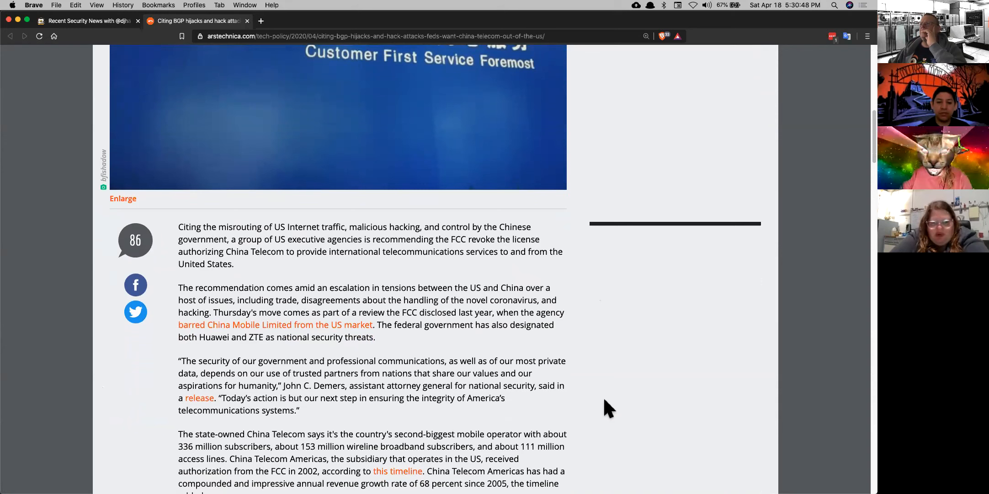
mouse_move(404, 277)
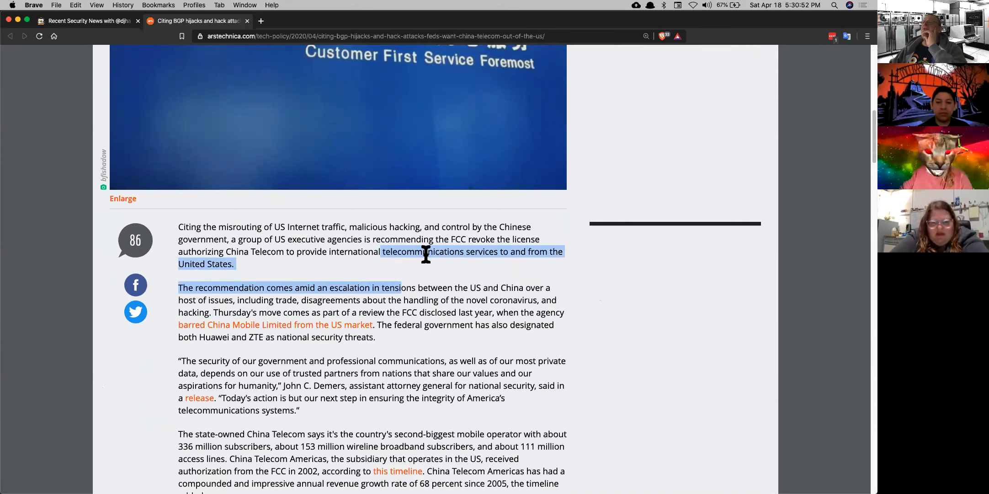
scroll(down, 3)
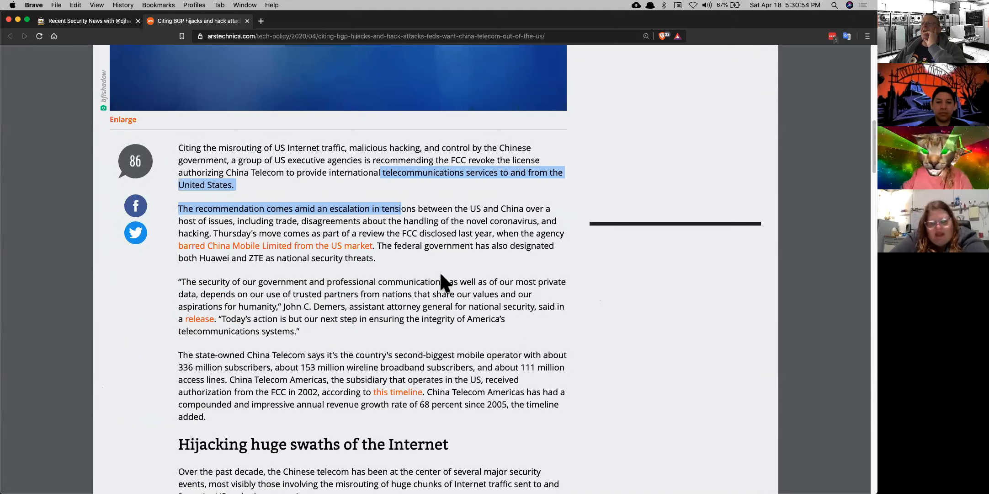
scroll(down, 3)
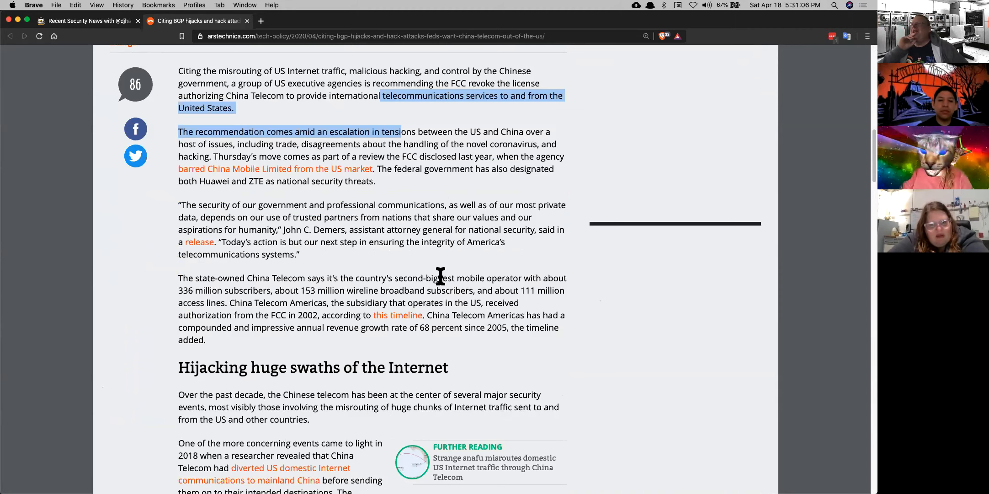
mouse_move(423, 274)
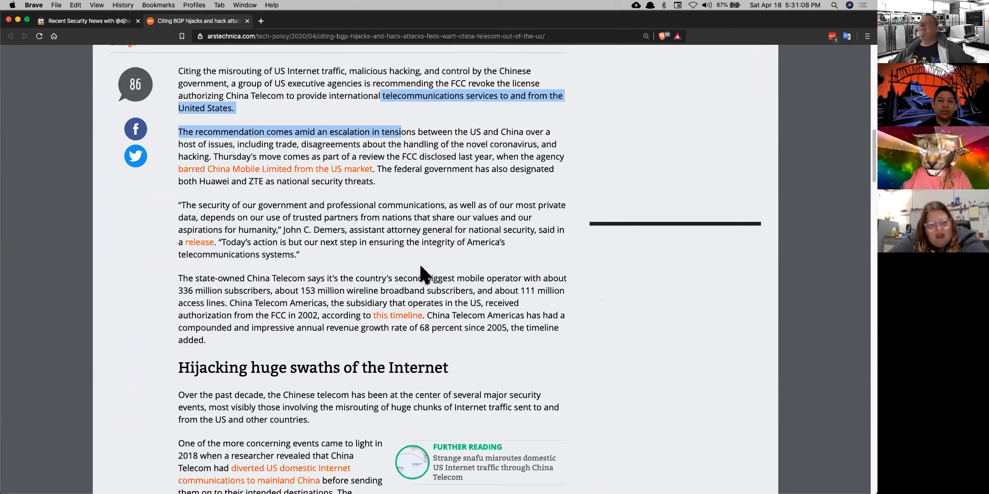
scroll(down, 3)
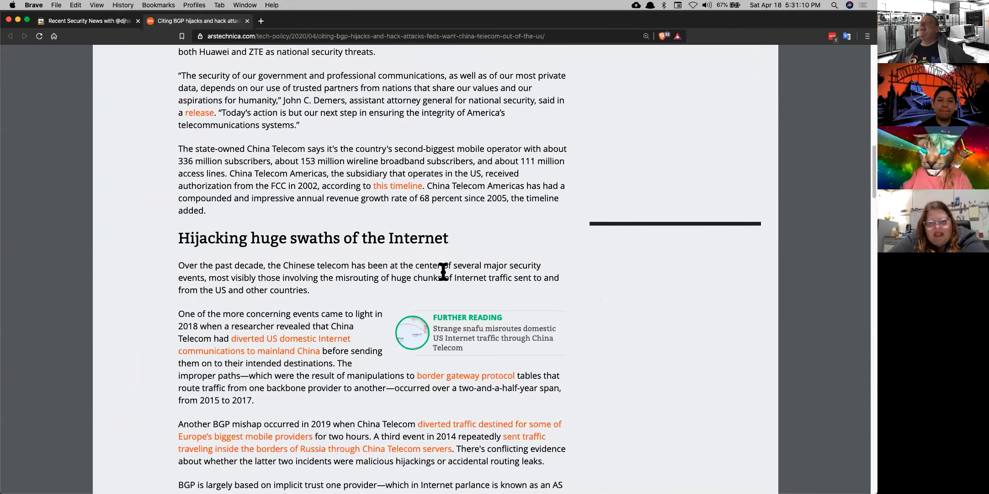
mouse_move(502, 230)
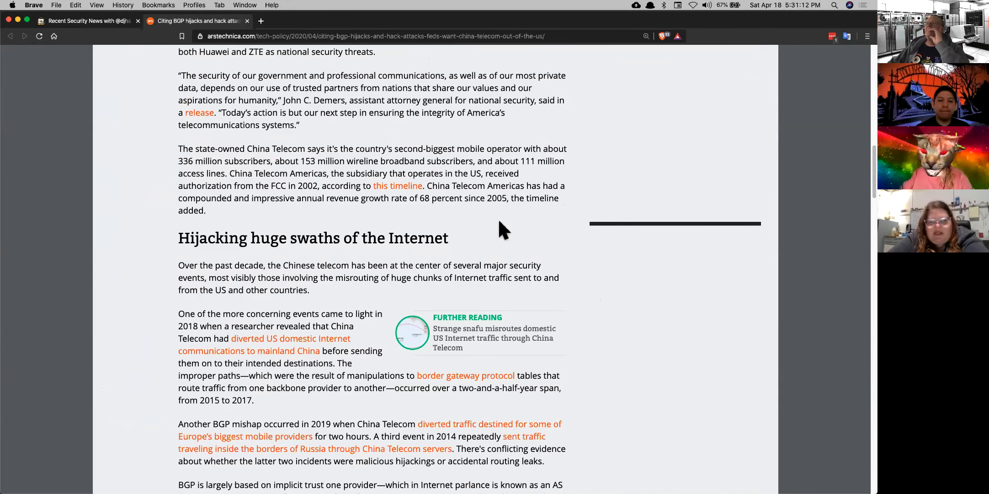
scroll(down, 3)
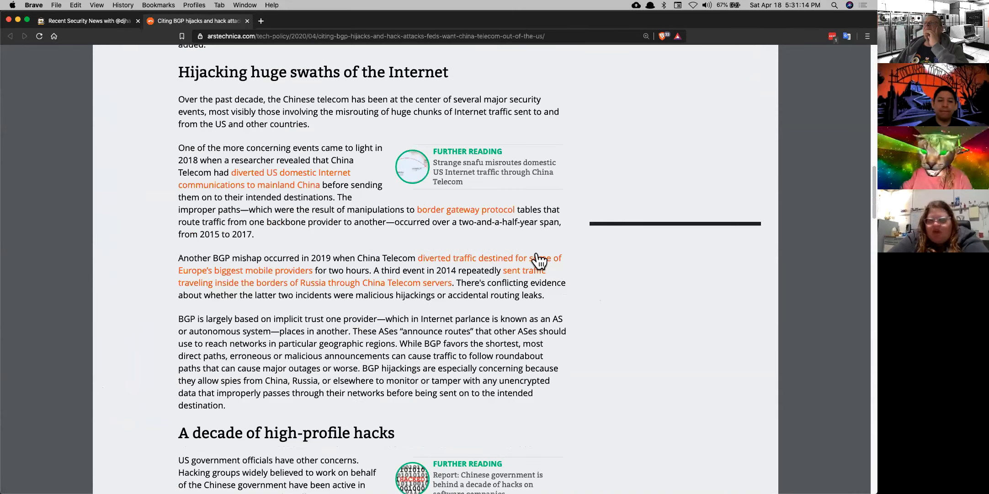
mouse_move(535, 260)
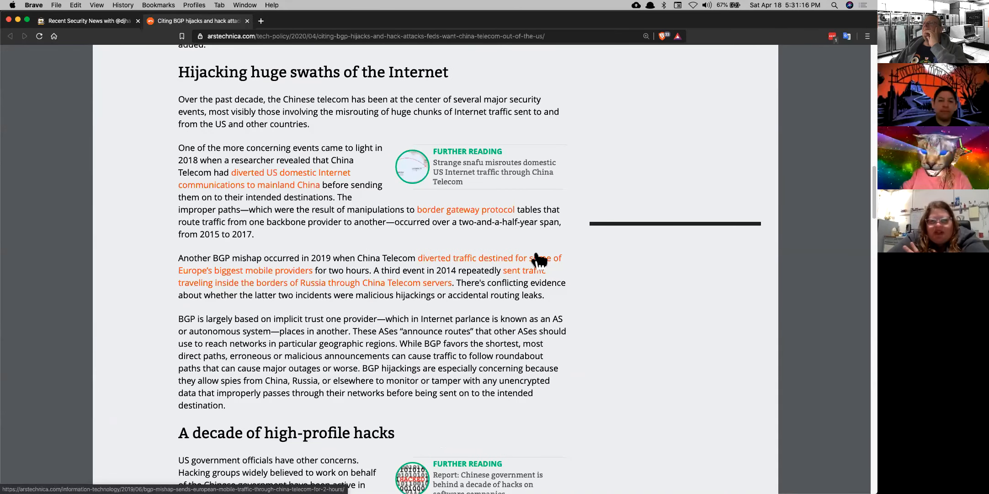
mouse_move(455, 357)
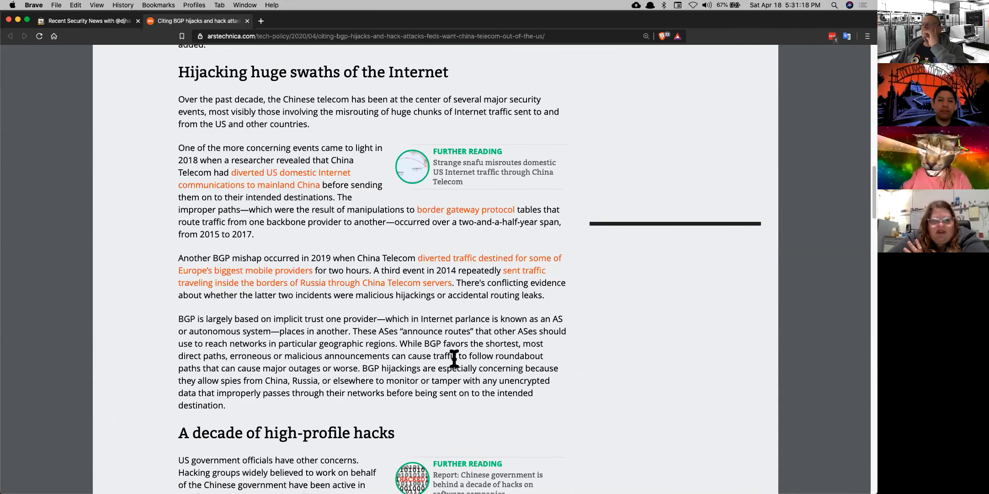
scroll(down, 3)
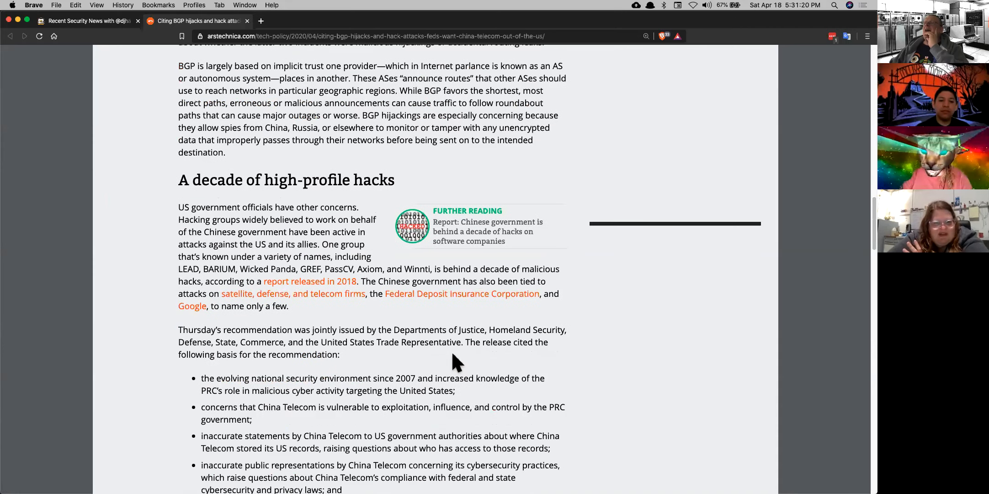
mouse_move(467, 346)
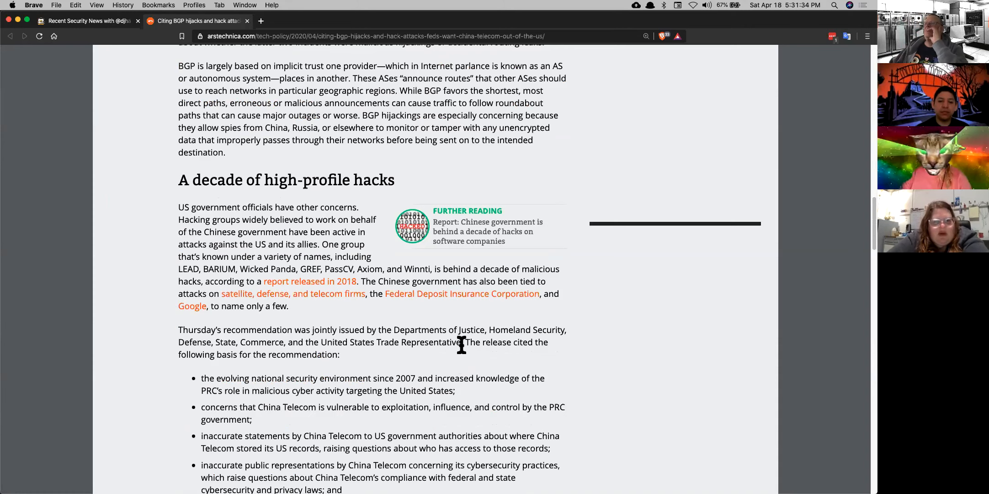
mouse_move(641, 394)
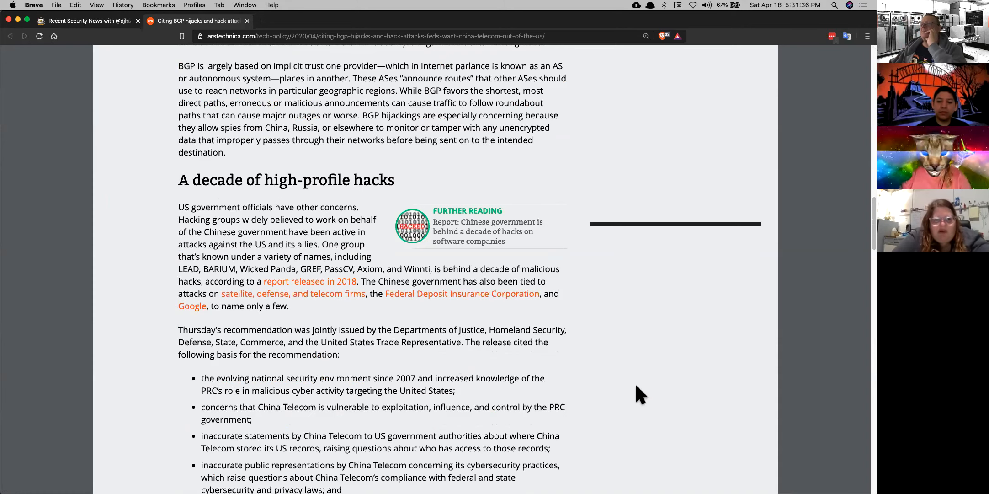
scroll(down, 3)
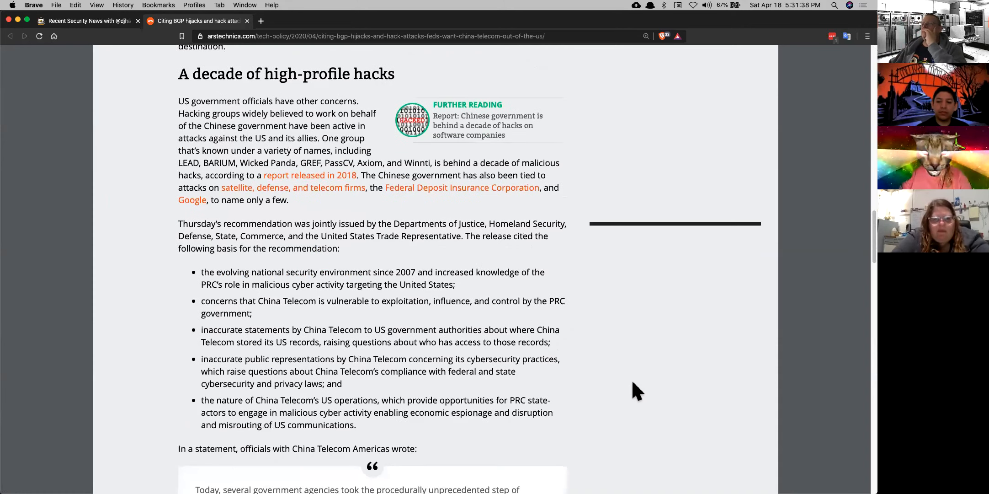
mouse_move(397, 372)
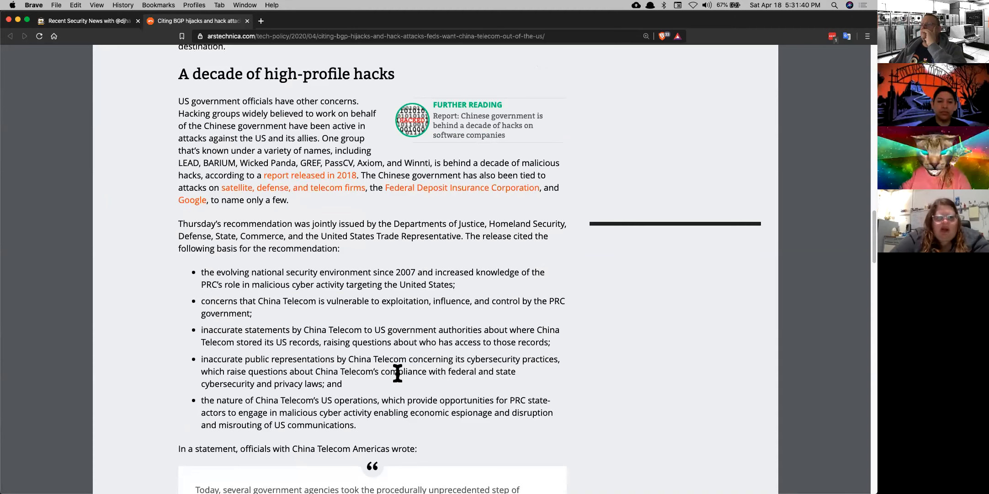
scroll(down, 3)
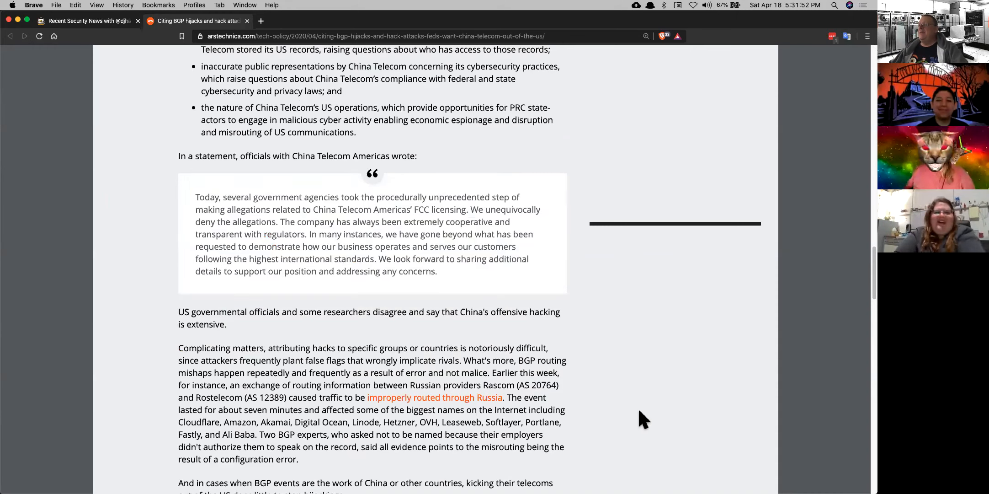
mouse_move(533, 413)
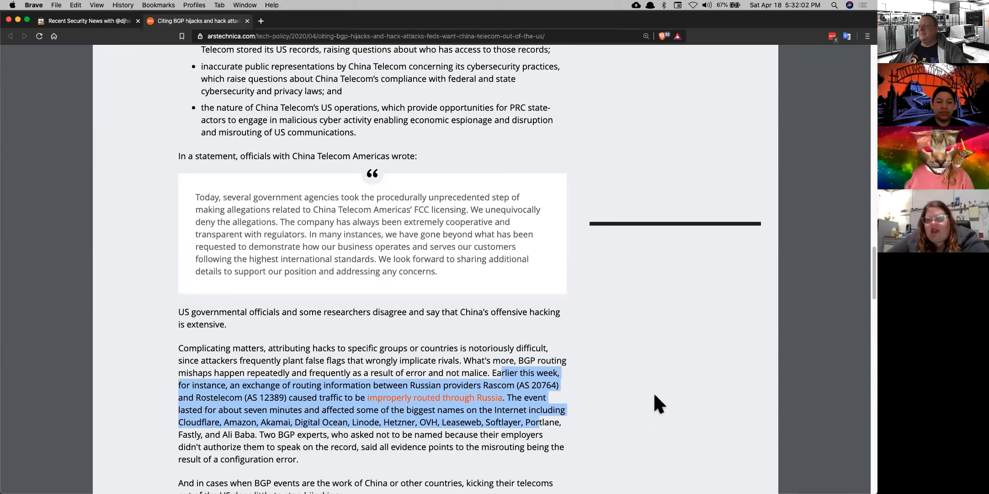
scroll(down, 3)
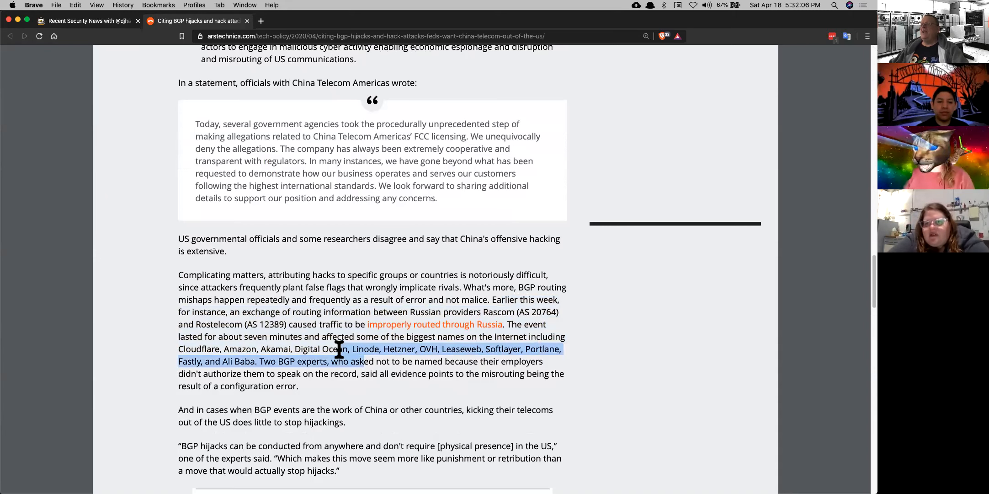
mouse_move(723, 395)
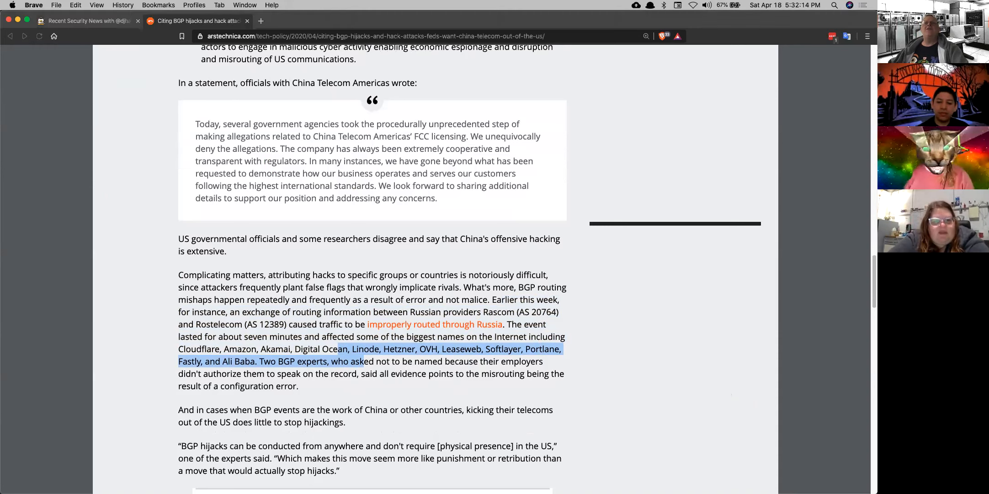
mouse_move(424, 121)
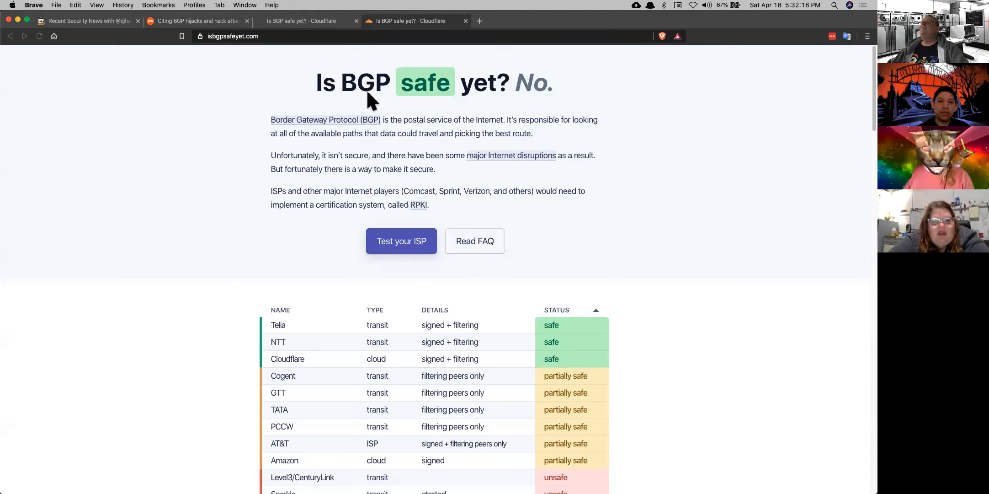
mouse_move(703, 221)
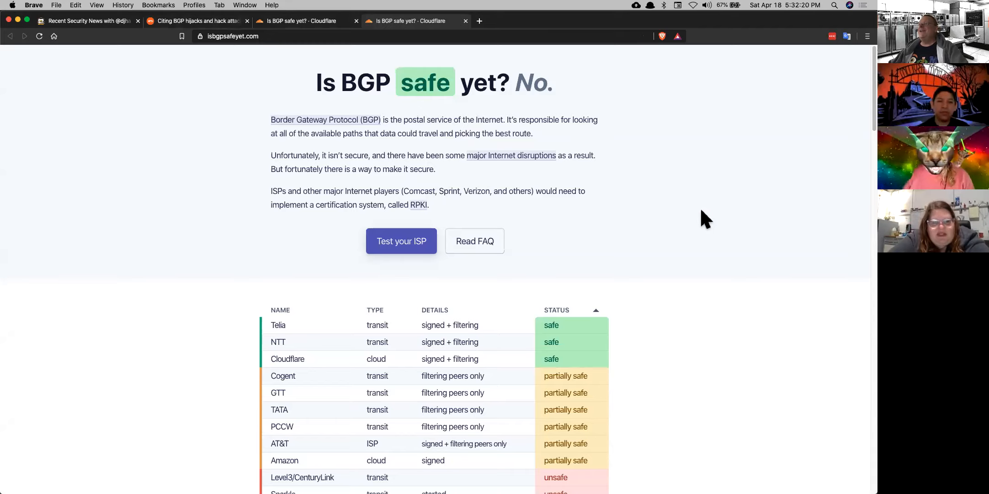
Scroll through the safe, partially safe and unsafe provider table, then back to the top.
scroll(down, 3)
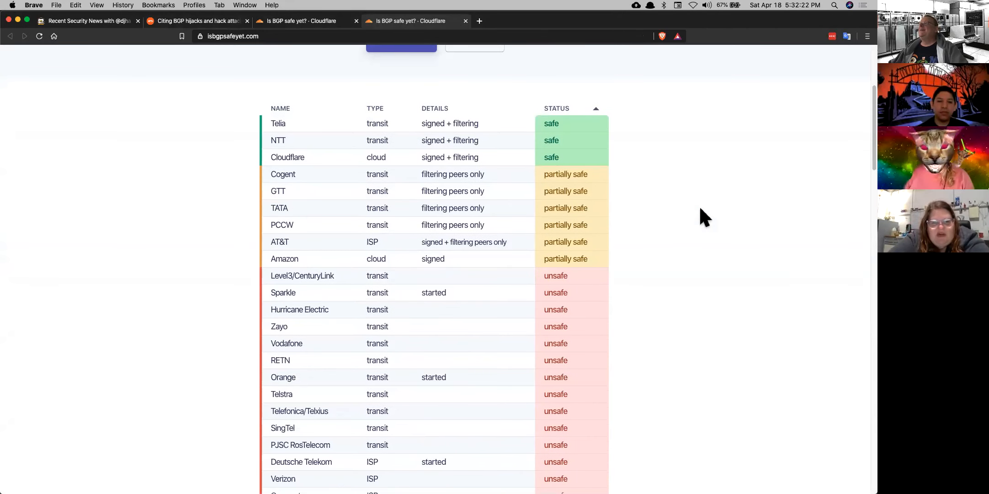
scroll(up, 3)
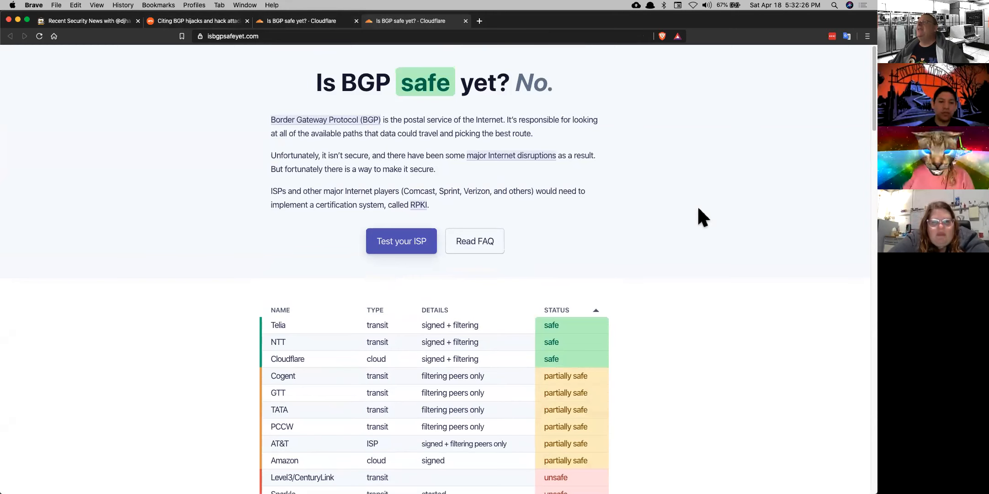
scroll(down, 3)
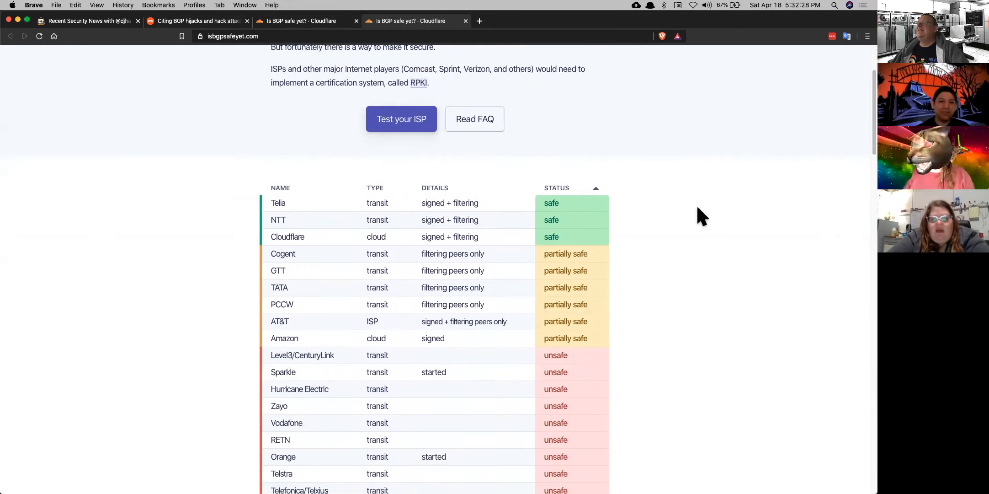
scroll(down, 3)
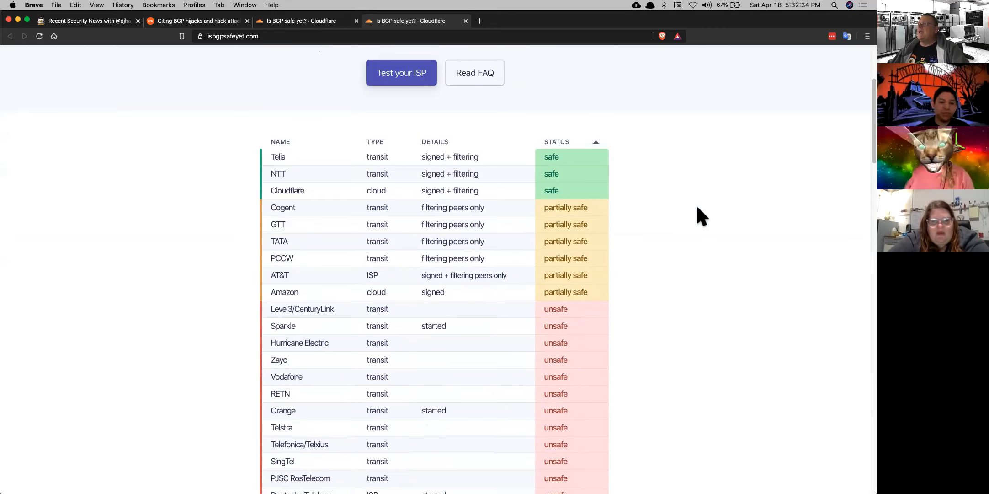
scroll(up, 3)
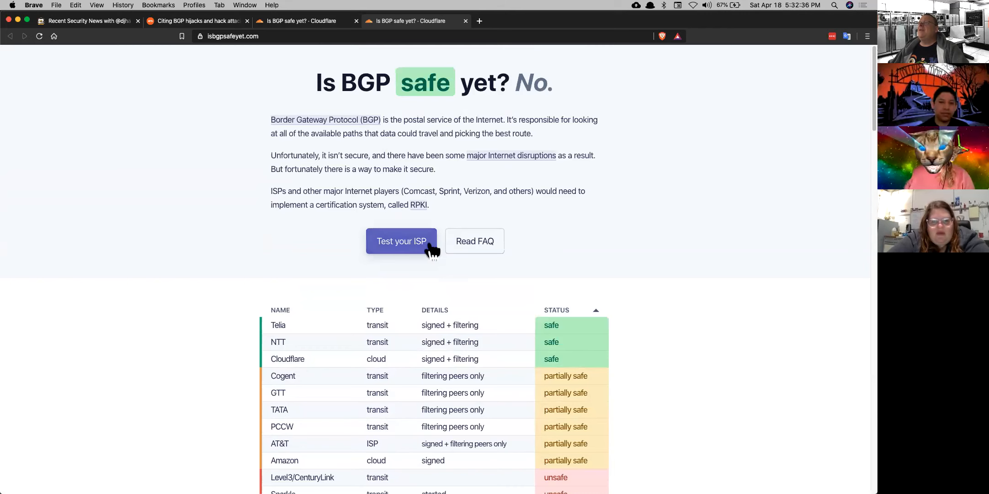
Expand the FAILURE box Details showing invalid prefixes were accepted, and scroll into the FAQ.
click(401, 241)
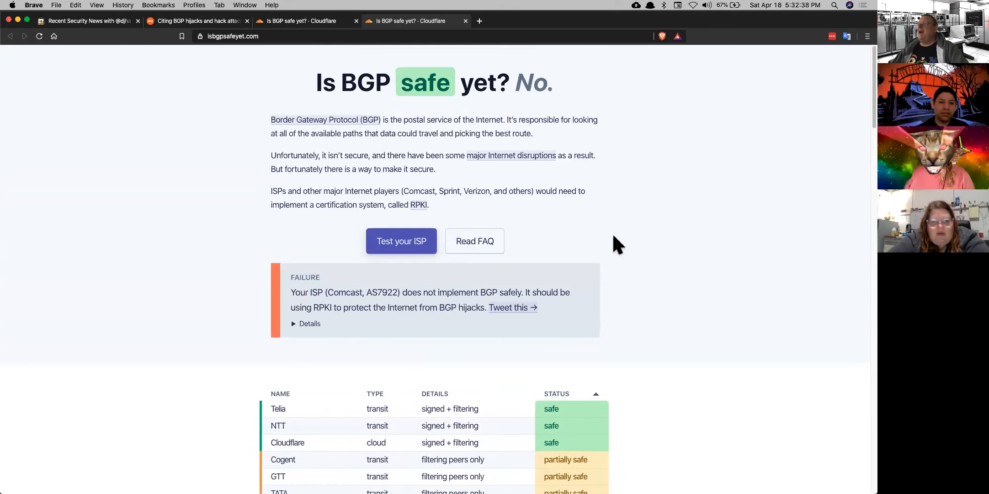
mouse_move(612, 396)
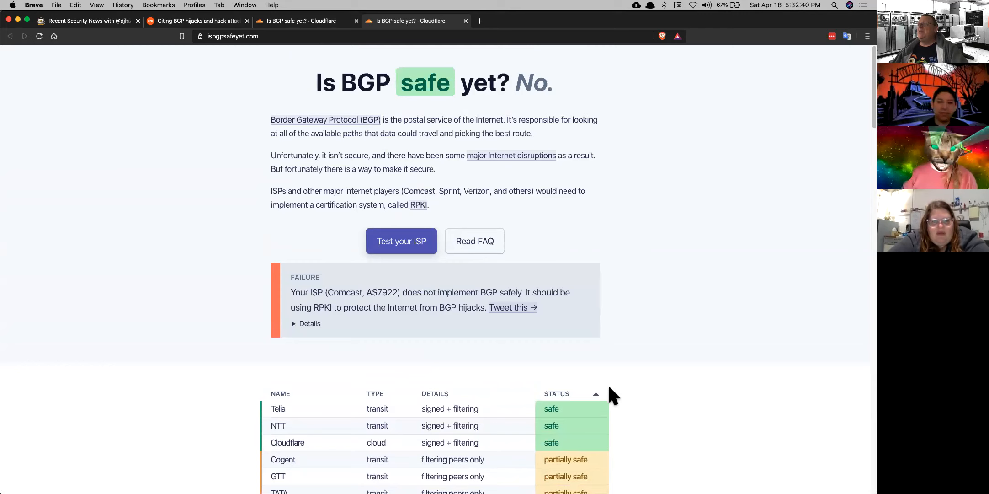
mouse_move(331, 321)
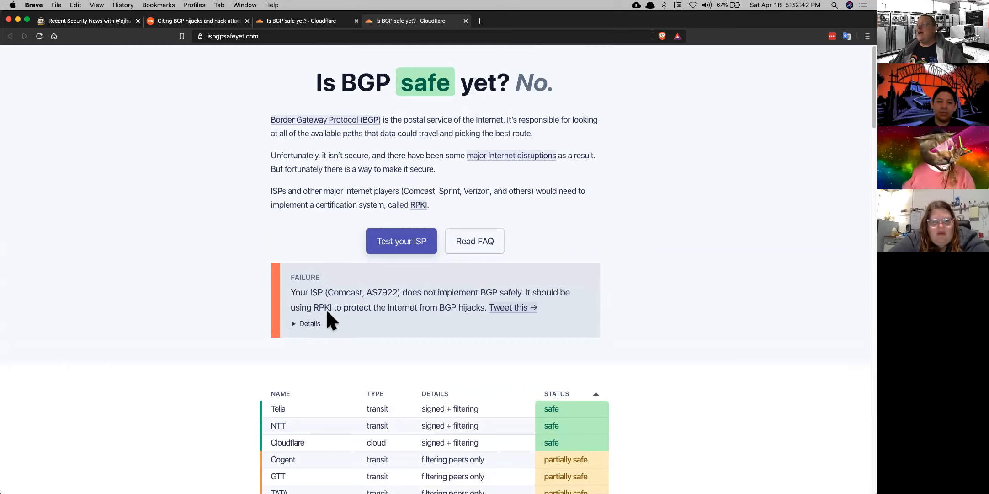
click(309, 323)
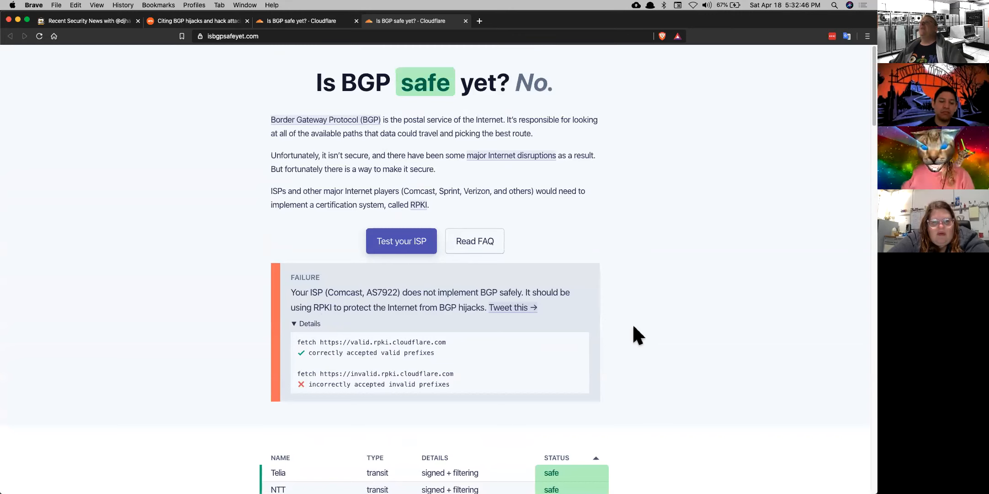
scroll(down, 3)
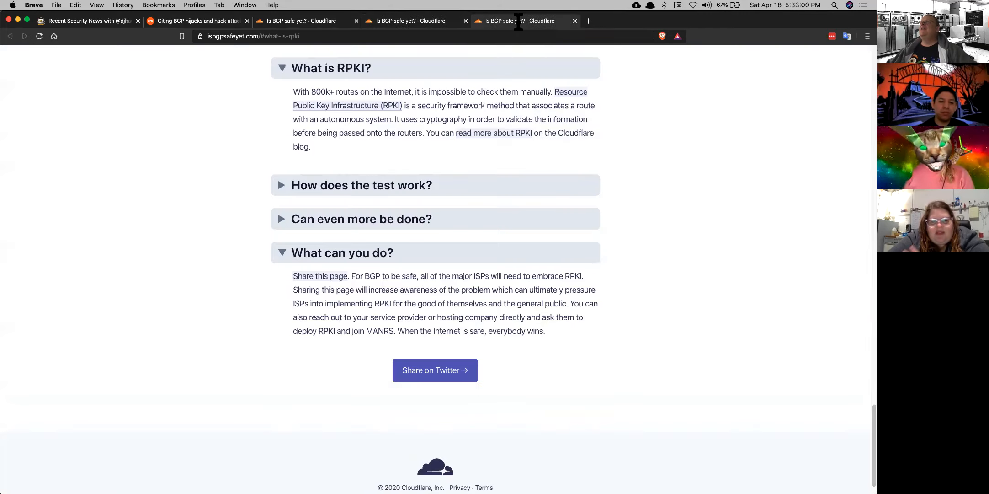
mouse_move(524, 152)
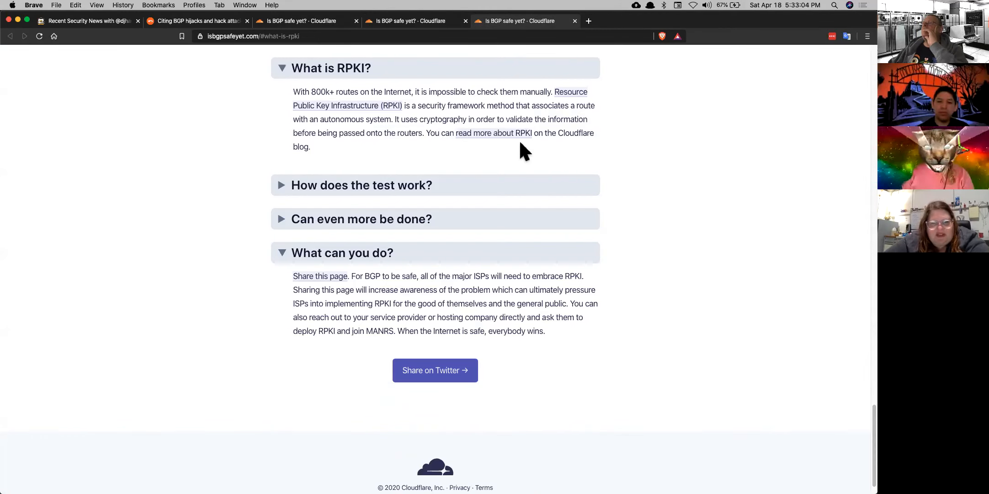
Select and deselect the 'What is RPKI?' paragraph, then switch to the Ars Technica BGP hijacks tab.
drag(395, 120, 310, 147)
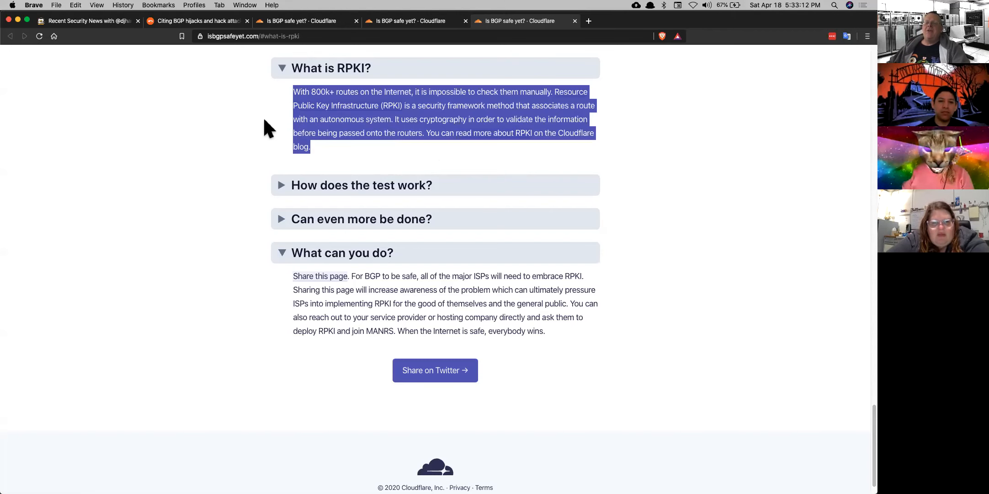
click(385, 132)
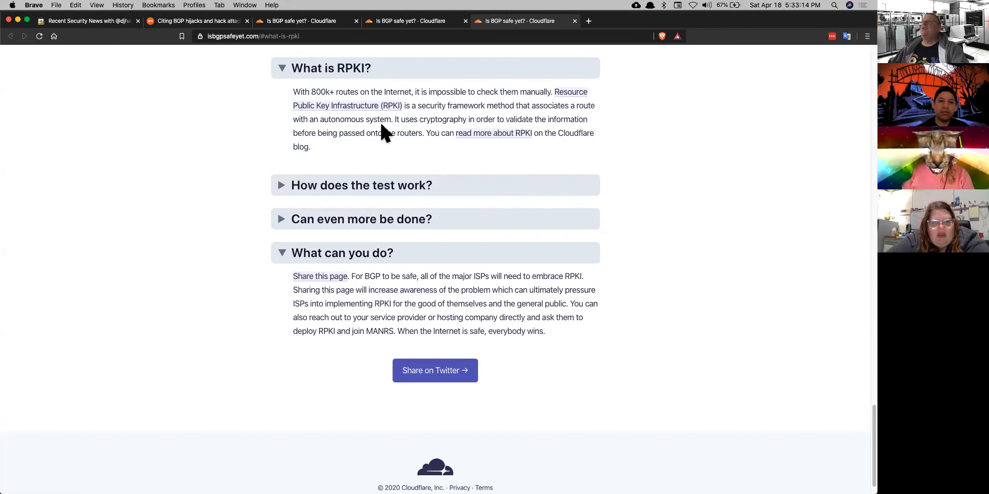
mouse_move(640, 145)
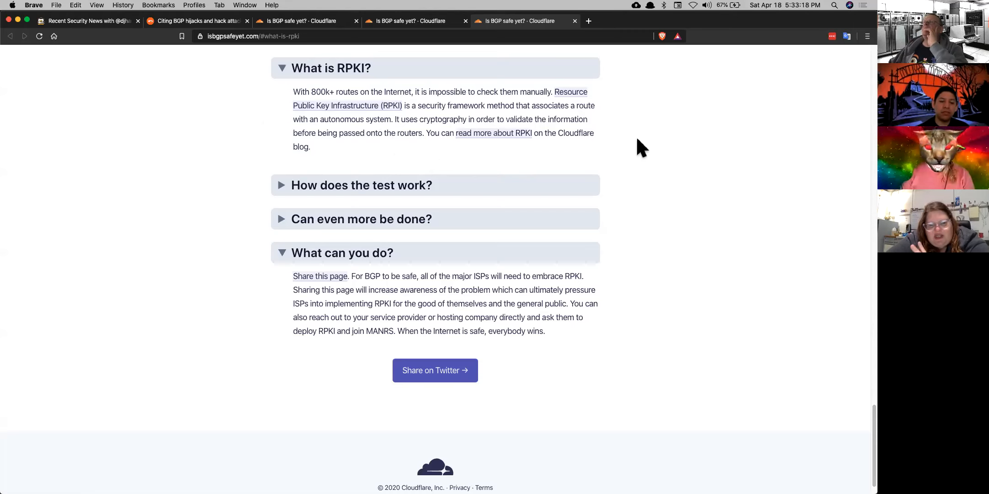
mouse_move(301, 52)
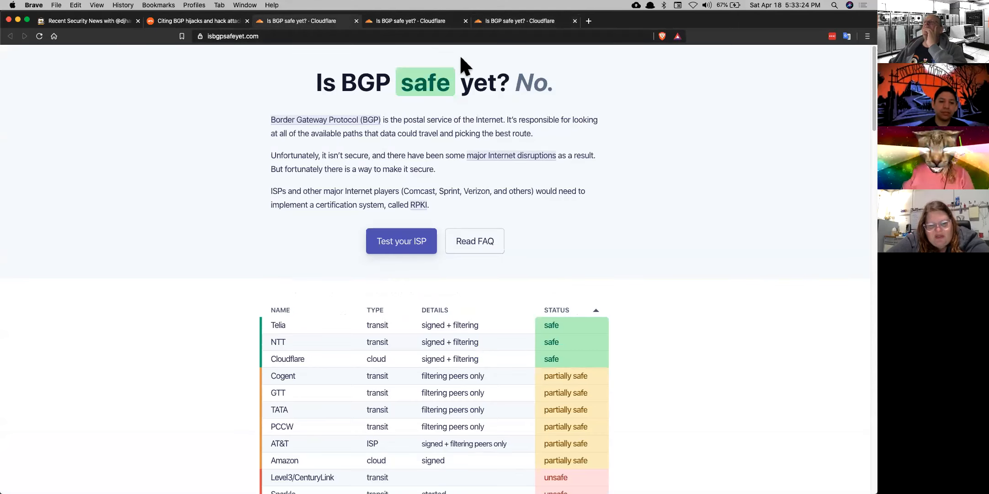
click(195, 21)
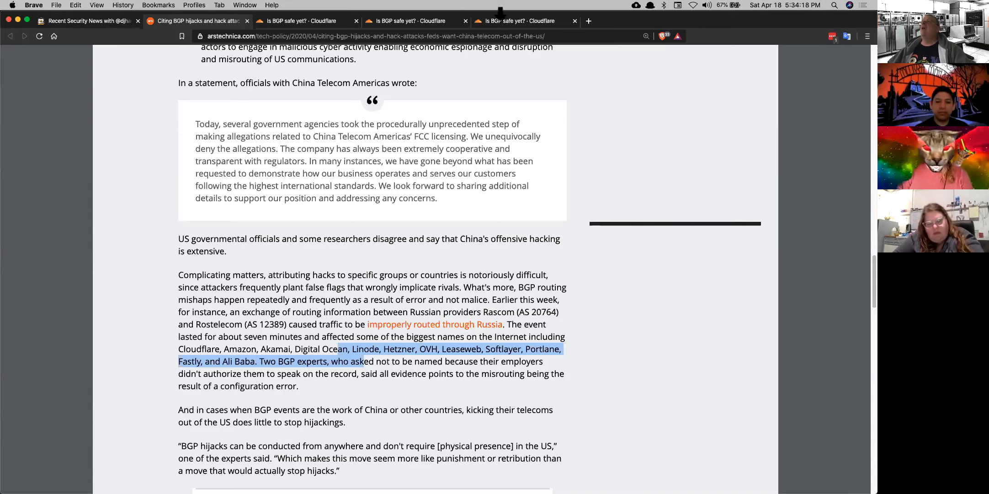
Visit the RPKI FAQ tab, then the tab showing Comcast's failed ISP test.
click(517, 21)
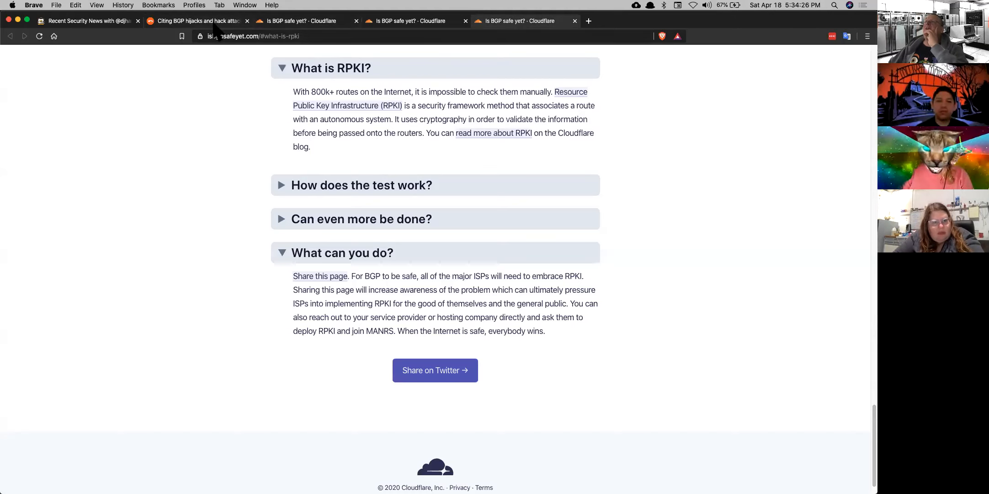
click(180, 21)
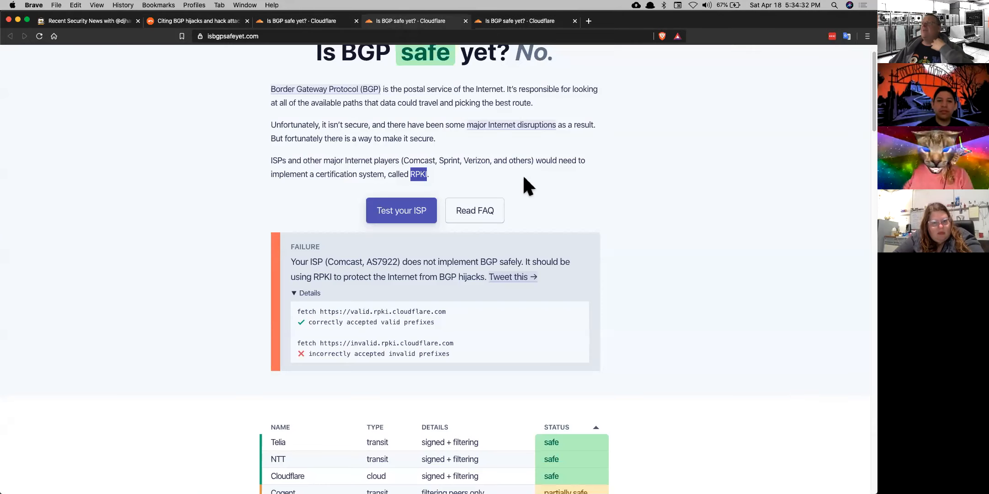
mouse_move(504, 212)
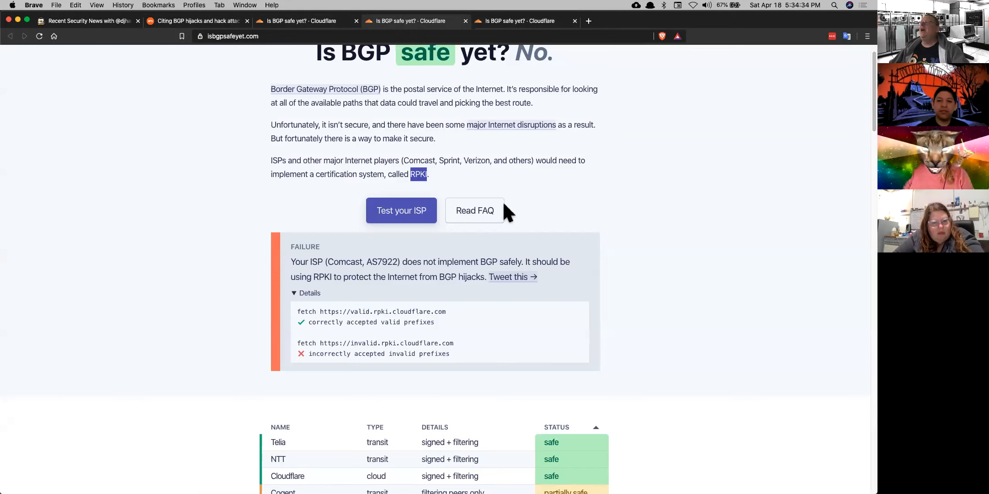
mouse_move(379, 190)
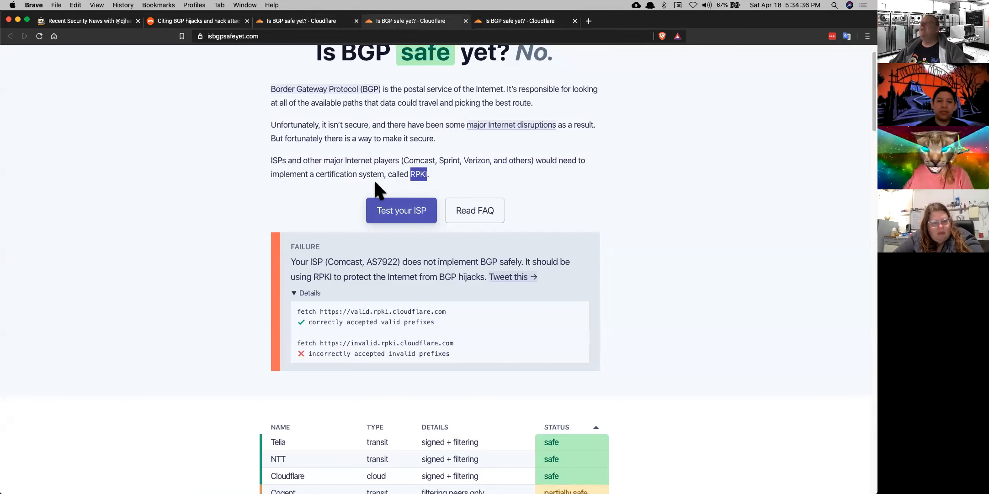
mouse_move(435, 186)
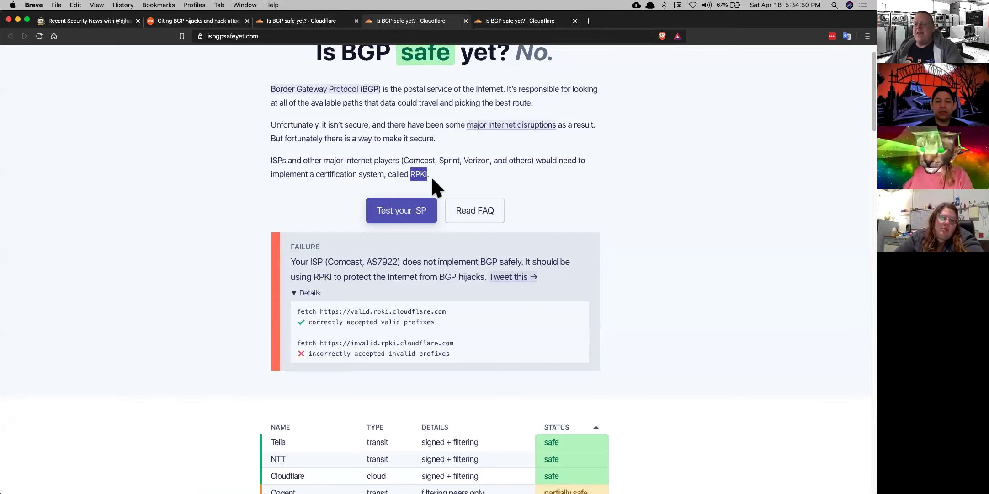
mouse_move(605, 213)
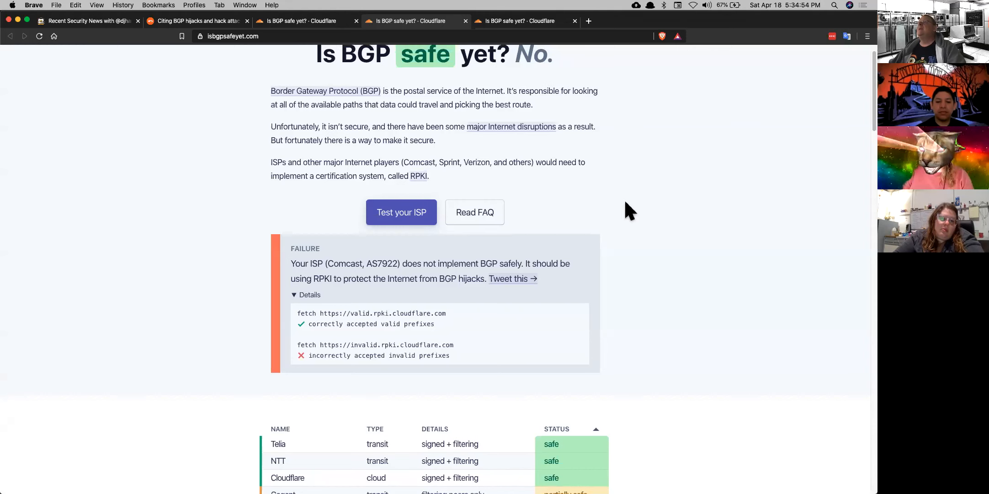
Visit Recent Security News, then switch to another 'Is BGP safe yet? - Cloudflare' tab.
click(88, 21)
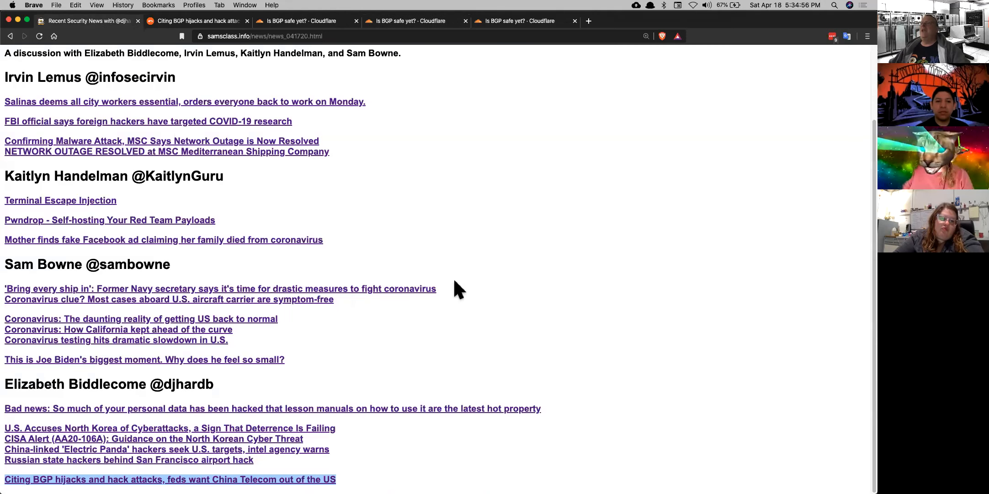
mouse_move(570, 356)
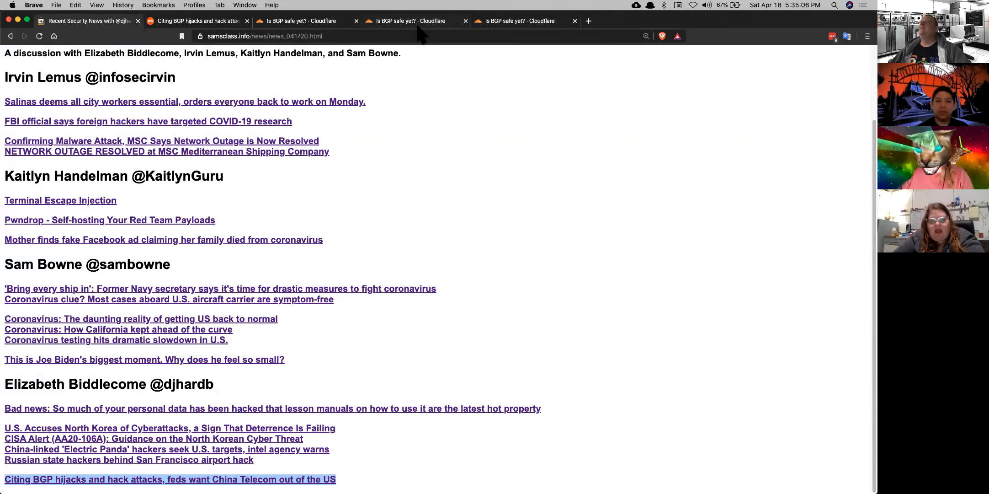
click(517, 21)
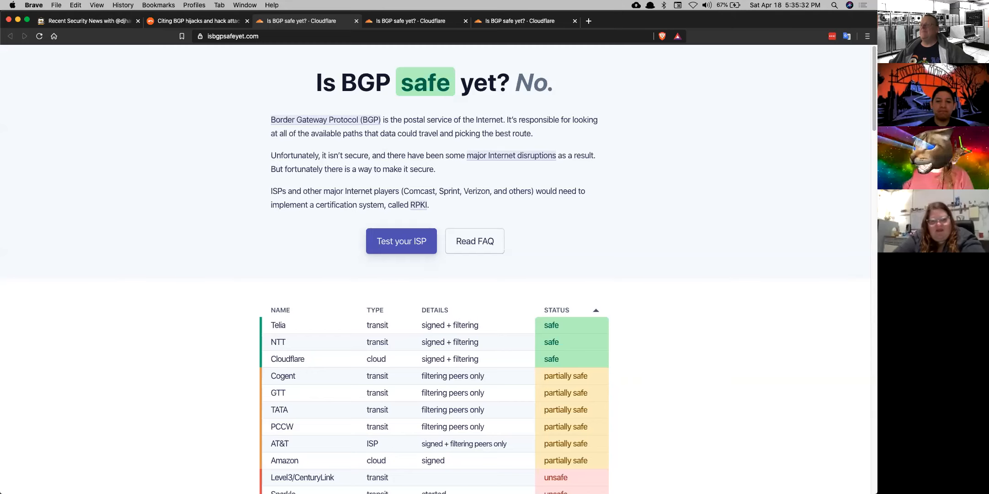
Scroll the provider table down to the unsafe networks like Verizon and Deutsche Telekom.
scroll(down, 3)
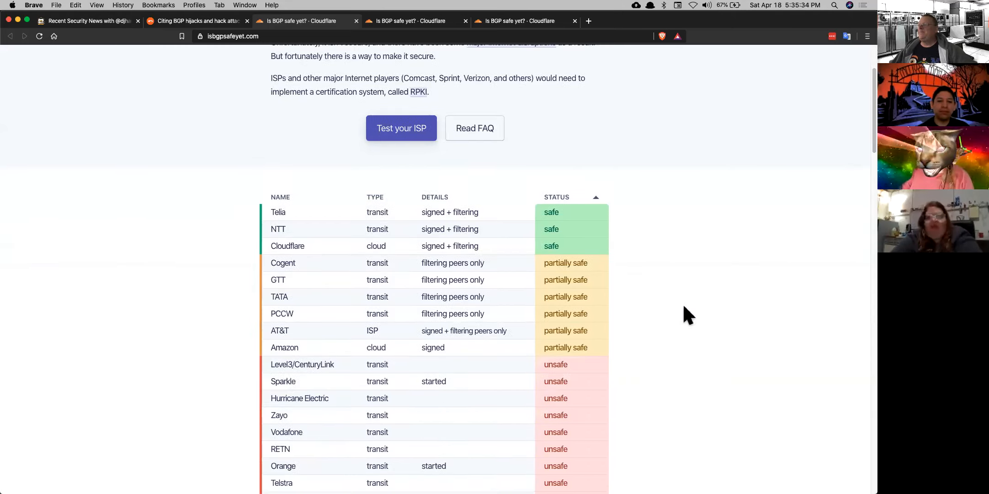
mouse_move(578, 384)
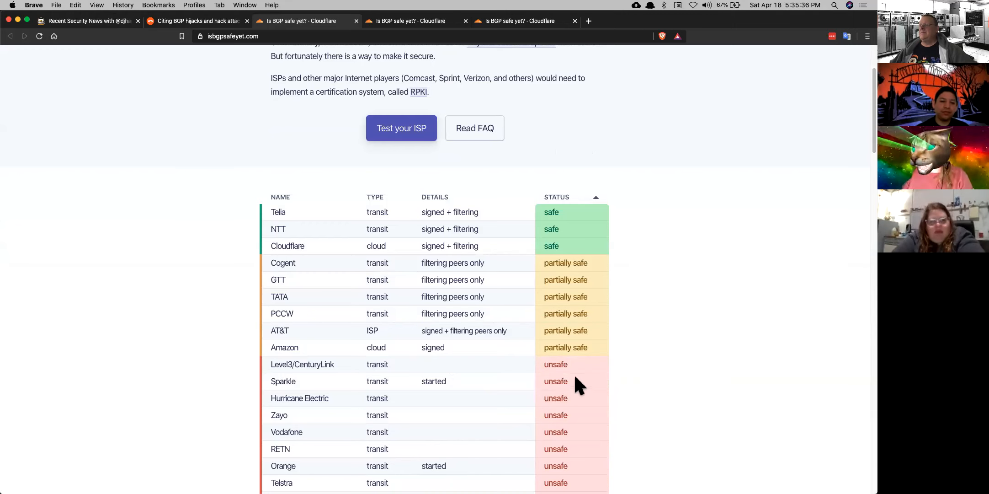
mouse_move(579, 407)
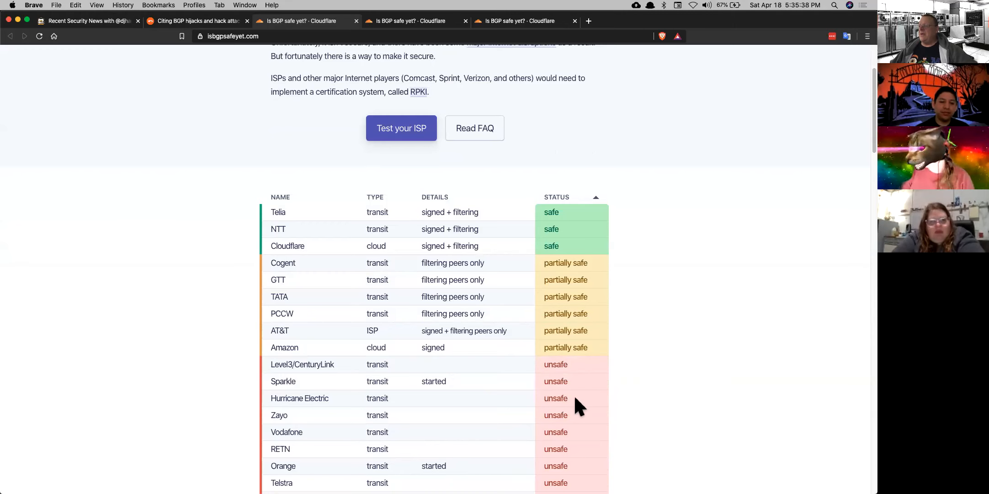
scroll(down, 3)
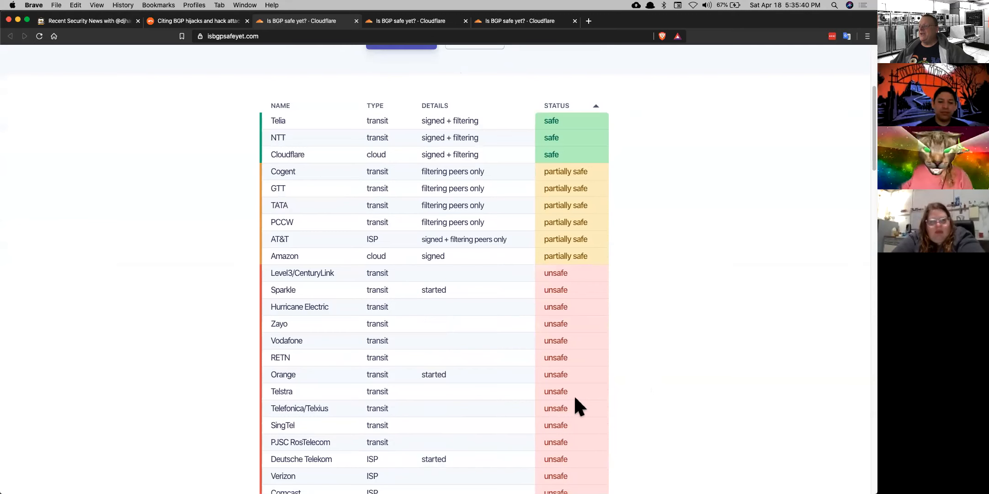
scroll(up, 3)
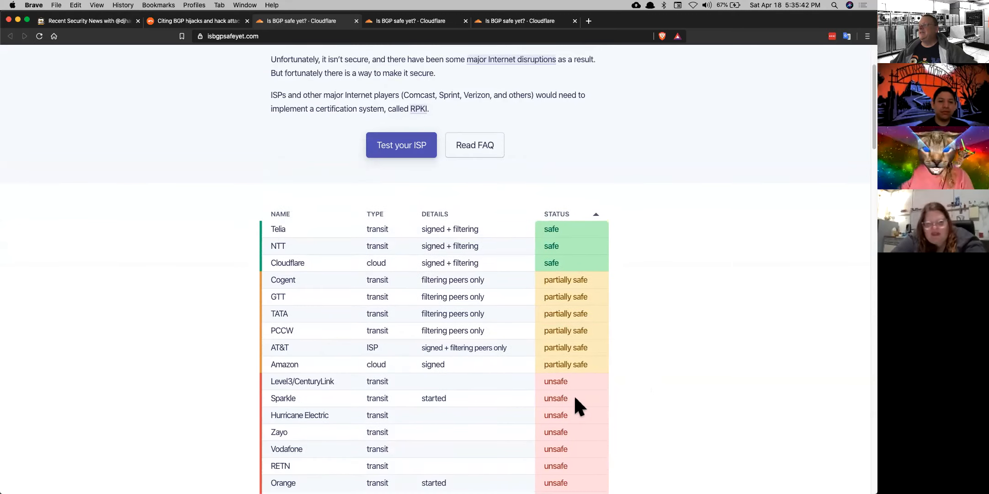
scroll(down, 3)
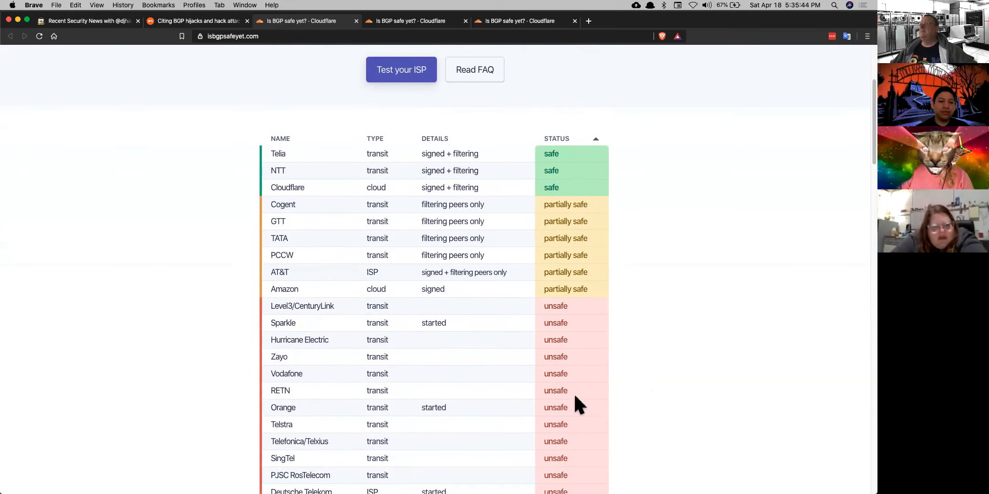